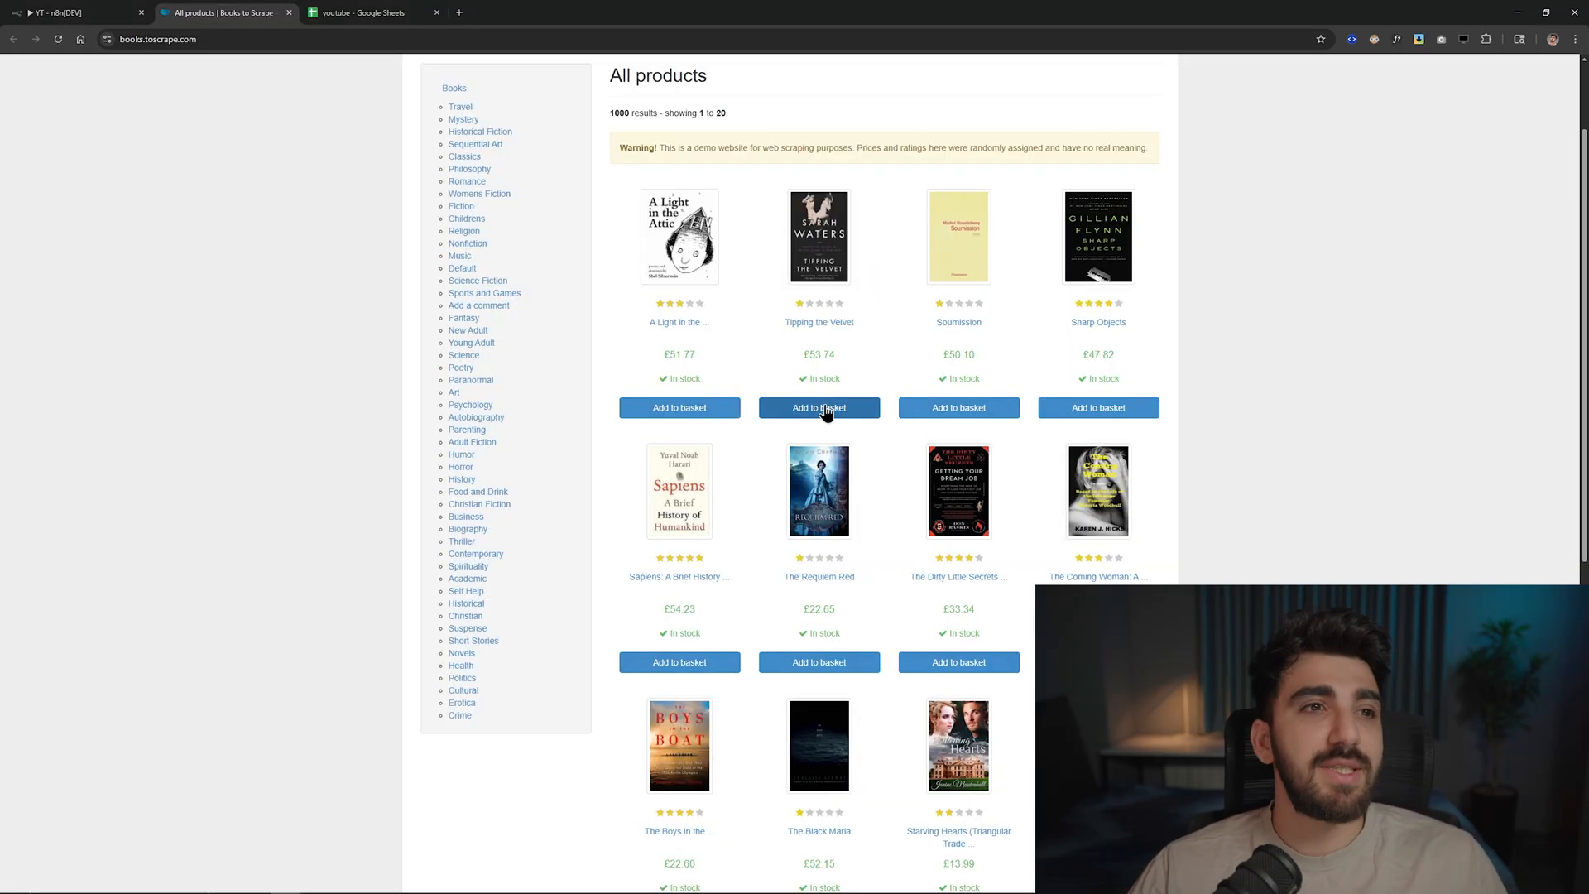
pyautogui.moveTo(277, 108)
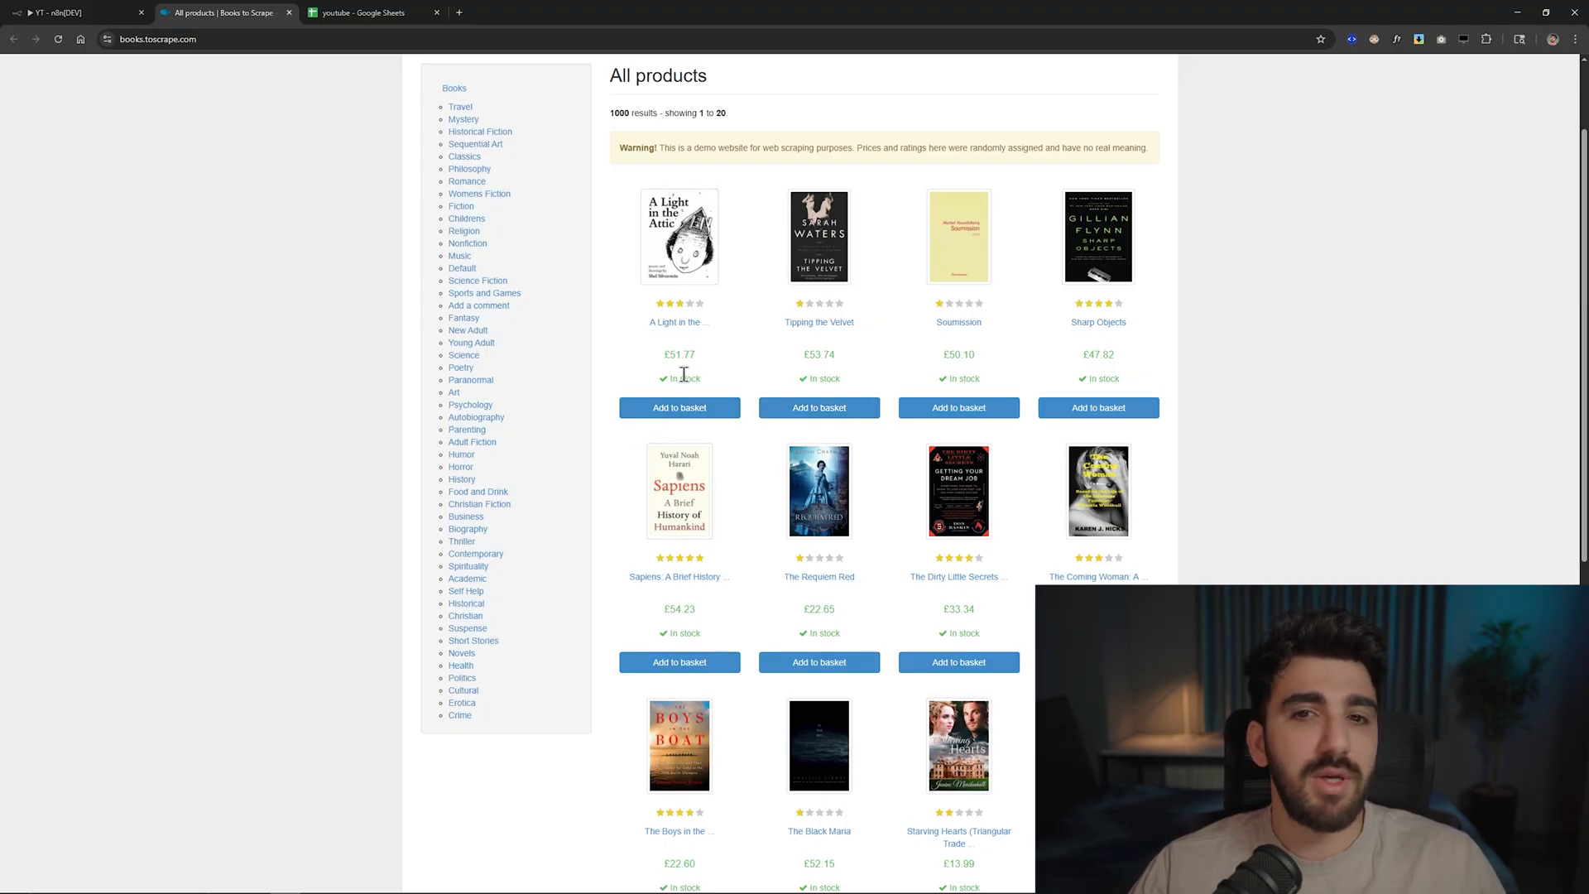
pyautogui.moveTo(947, 385)
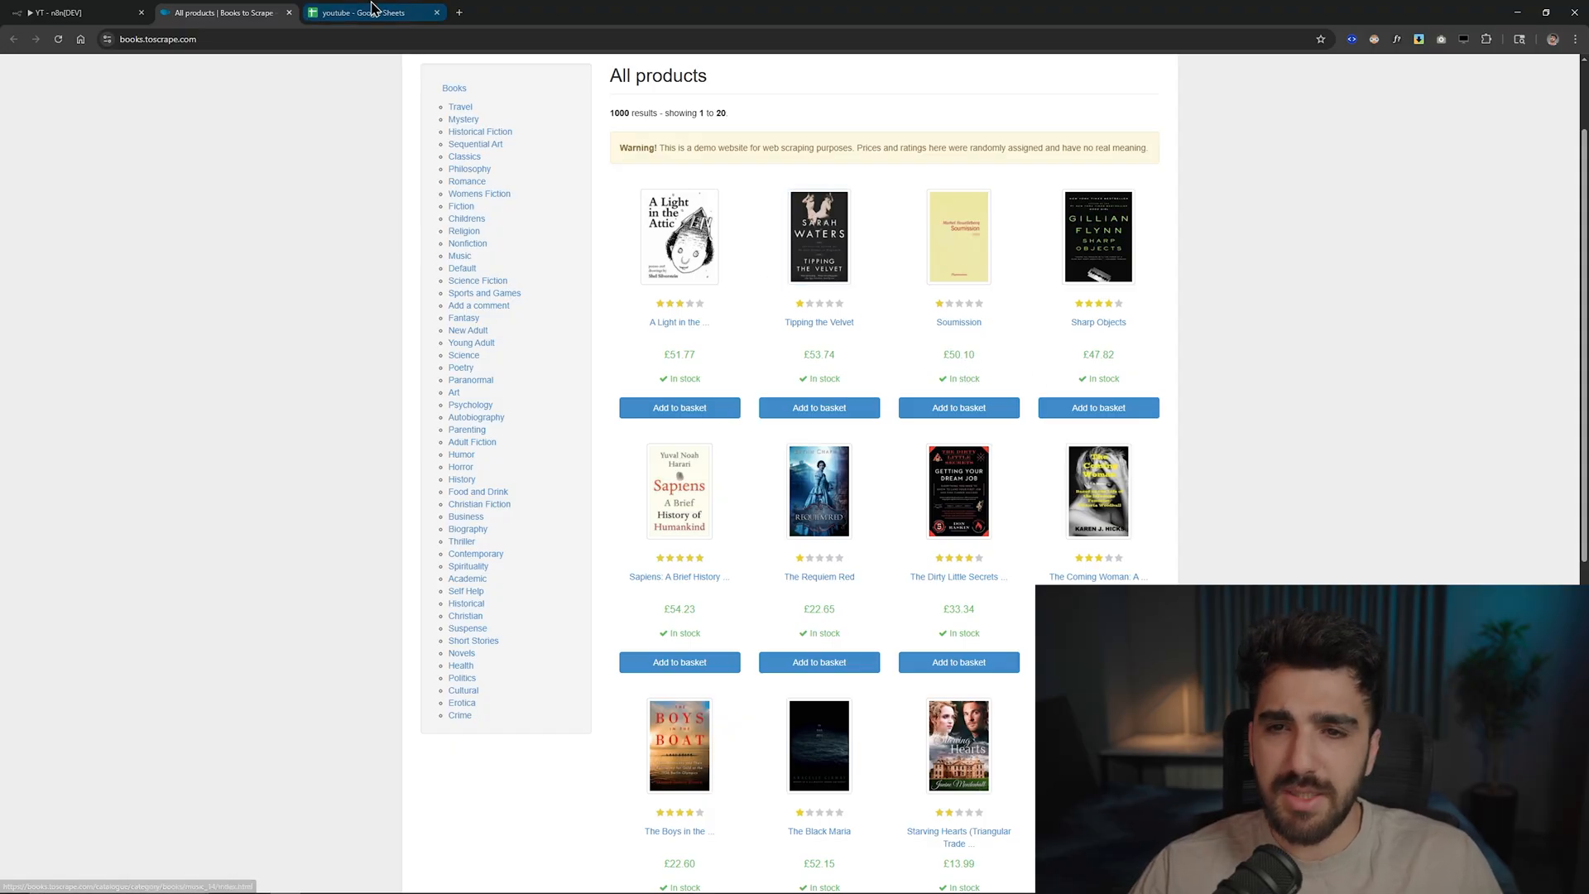
# - Bring up the youtube Google Sheet showing only the title, thumbnail, price and product_url headers
pyautogui.click(373, 12)
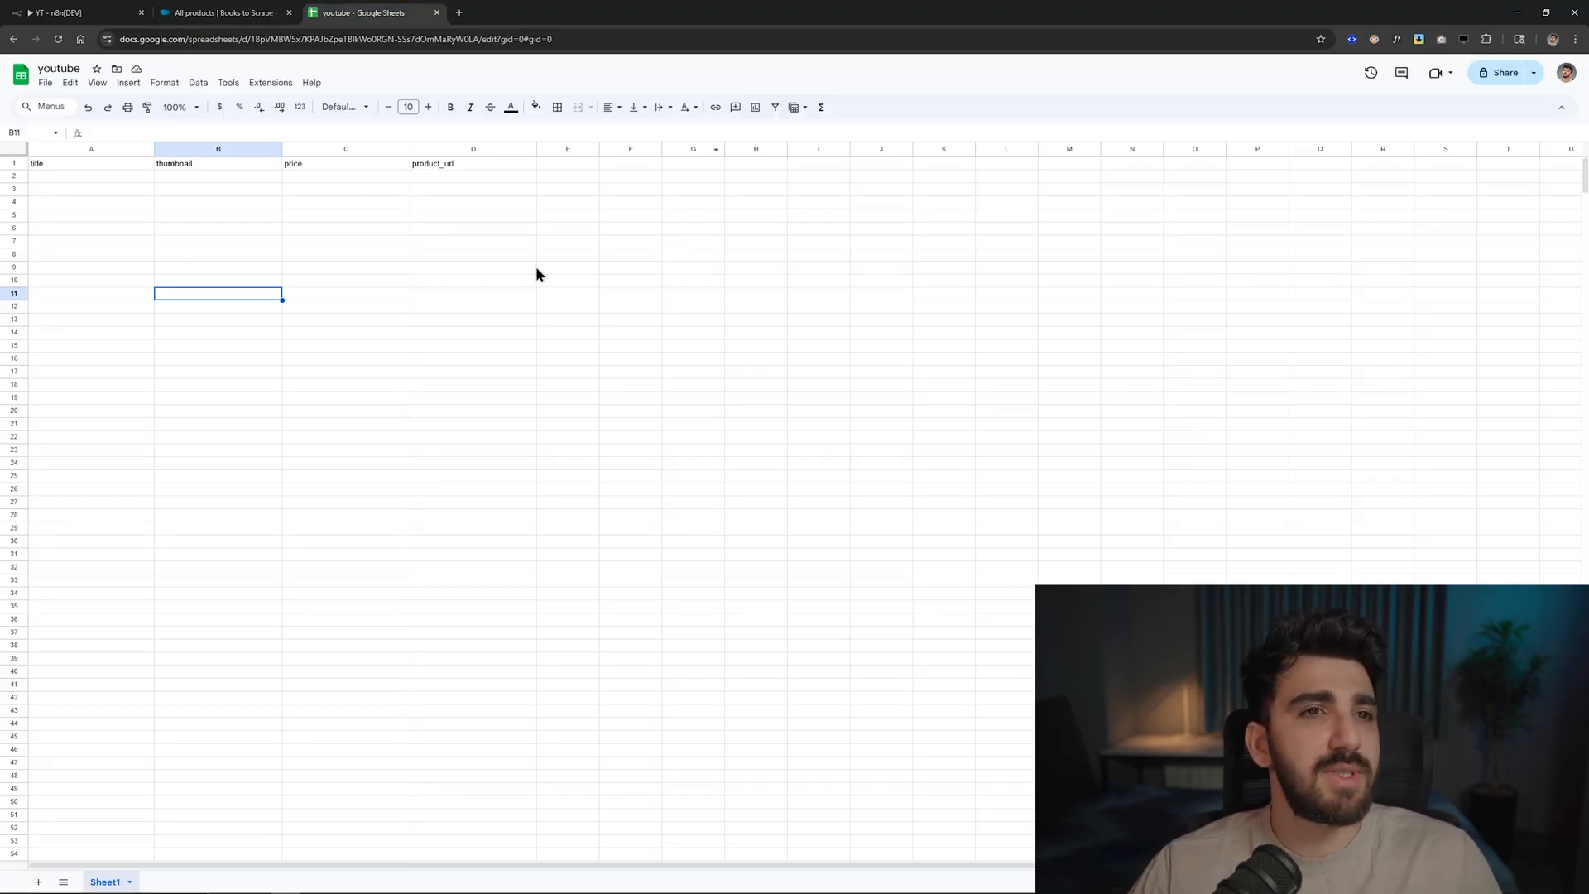
pyautogui.moveTo(557, 278)
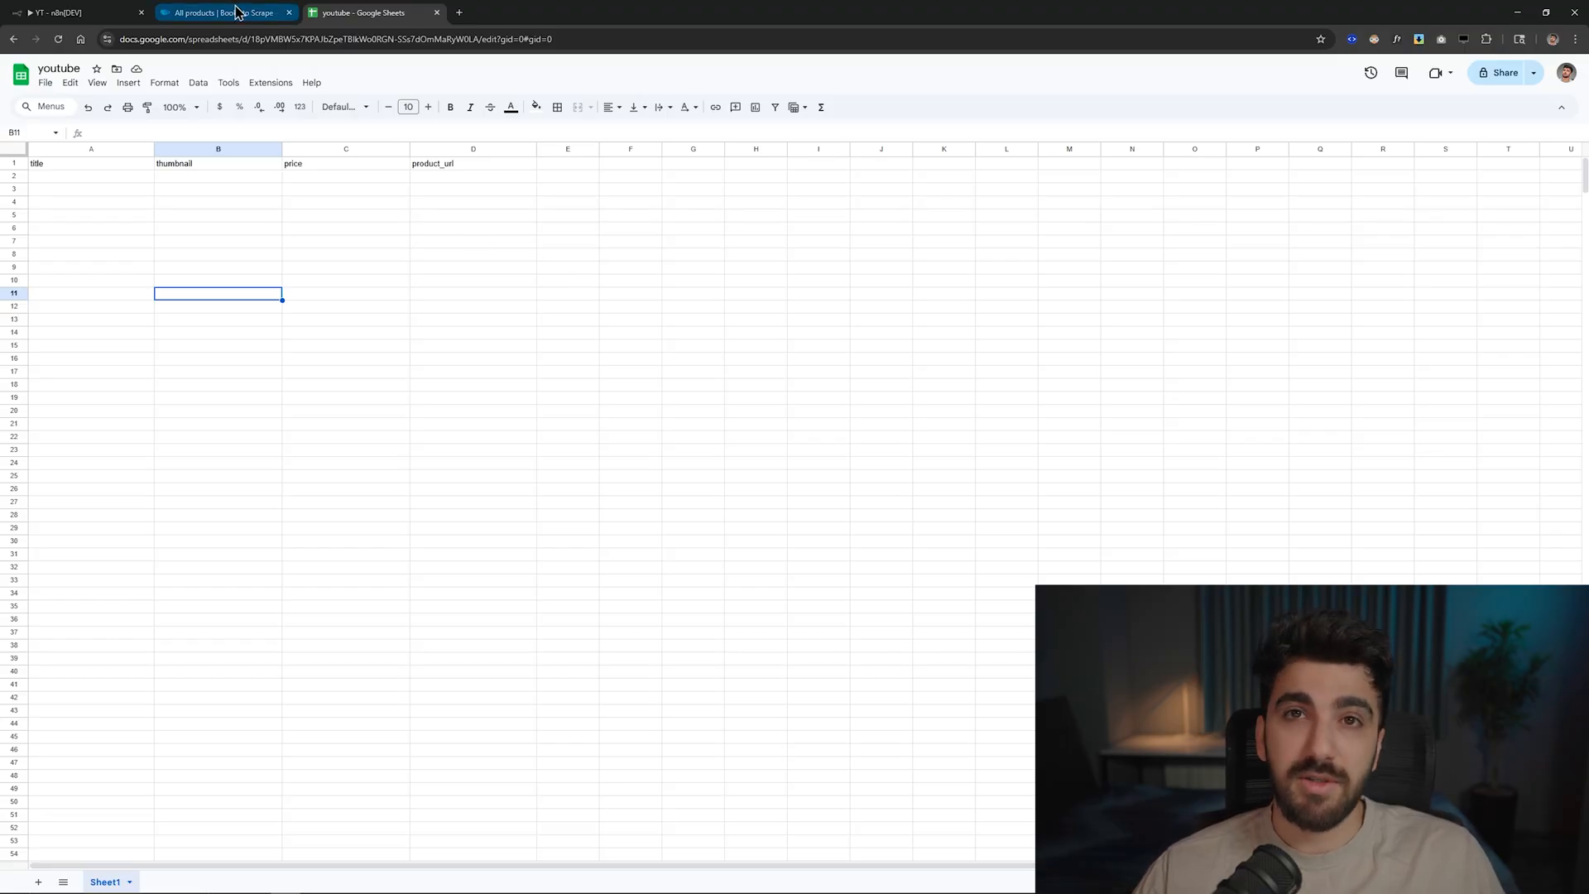
# - Execute the n8n scraper workflow so 20 items pass from Code through Edit Fields to Google Sheets
pyautogui.click(63, 12)
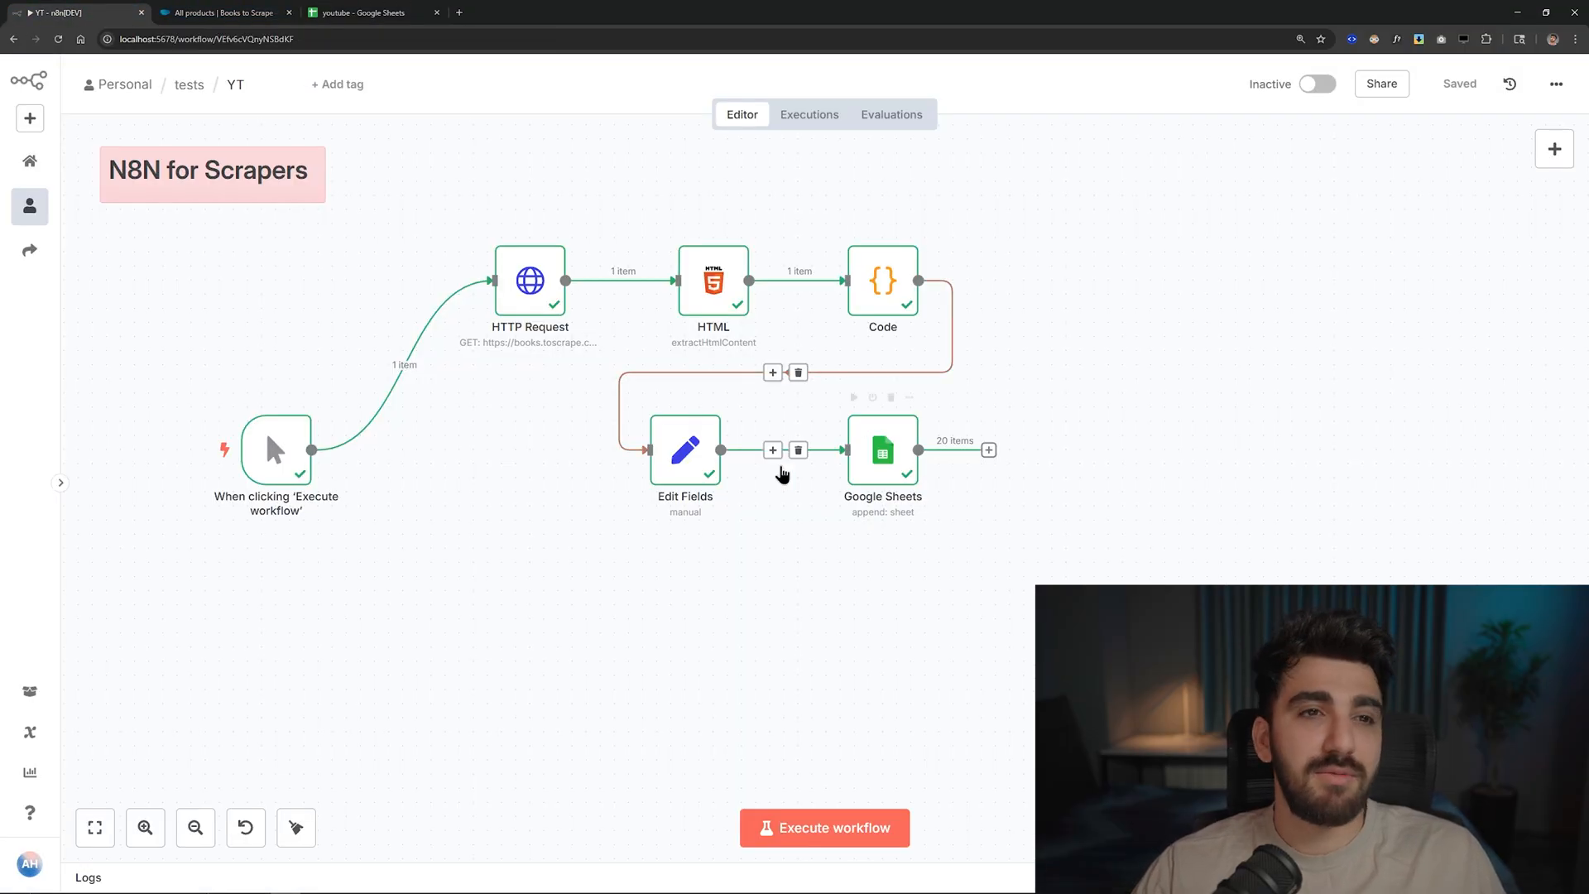
pyautogui.click(824, 827)
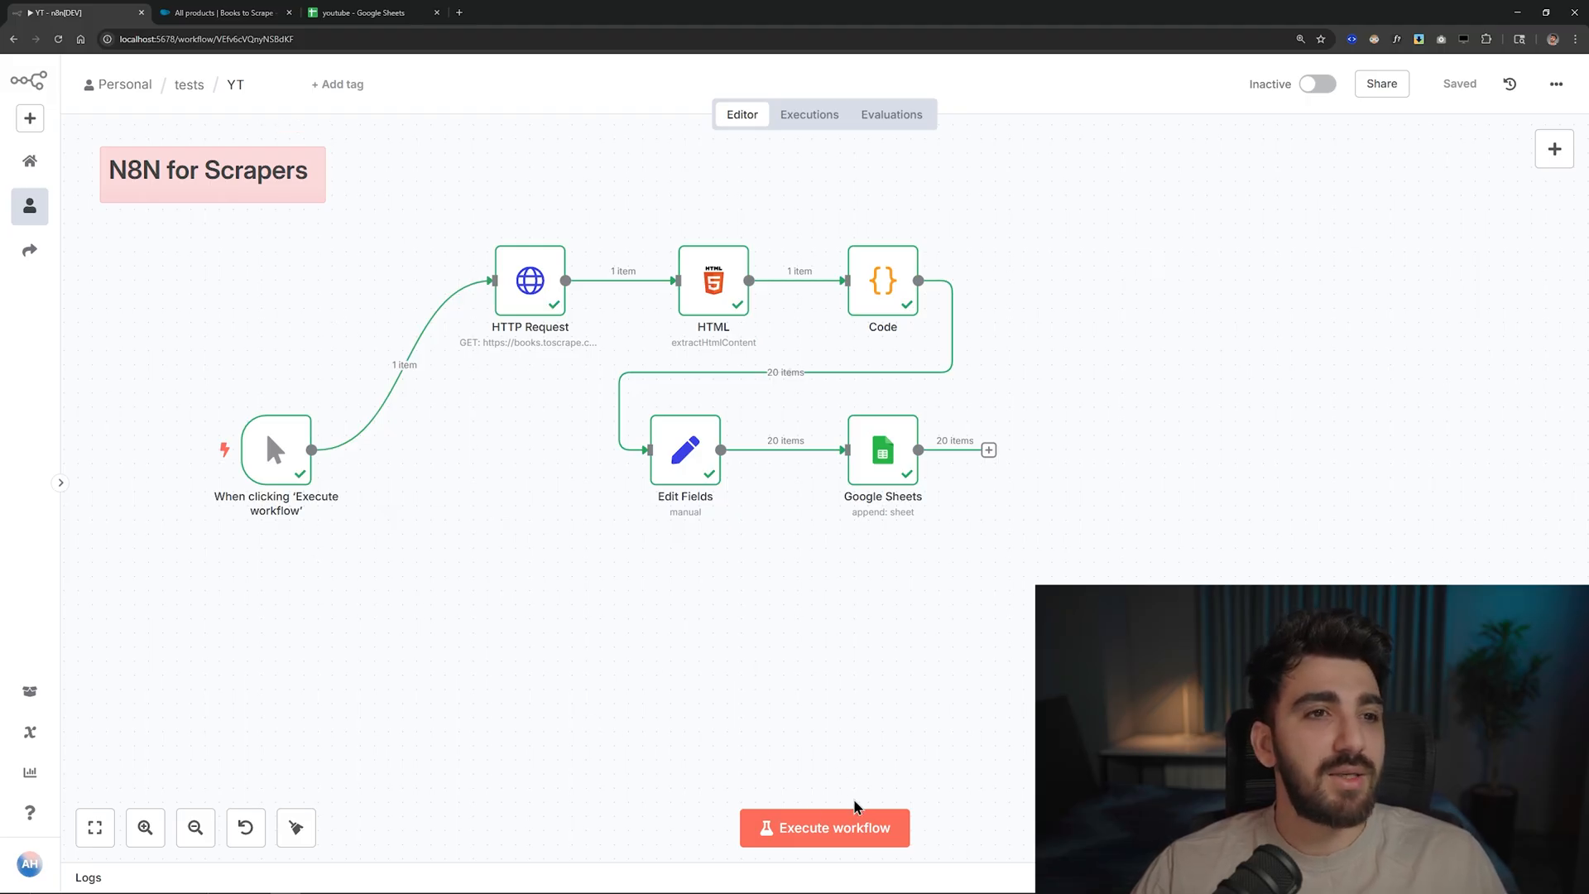
pyautogui.click(825, 827)
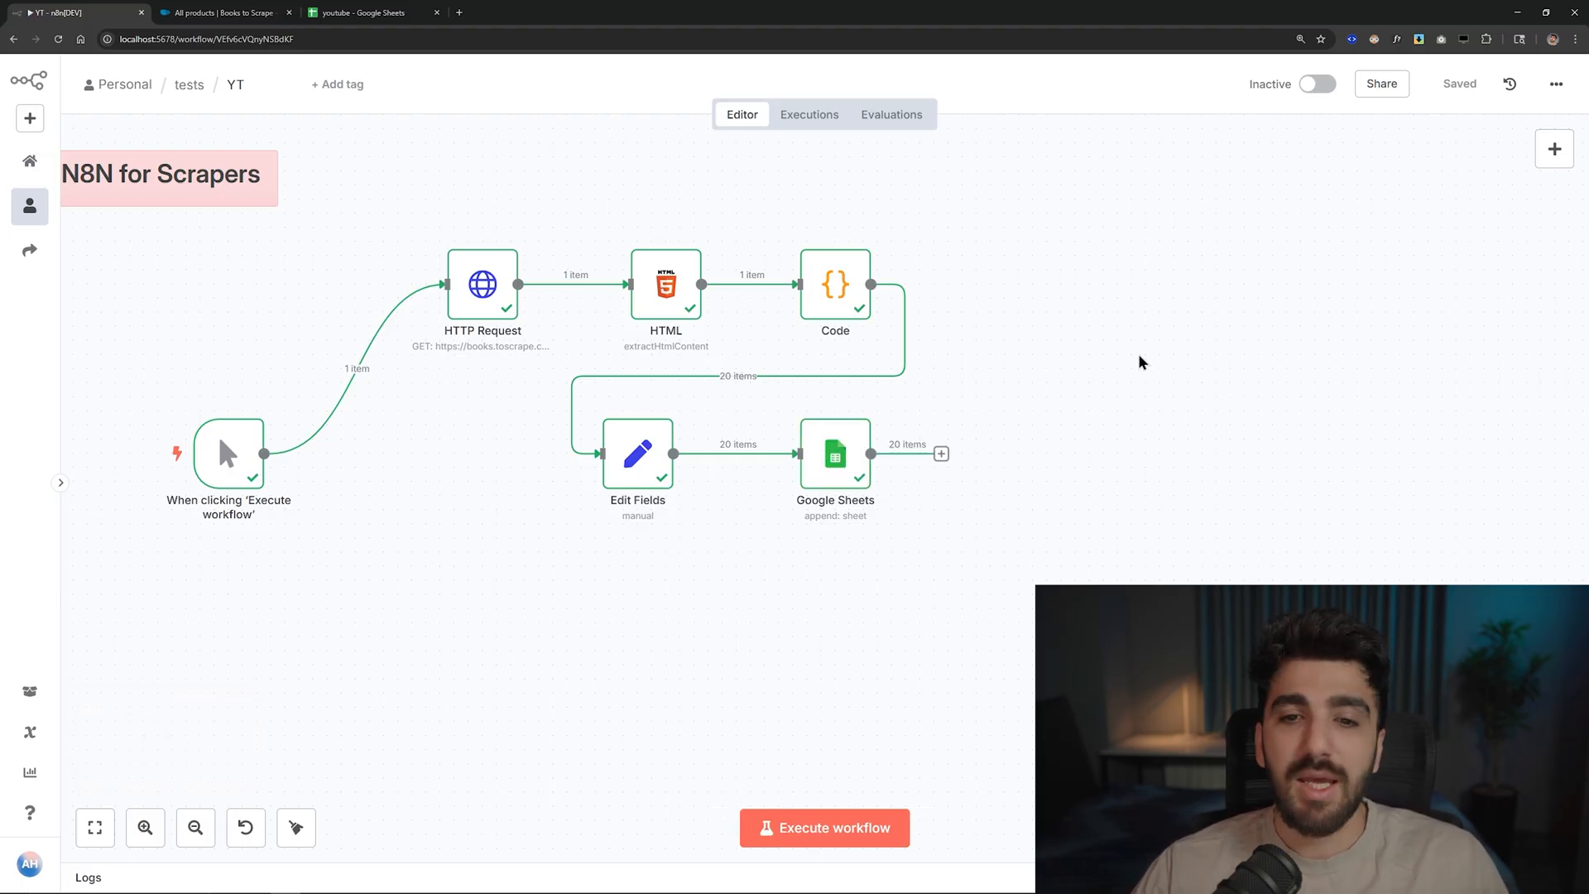
# - Inspect the 20 scraped book rows appended to the youtube sheet, then return to n8n
pyautogui.click(365, 12)
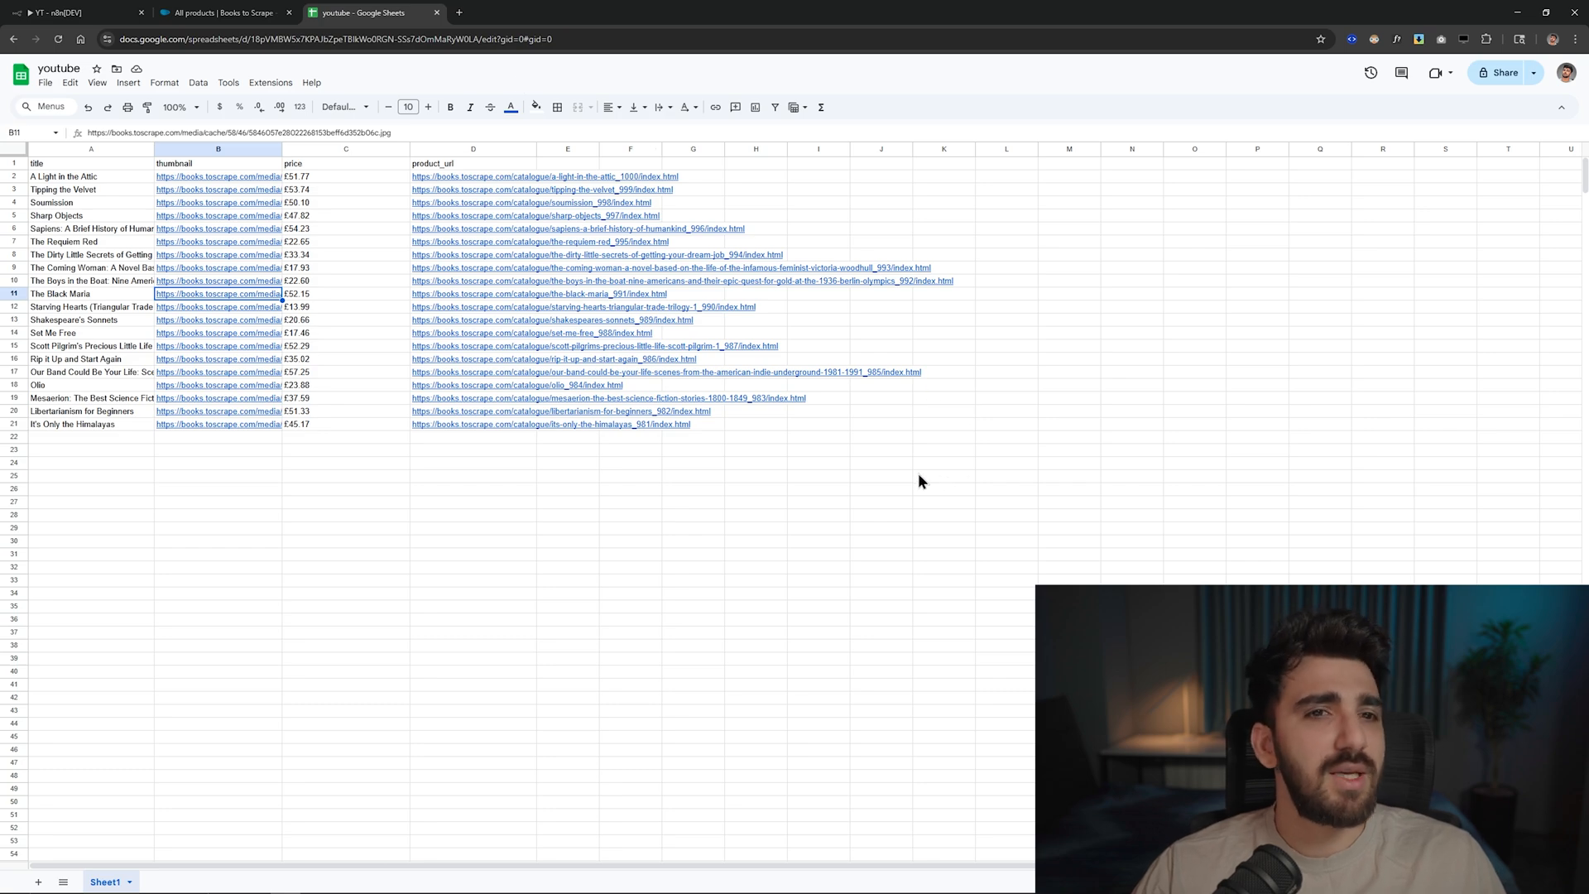
pyautogui.moveTo(911, 478)
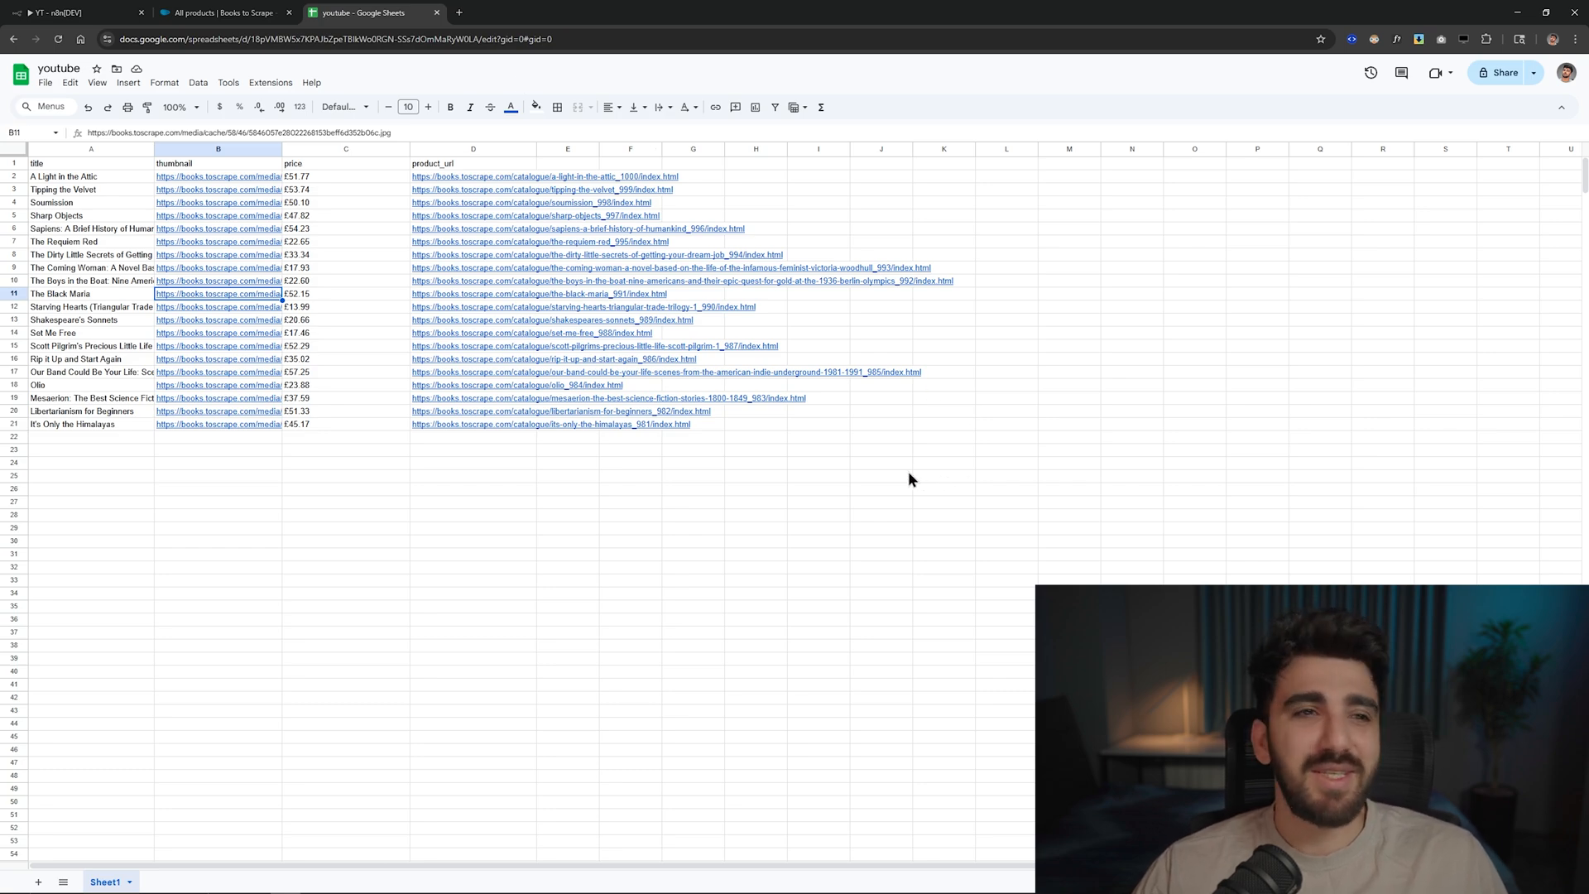
pyautogui.moveTo(638, 462)
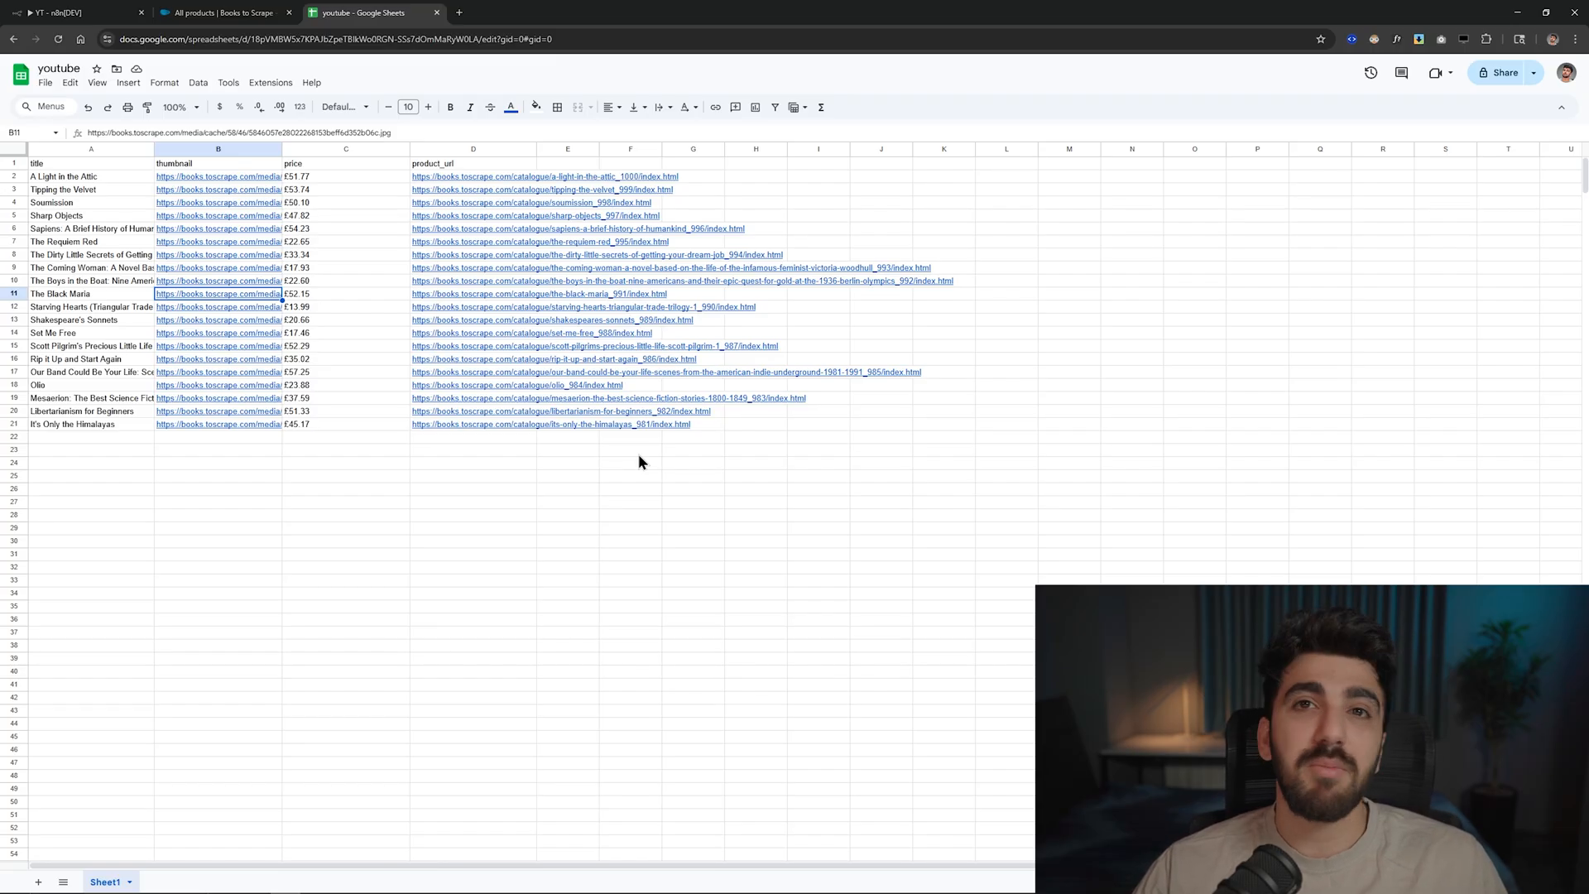
pyautogui.moveTo(890, 420)
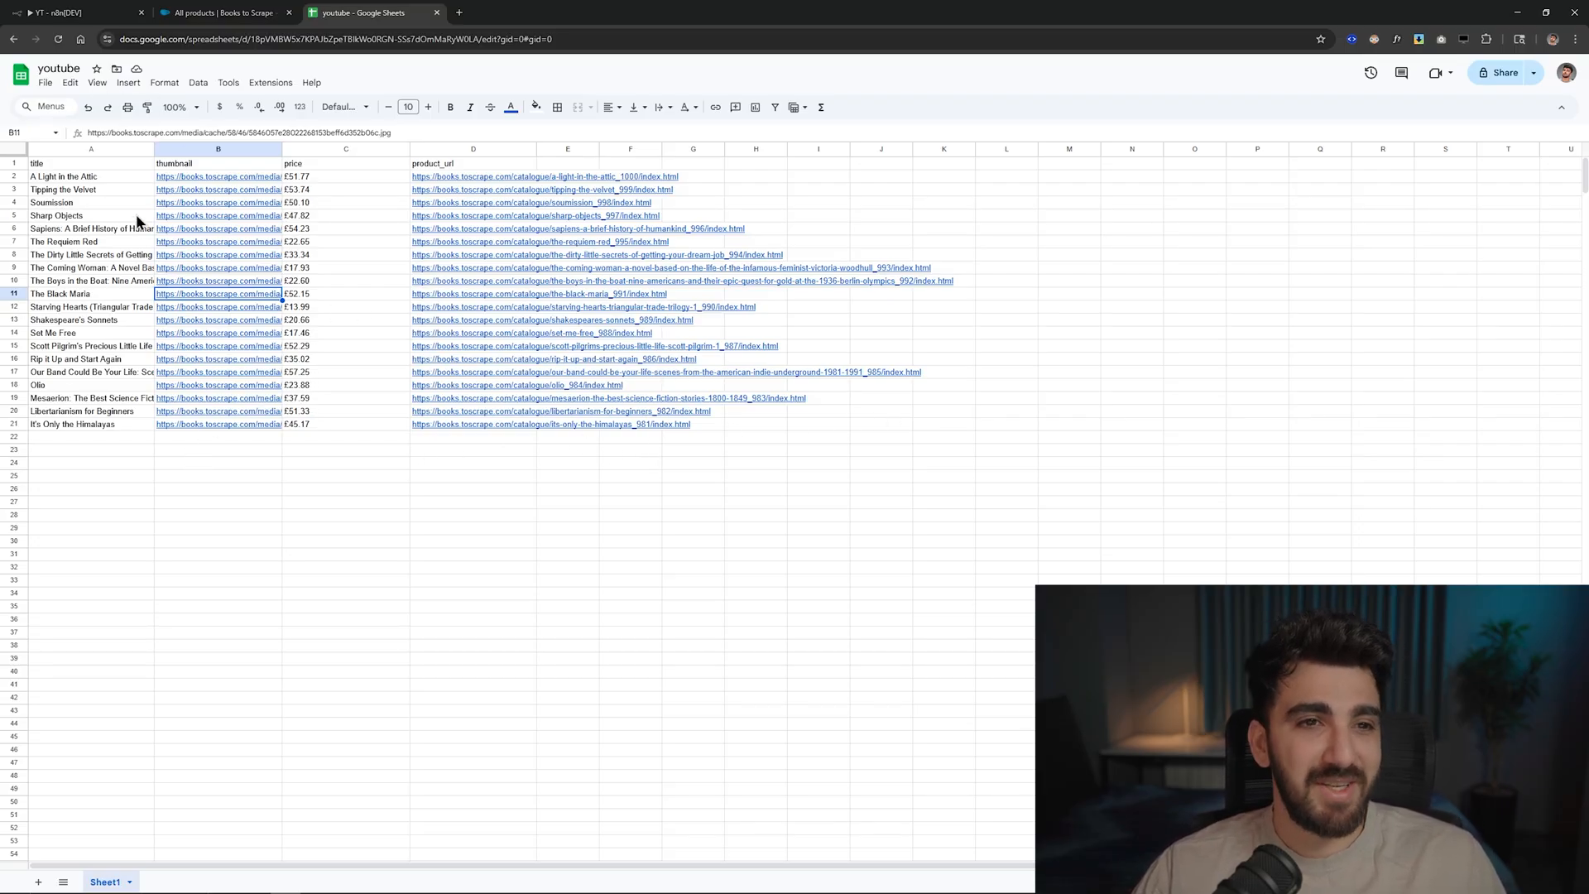
pyautogui.click(67, 13)
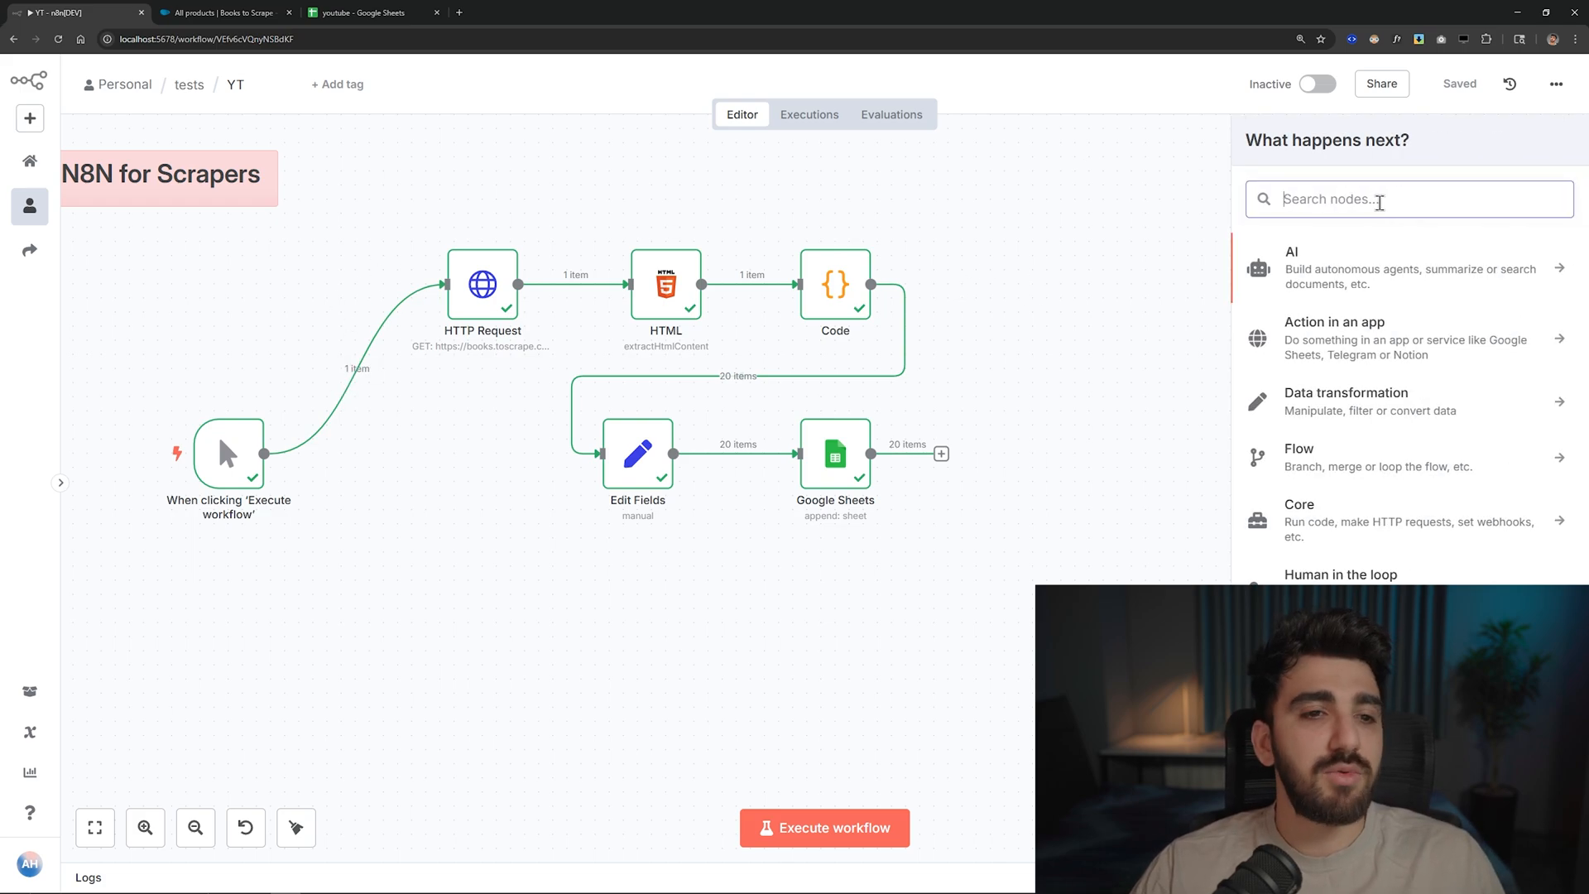
pyautogui.write('loo')
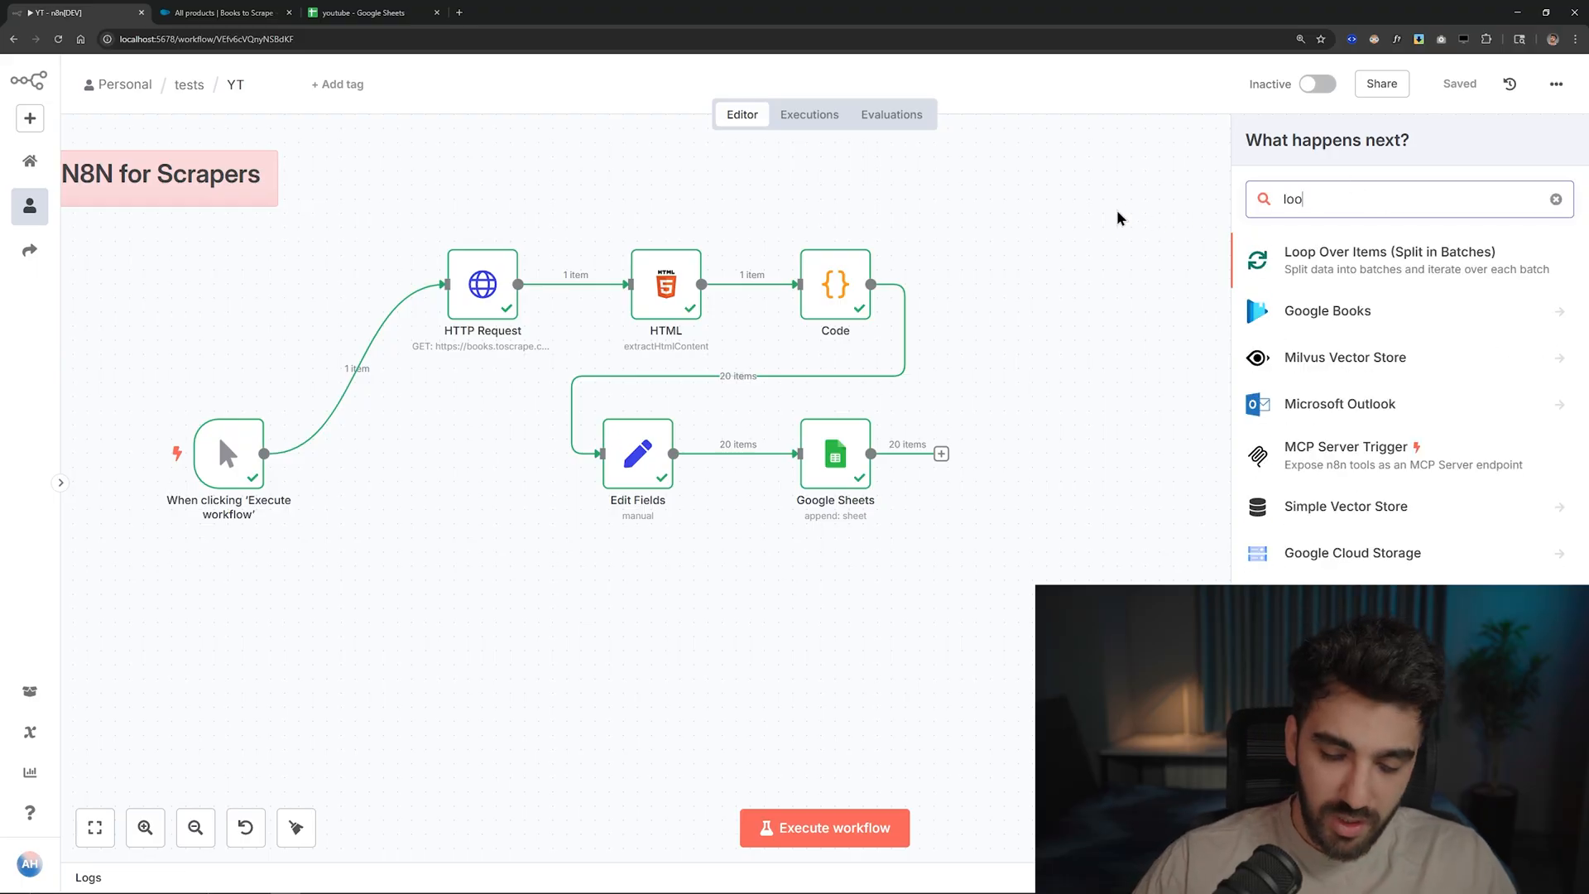
pyautogui.moveTo(1108, 304)
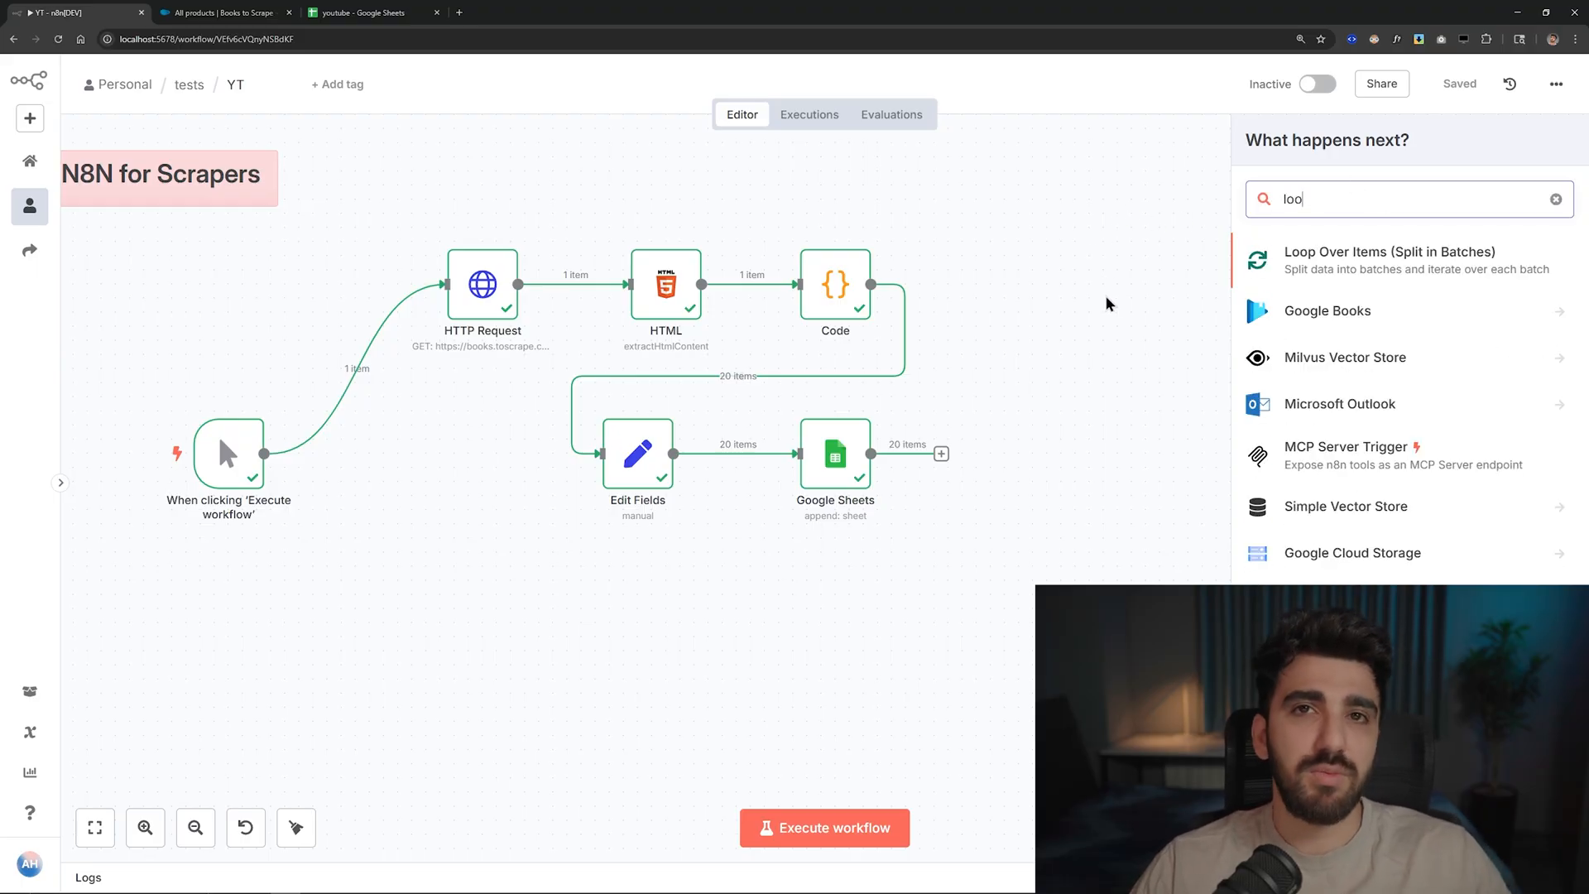
pyautogui.moveTo(1095, 292)
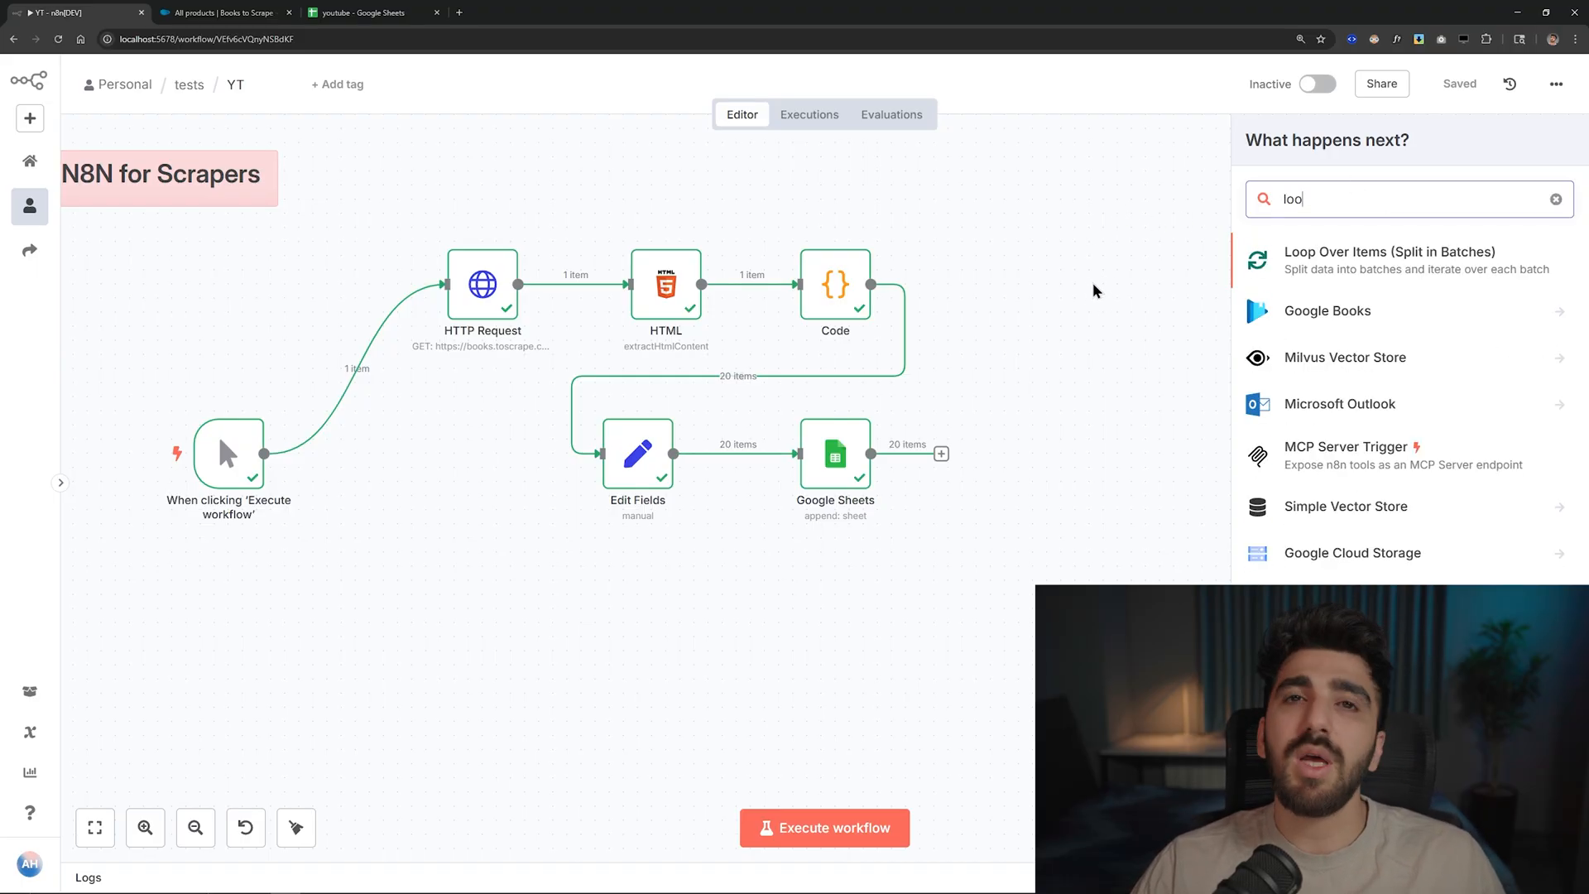
pyautogui.moveTo(1135, 314)
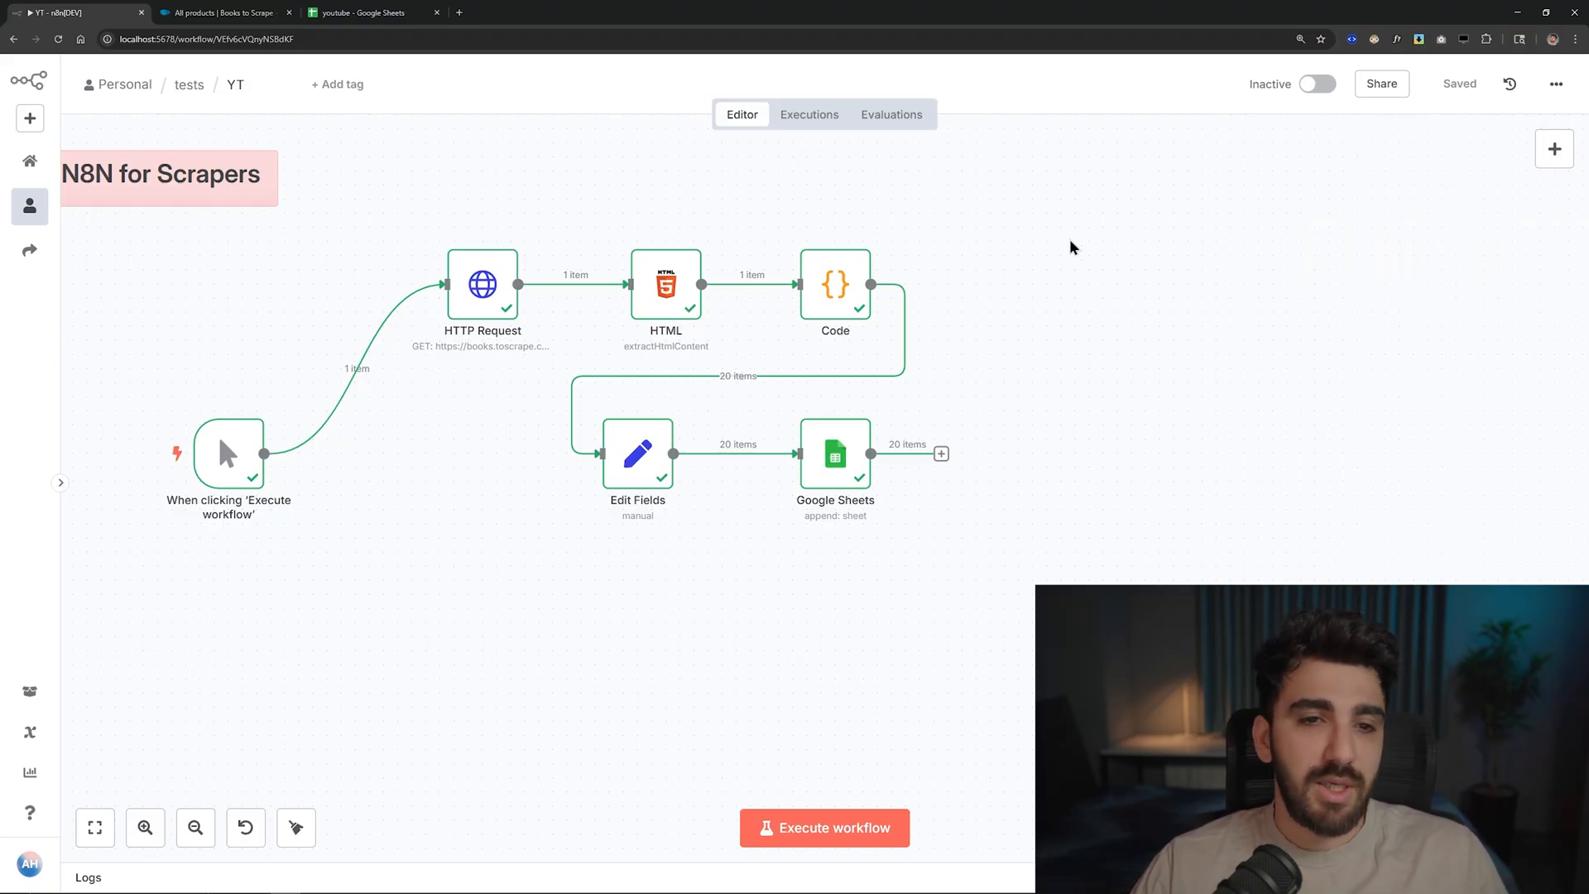
pyautogui.moveTo(997, 257)
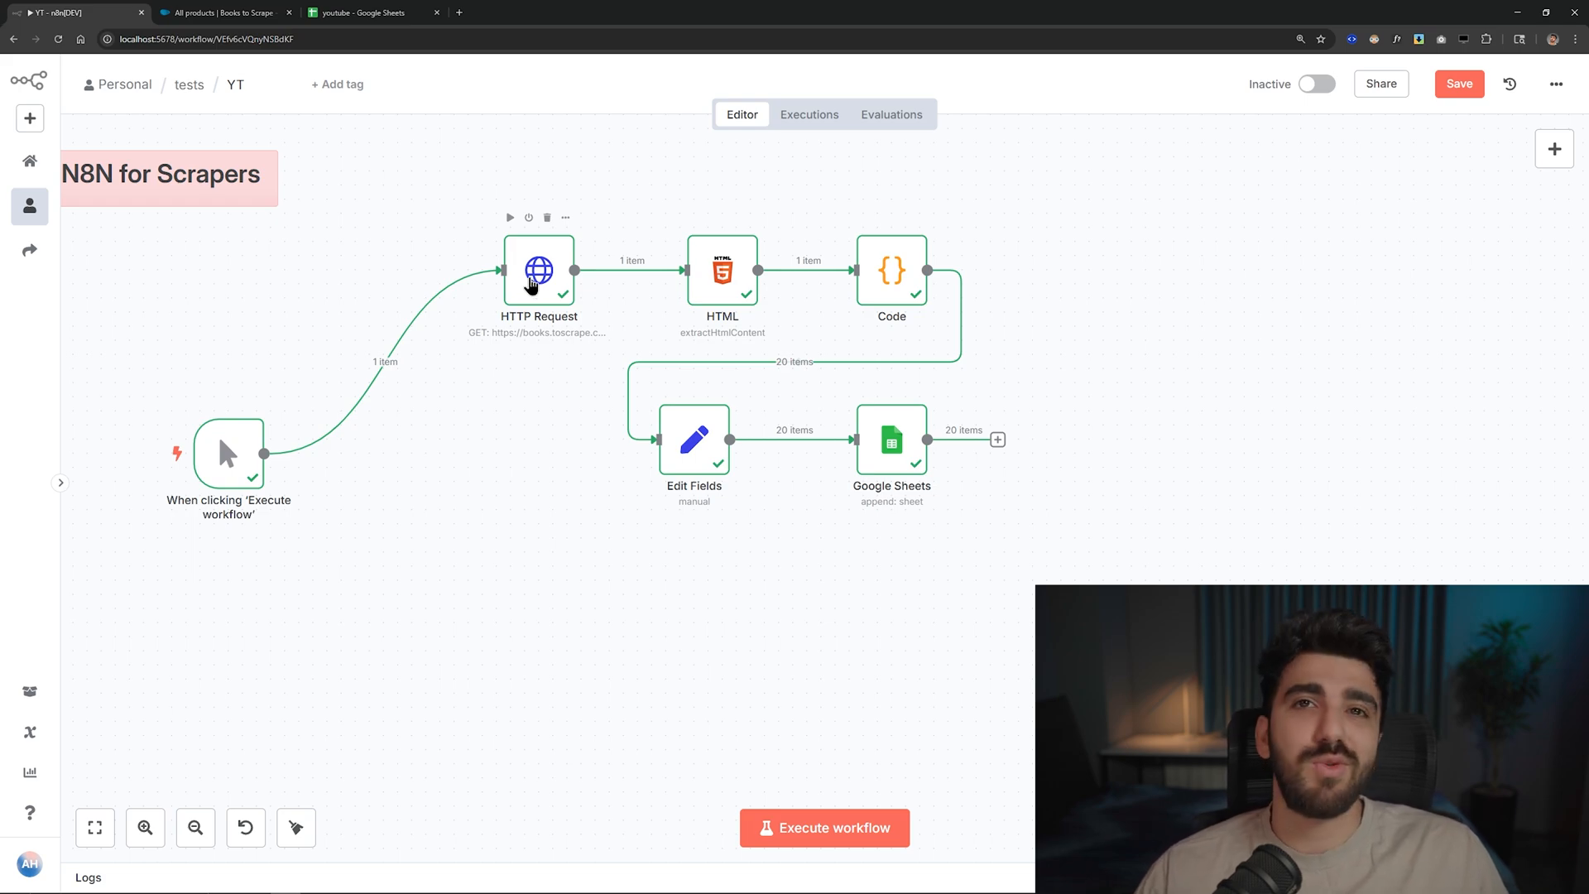
# - In the HTTP Request node, try a Proxy option and custom headers, then remove them again
pyautogui.doubleClick(538, 271)
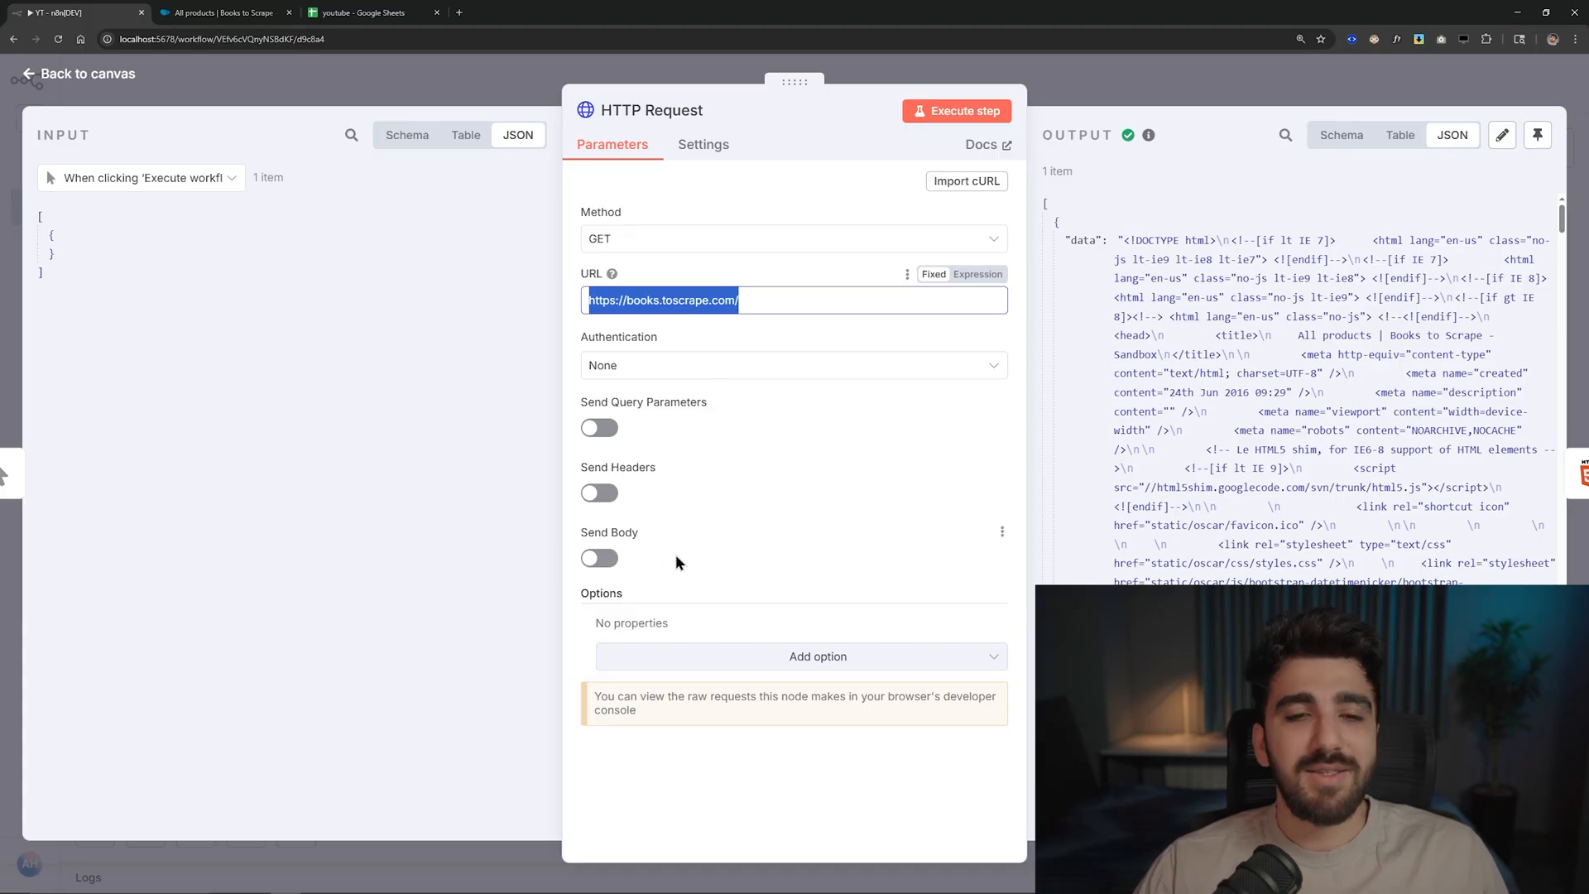
pyautogui.moveTo(768, 666)
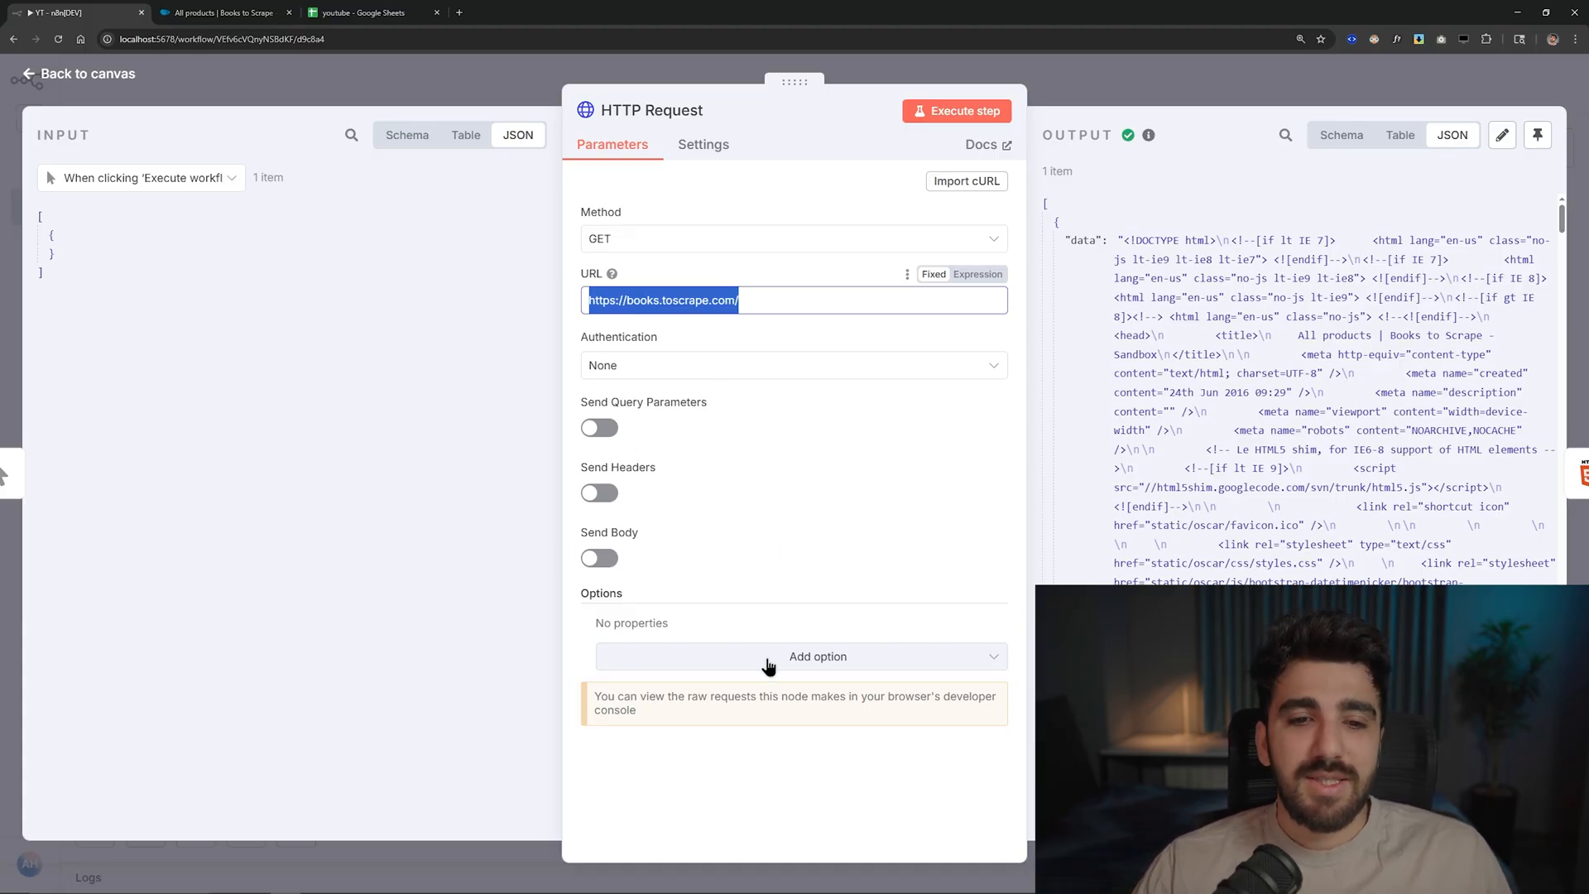
pyautogui.click(817, 655)
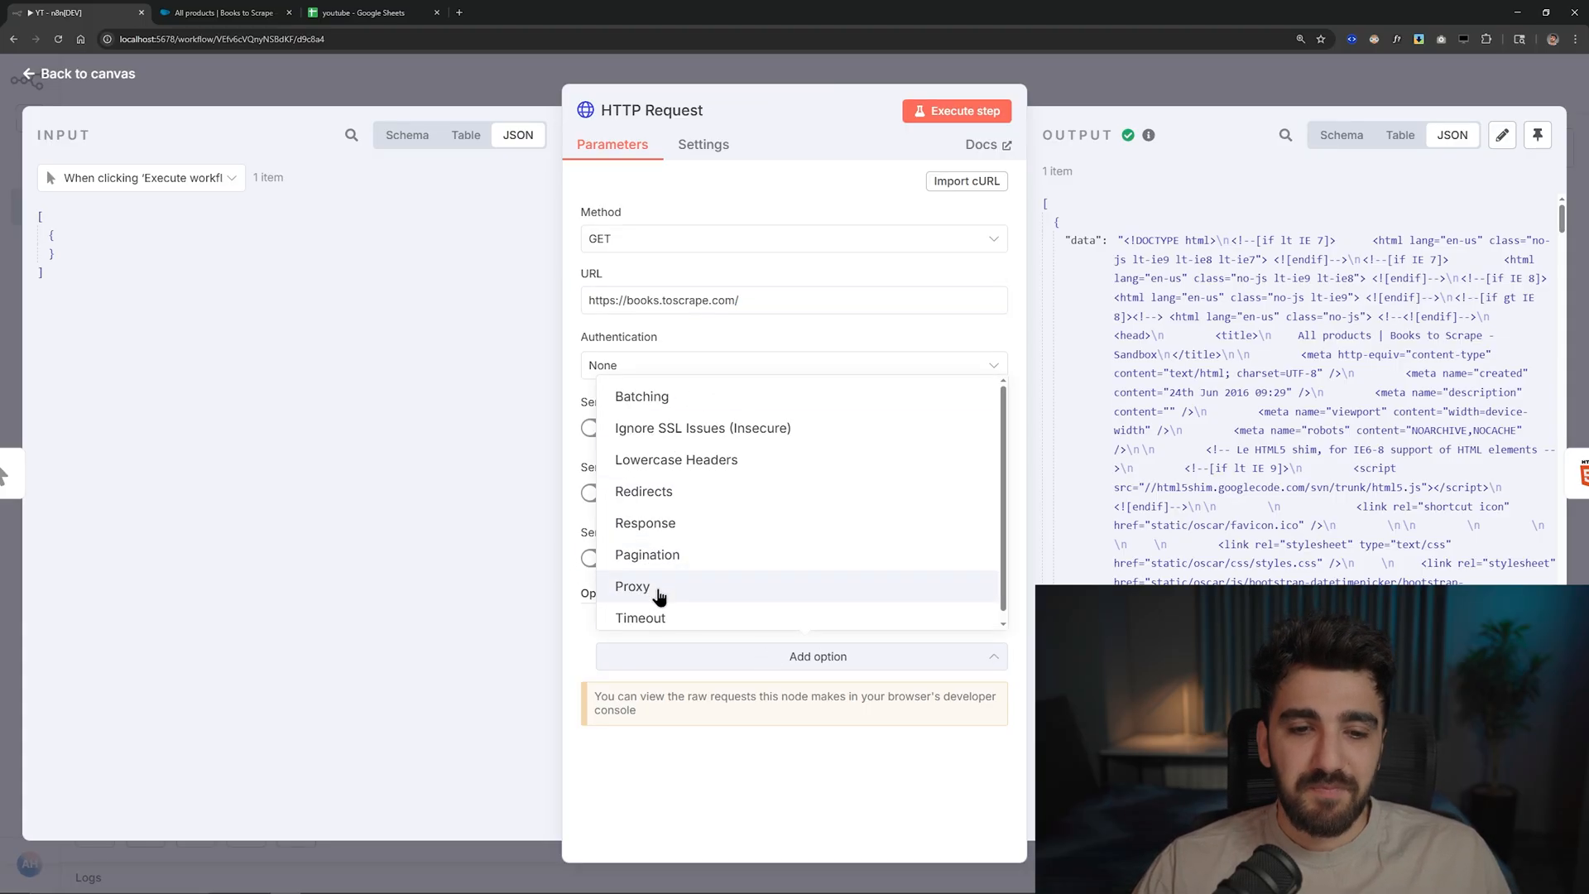
pyautogui.click(631, 586)
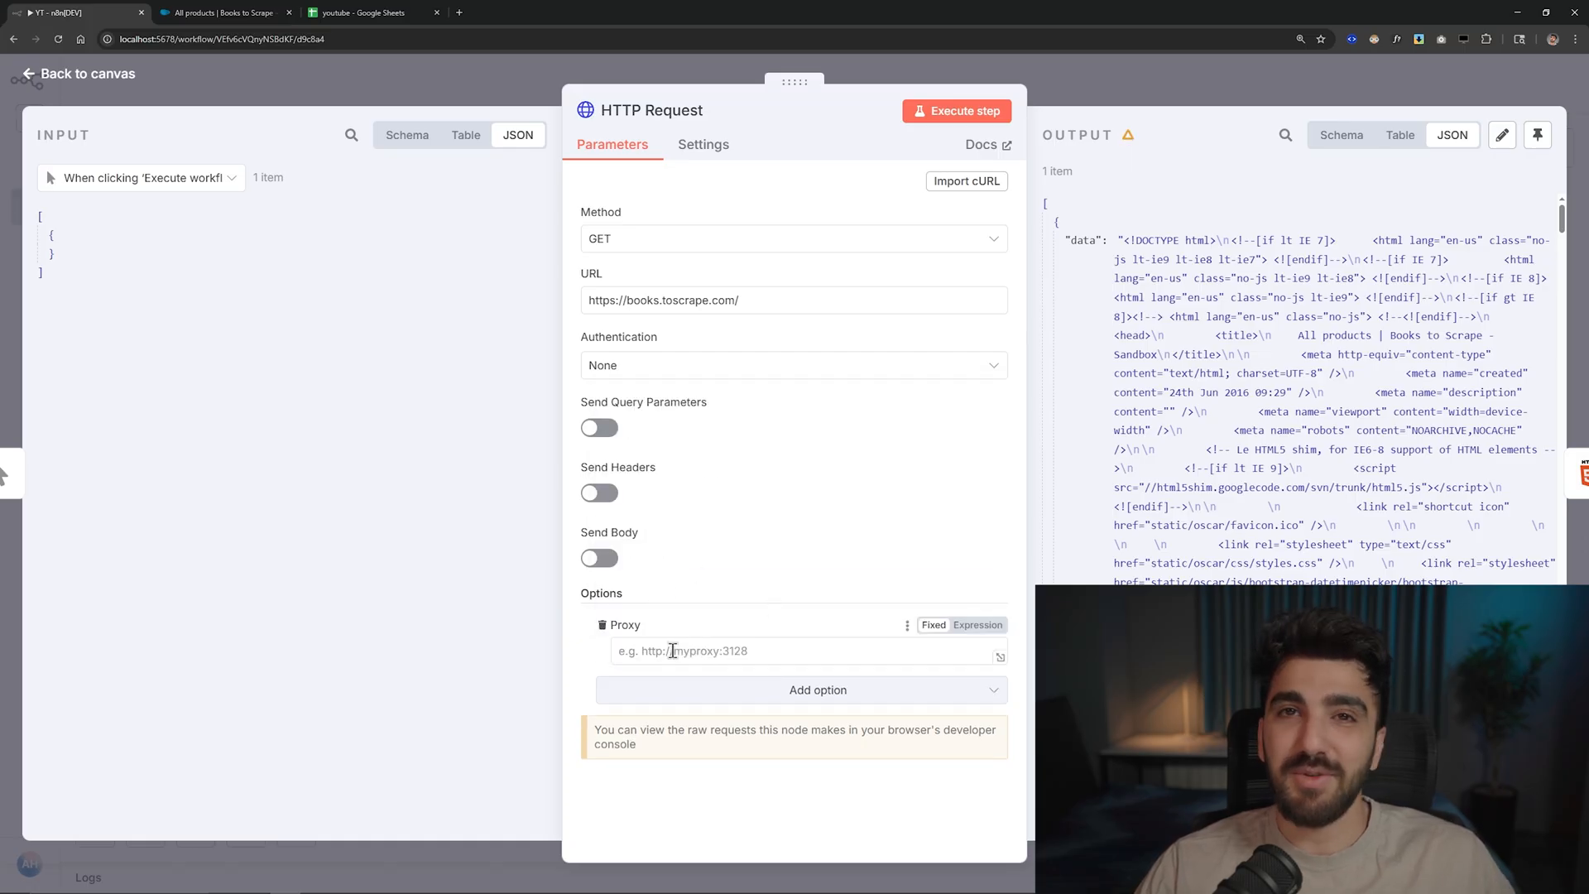
pyautogui.click(800, 651)
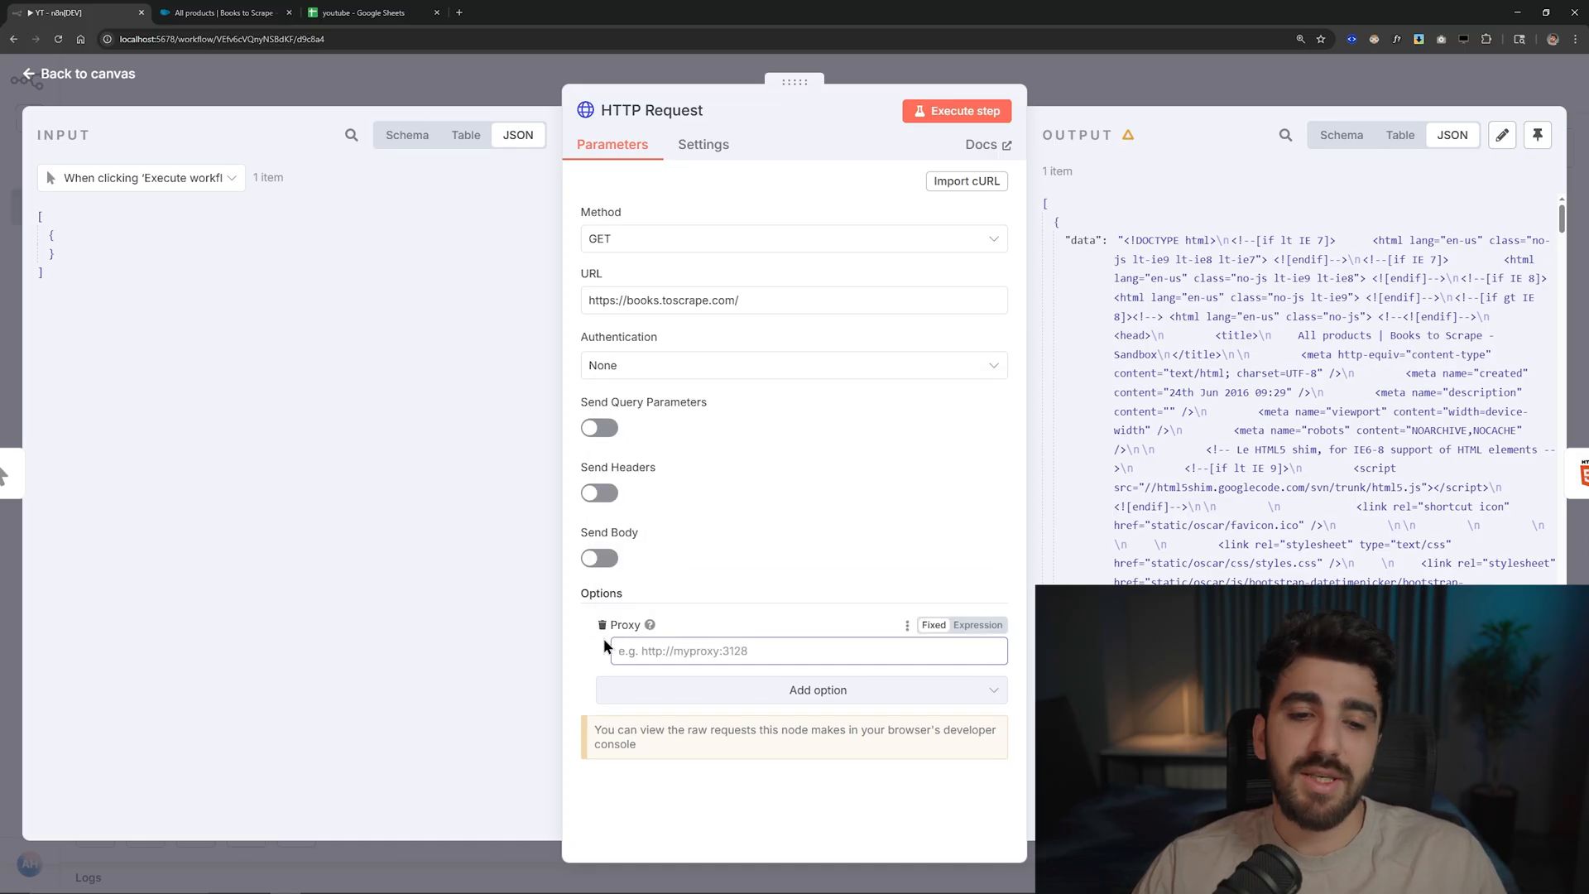
pyautogui.click(598, 493)
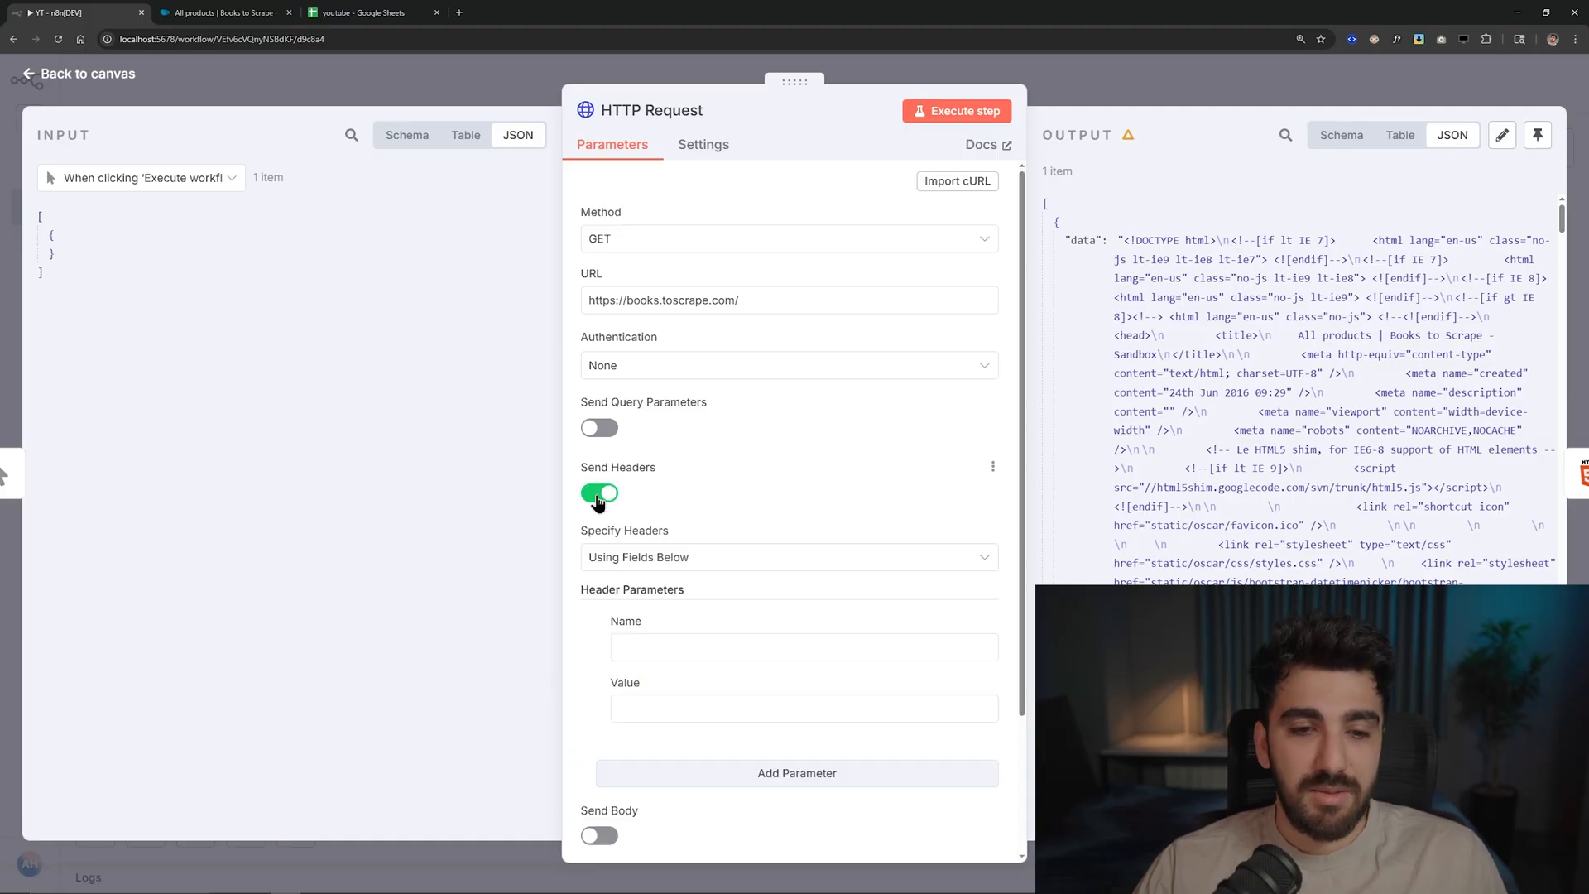
pyautogui.click(597, 493)
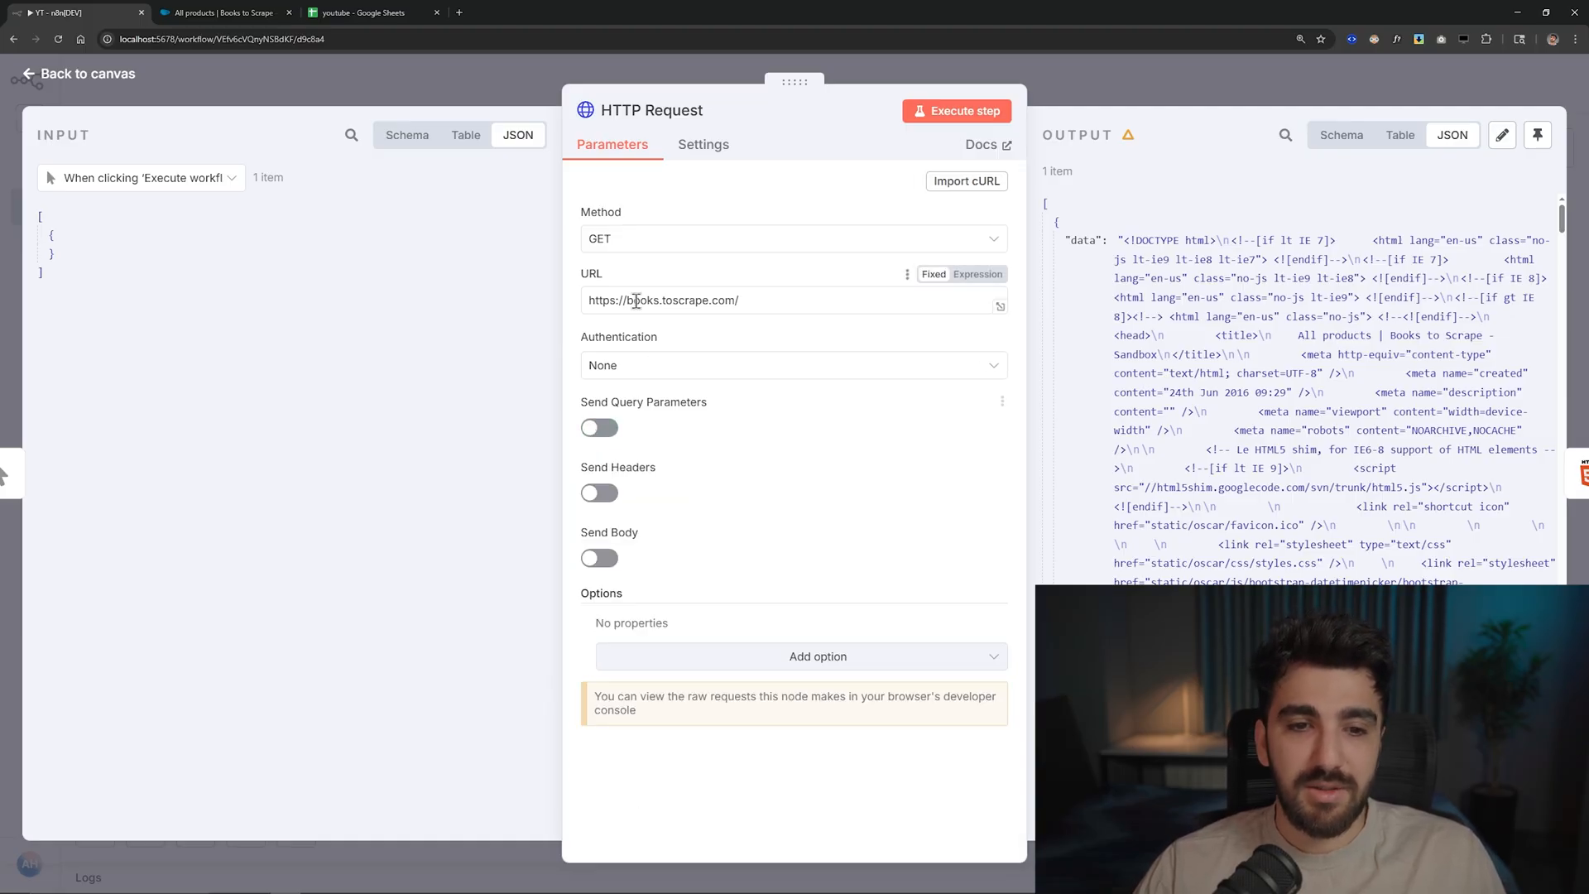
pyautogui.click(794, 365)
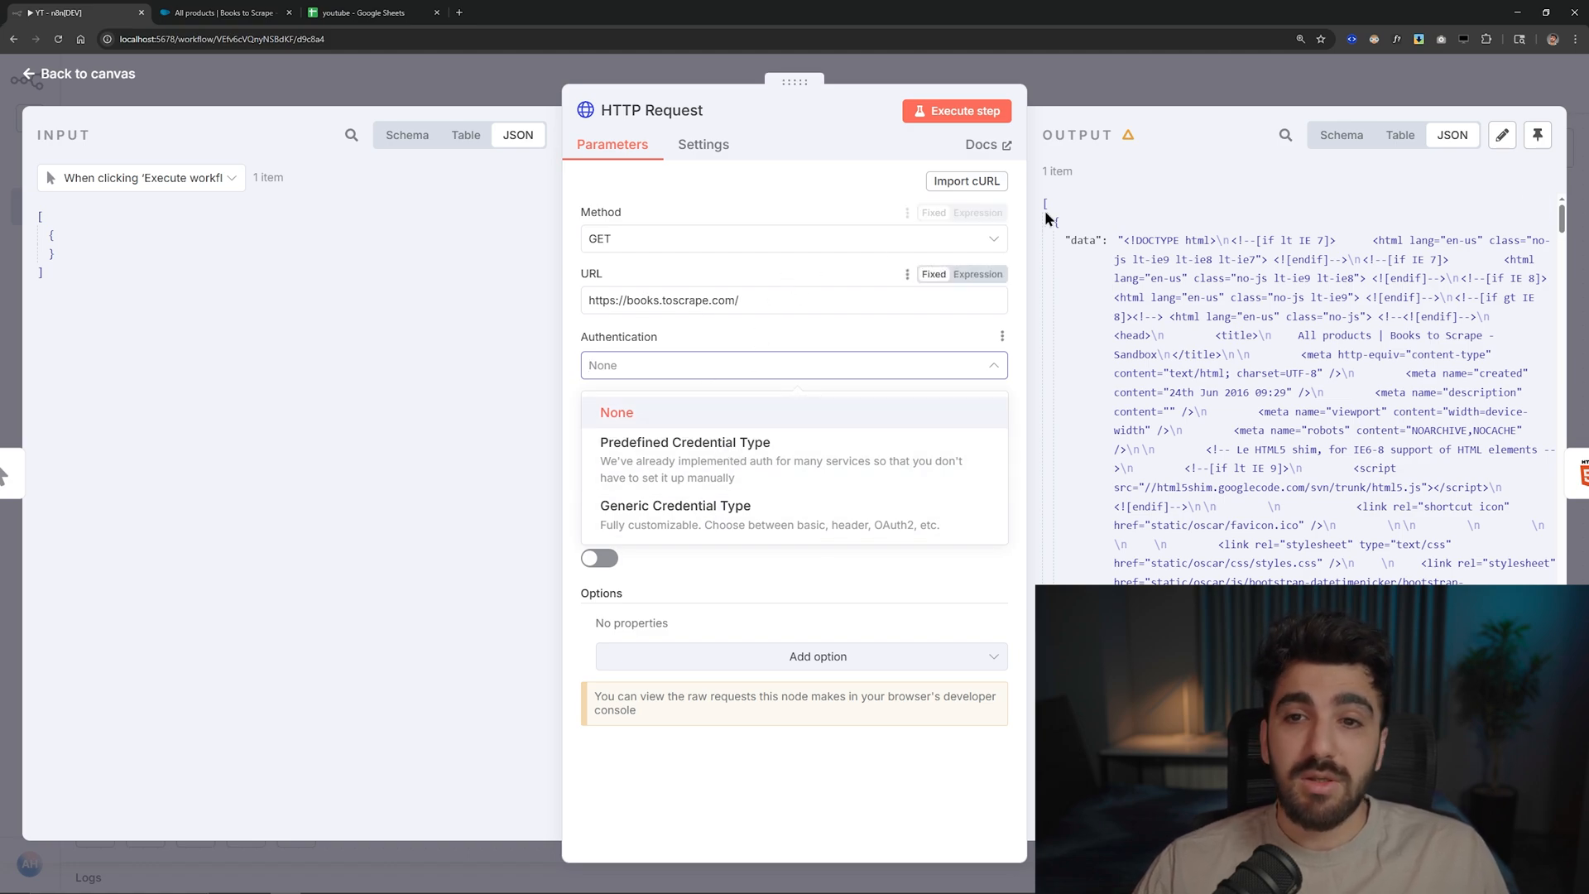
pyautogui.moveTo(798, 209)
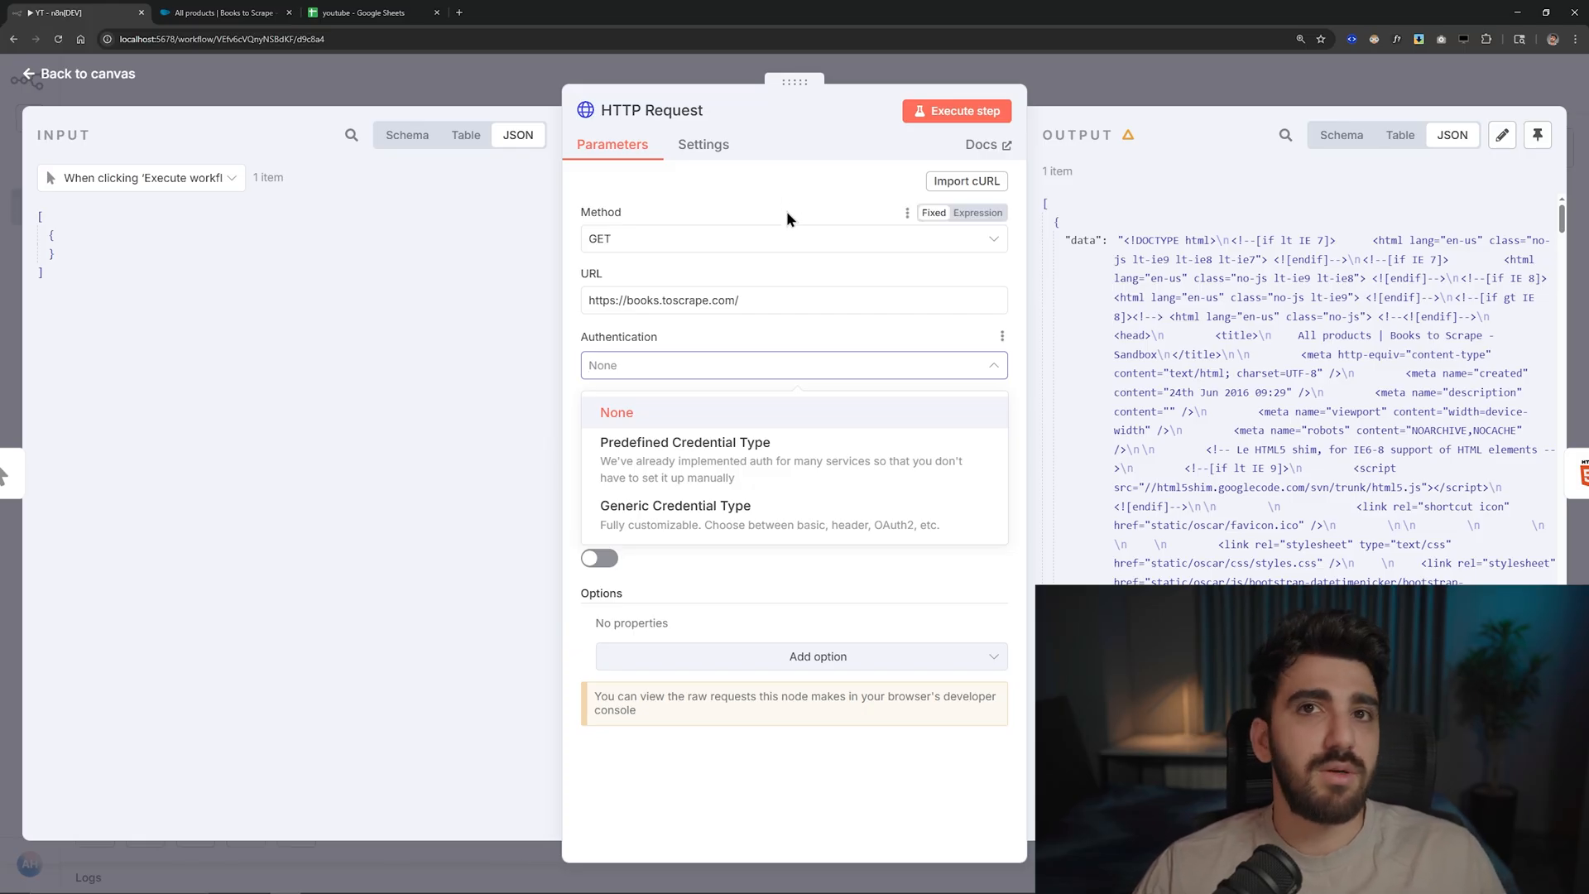
pyautogui.moveTo(686, 185)
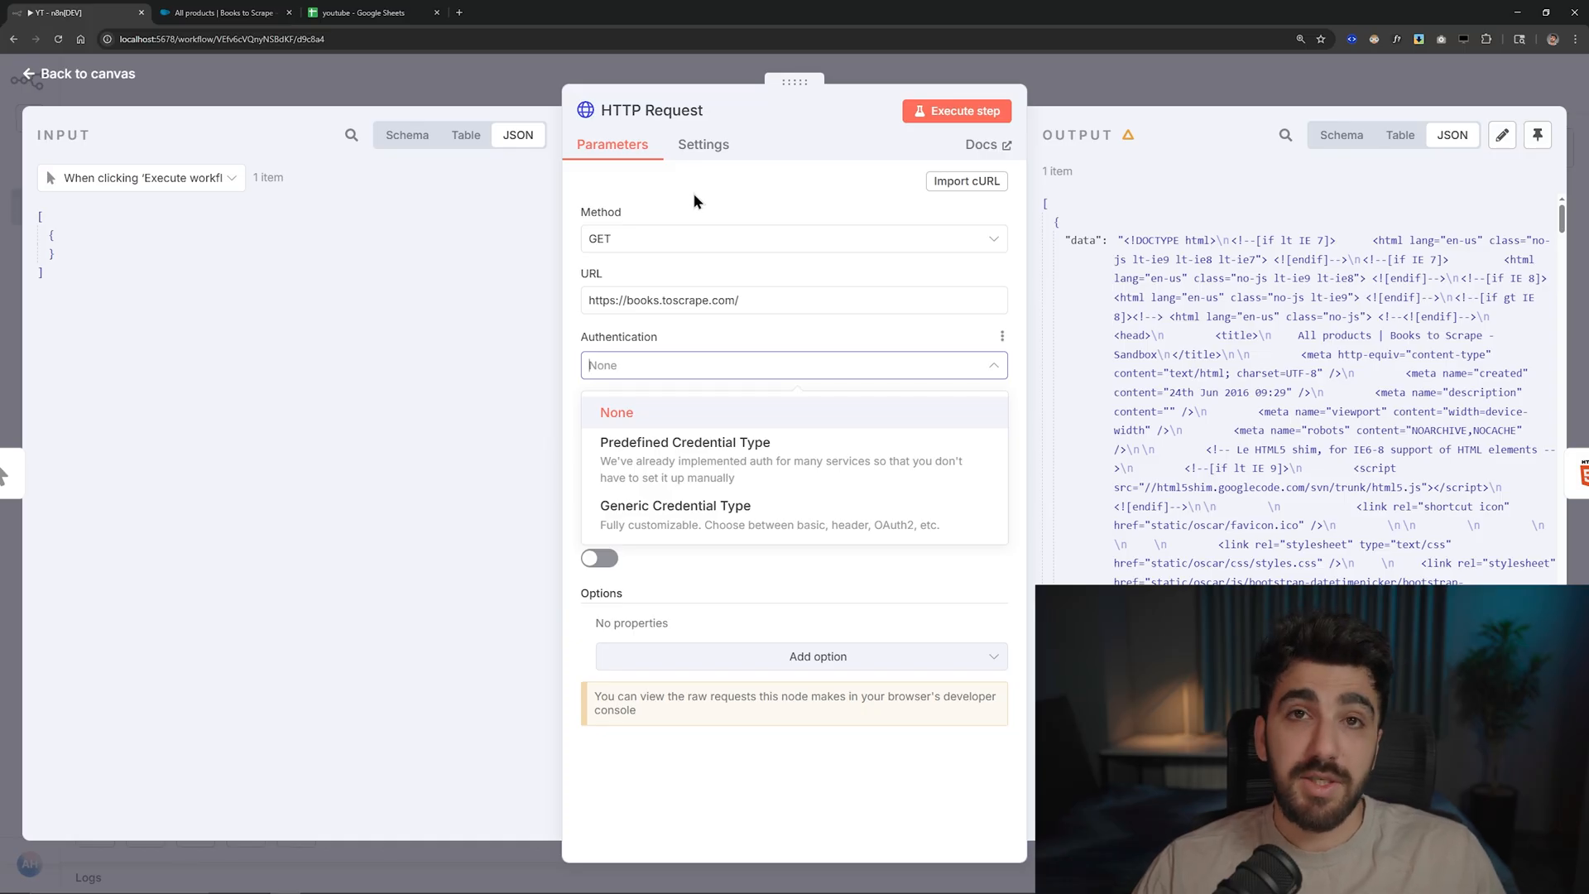
# - Keep Authentication None, show the output as JSON, and list the additional request options
pyautogui.click(616, 412)
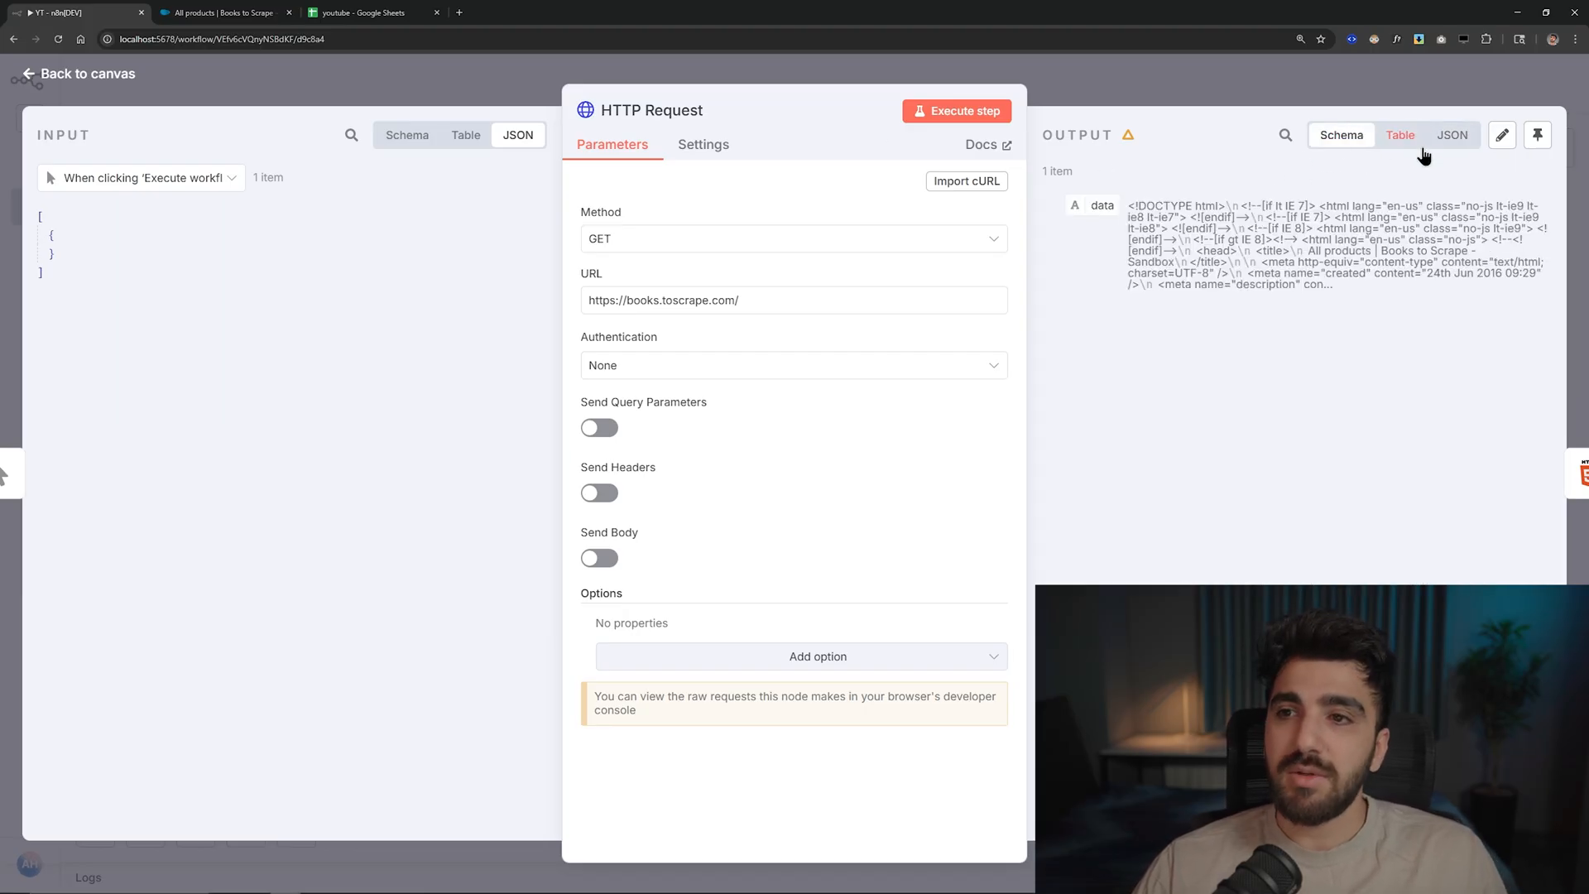
pyautogui.click(1451, 135)
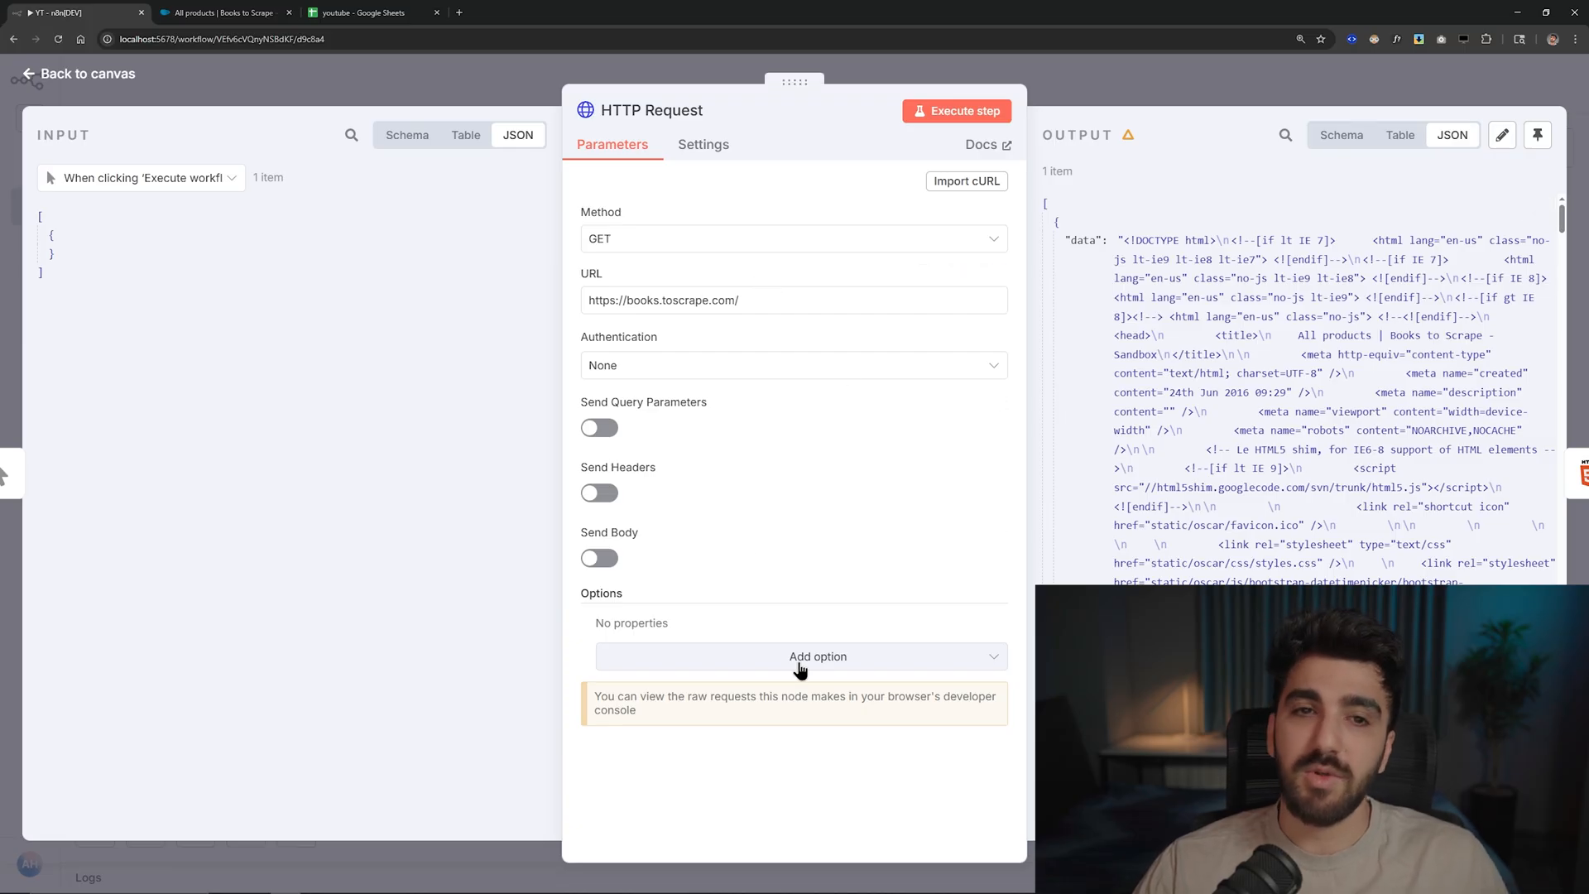
pyautogui.click(800, 655)
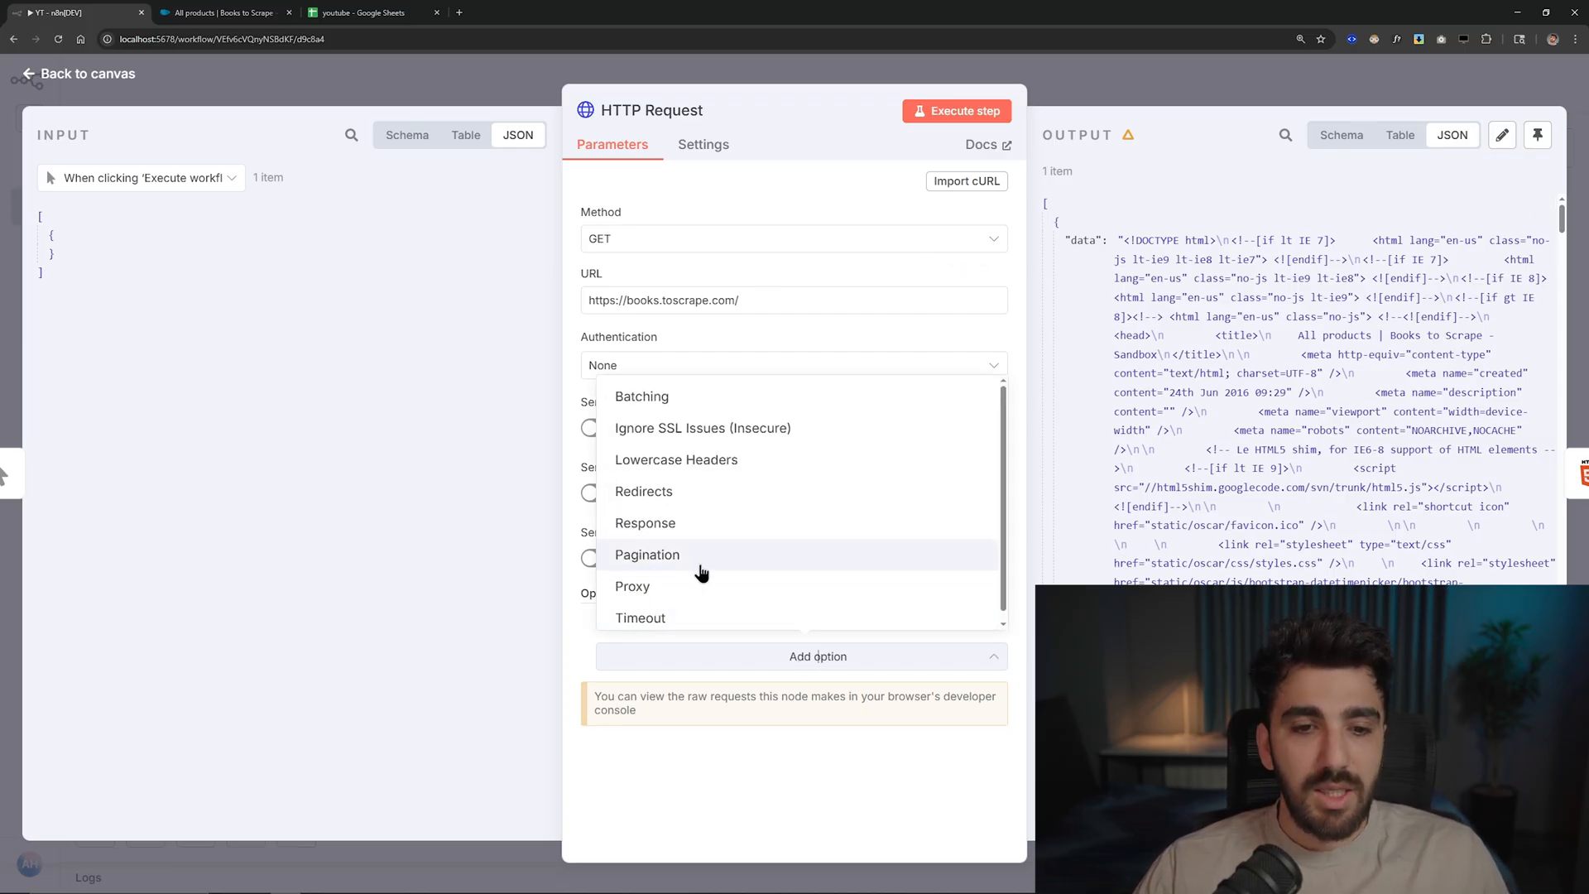
pyautogui.moveTo(668, 568)
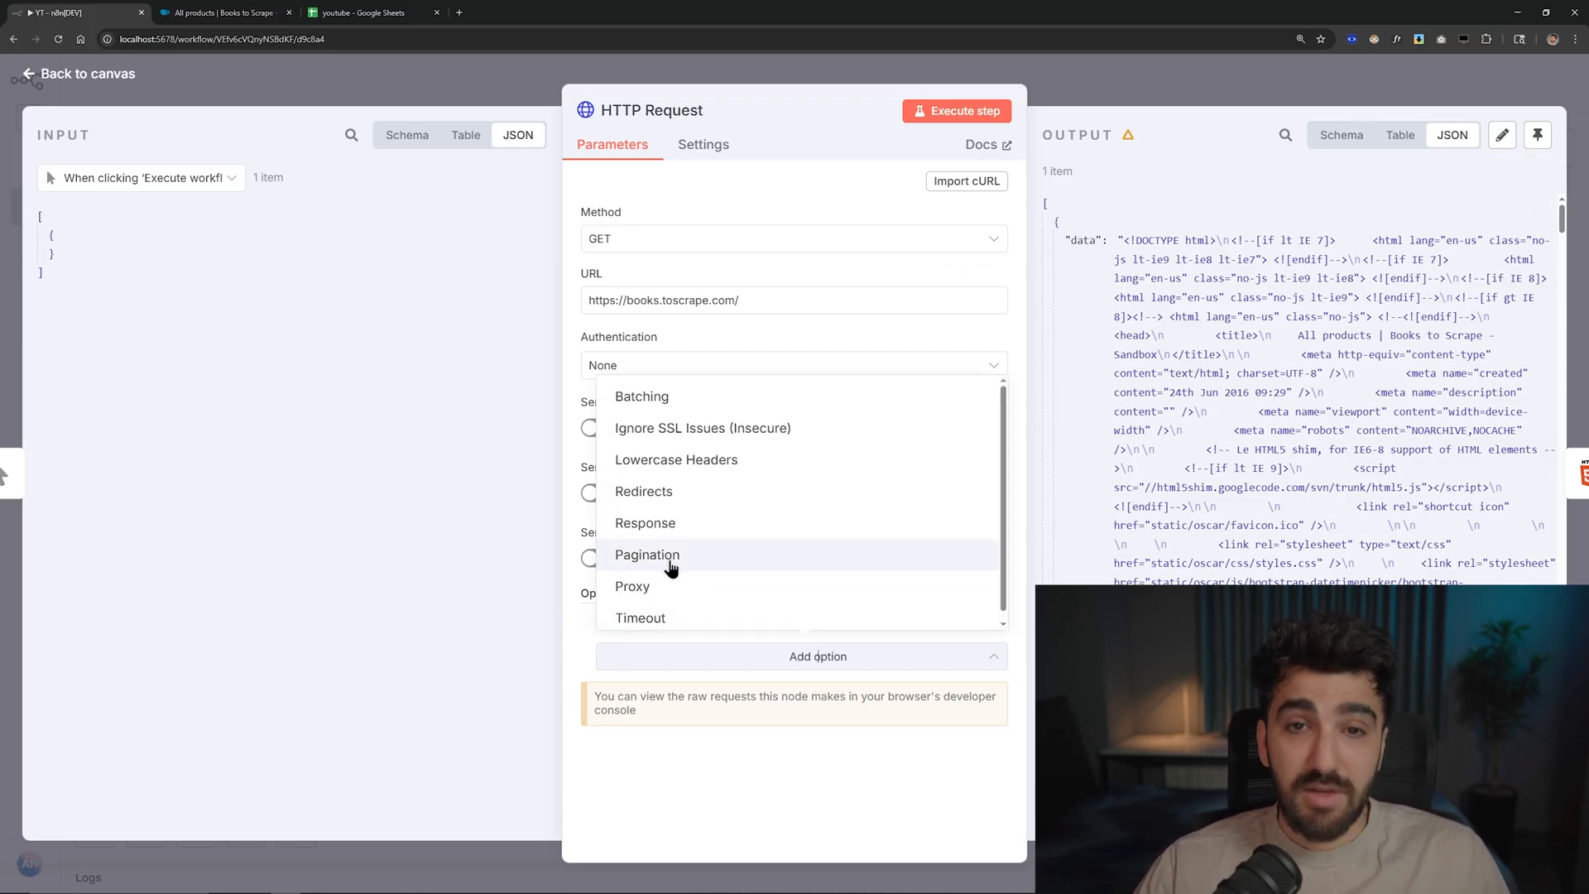
# - Add the Pagination option to the HTTP Request node and review its settings
pyautogui.click(646, 555)
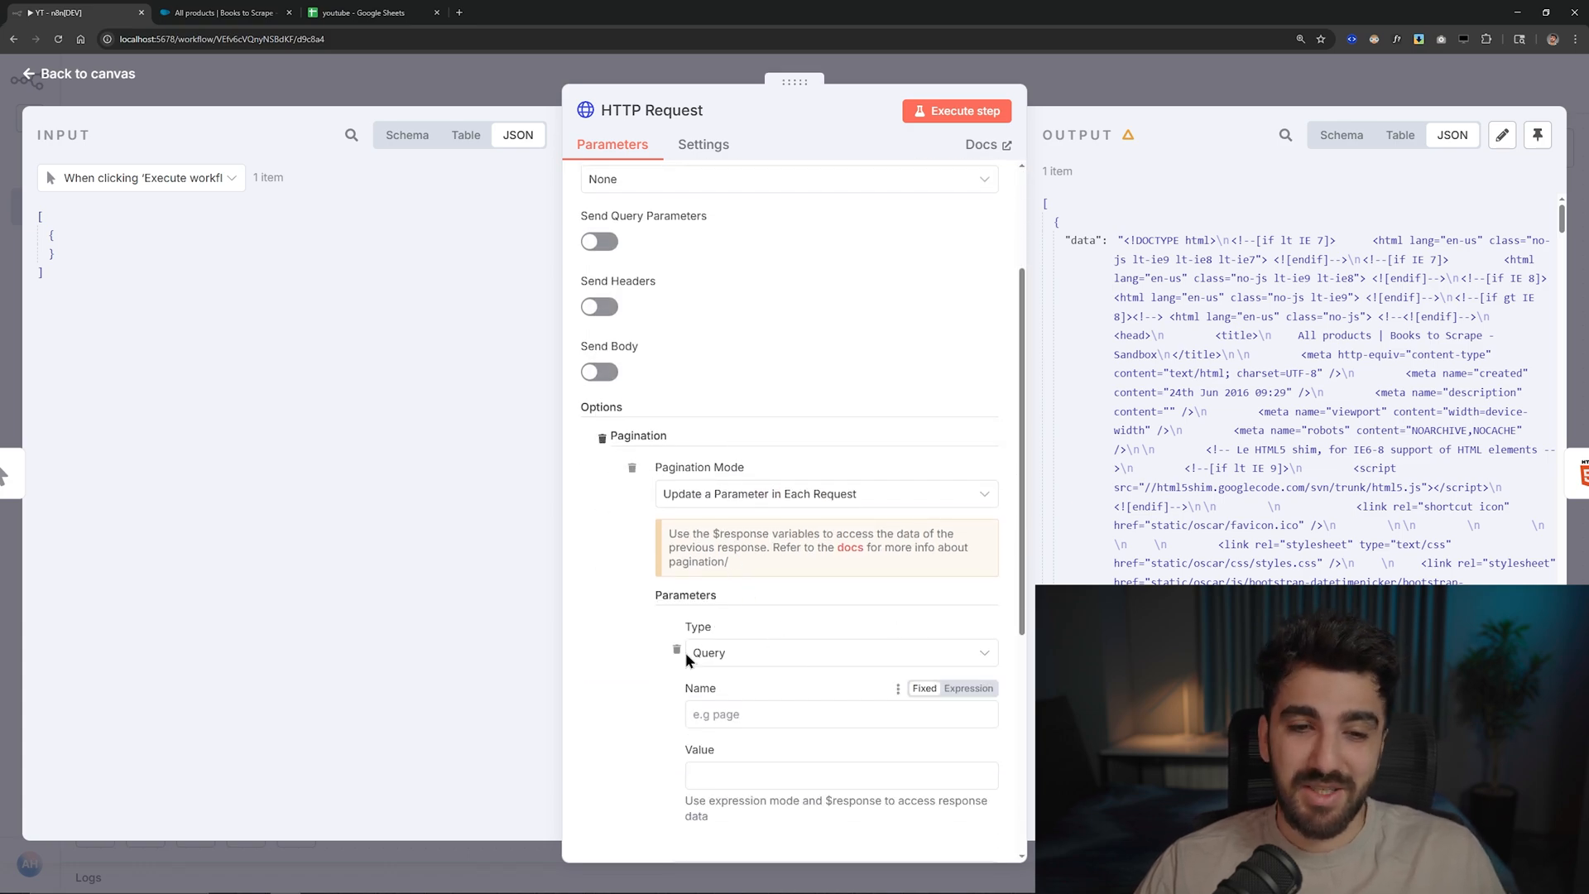
pyautogui.scroll(-3)
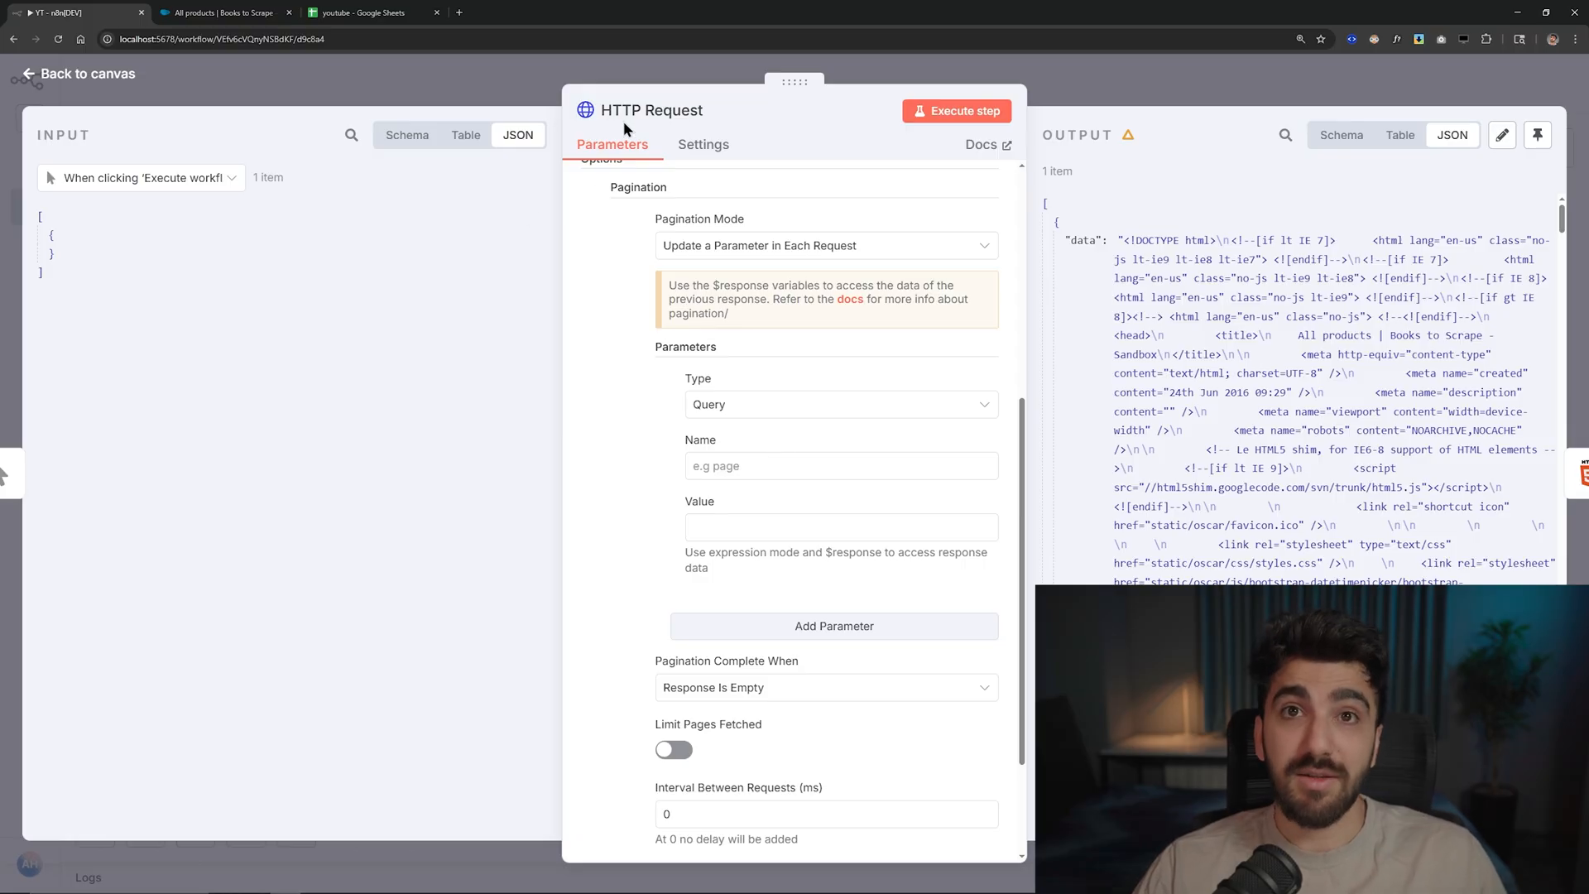
pyautogui.moveTo(696, 94)
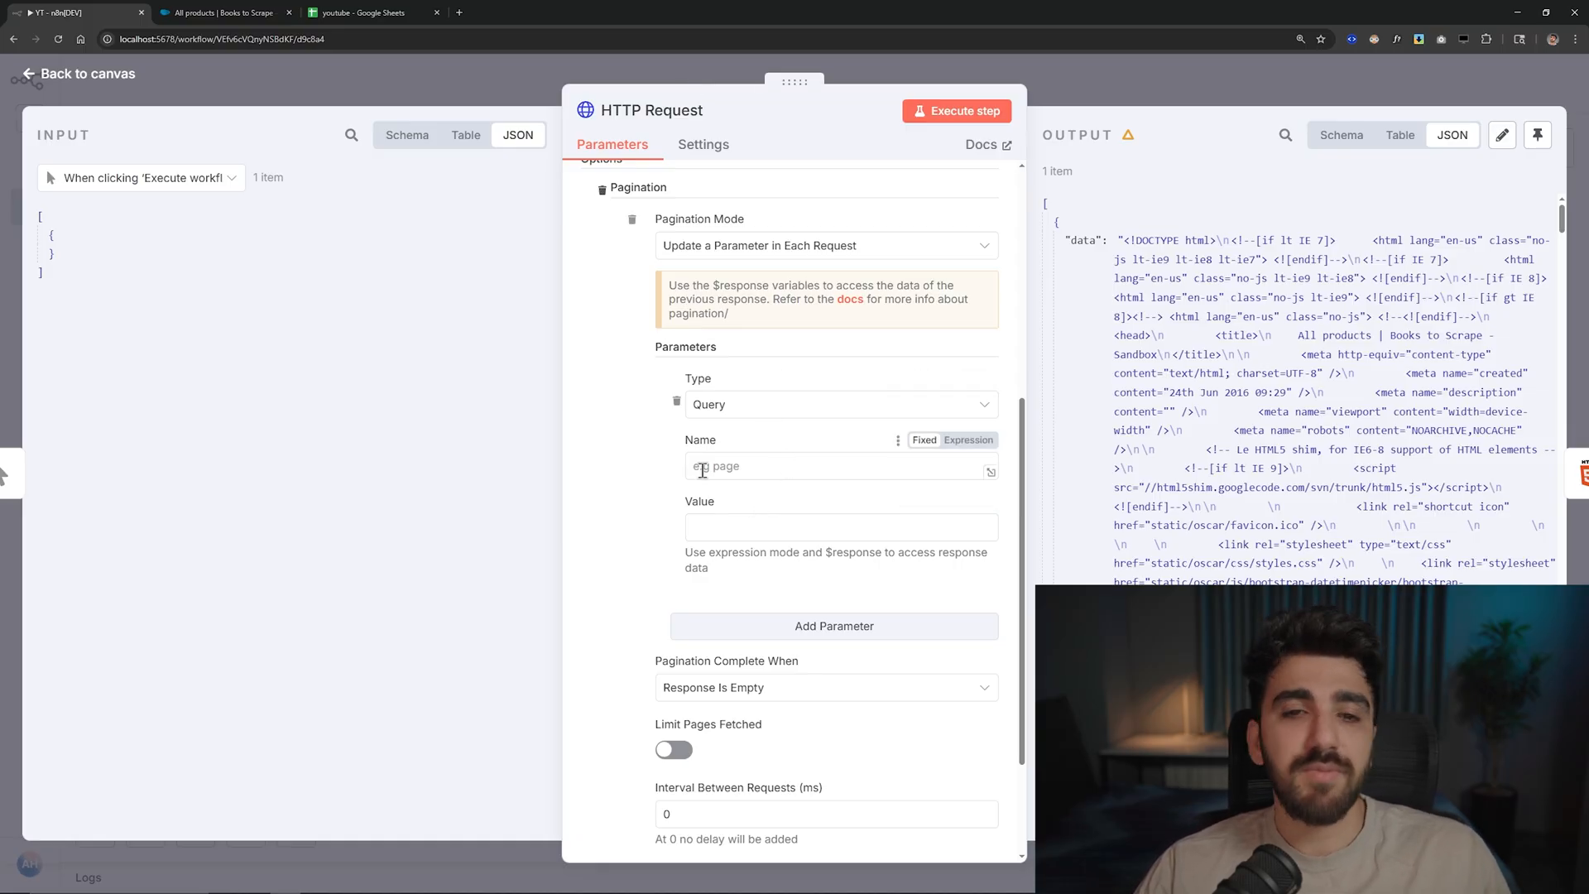
pyautogui.moveTo(703, 468)
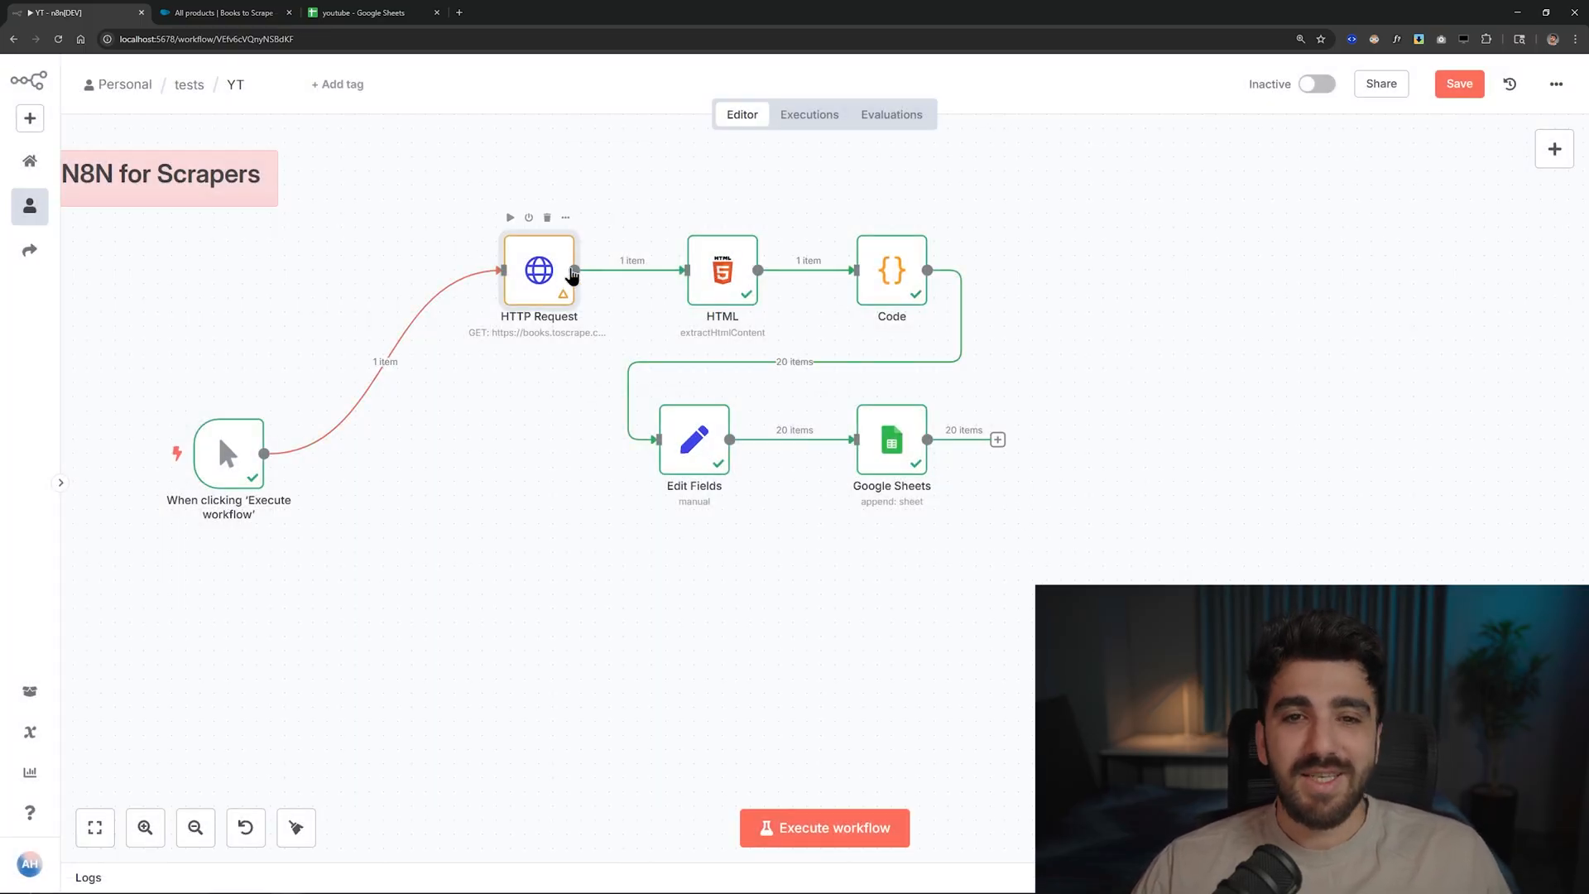
# - Enable Retry On Fail on the HTTP Request node and view the On Error choices
pyautogui.doubleClick(538, 270)
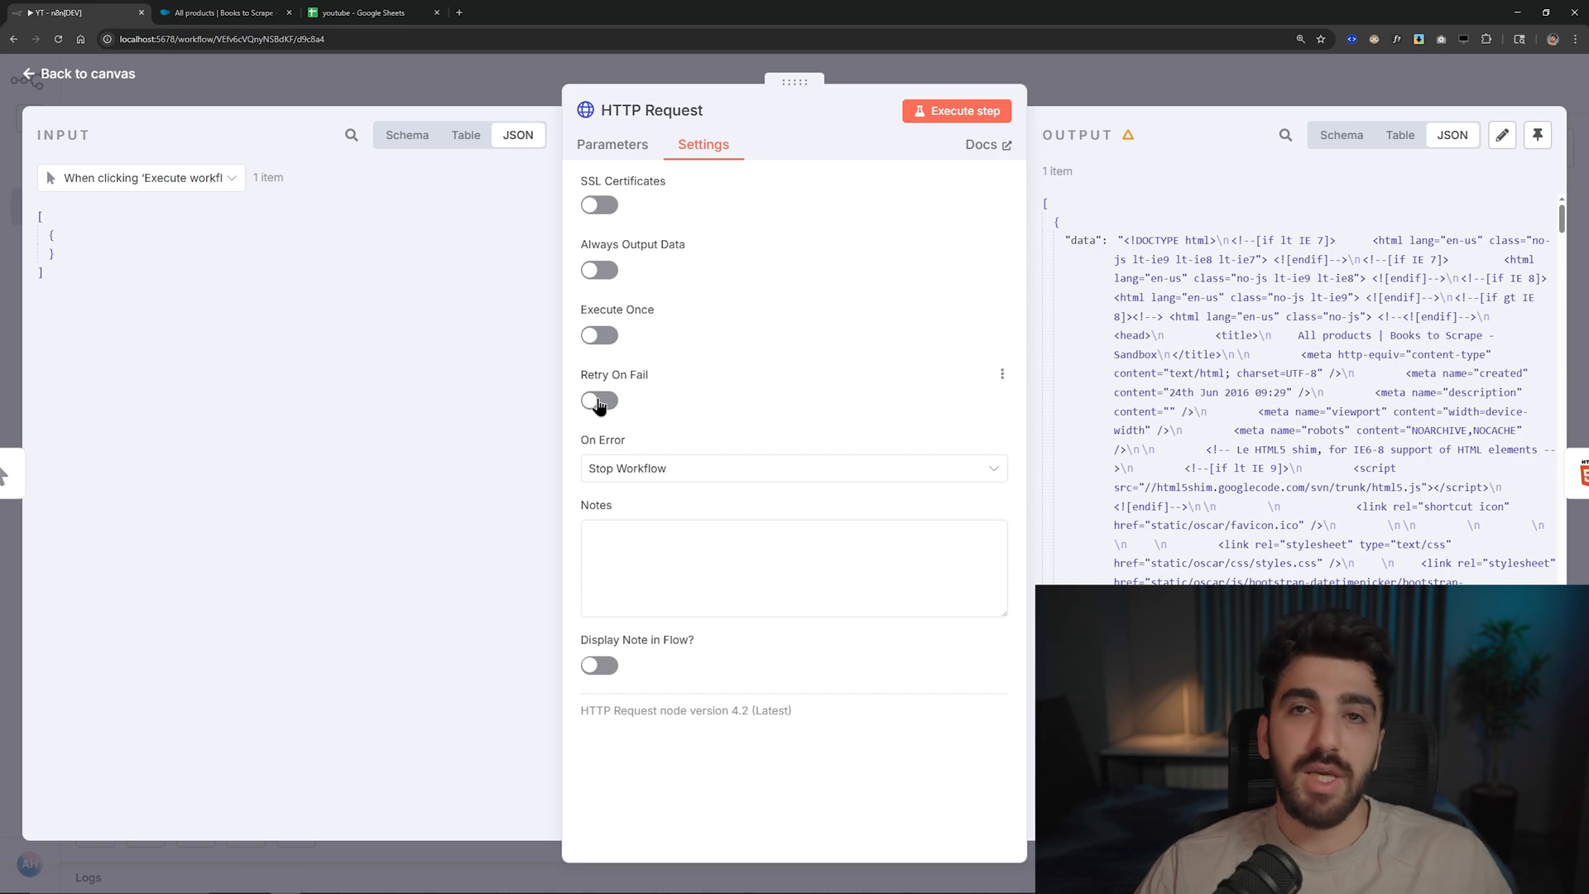
pyautogui.click(597, 400)
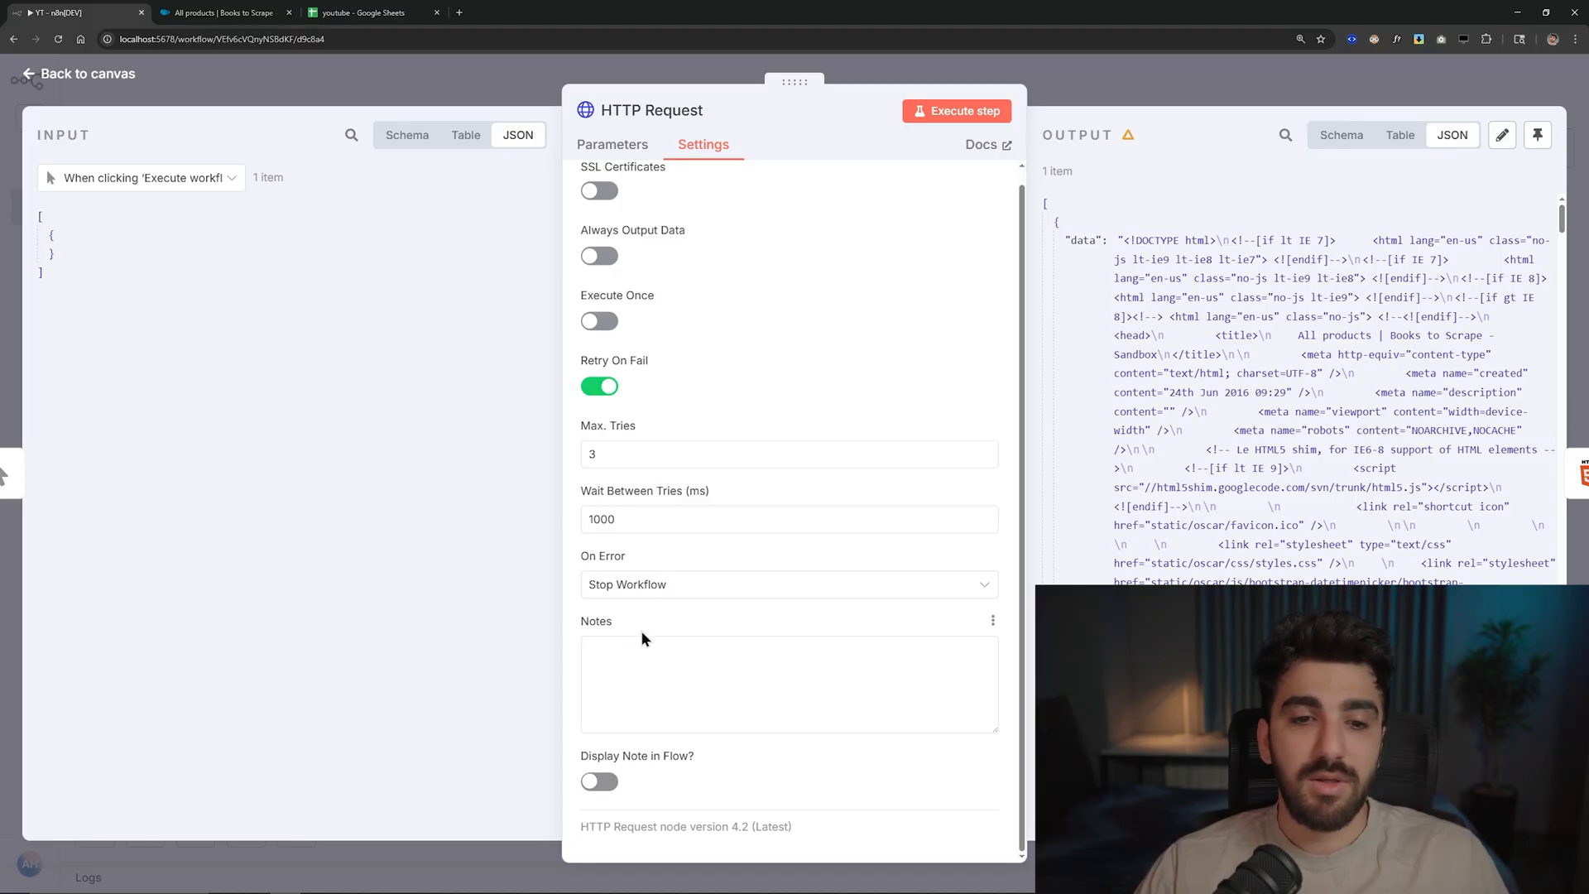
pyautogui.moveTo(649, 585)
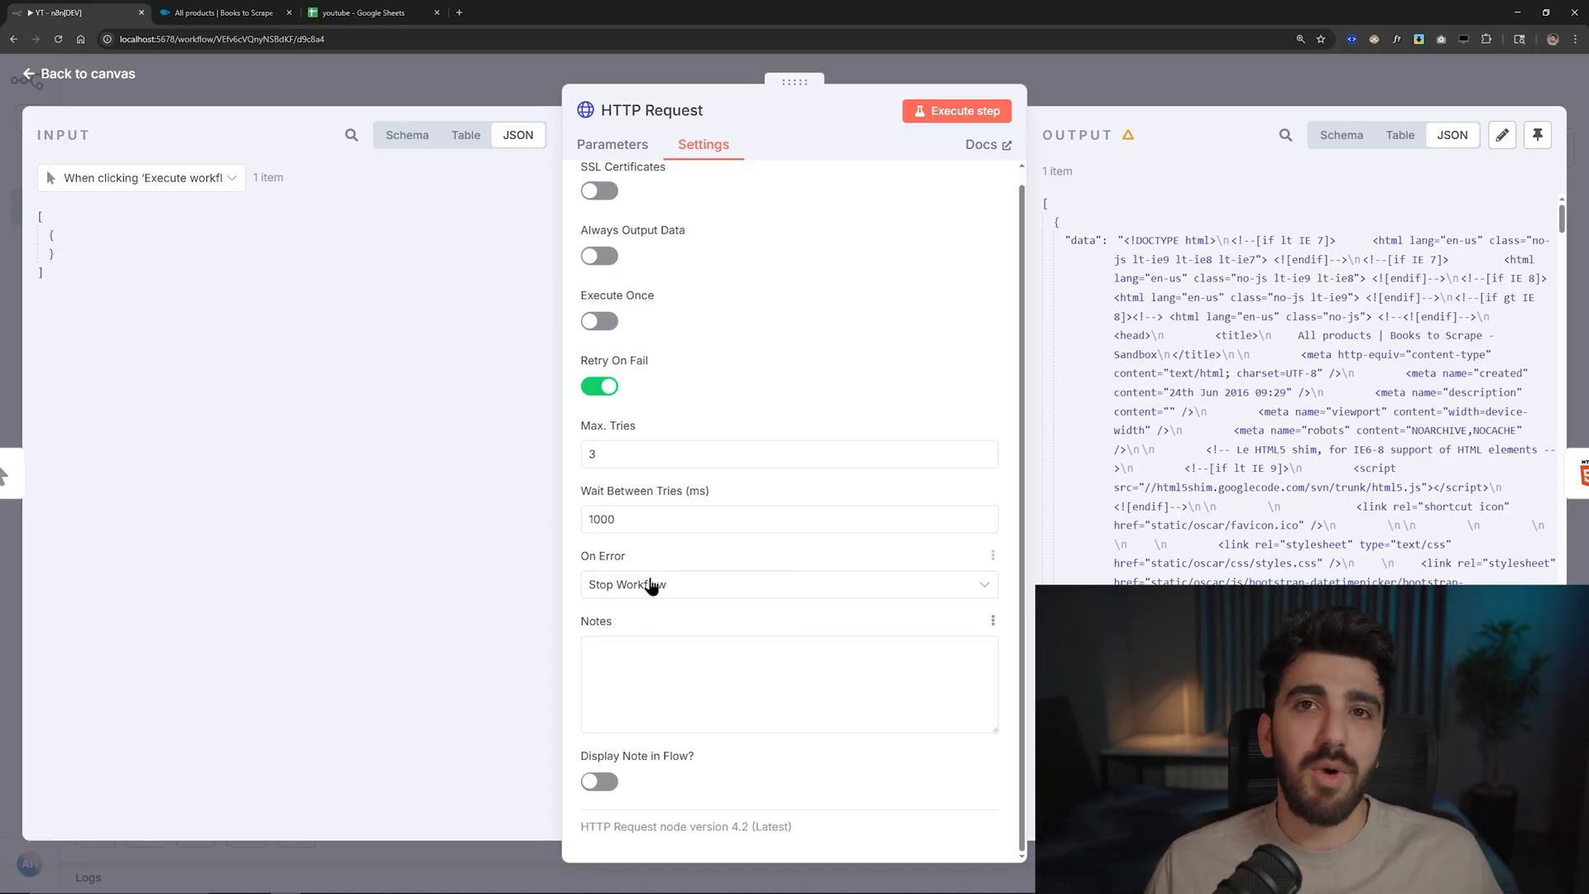
pyautogui.click(789, 584)
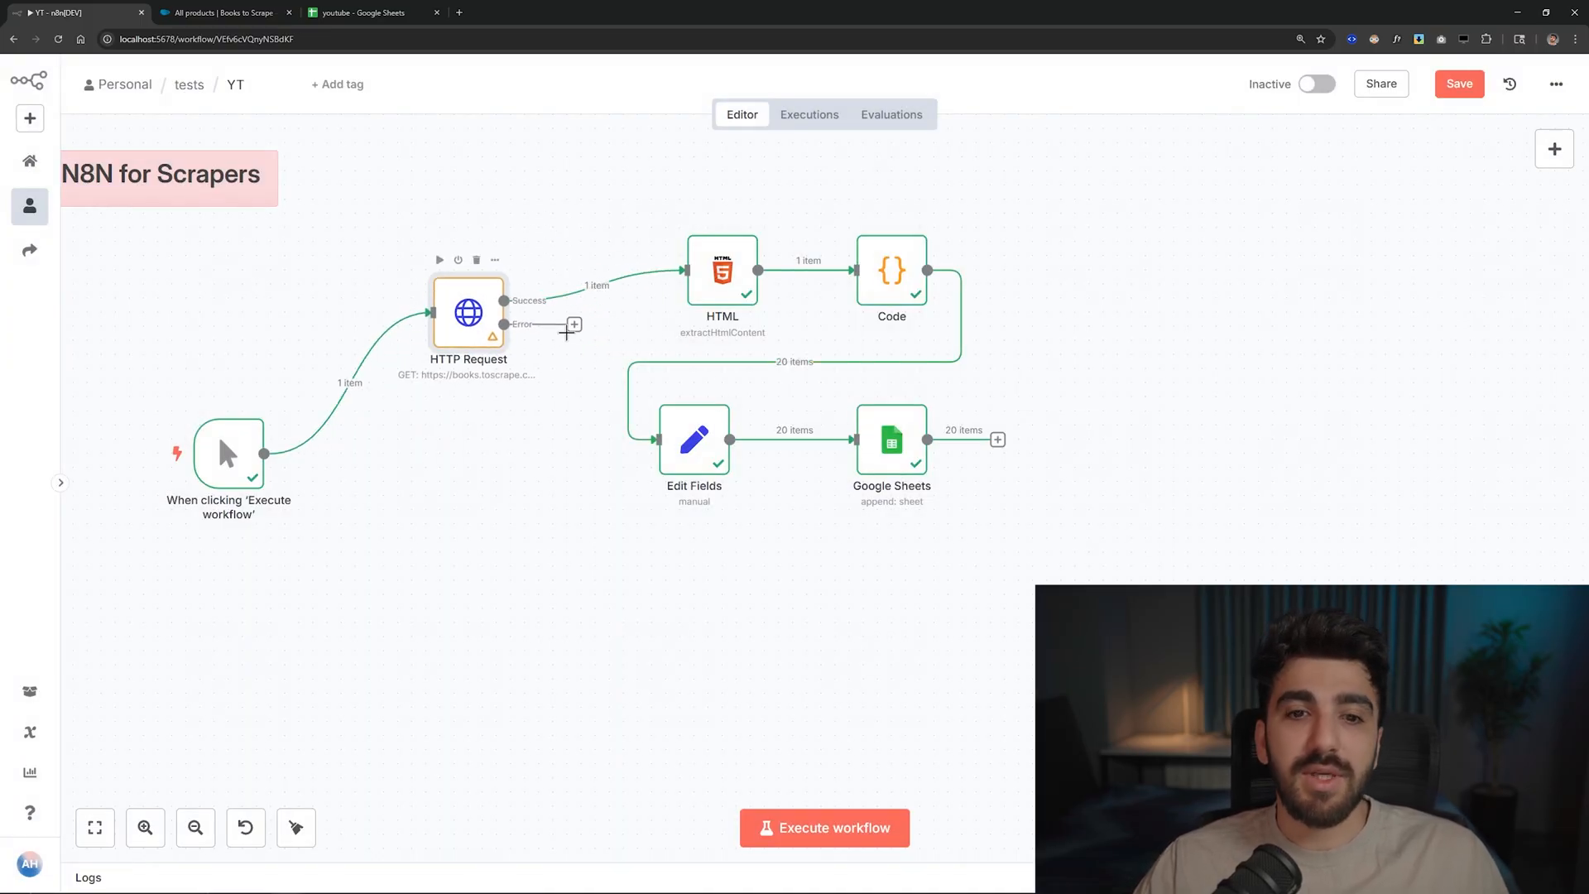
pyautogui.moveTo(522, 481)
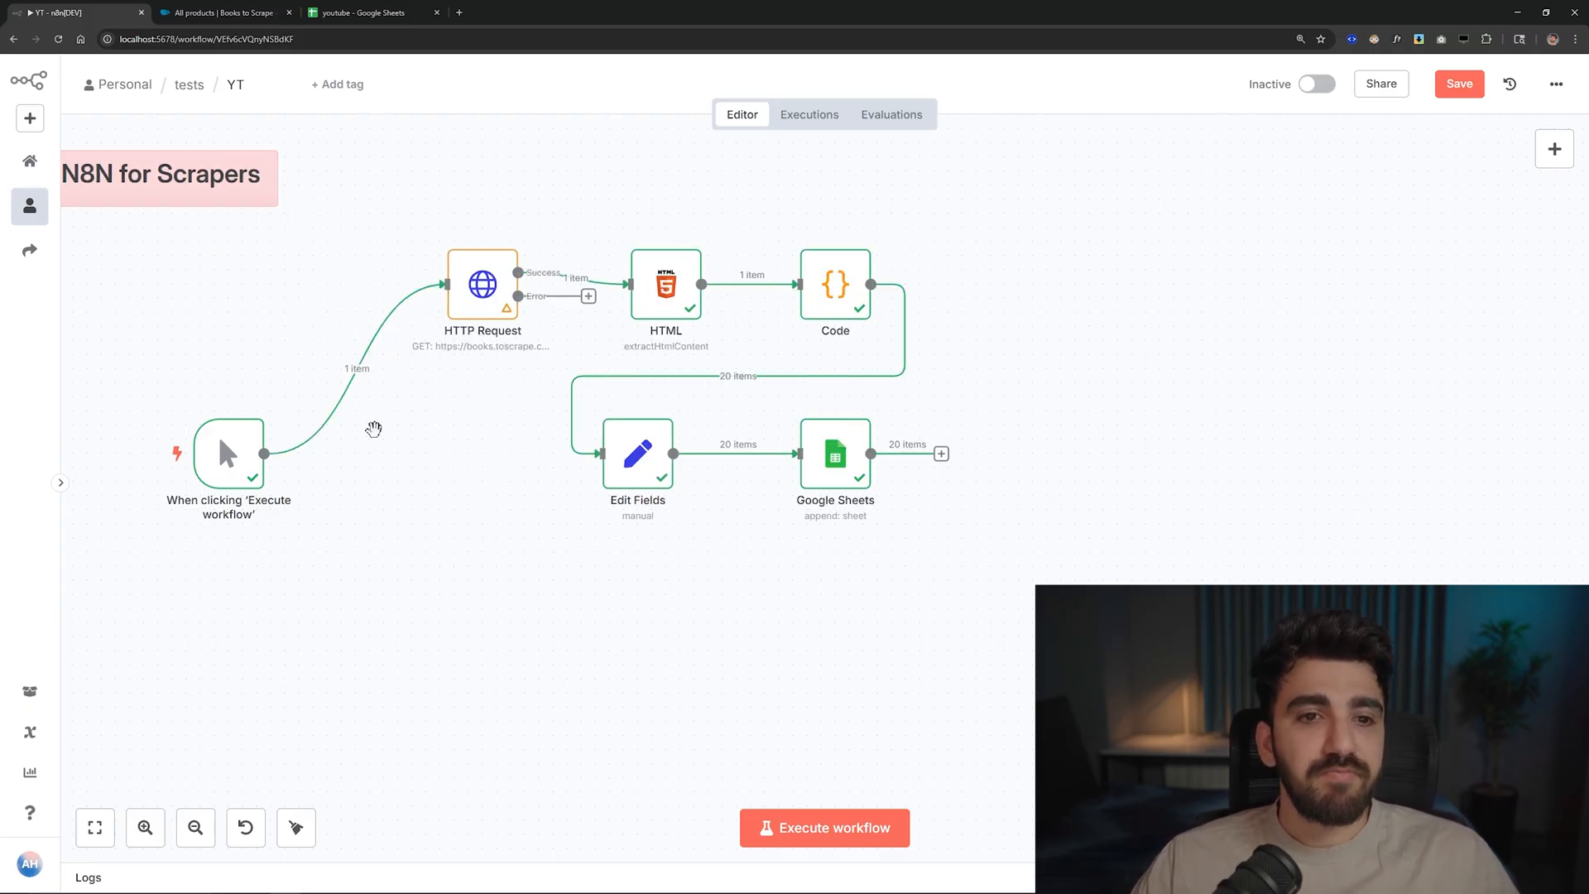
# - Set On Error to Continue (using error output), giving the node success and error outputs
pyautogui.doubleClick(481, 284)
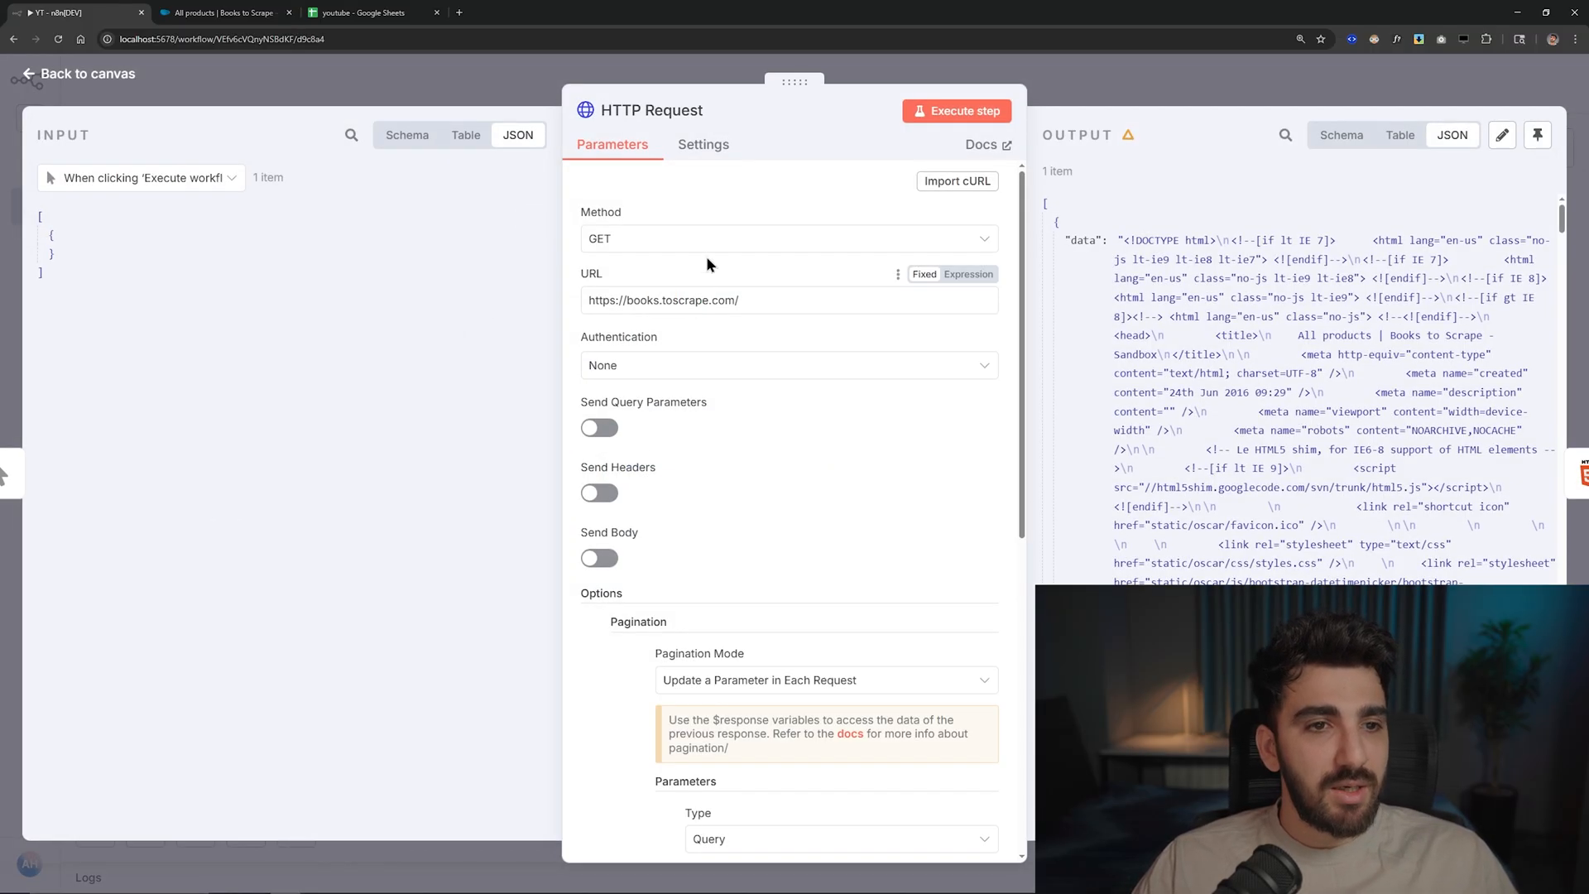
pyautogui.click(703, 144)
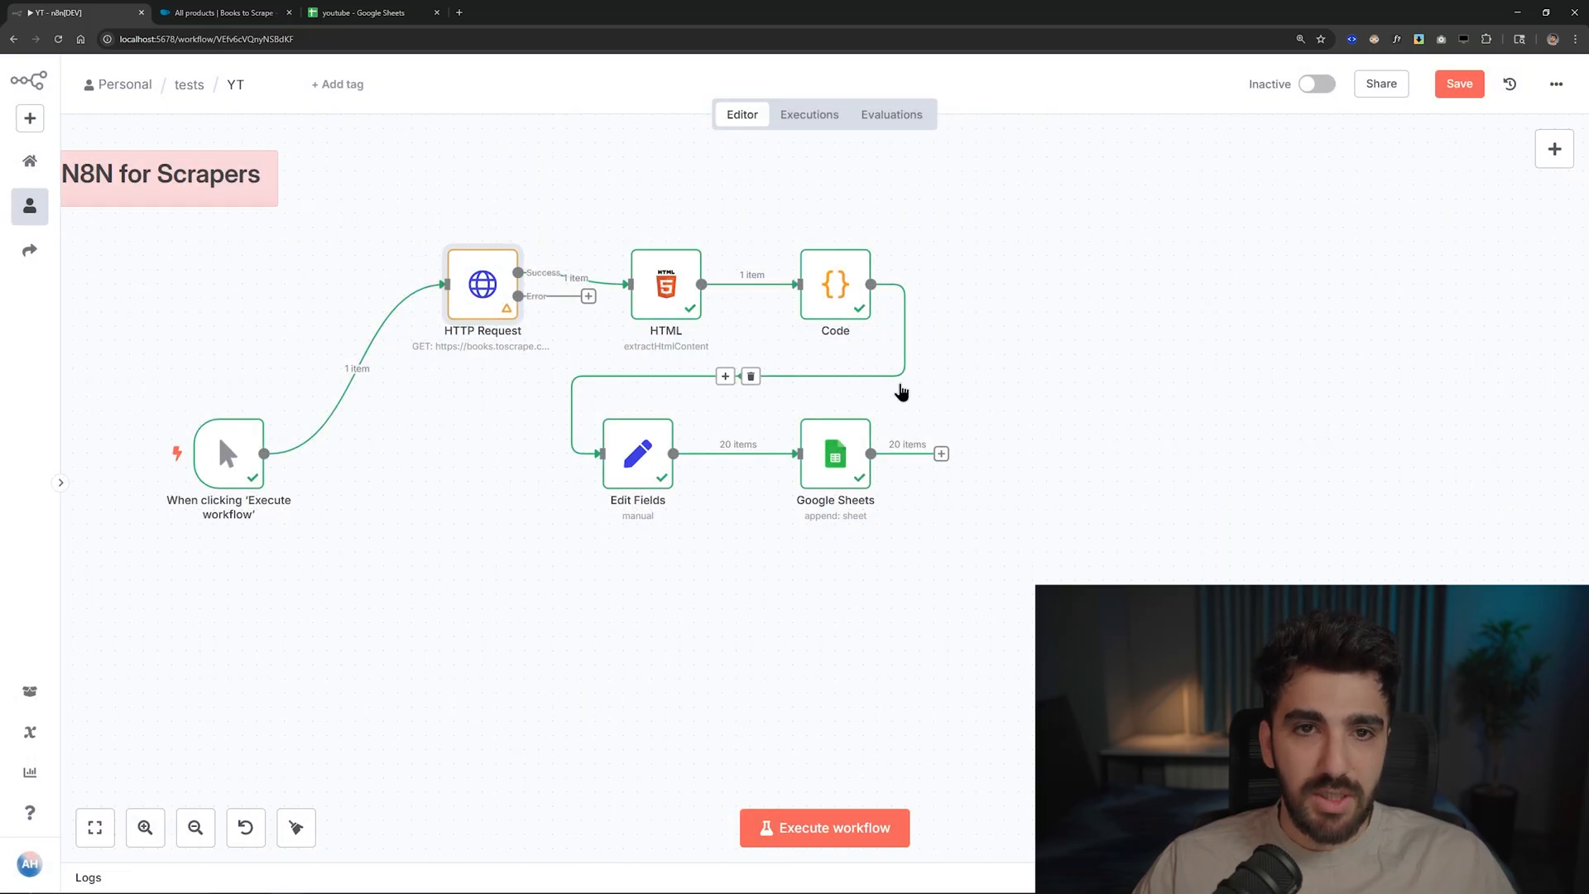
pyautogui.click(1458, 83)
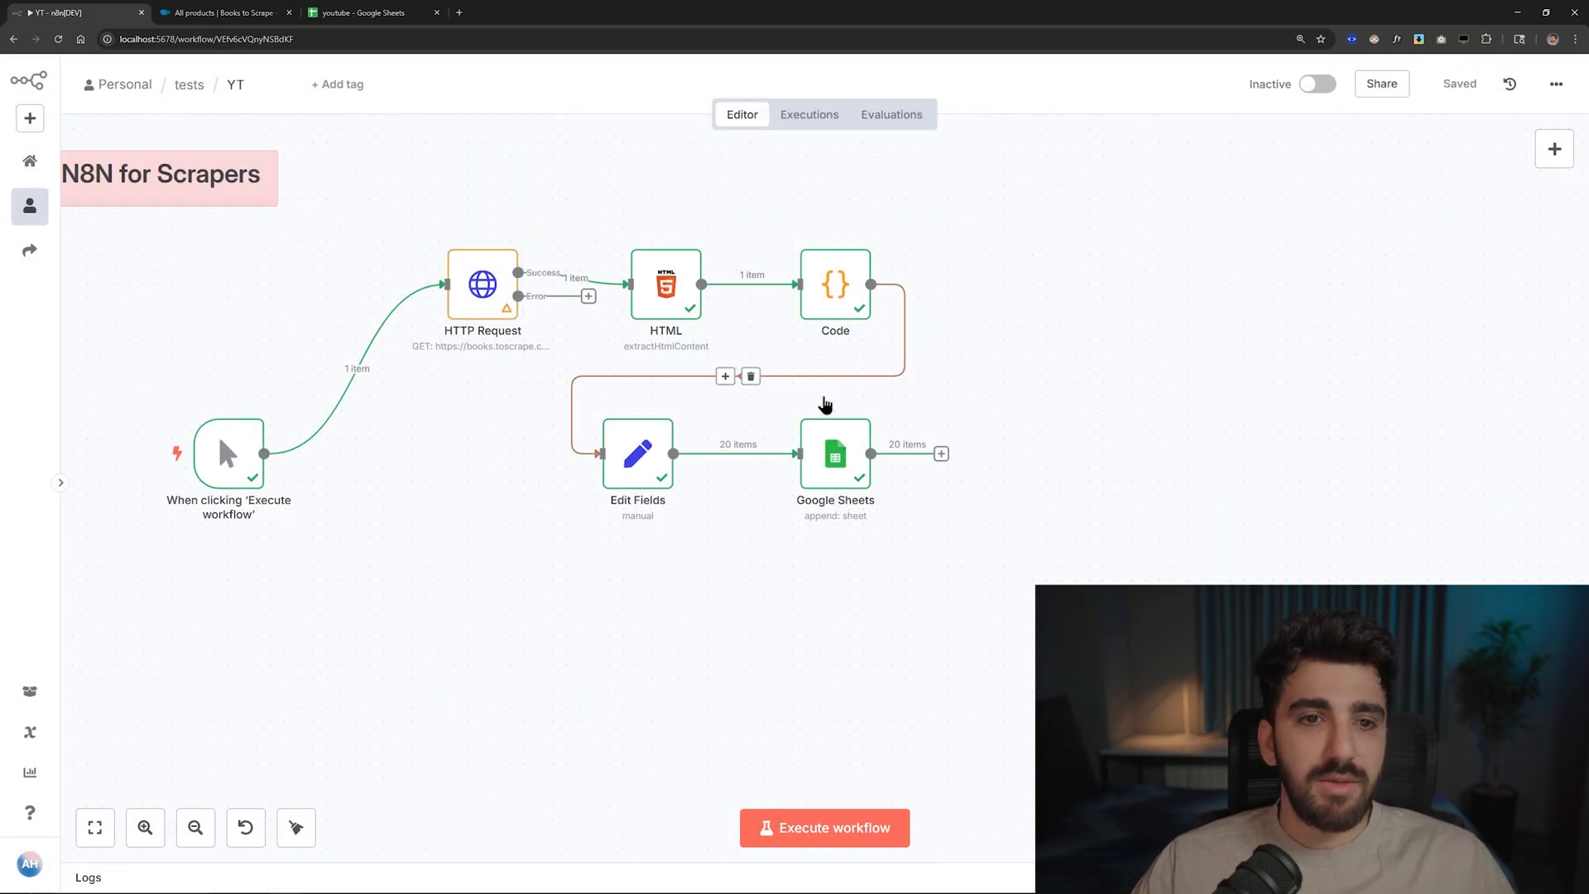
pyautogui.doubleClick(482, 285)
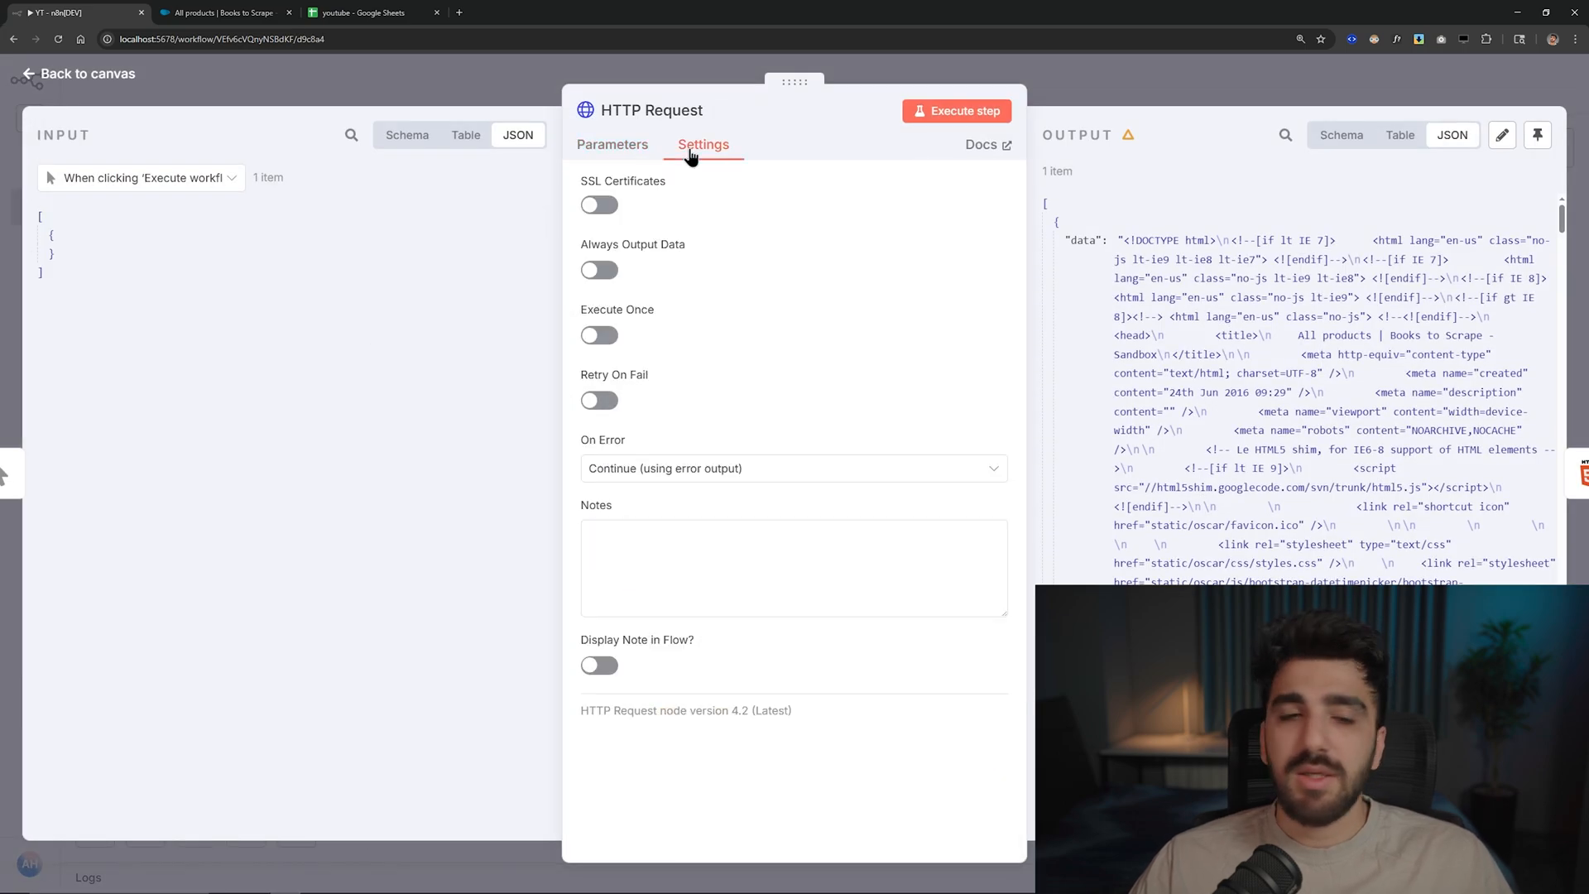
pyautogui.click(793, 467)
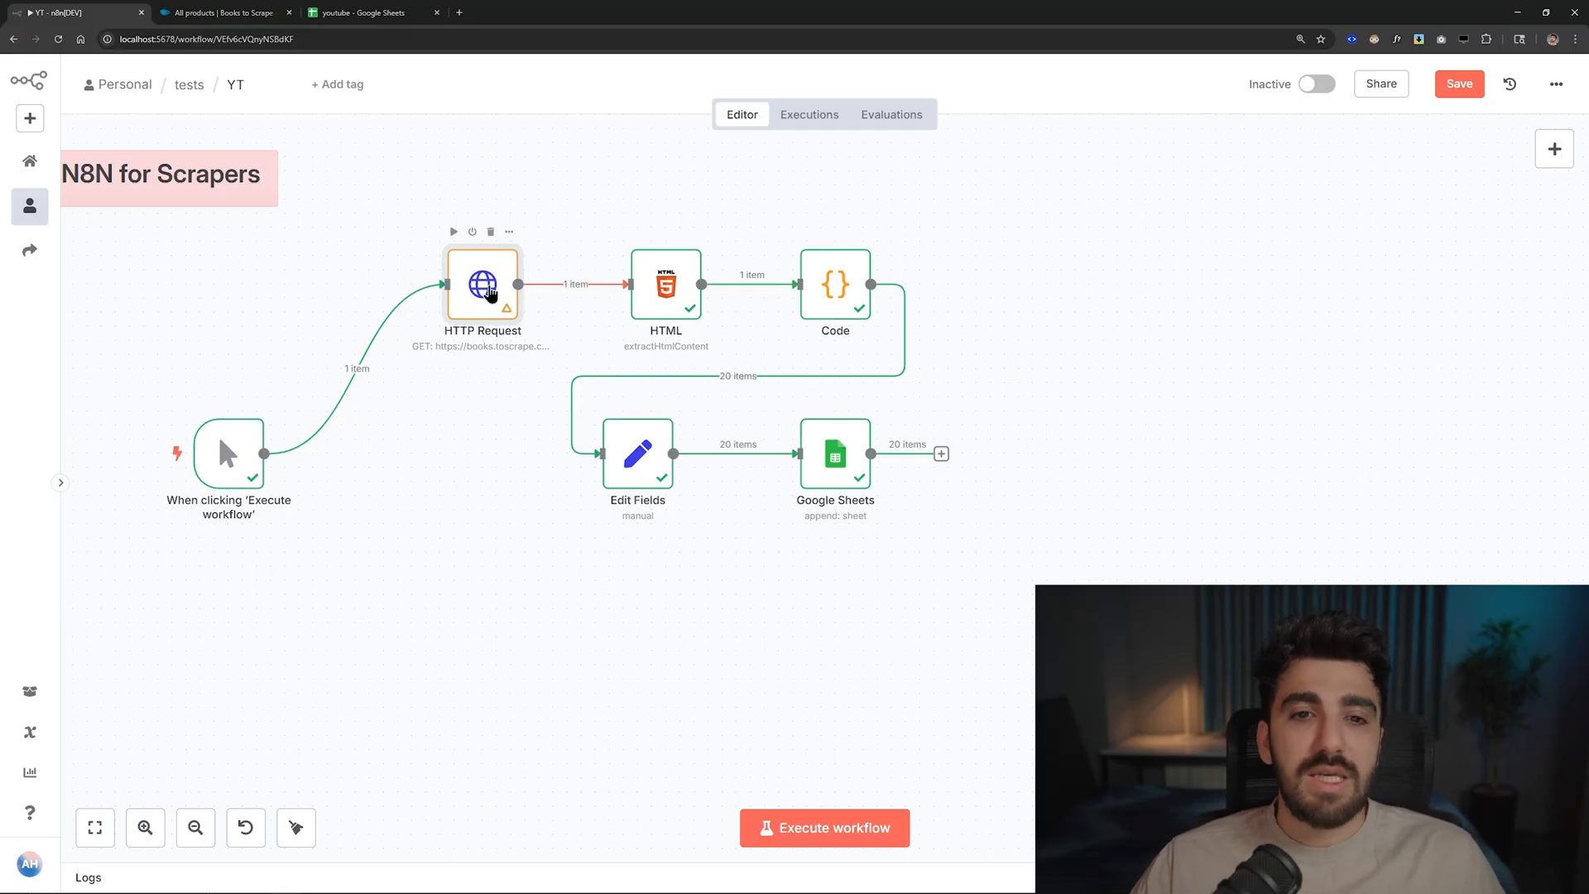
# - Reopen the HTTP Request node to view its fetched books.toscrape.com HTML output
pyautogui.doubleClick(482, 285)
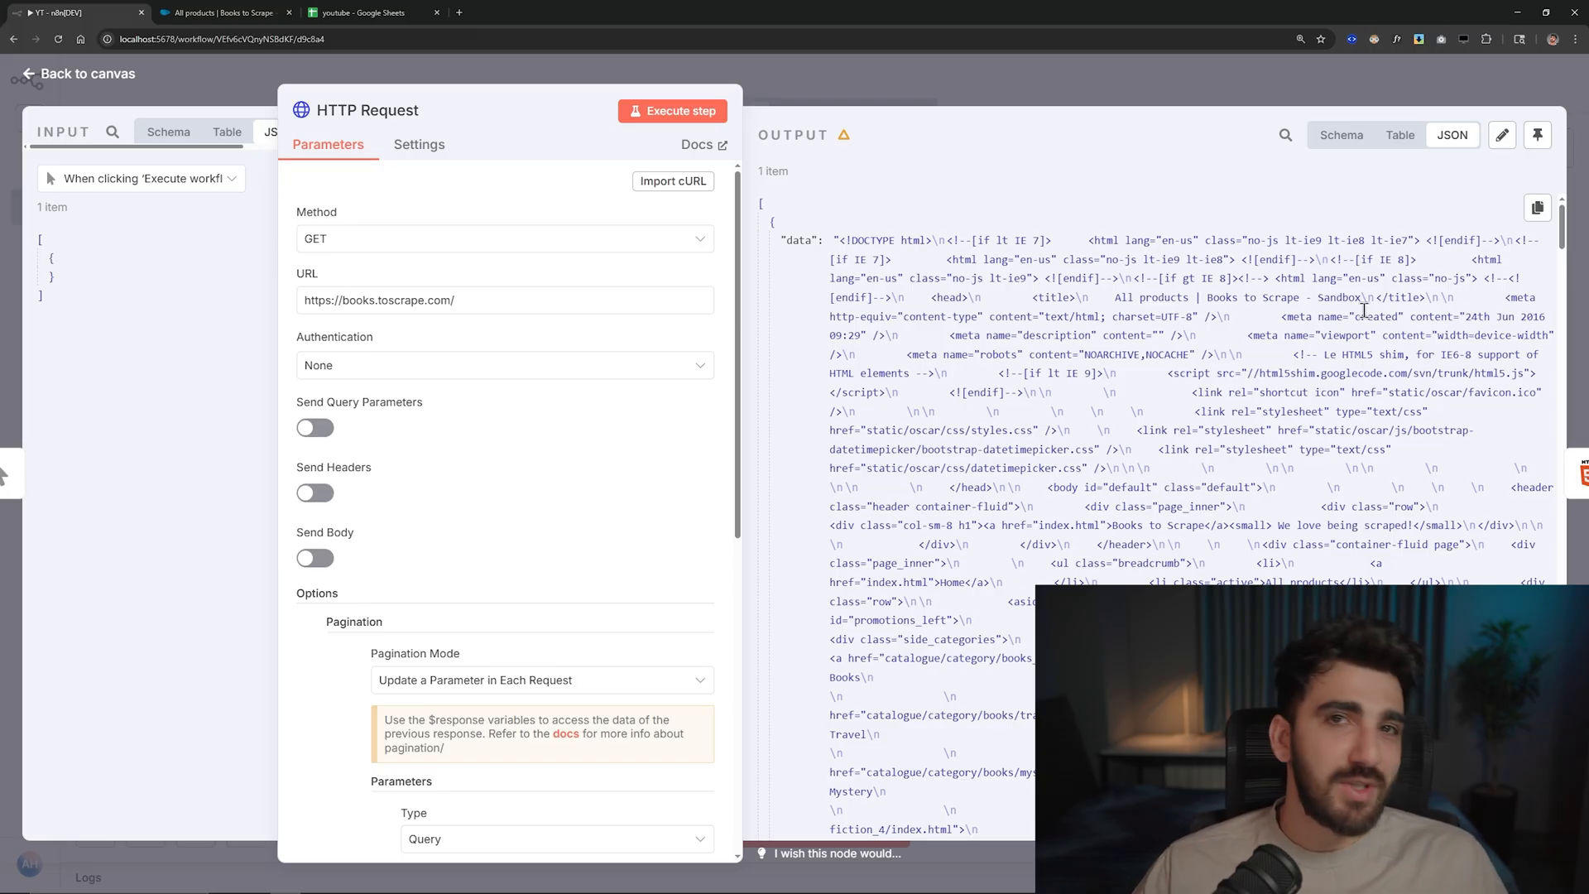
pyautogui.moveTo(951, 162)
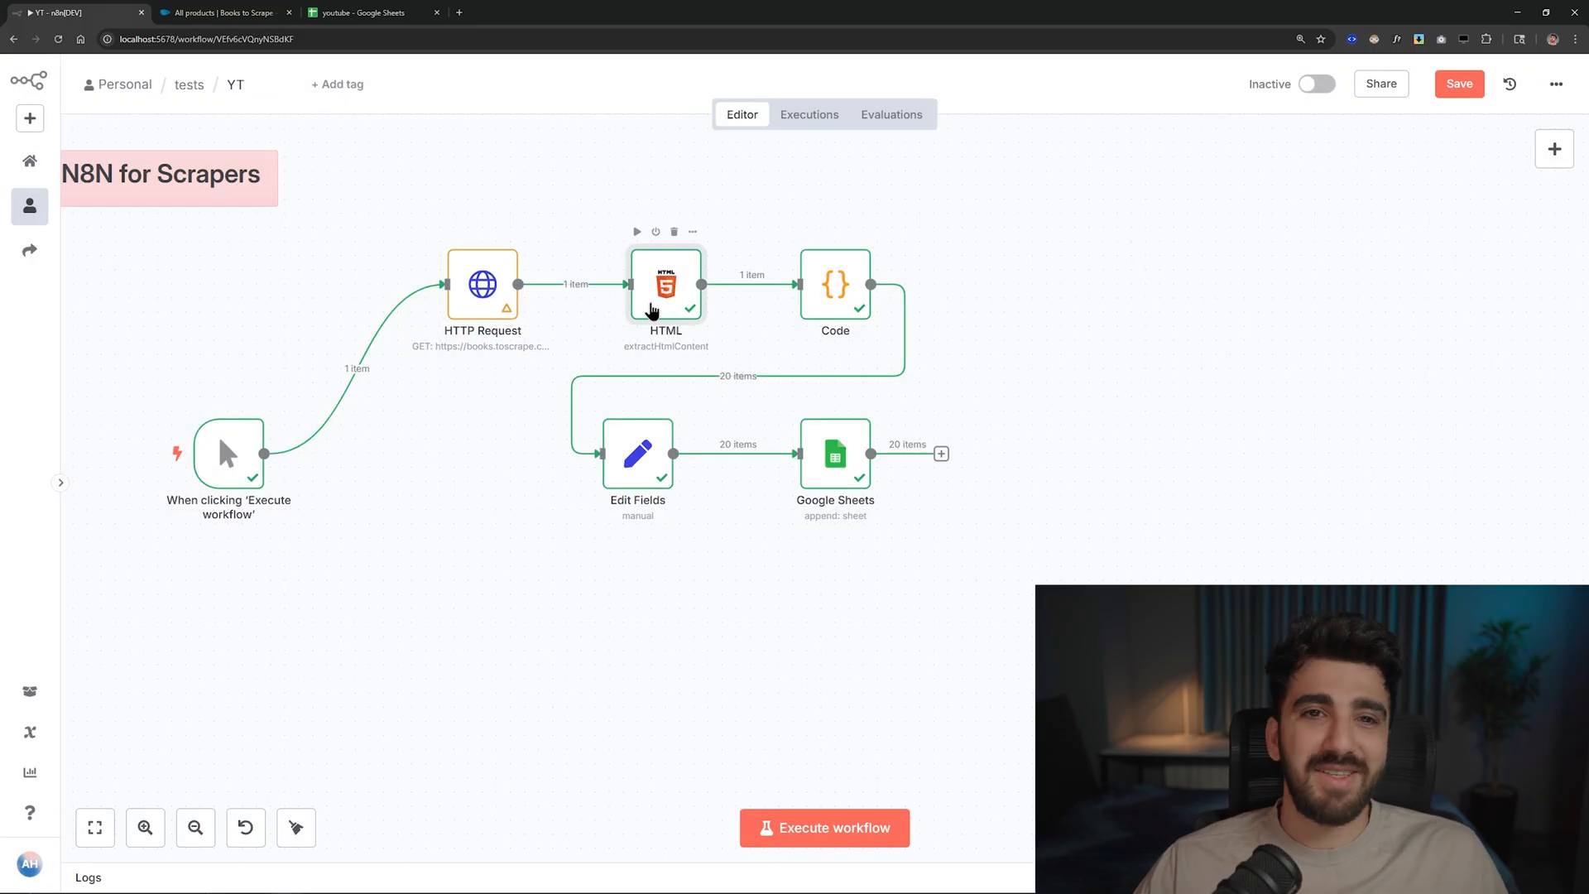
# - Review the HTML node's title and thumbnail CSS extraction rules, then go to the Books to Scrape site
pyautogui.doubleClick(665, 283)
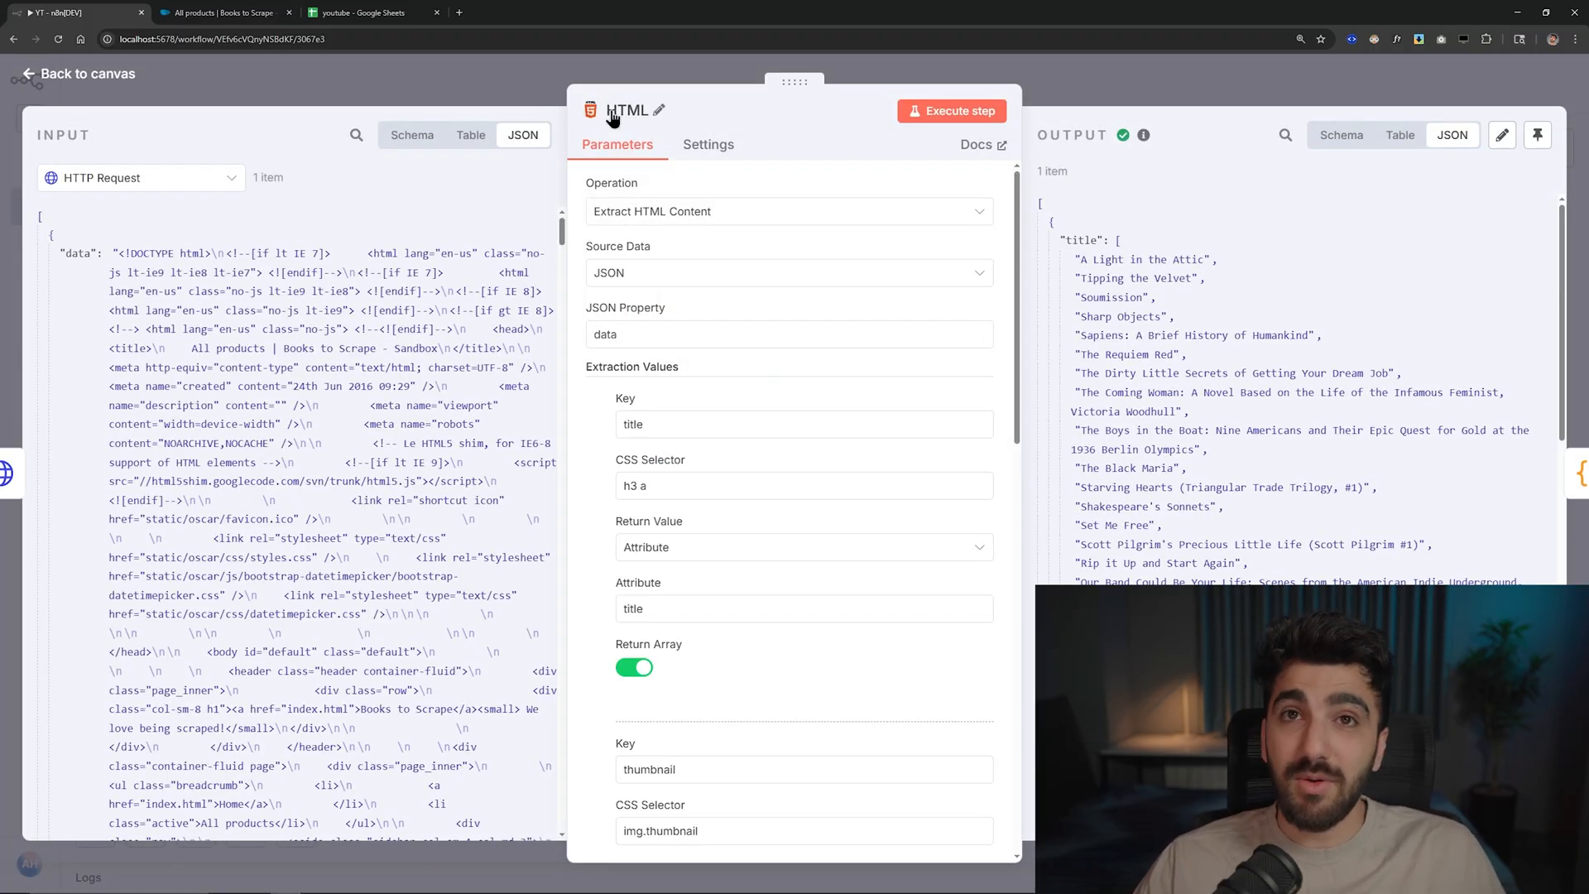
pyautogui.scroll(-3)
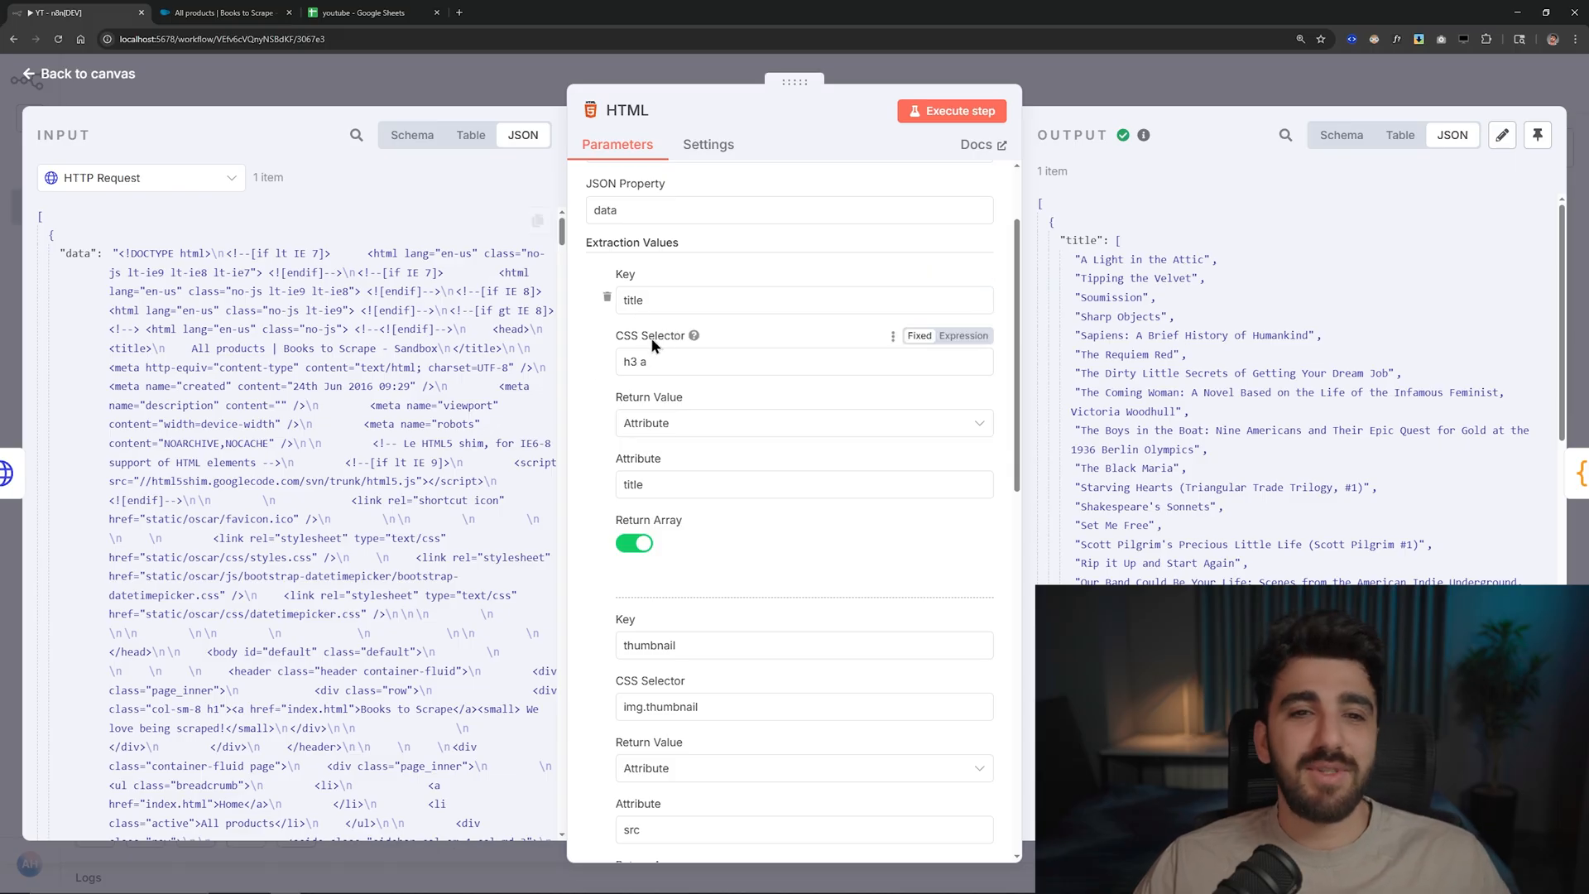
pyautogui.click(216, 13)
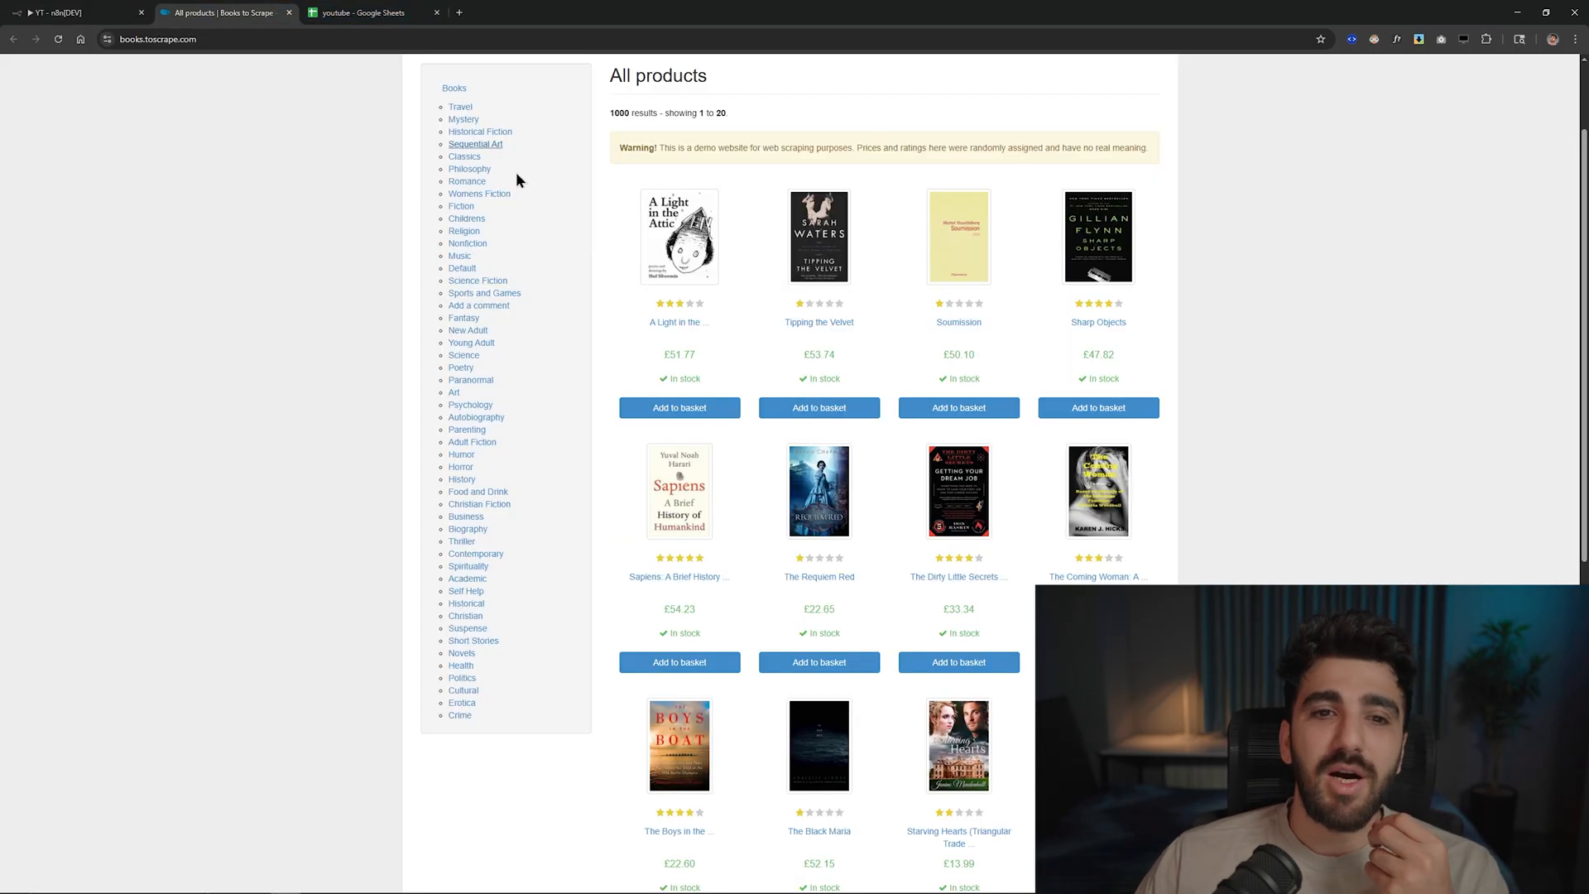
# - Inspect the first book's h3 title link in DevTools (F12), then return to the n8n HTML node
pyautogui.press('F12')
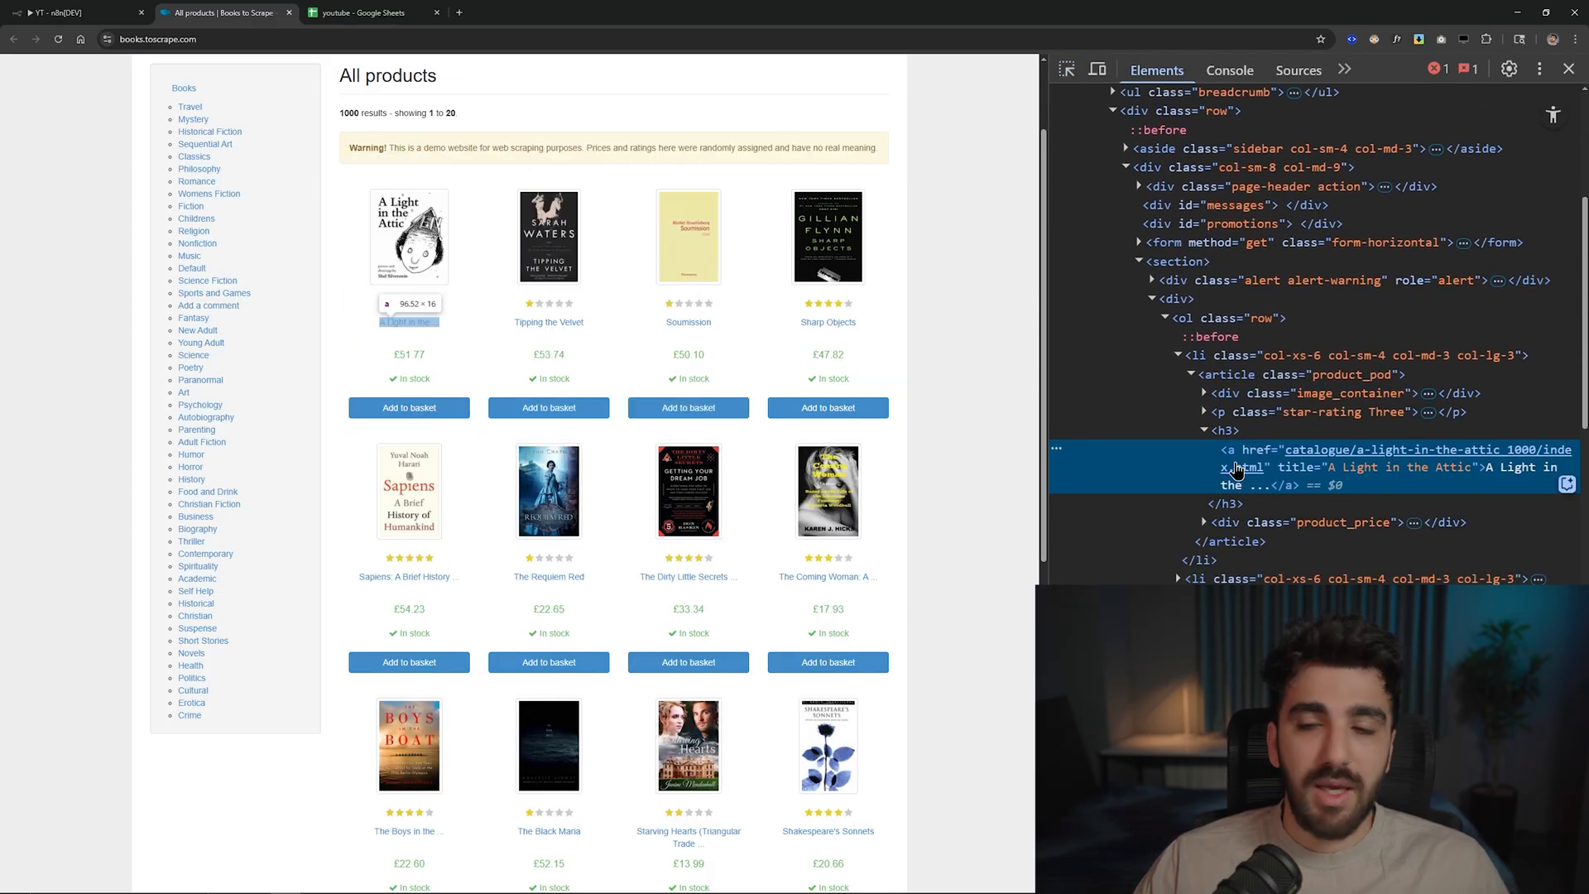
pyautogui.moveTo(1273, 475)
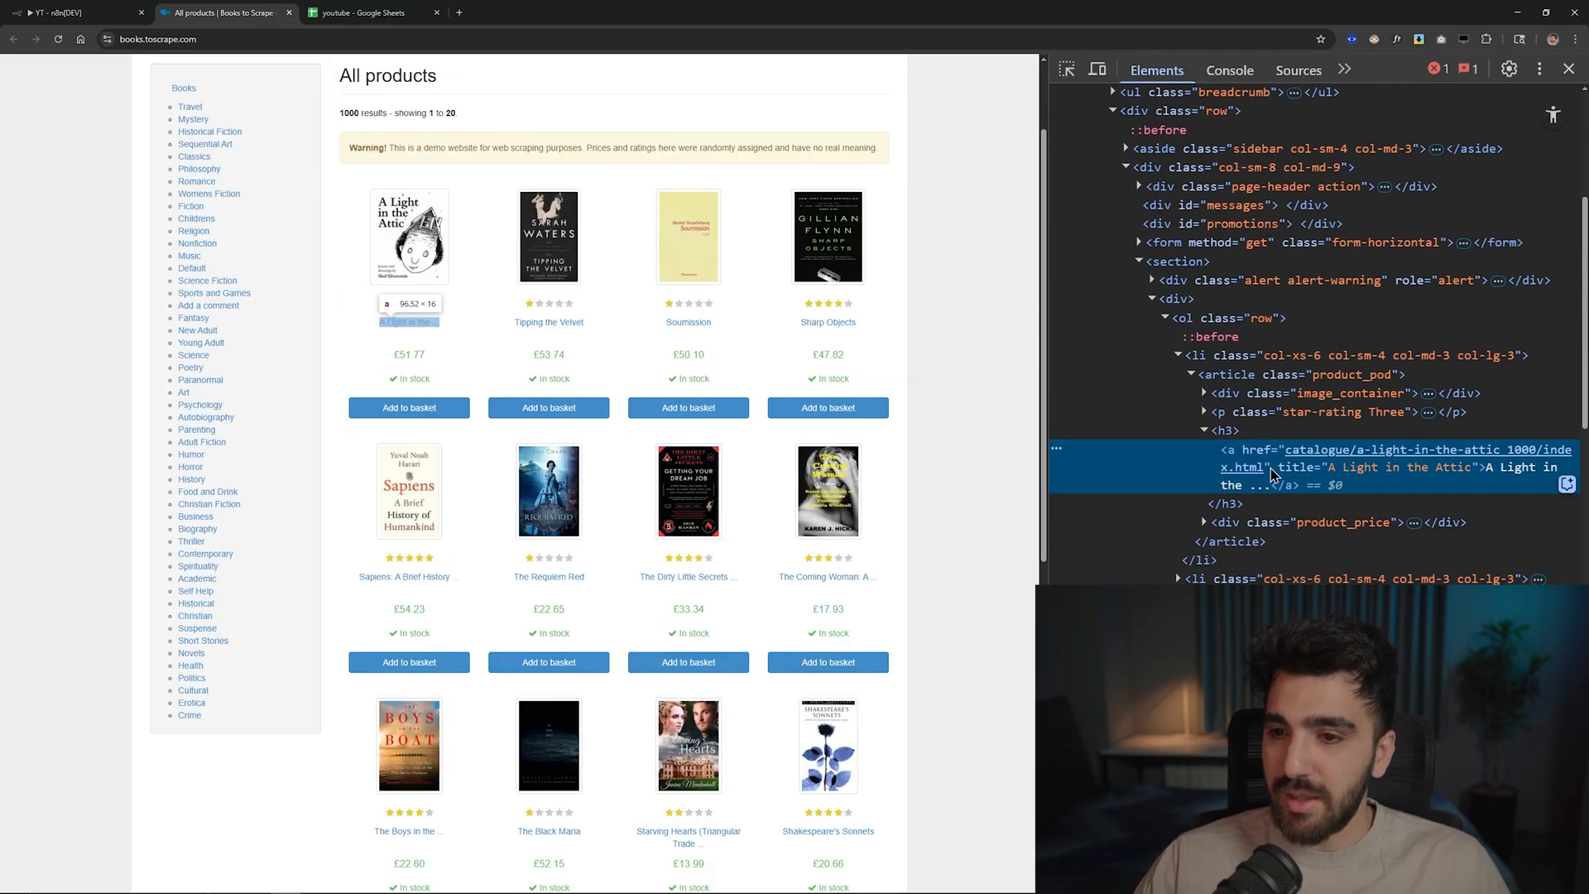
pyautogui.click(1204, 429)
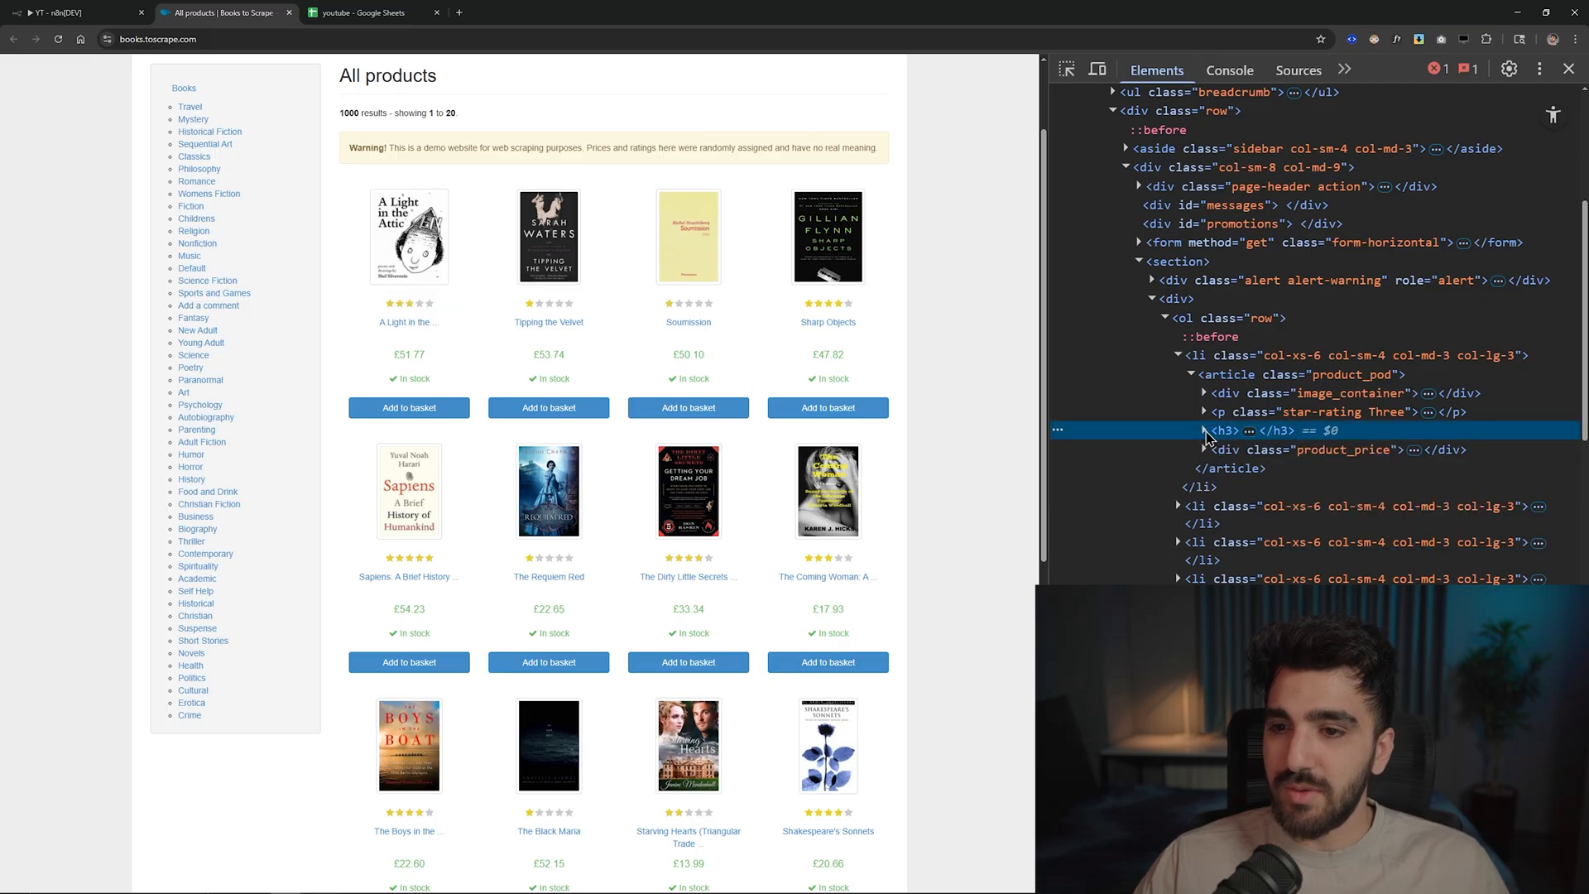
pyautogui.click(1202, 429)
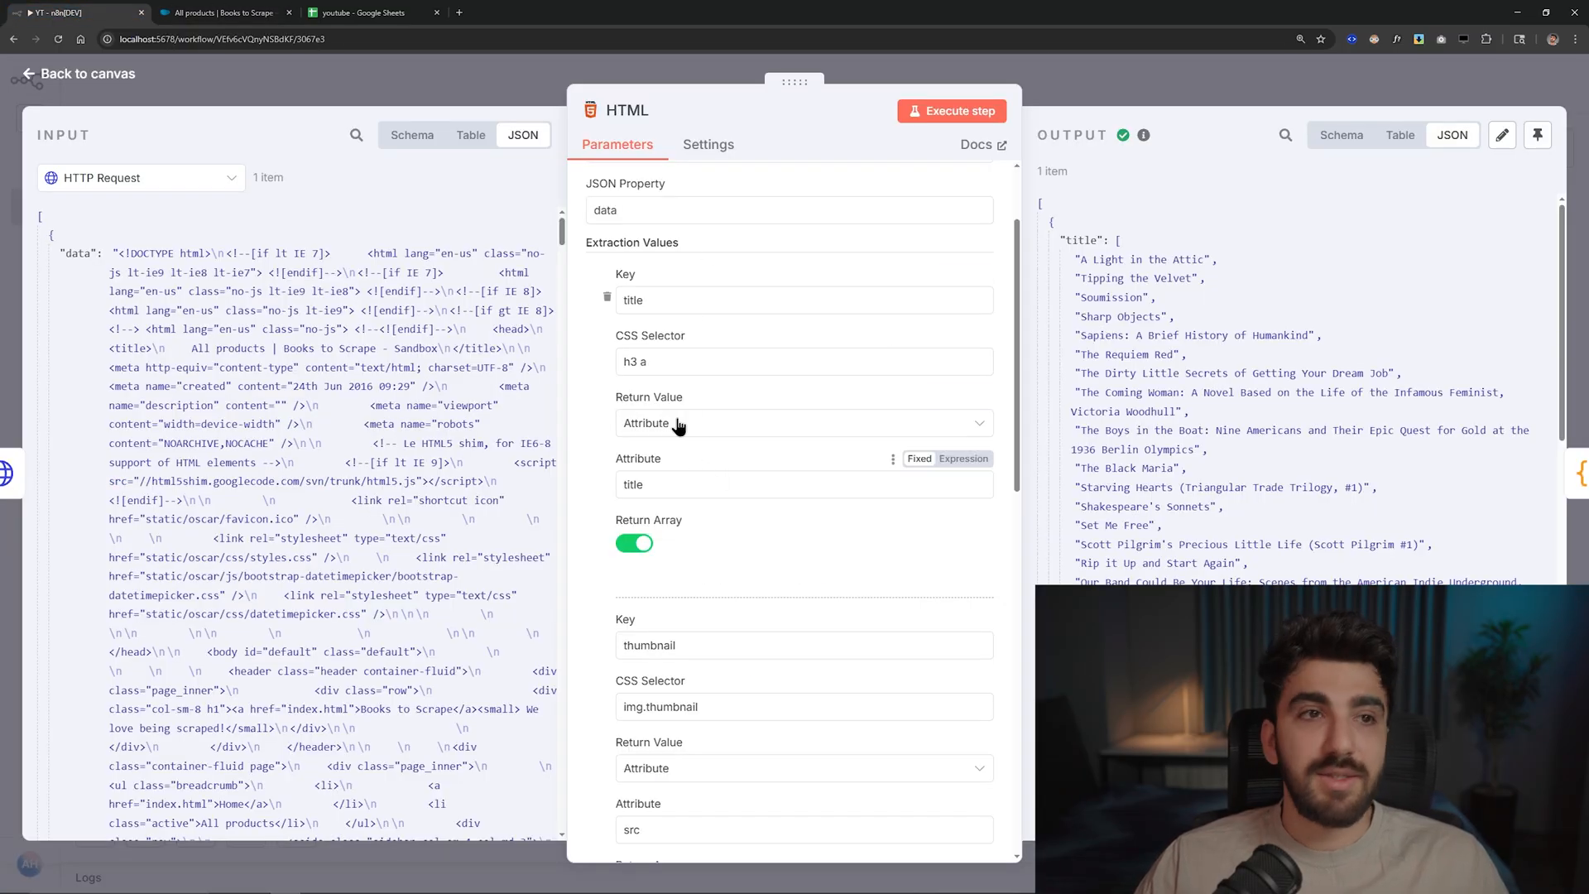
pyautogui.click(800, 362)
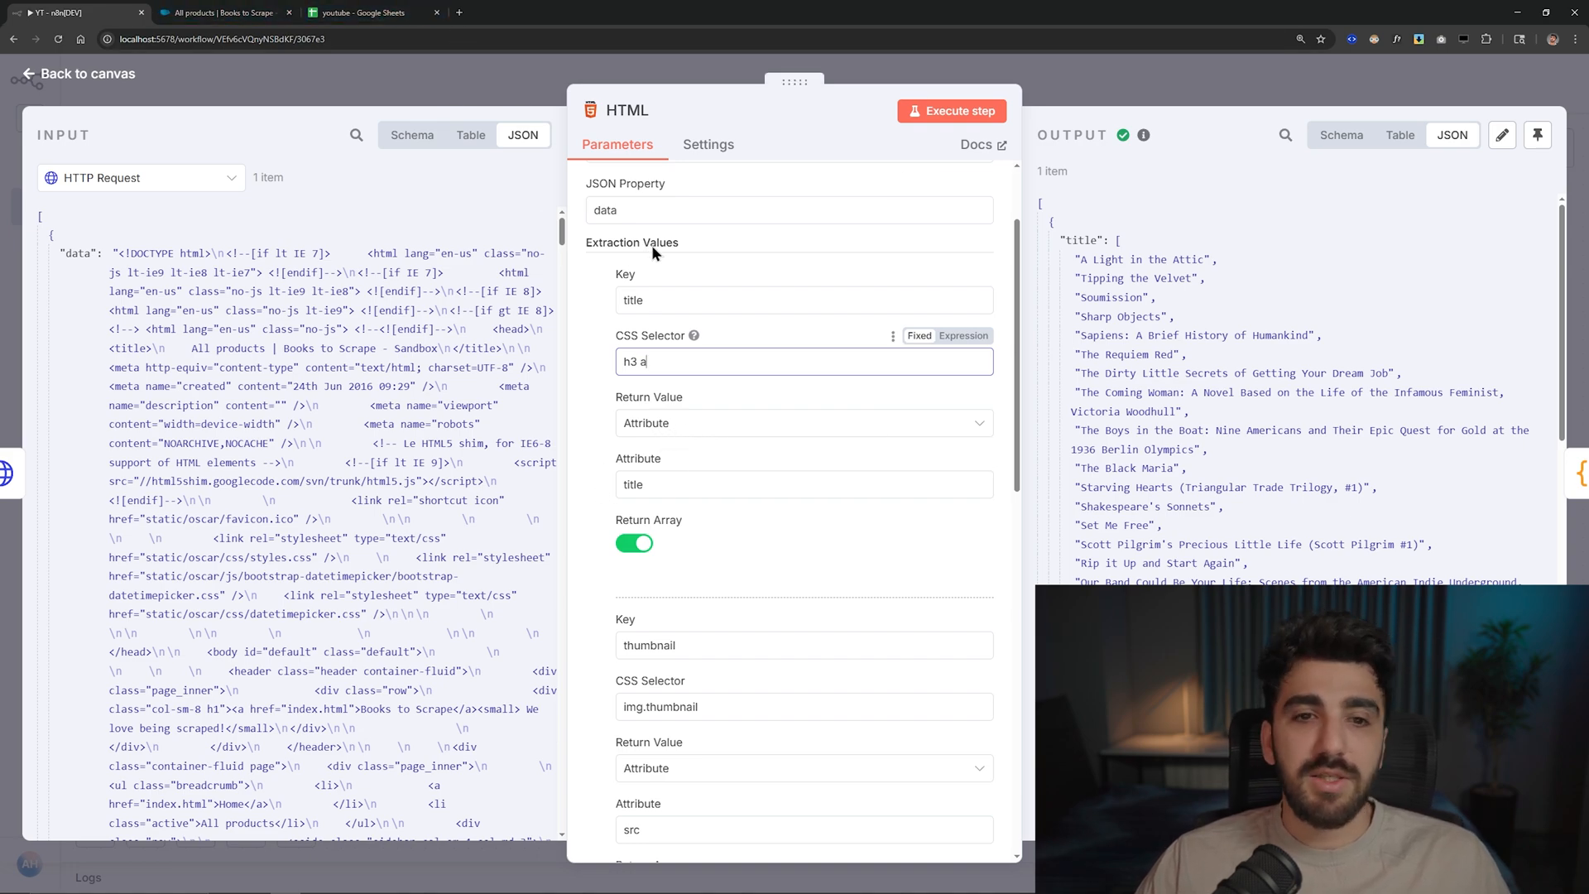
pyautogui.click(217, 12)
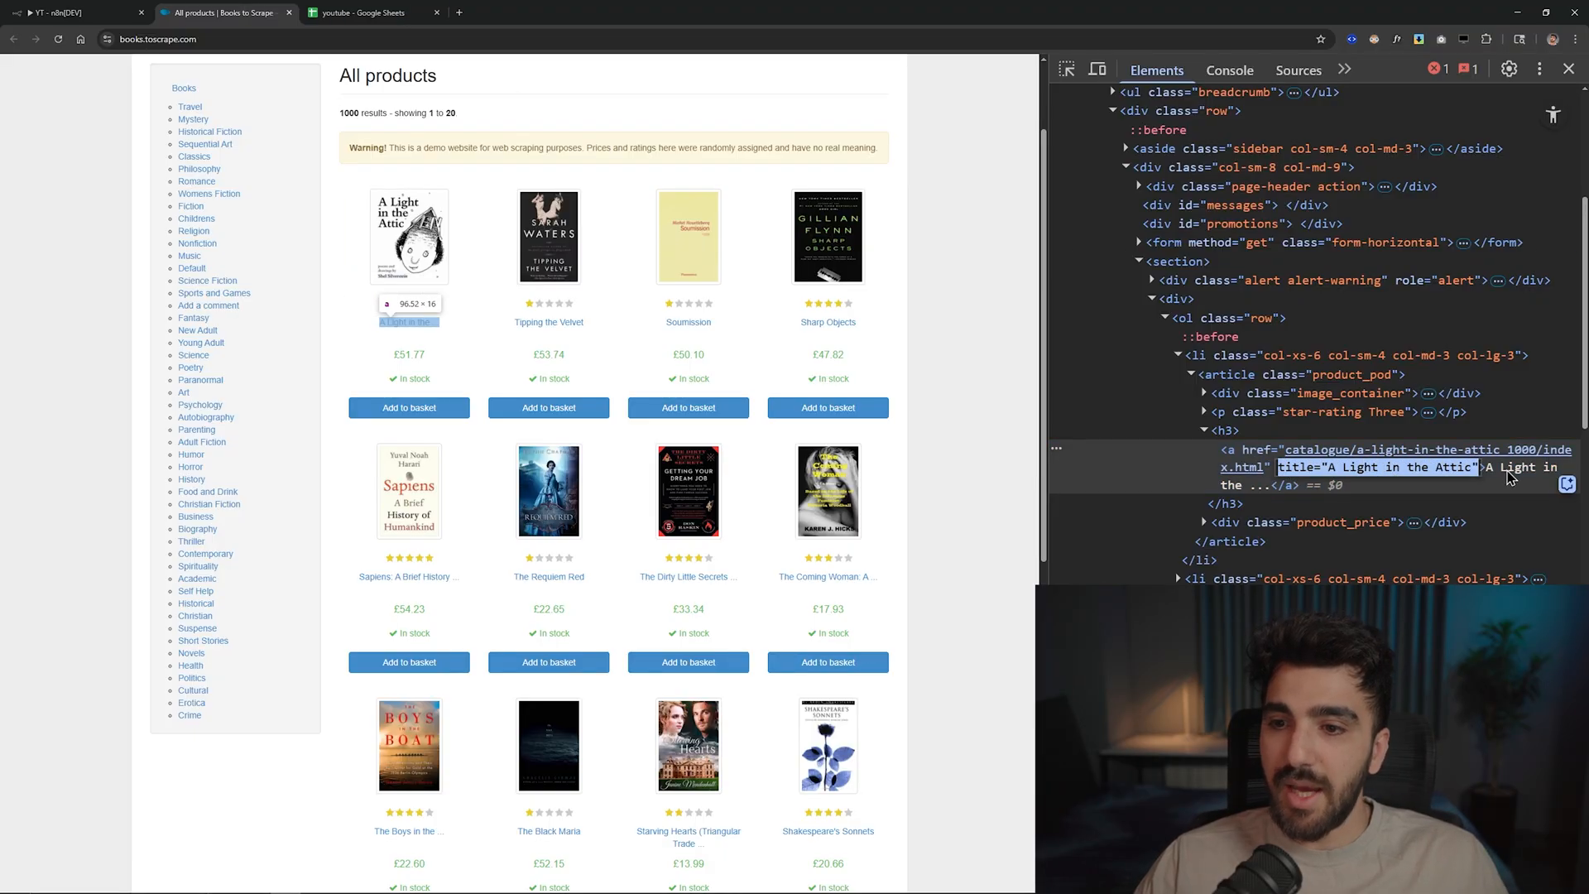
pyautogui.click(71, 13)
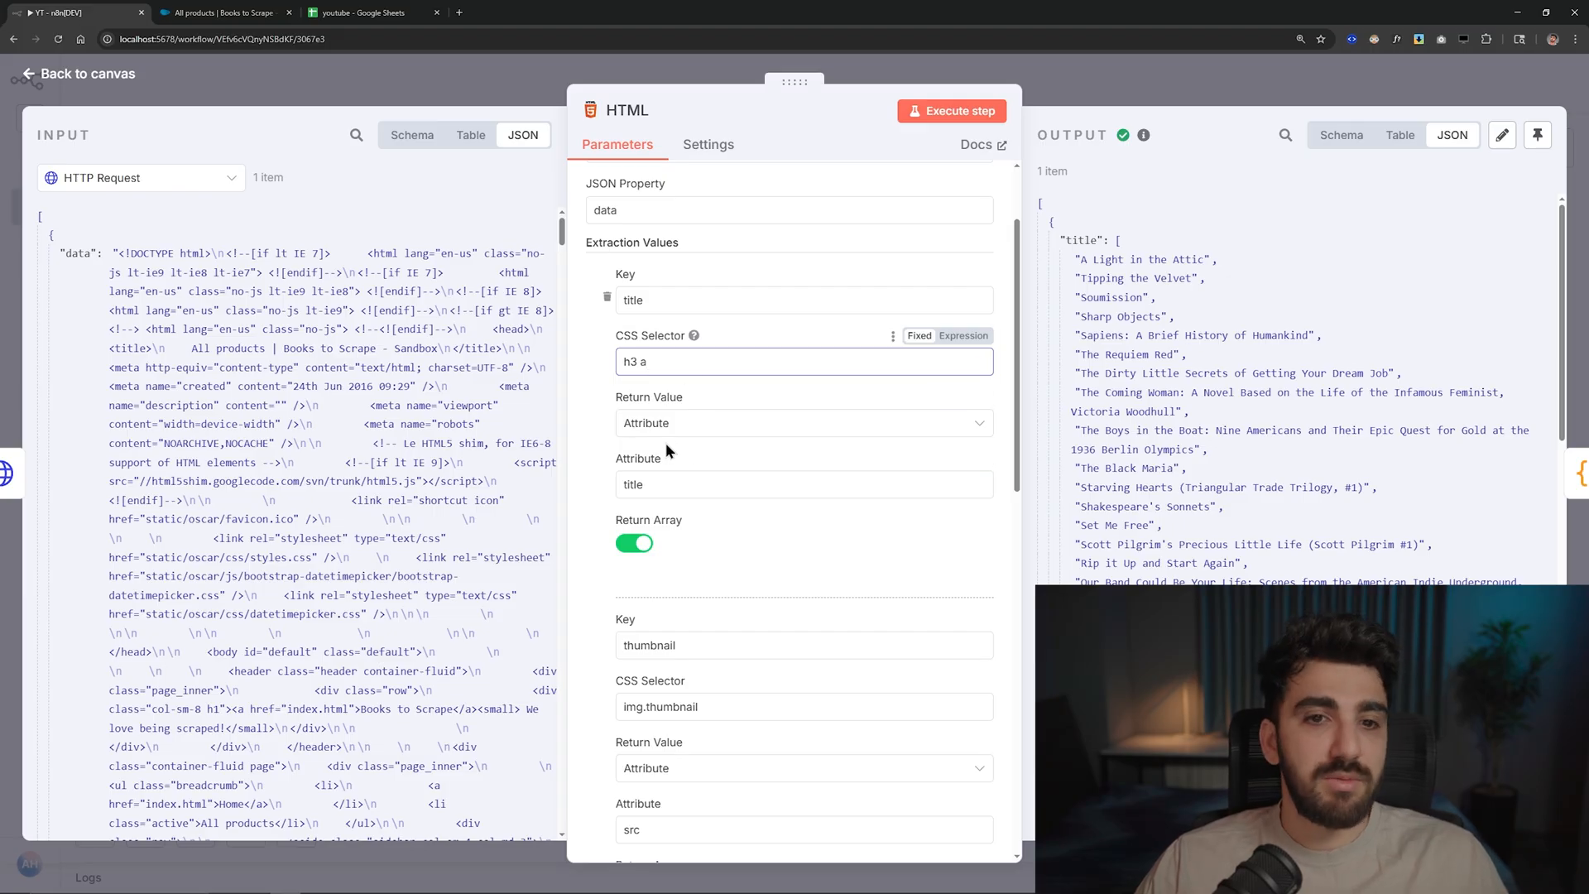
pyautogui.click(803, 422)
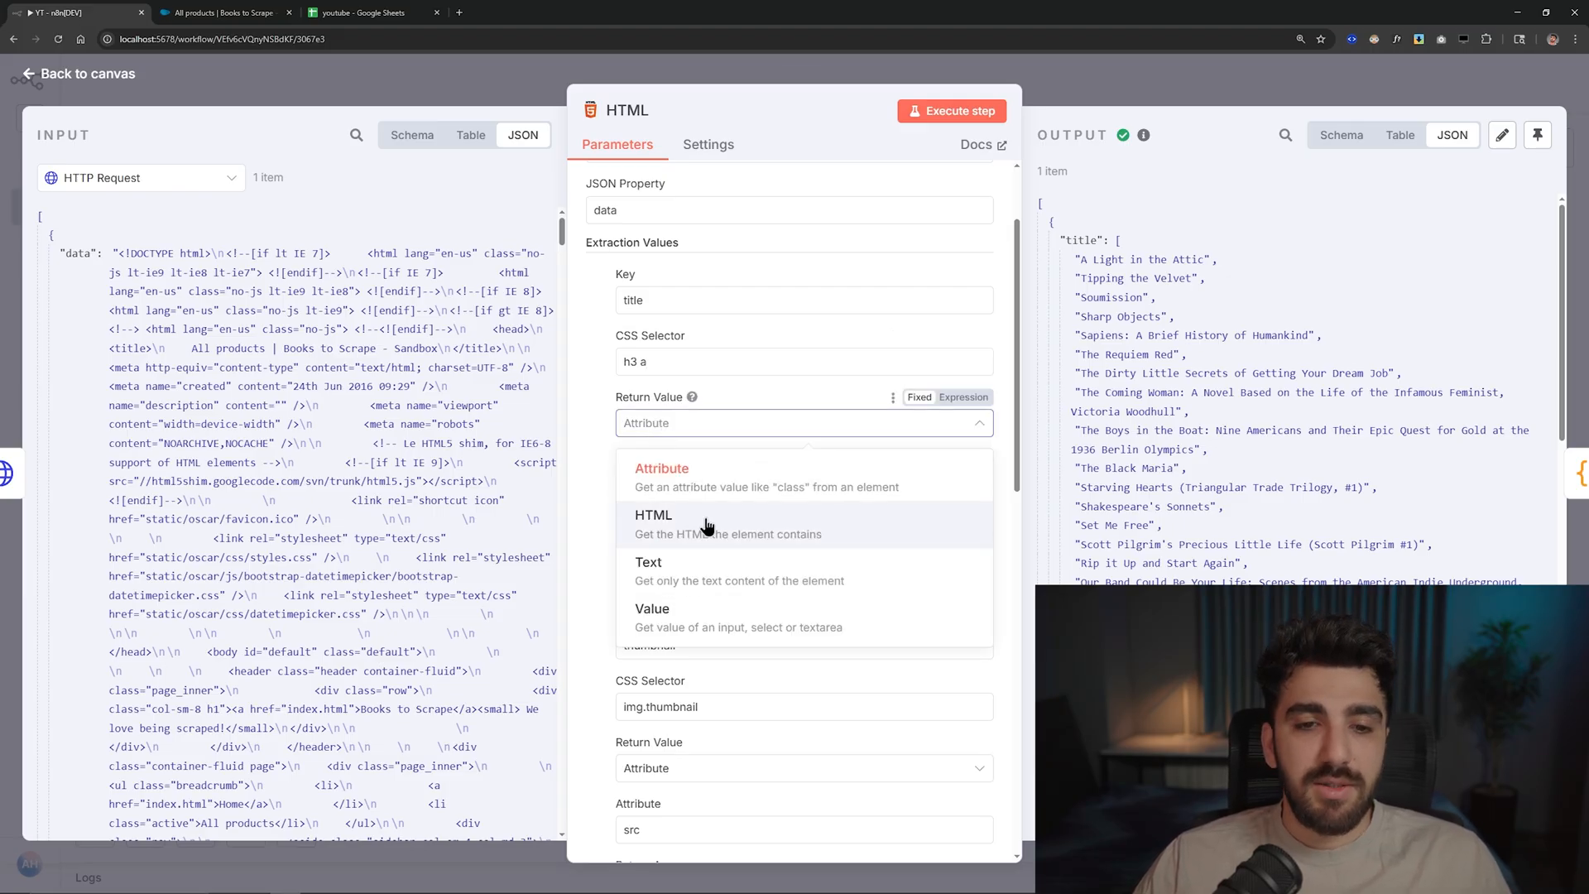
pyautogui.click(660, 467)
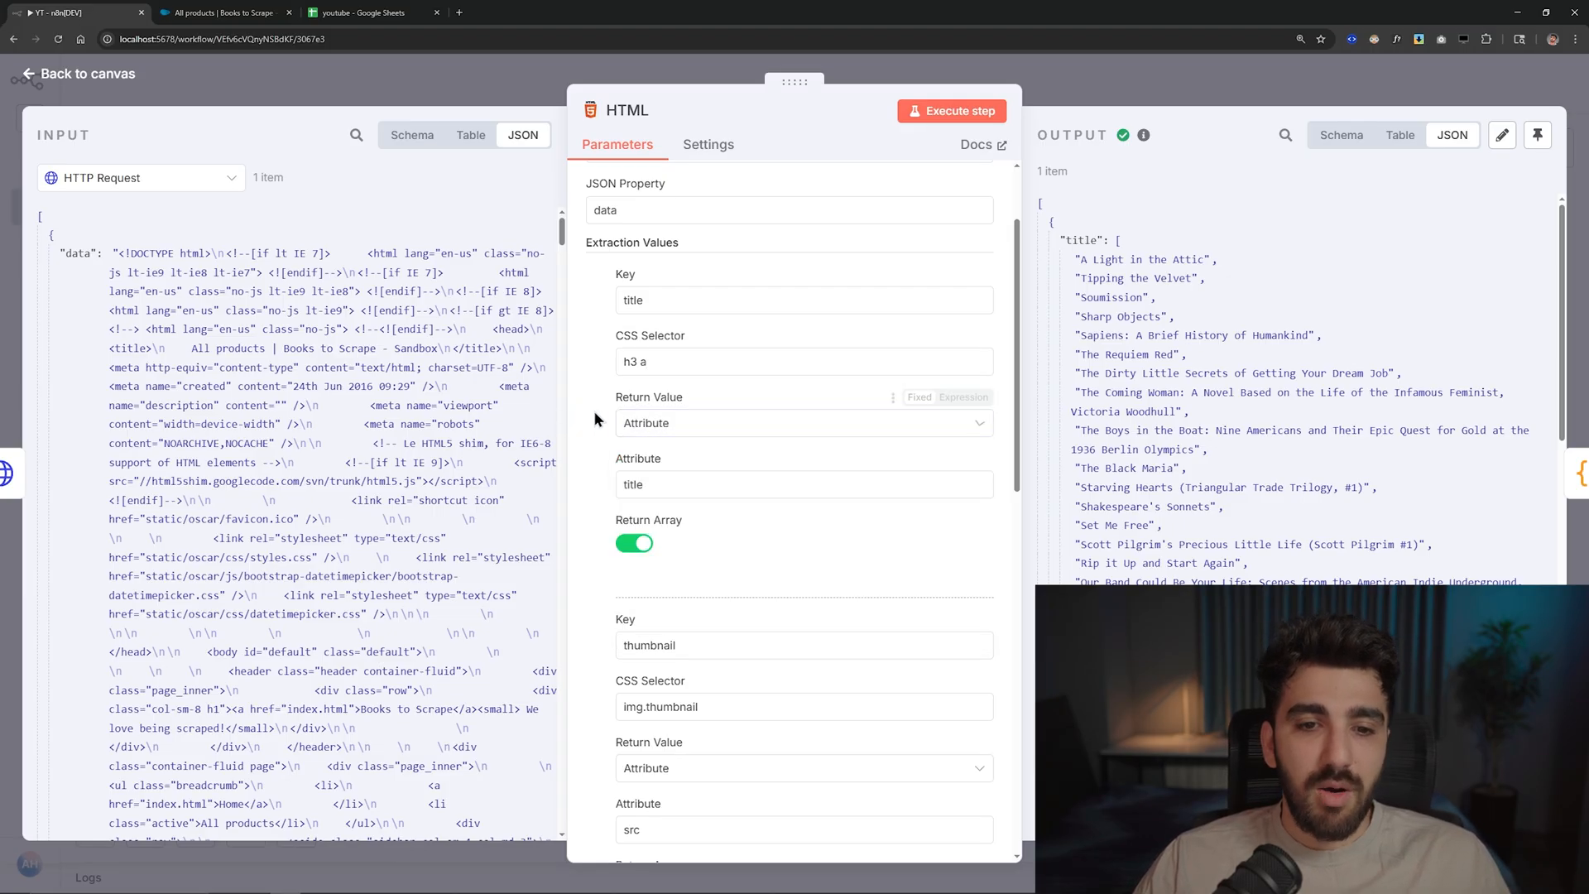
pyautogui.click(803, 483)
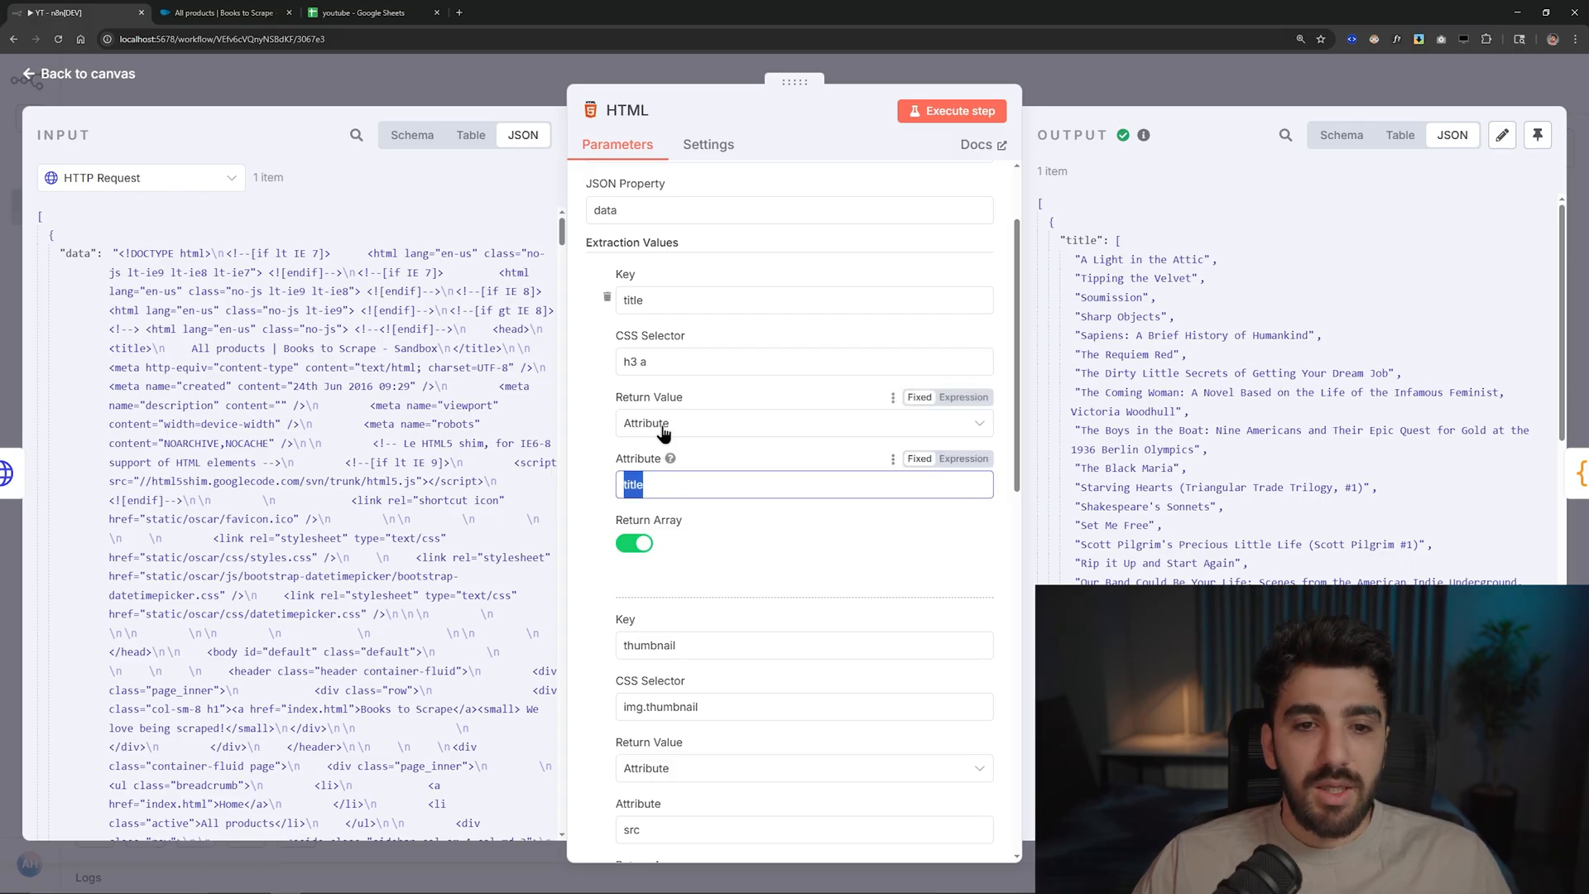
pyautogui.click(800, 423)
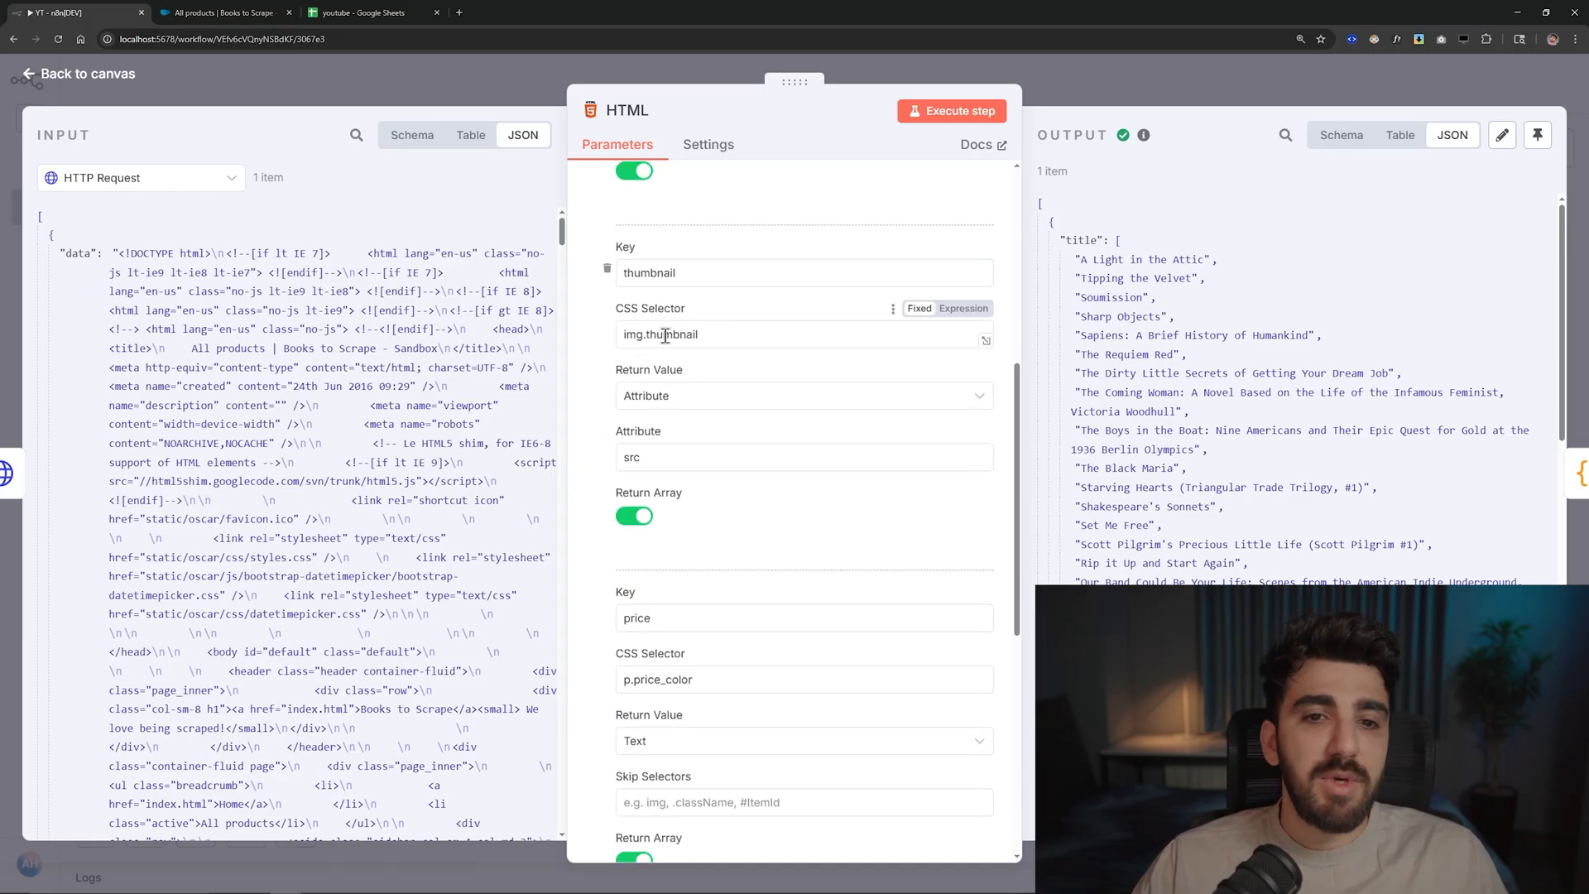
pyautogui.doubleClick(671, 335)
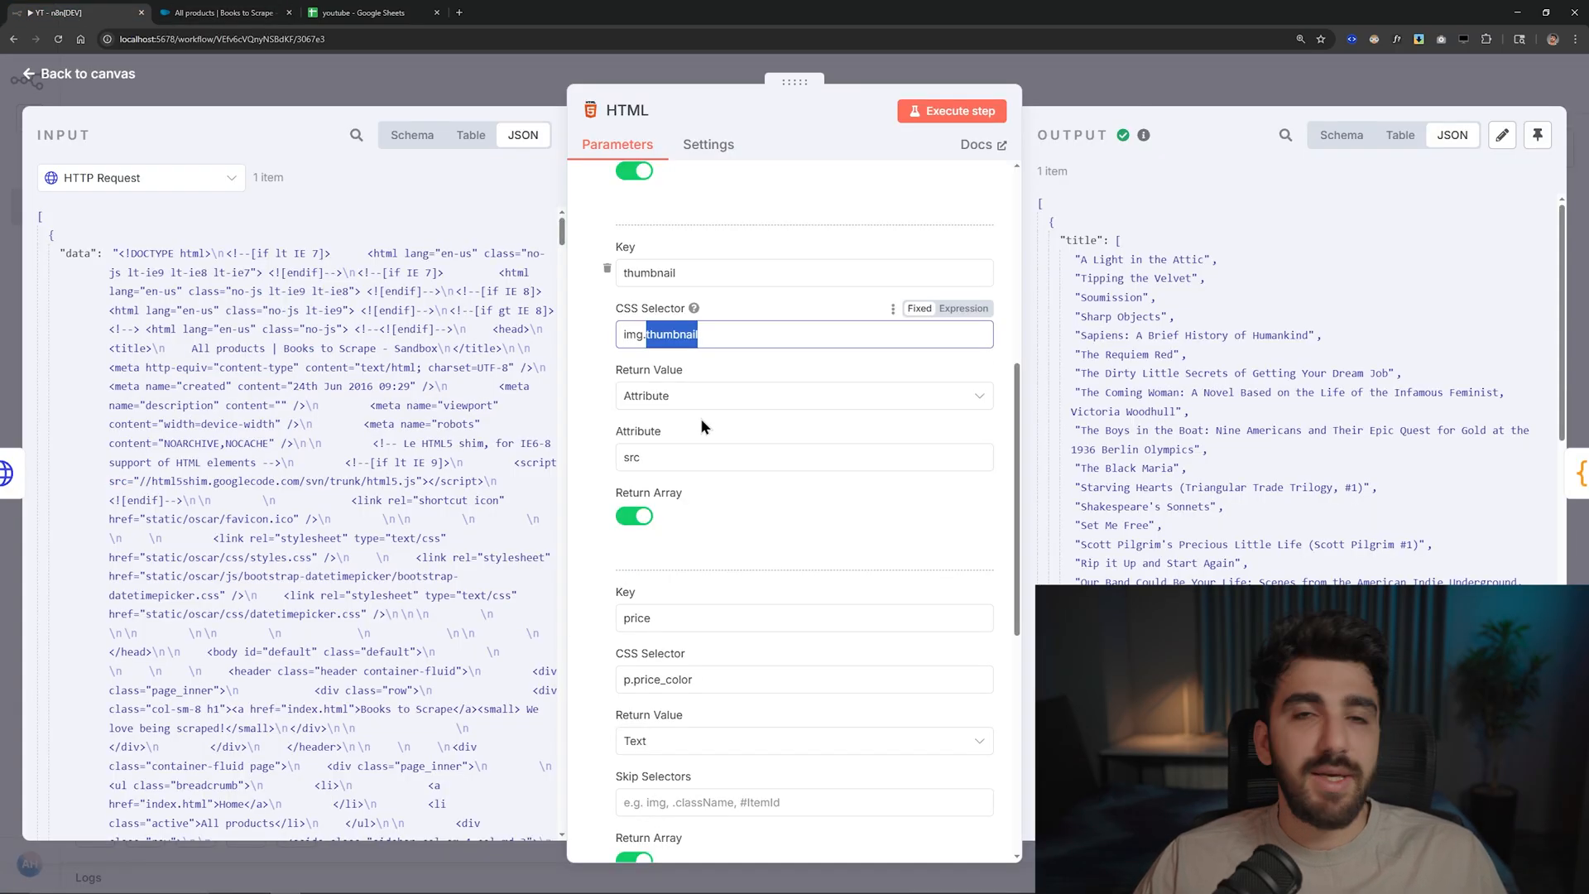
pyautogui.moveTo(771, 504)
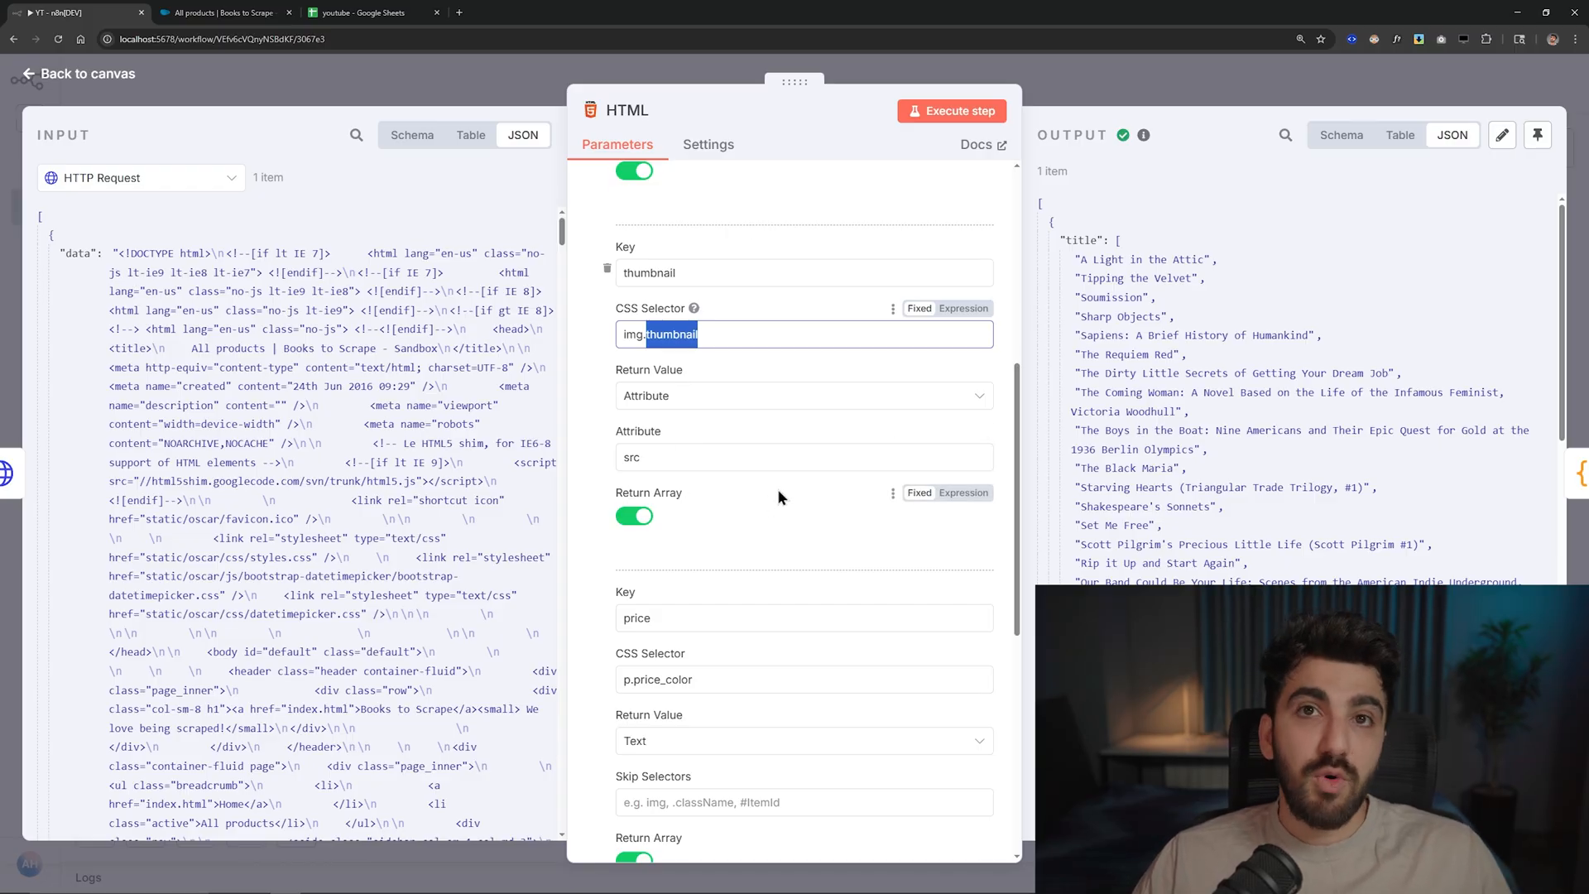
pyautogui.moveTo(649, 537)
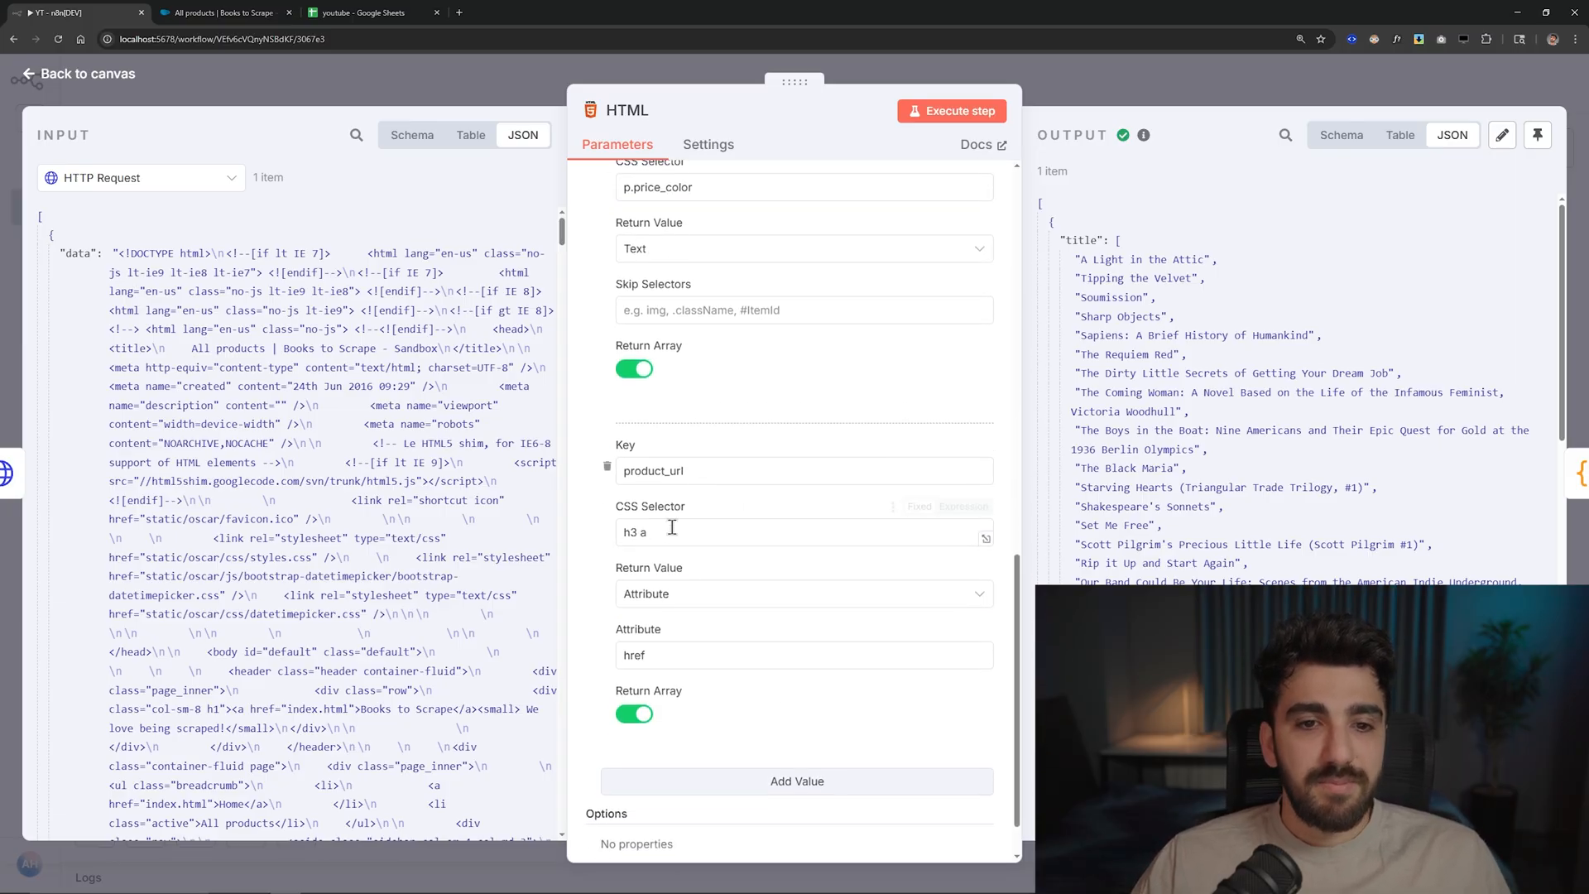
pyautogui.scroll(-3)
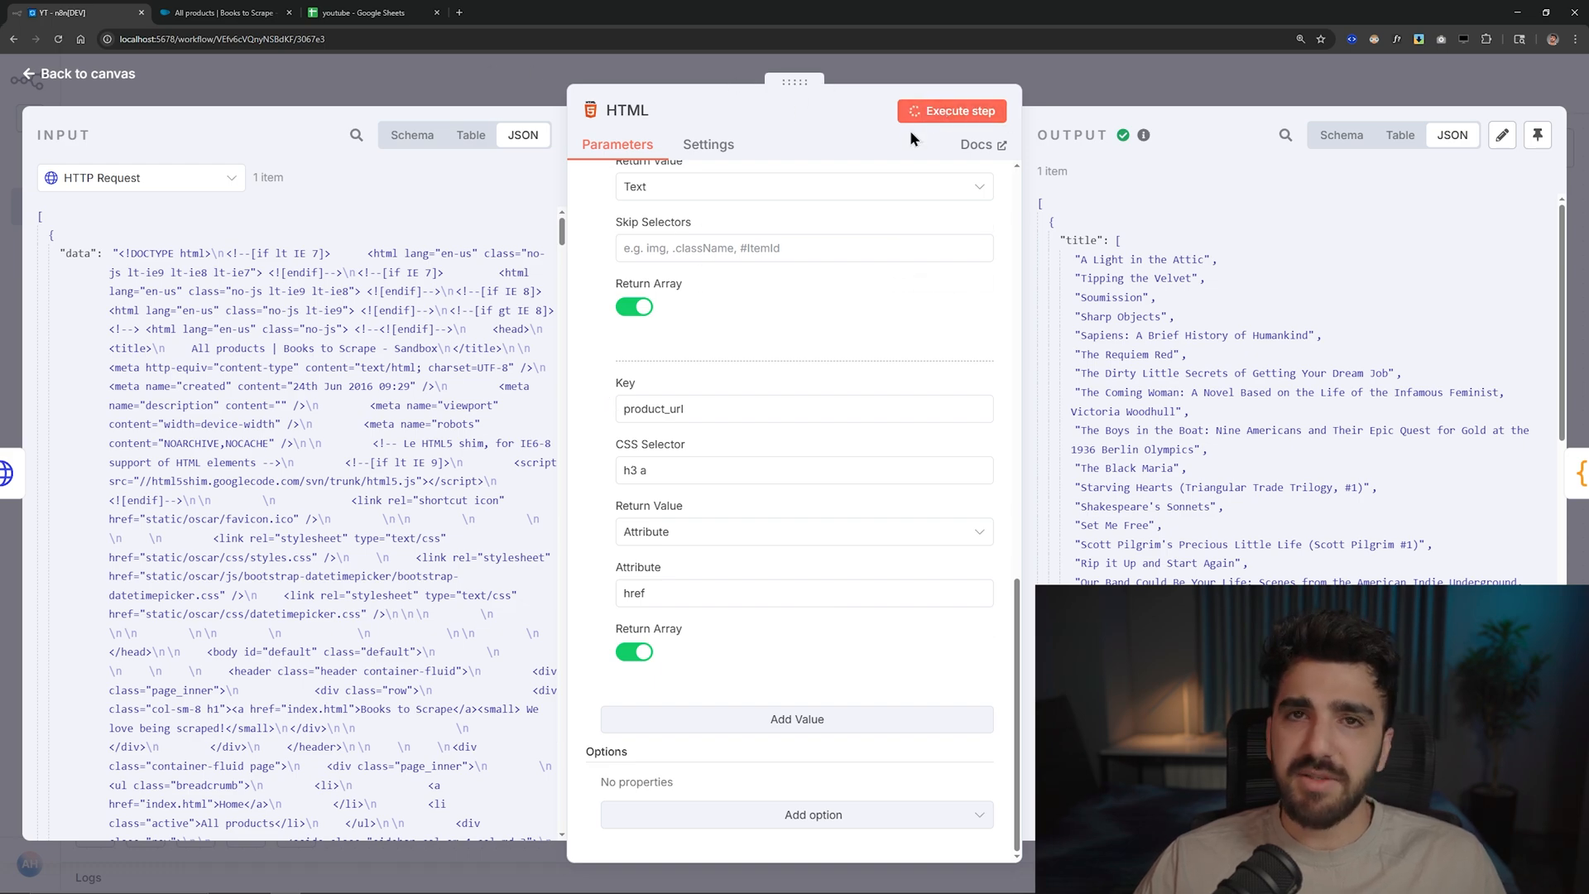
# - Run the HTML step, then remove Pagination from the HTTP Request node so it passes 1 item to HTML
pyautogui.click(949, 110)
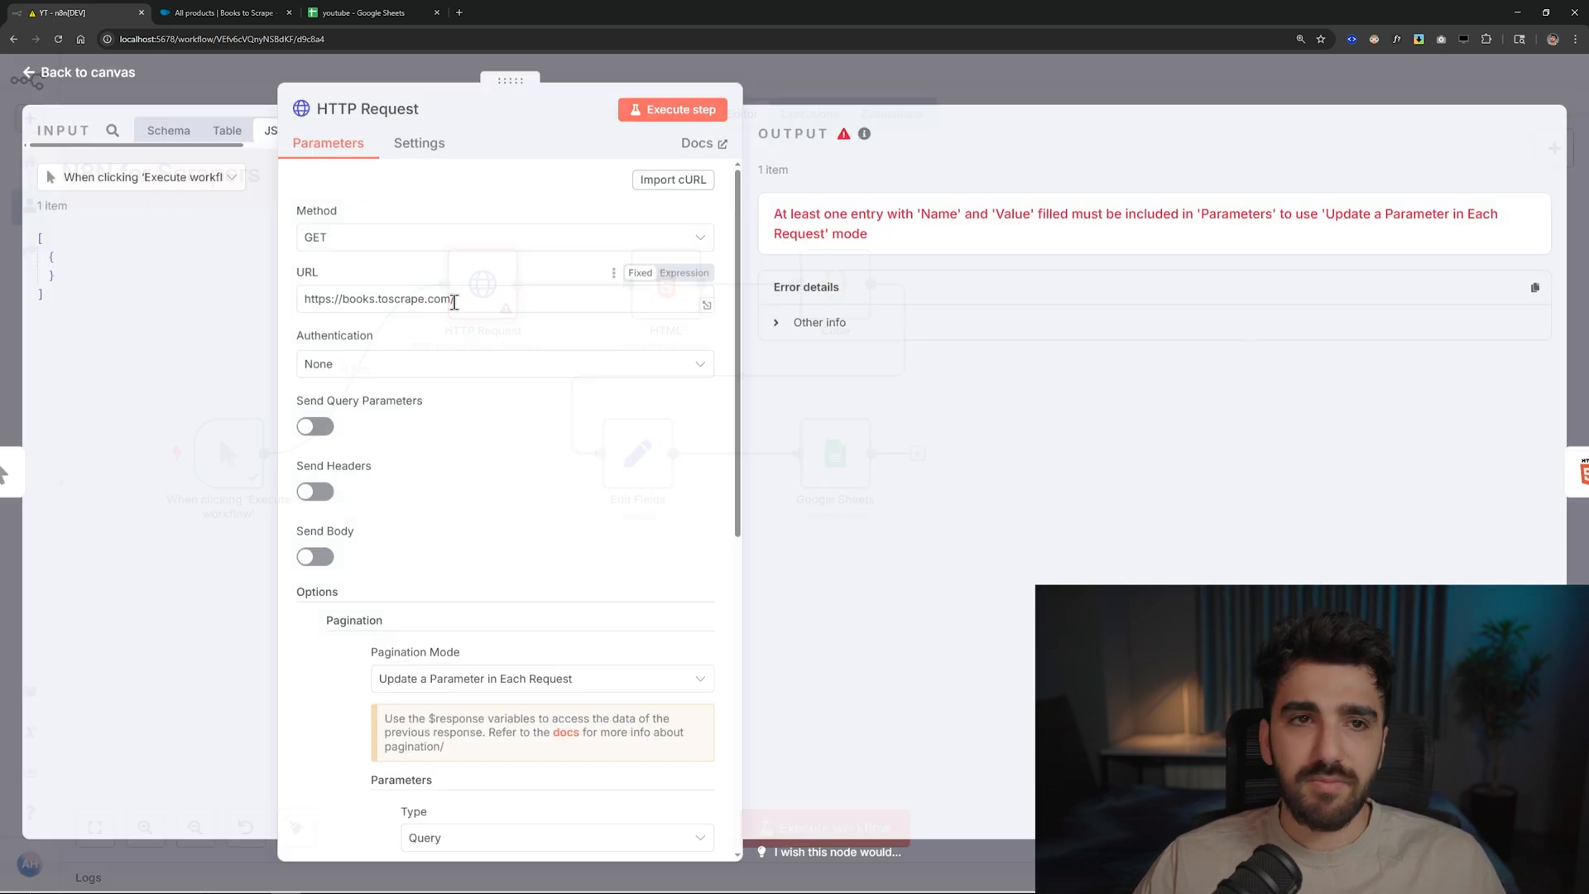
pyautogui.scroll(-3)
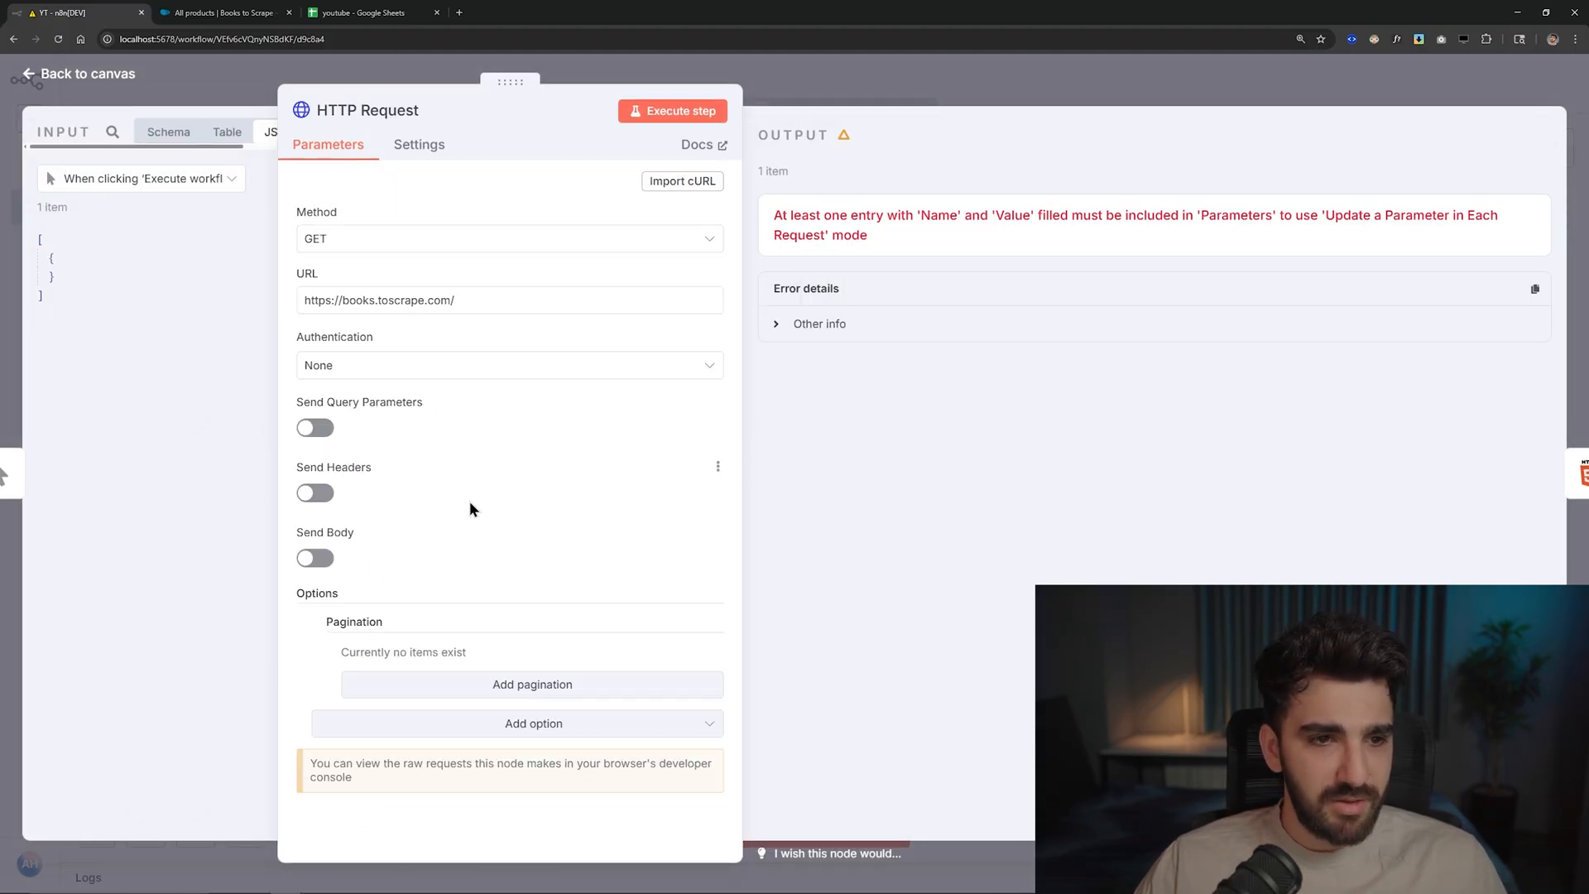
pyautogui.click(81, 73)
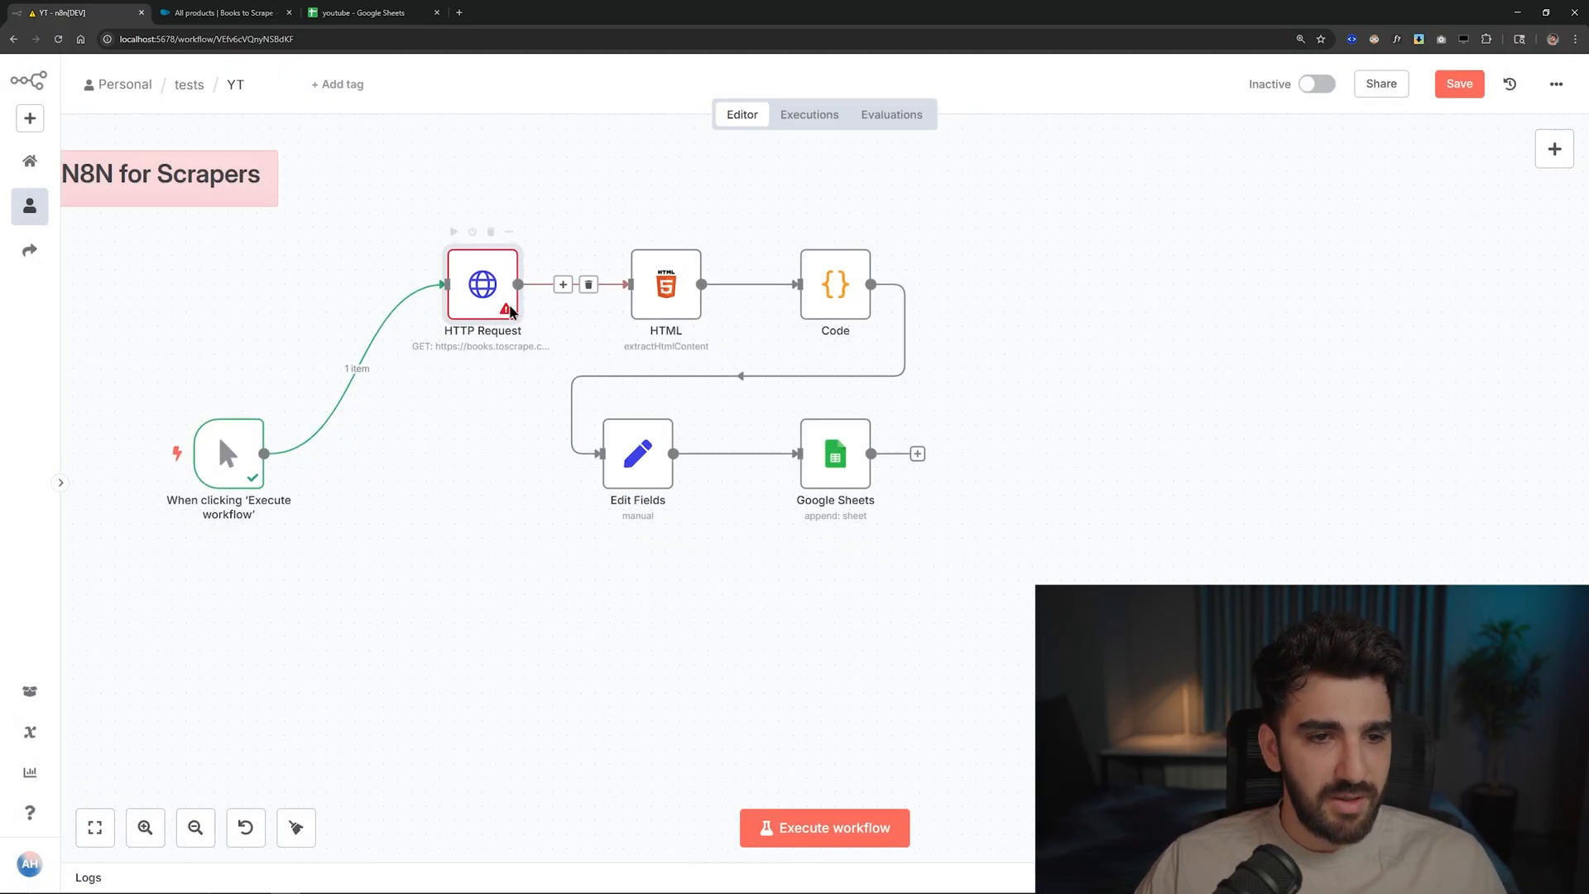
pyautogui.doubleClick(482, 284)
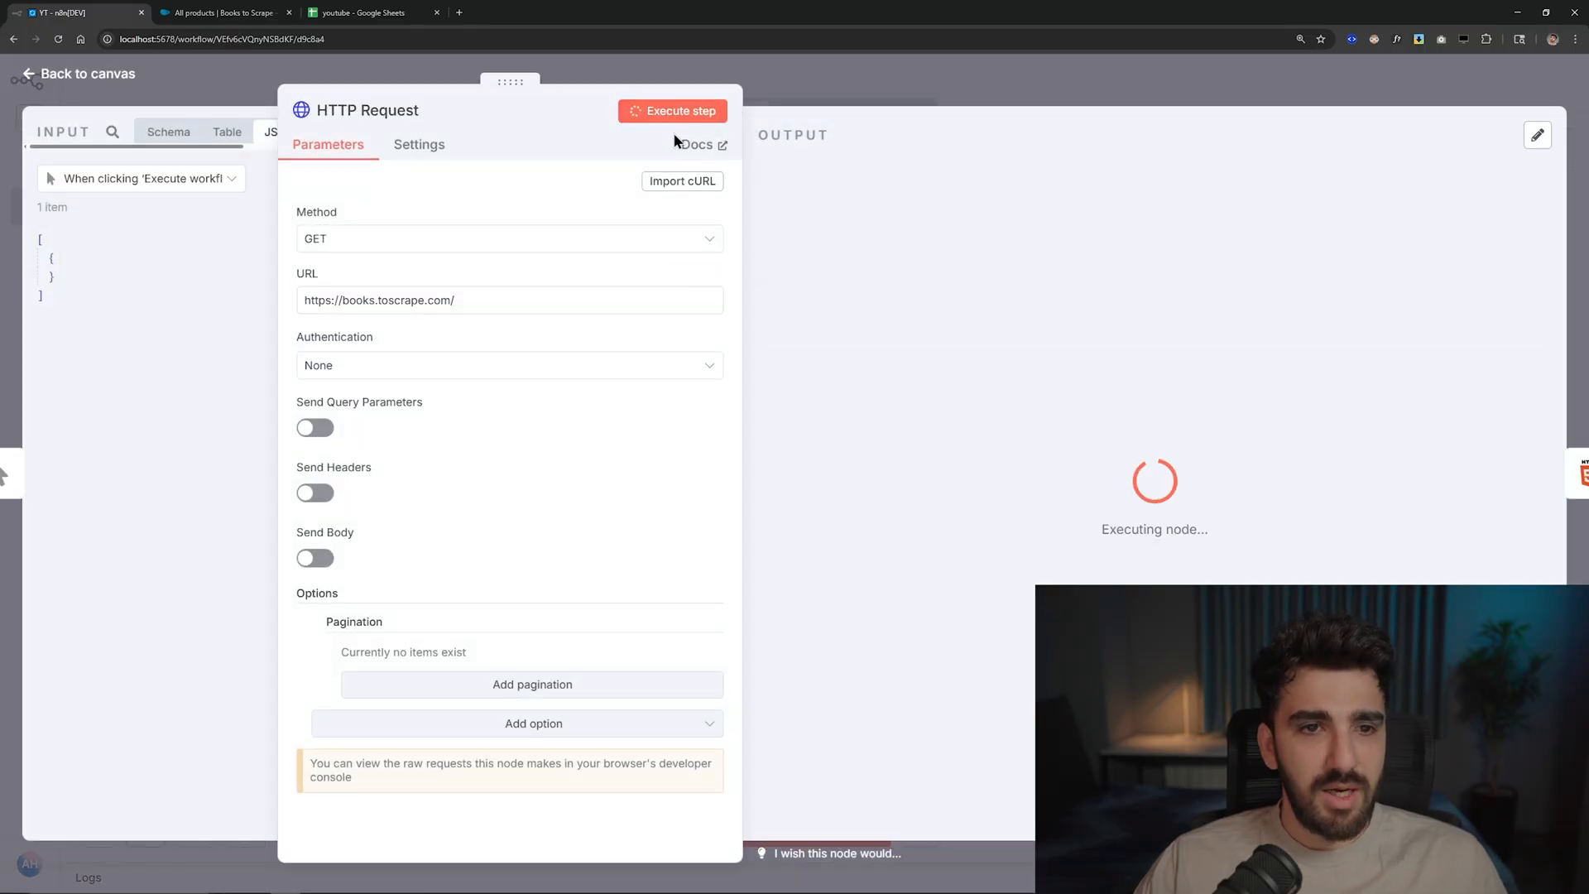
pyautogui.click(87, 73)
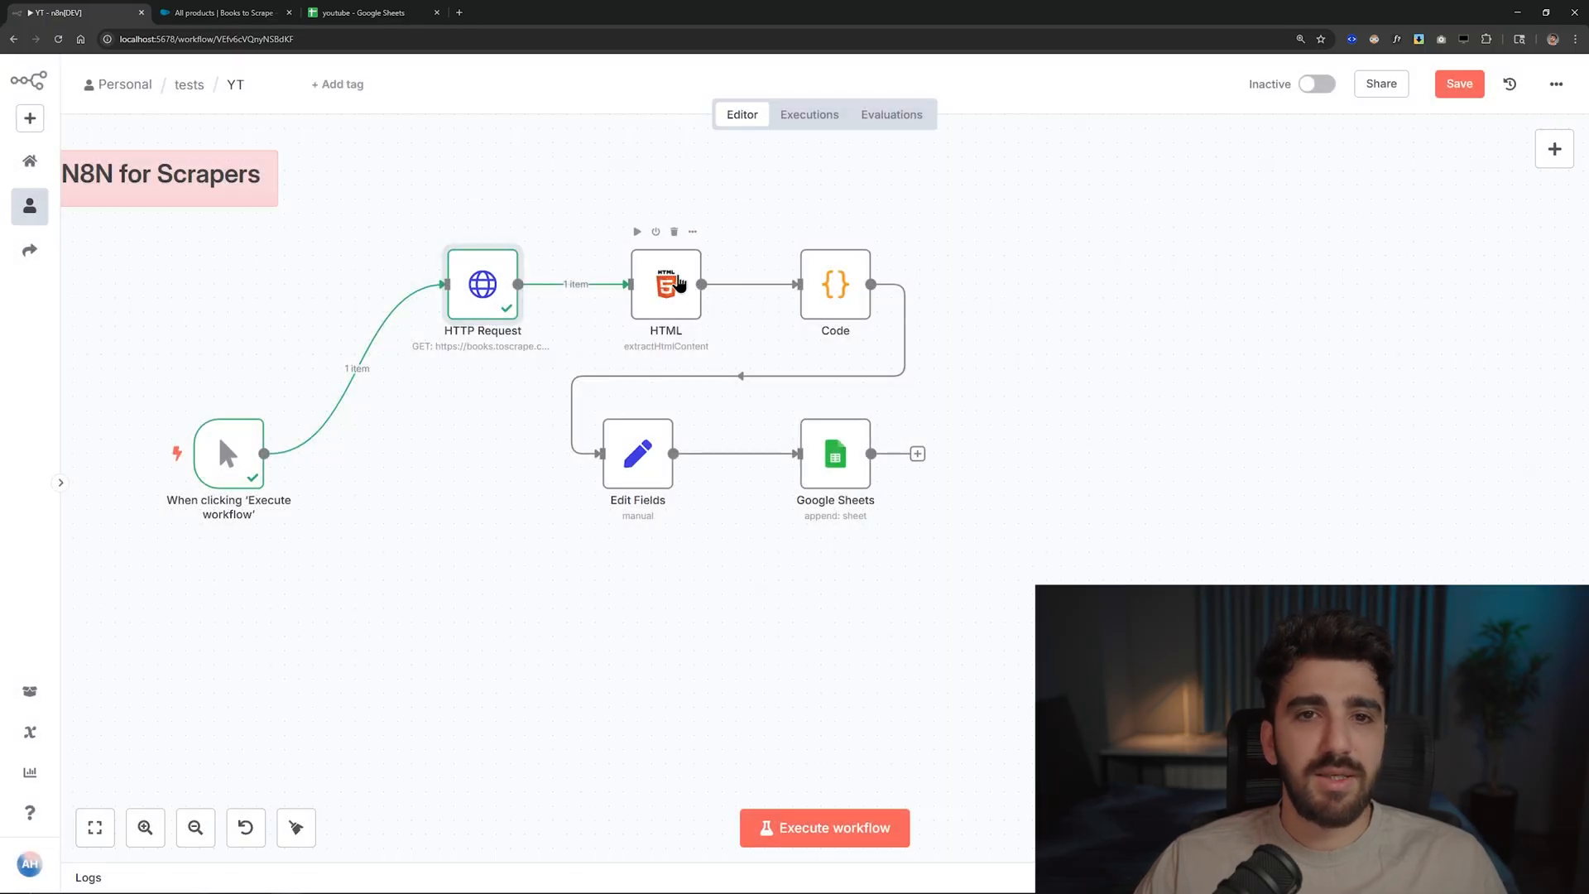
# - Execute the HTML node and review its title, thumbnail, price and product_url arrays
pyautogui.doubleClick(665, 284)
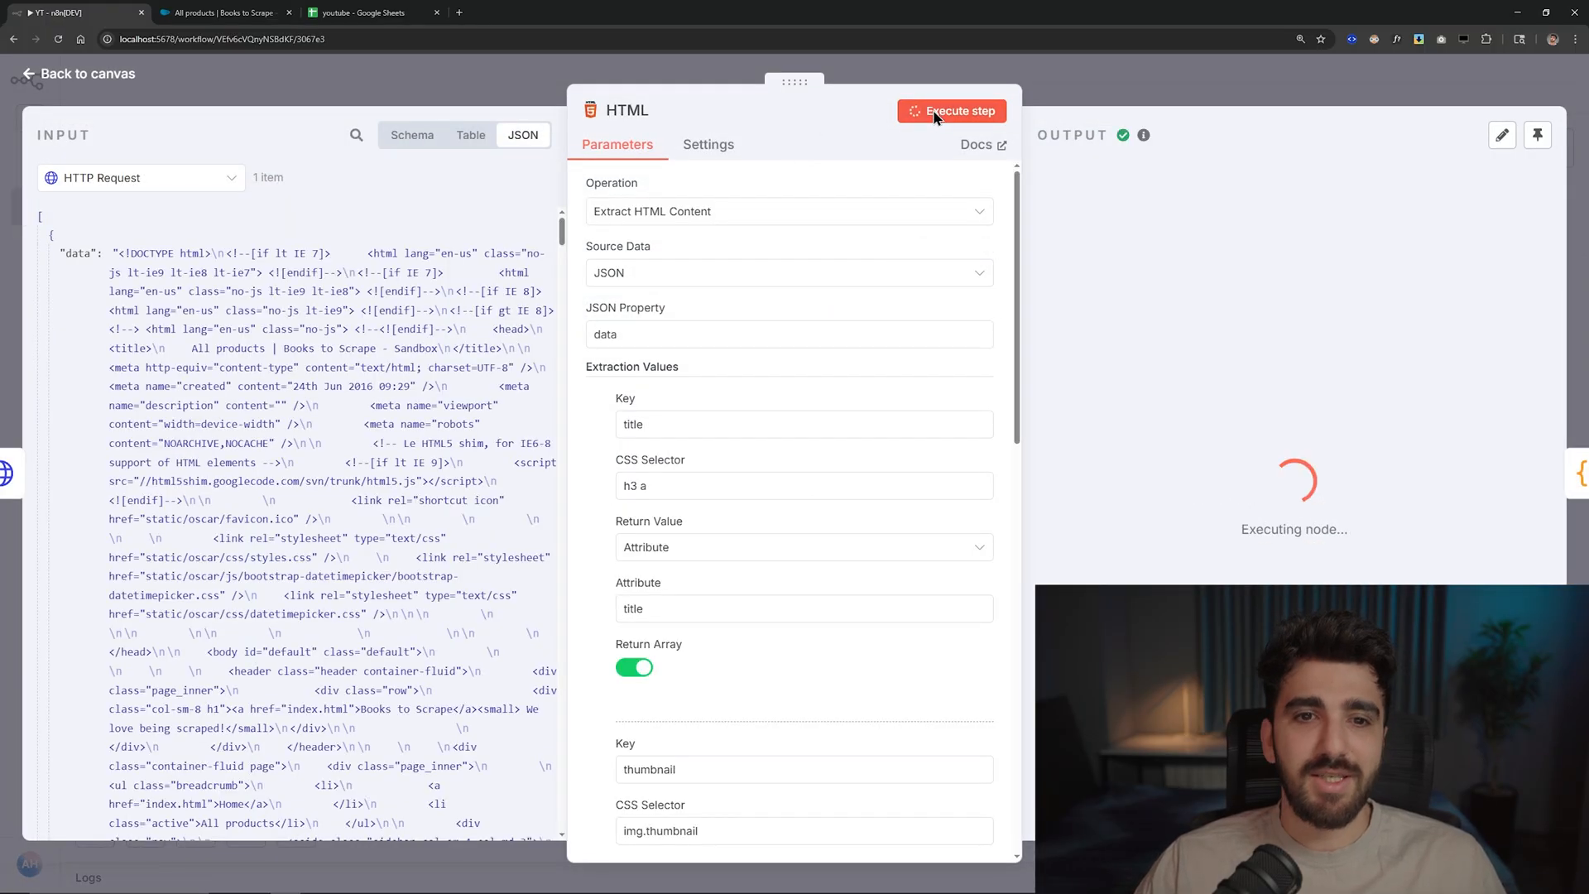
pyautogui.click(951, 110)
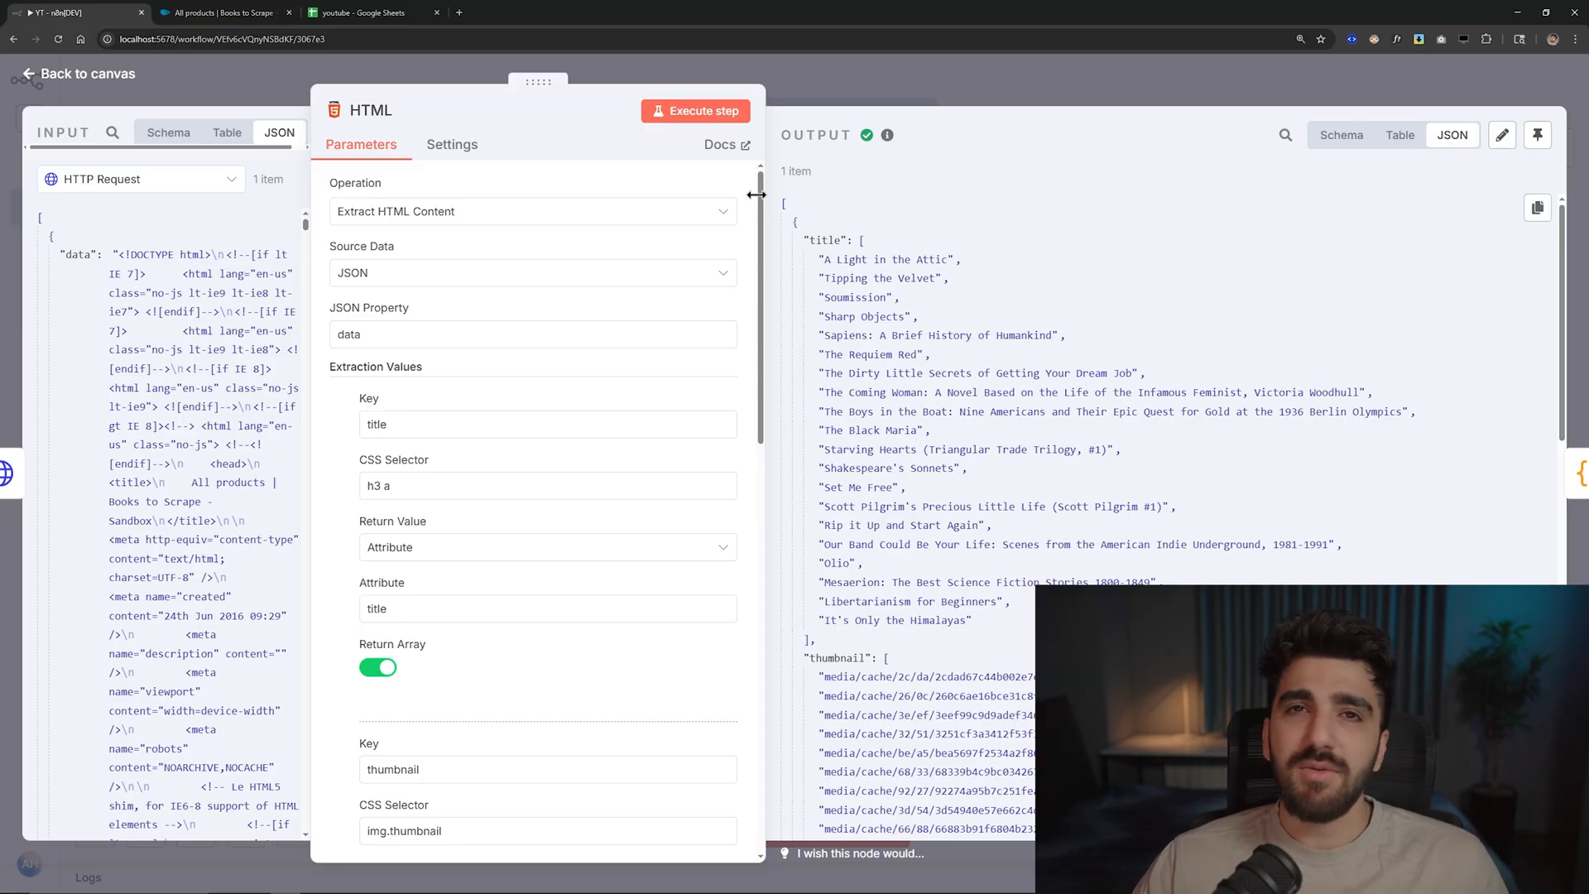
pyautogui.moveTo(819, 300)
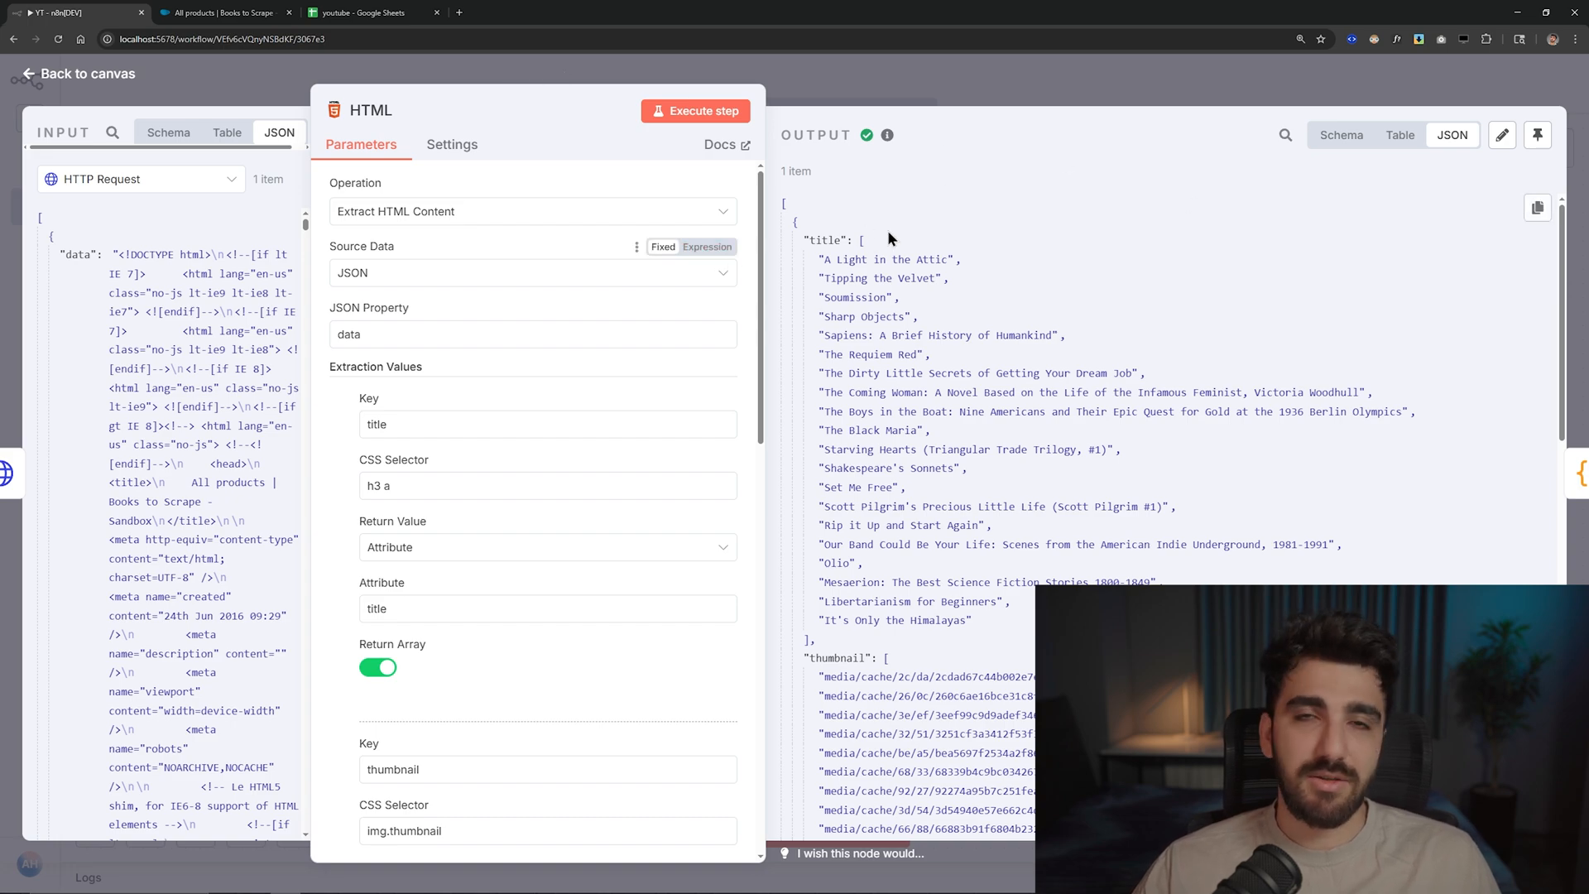
pyautogui.scroll(-3)
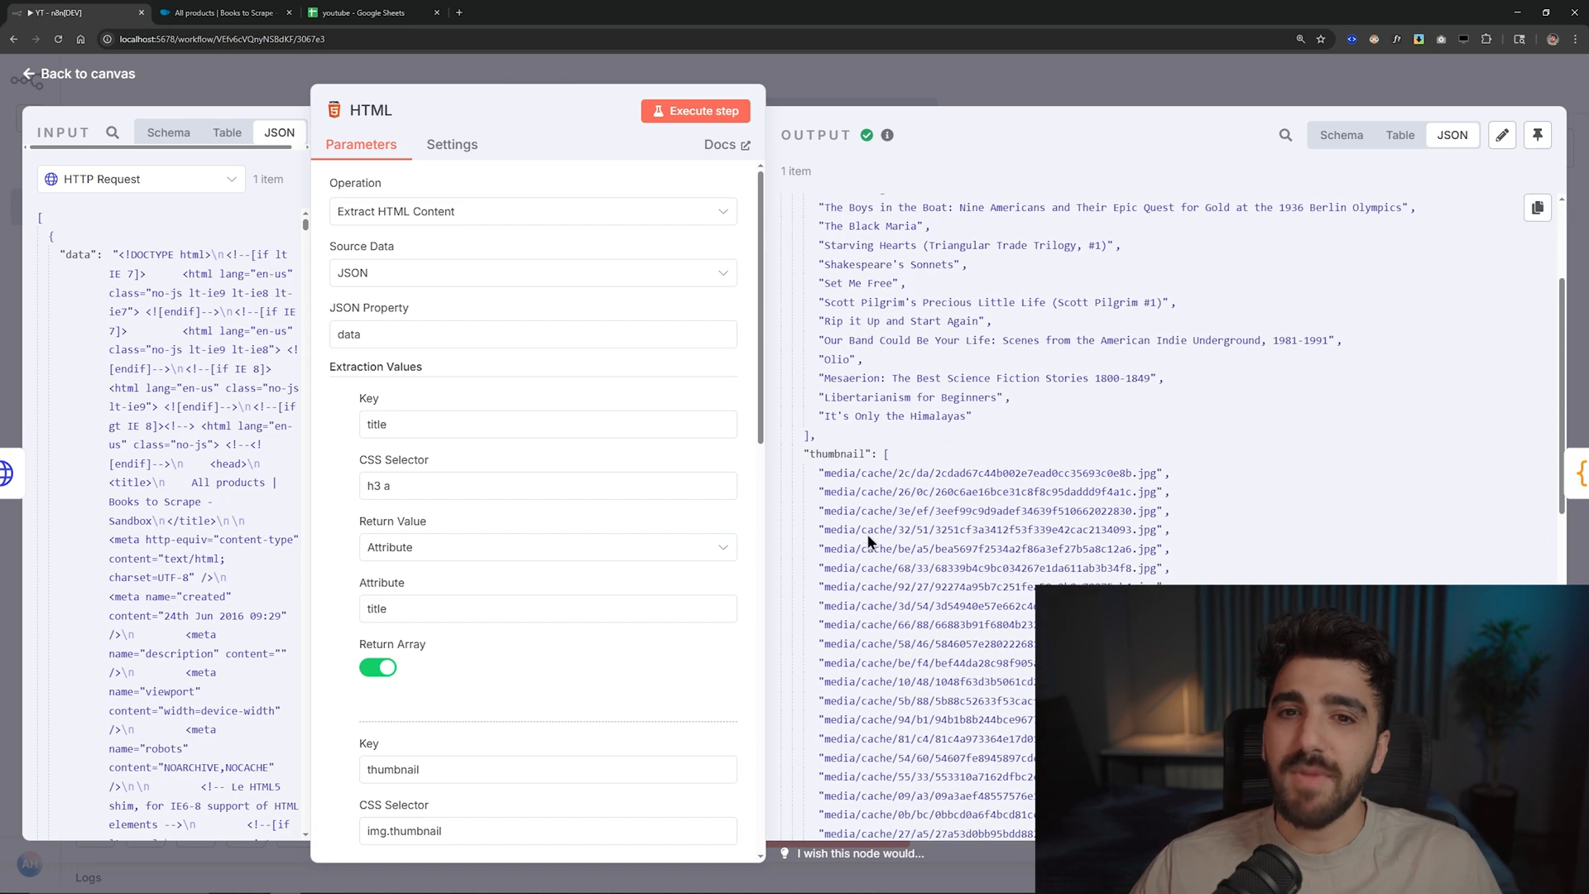
pyautogui.scroll(-3)
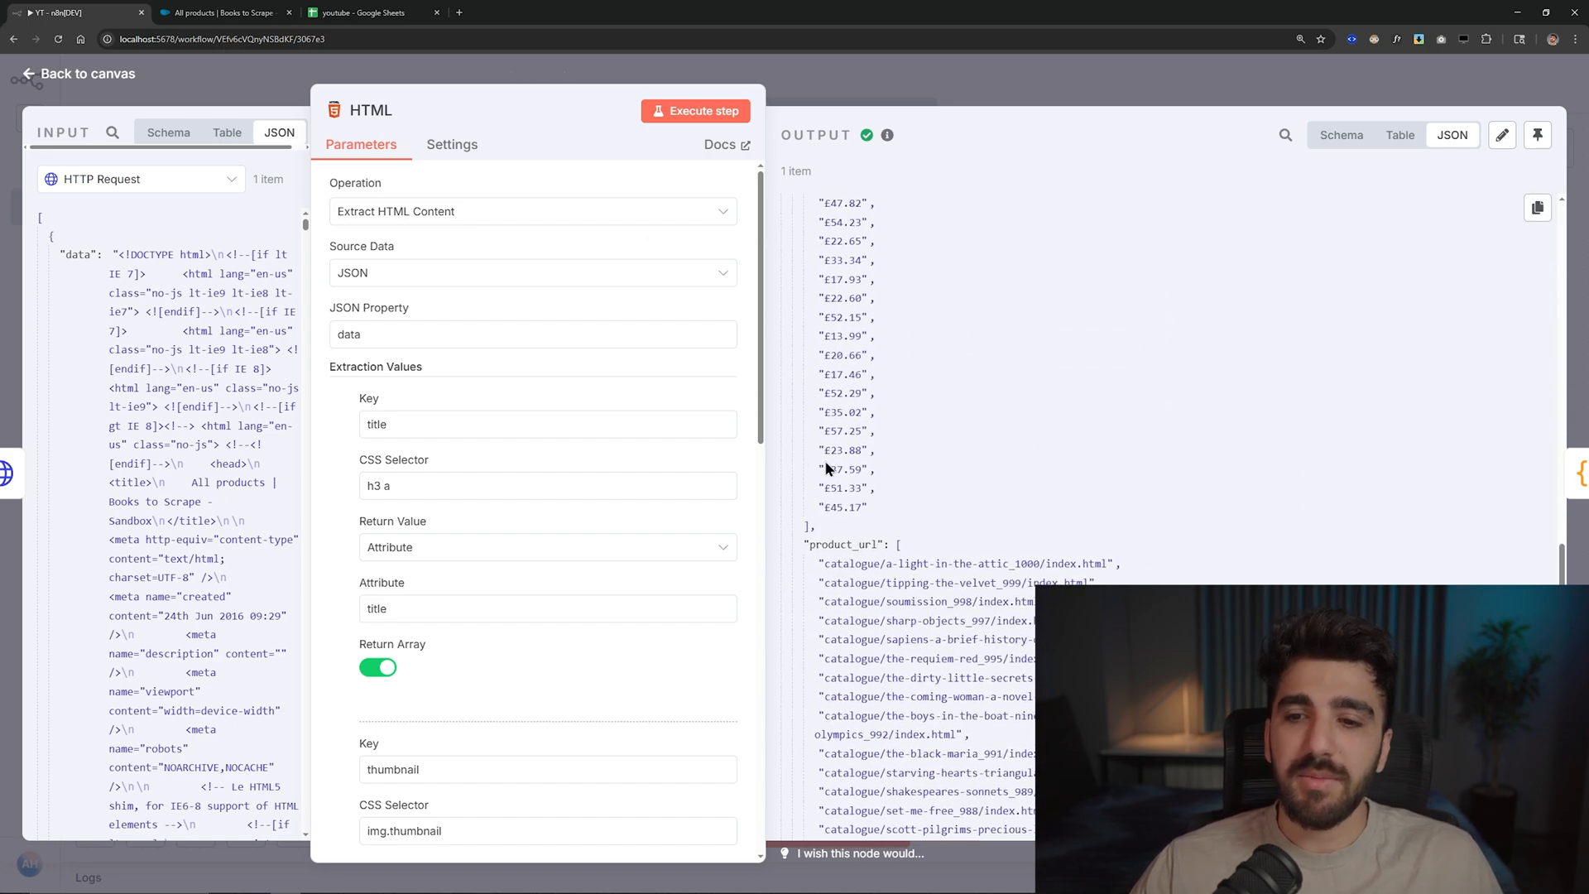
pyautogui.moveTo(1013, 551)
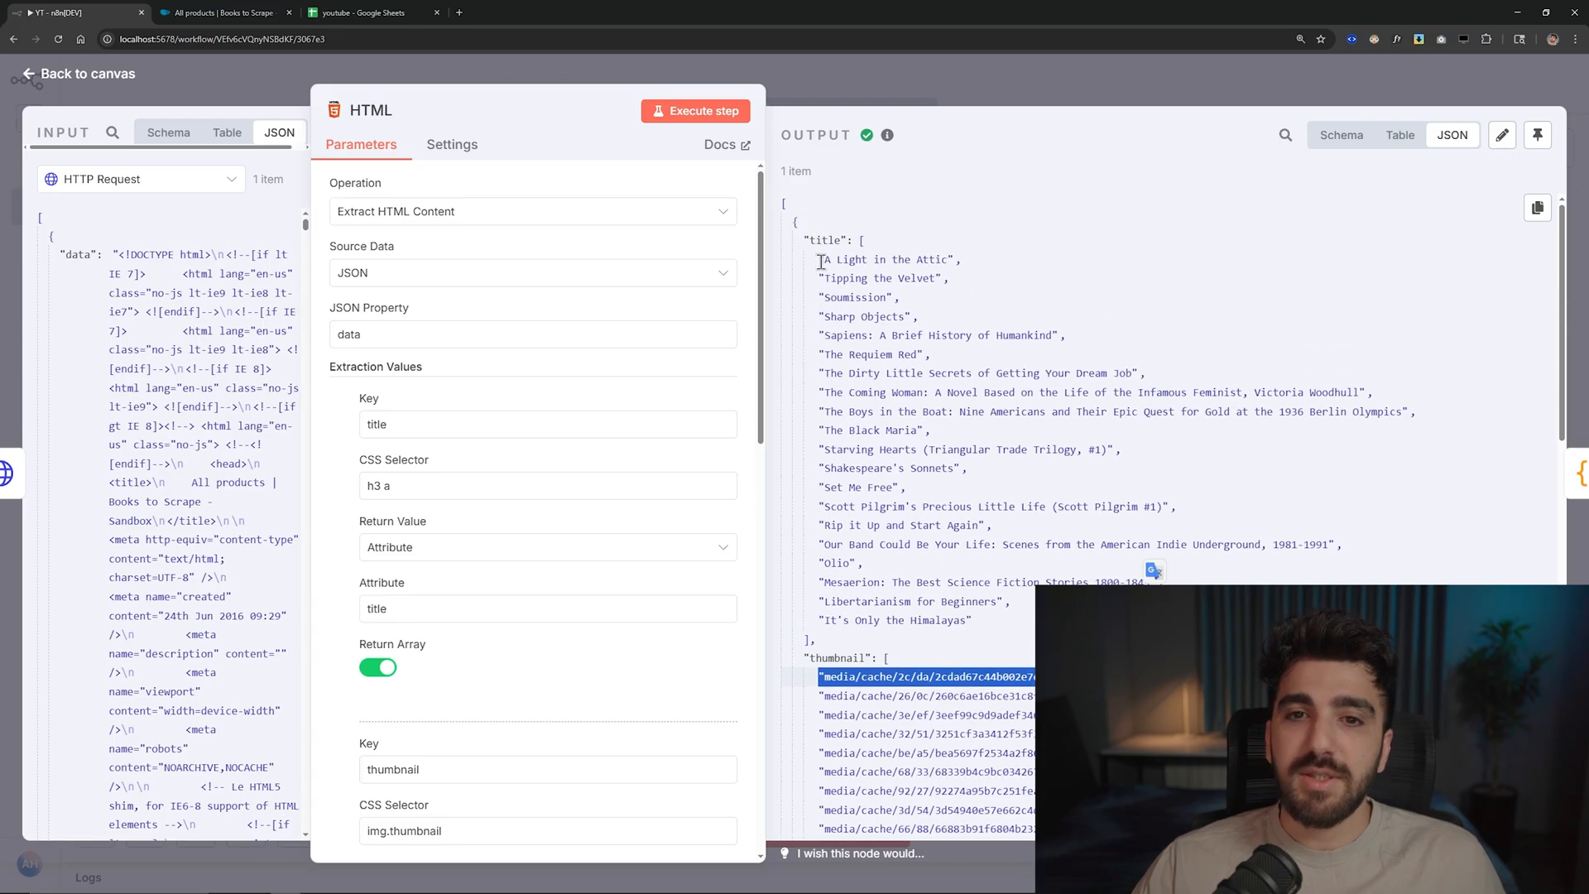
pyautogui.scroll(-3)
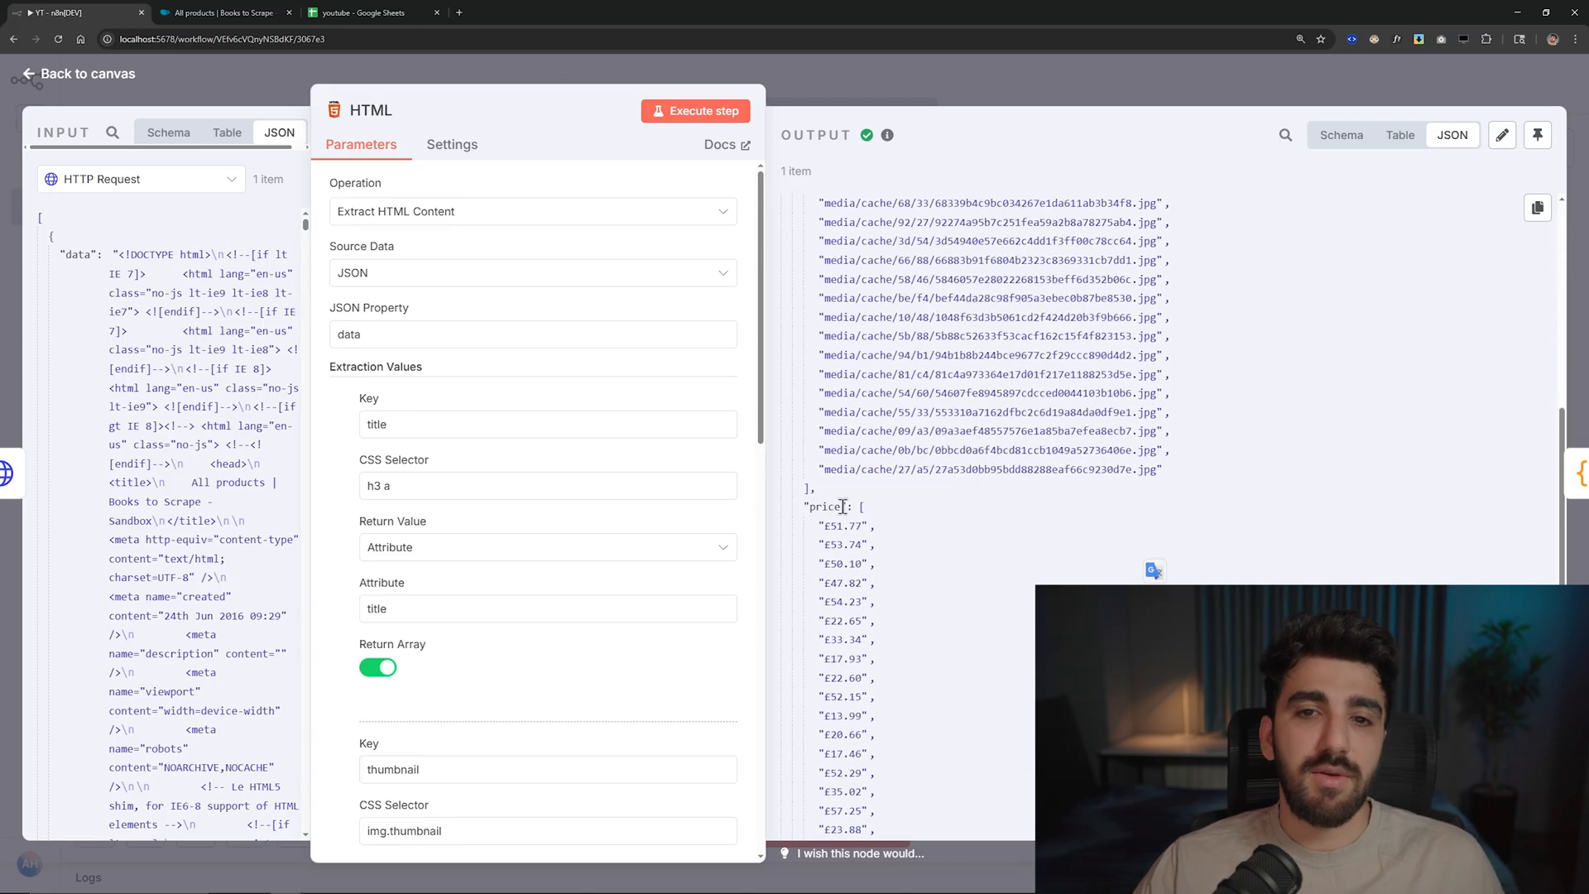
pyautogui.scroll(-3)
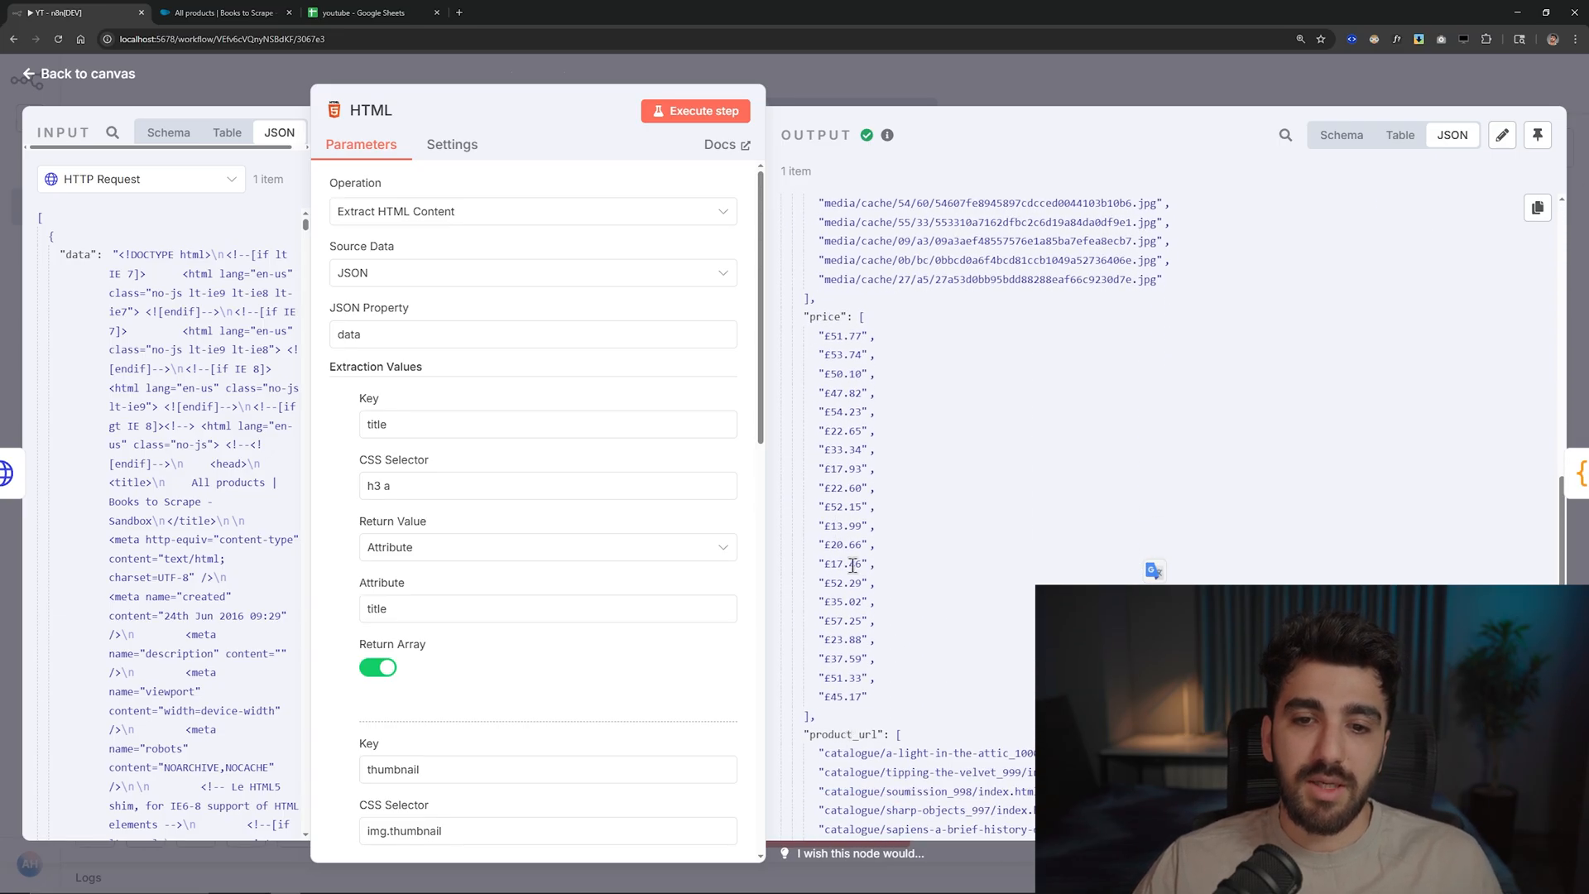
pyautogui.doubleClick(843, 335)
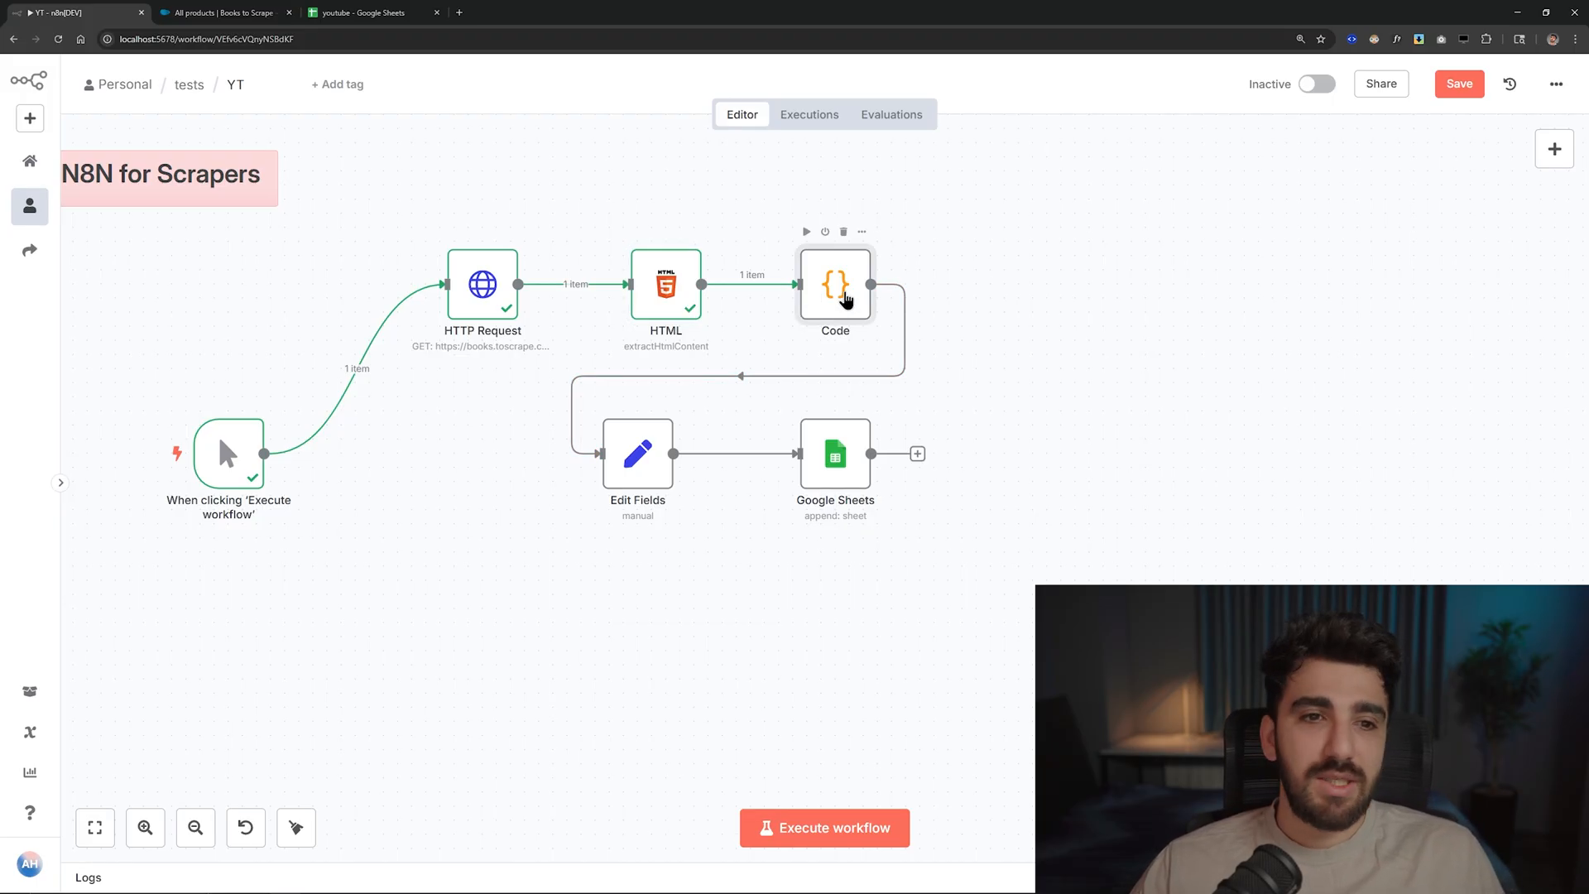
pyautogui.doubleClick(835, 285)
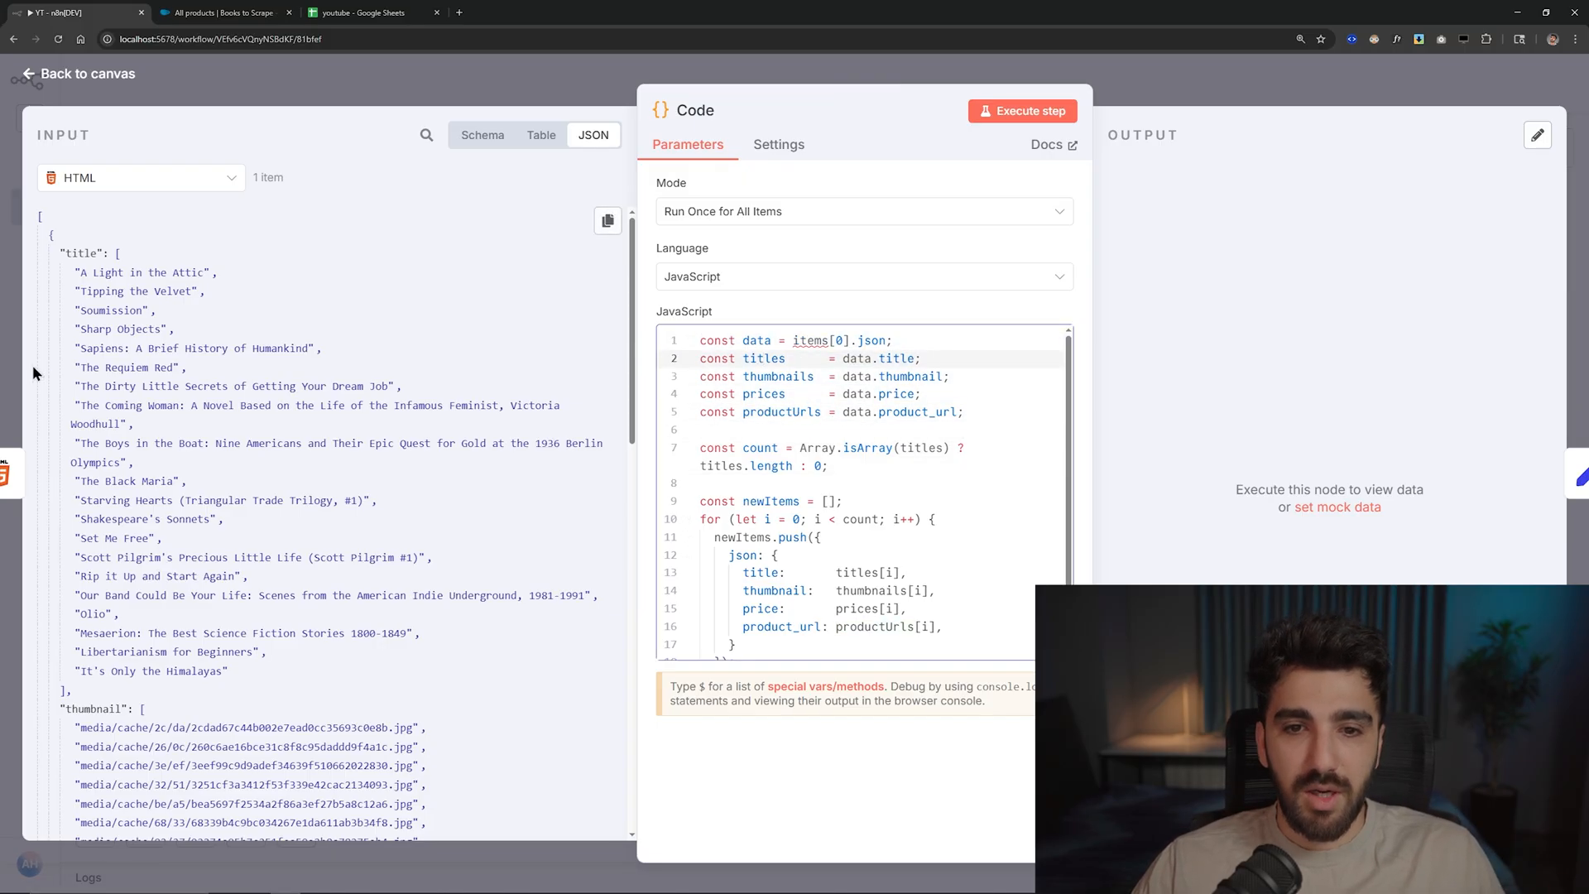
pyautogui.scroll(-3)
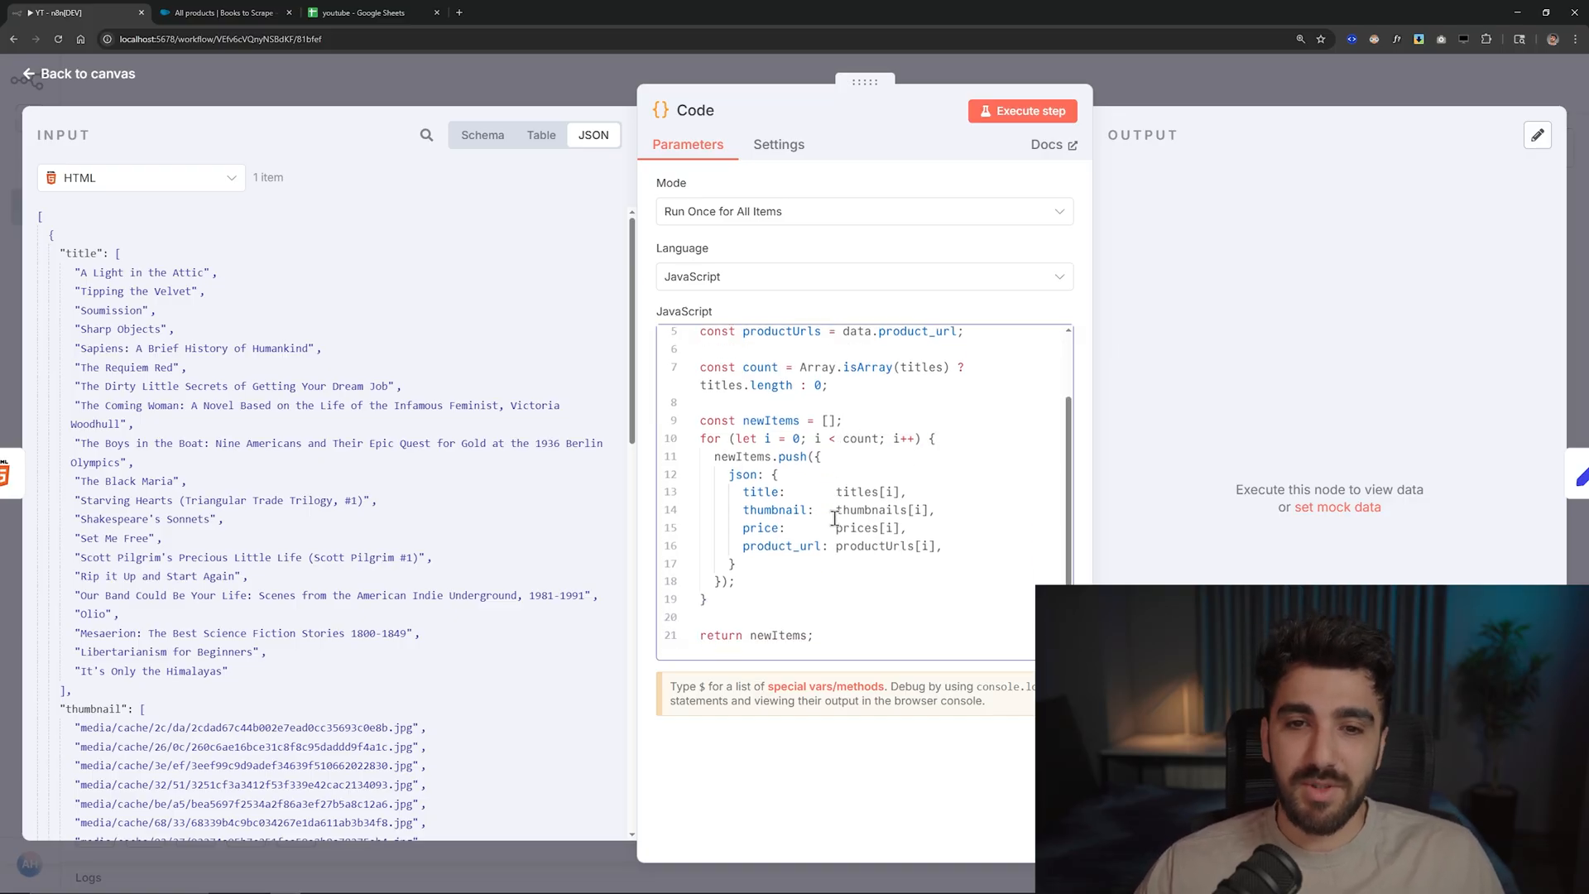
pyautogui.click(862, 275)
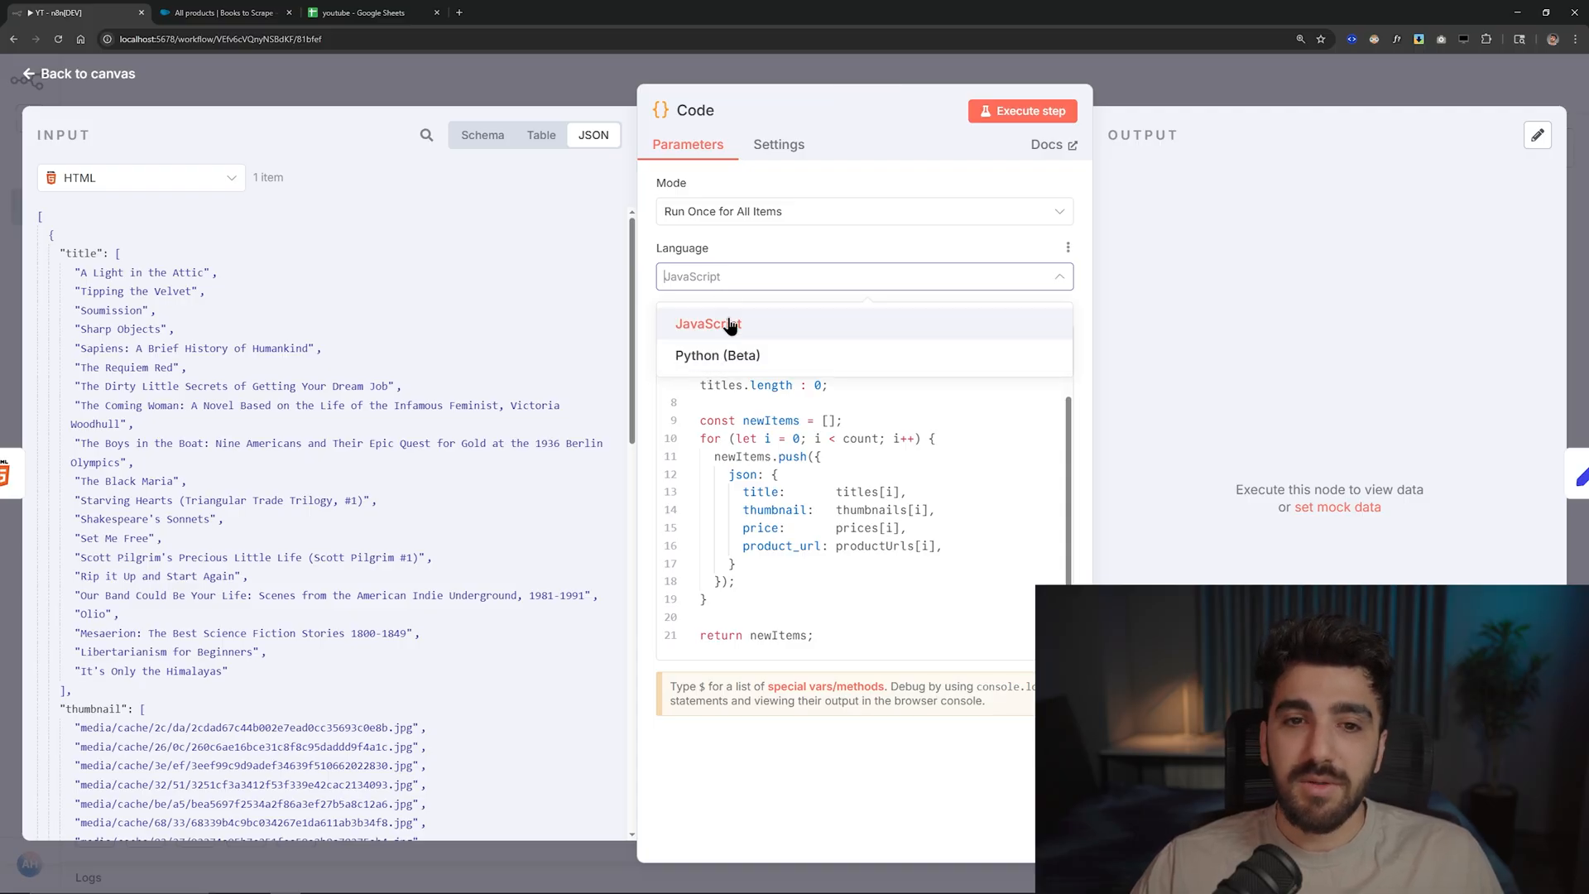
pyautogui.click(708, 324)
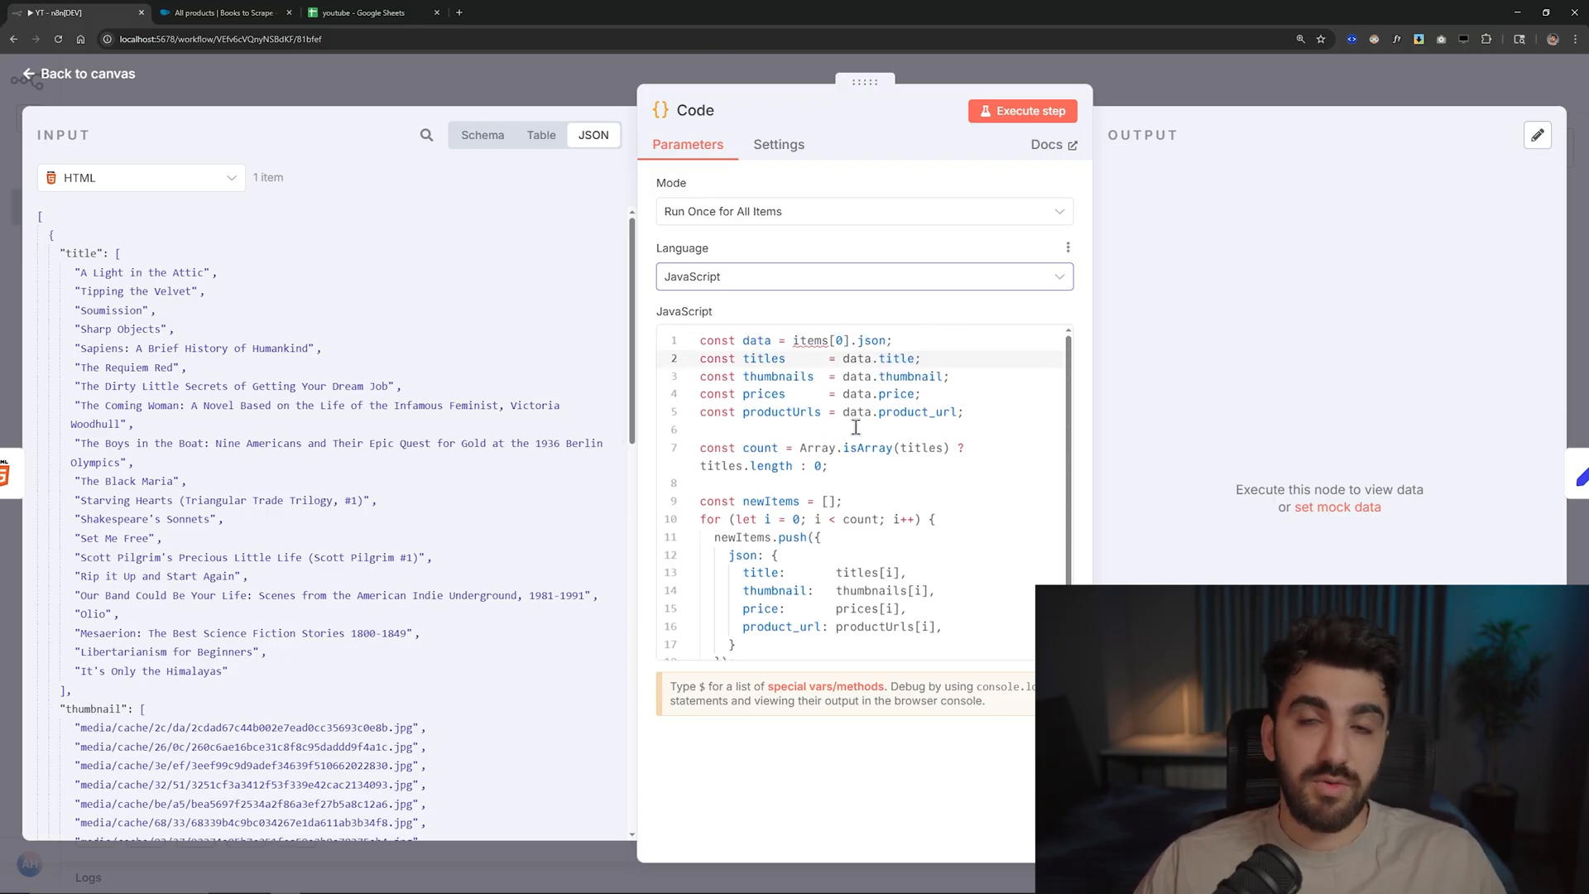
# - Execute the Code node, producing 20 separate book items, and review the output JSON
pyautogui.click(1022, 110)
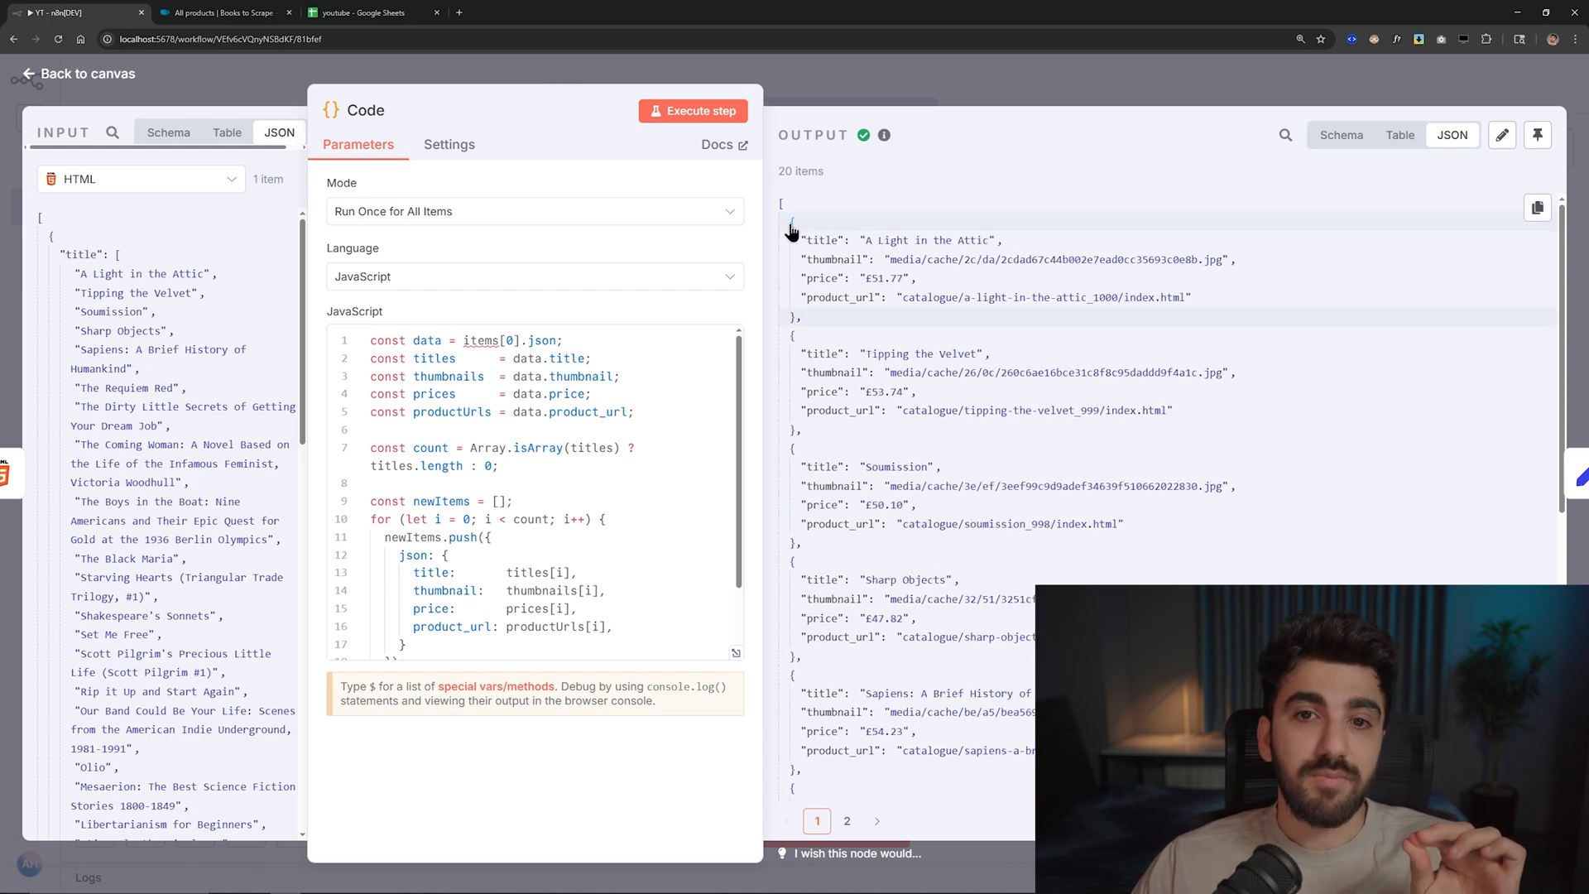
pyautogui.moveTo(817, 352)
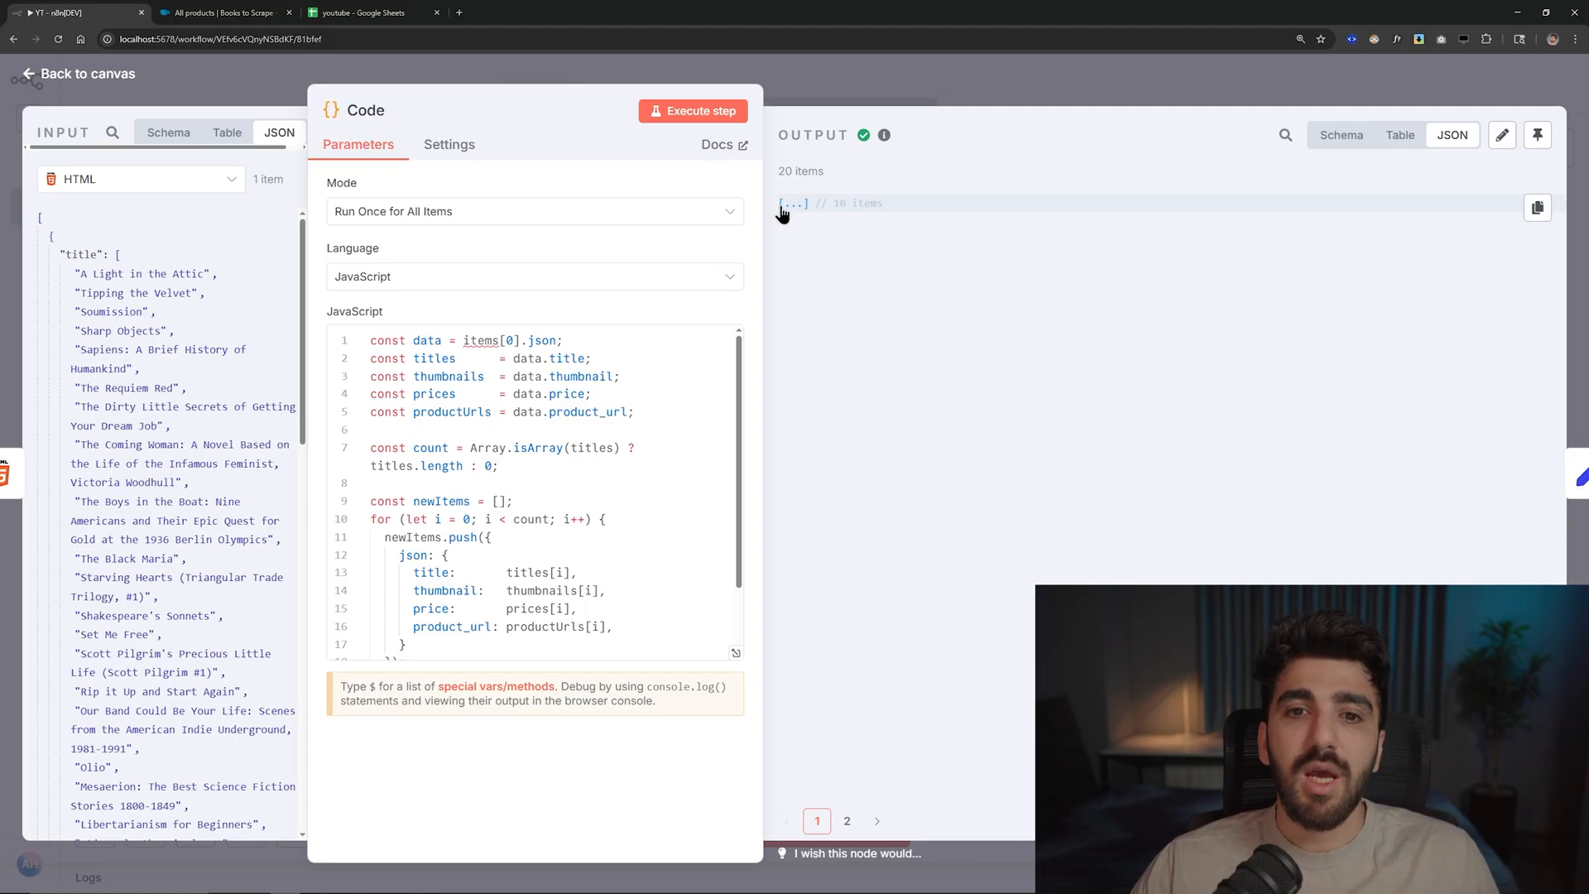
pyautogui.click(792, 203)
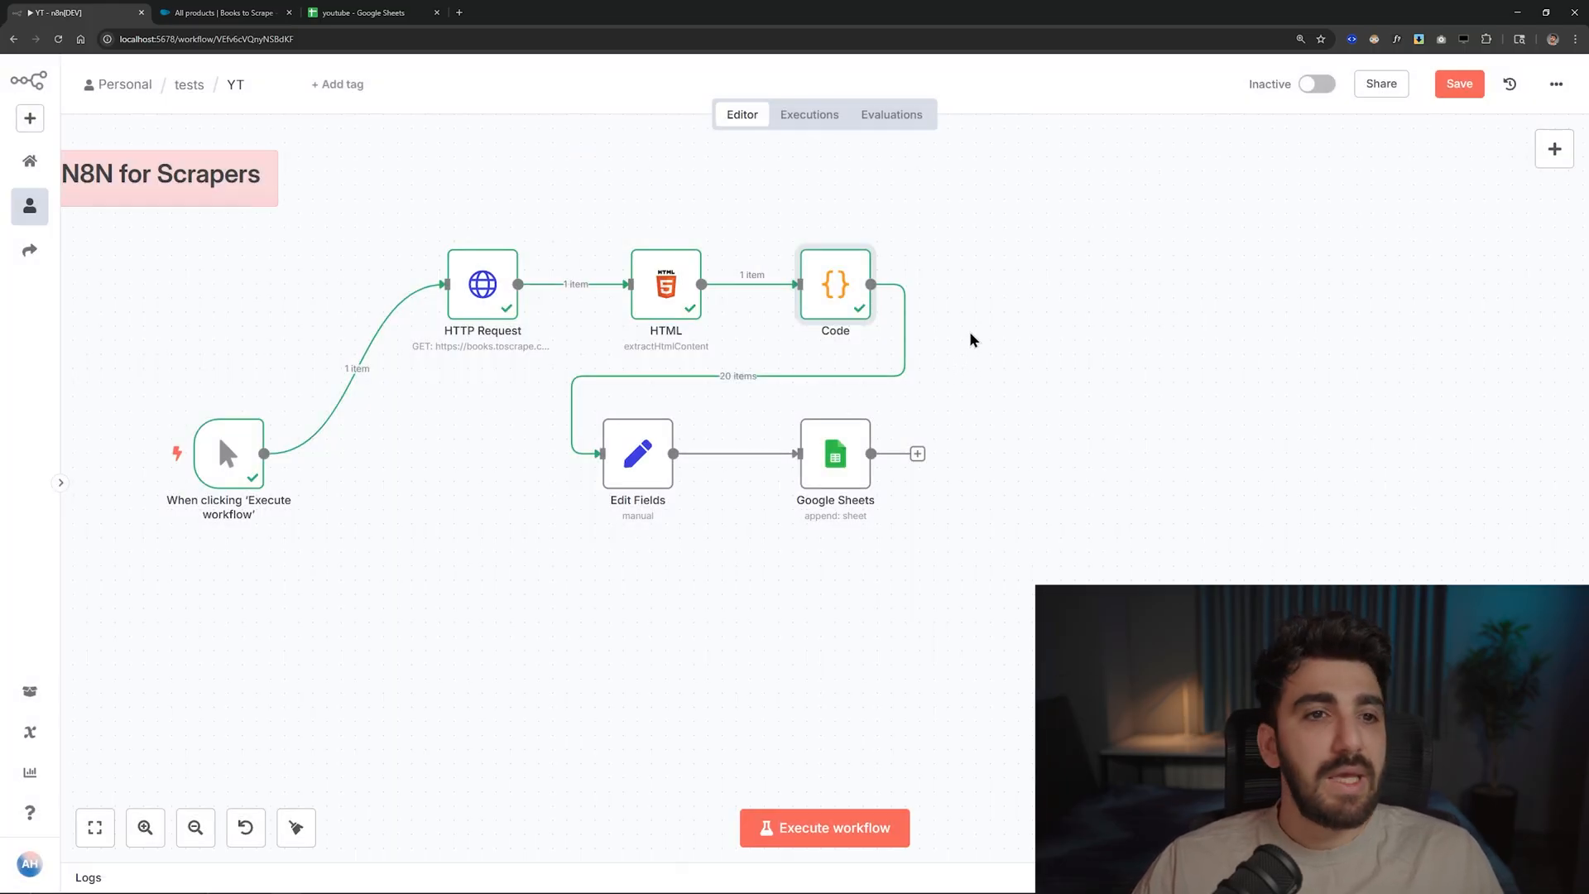
pyautogui.doubleClick(834, 284)
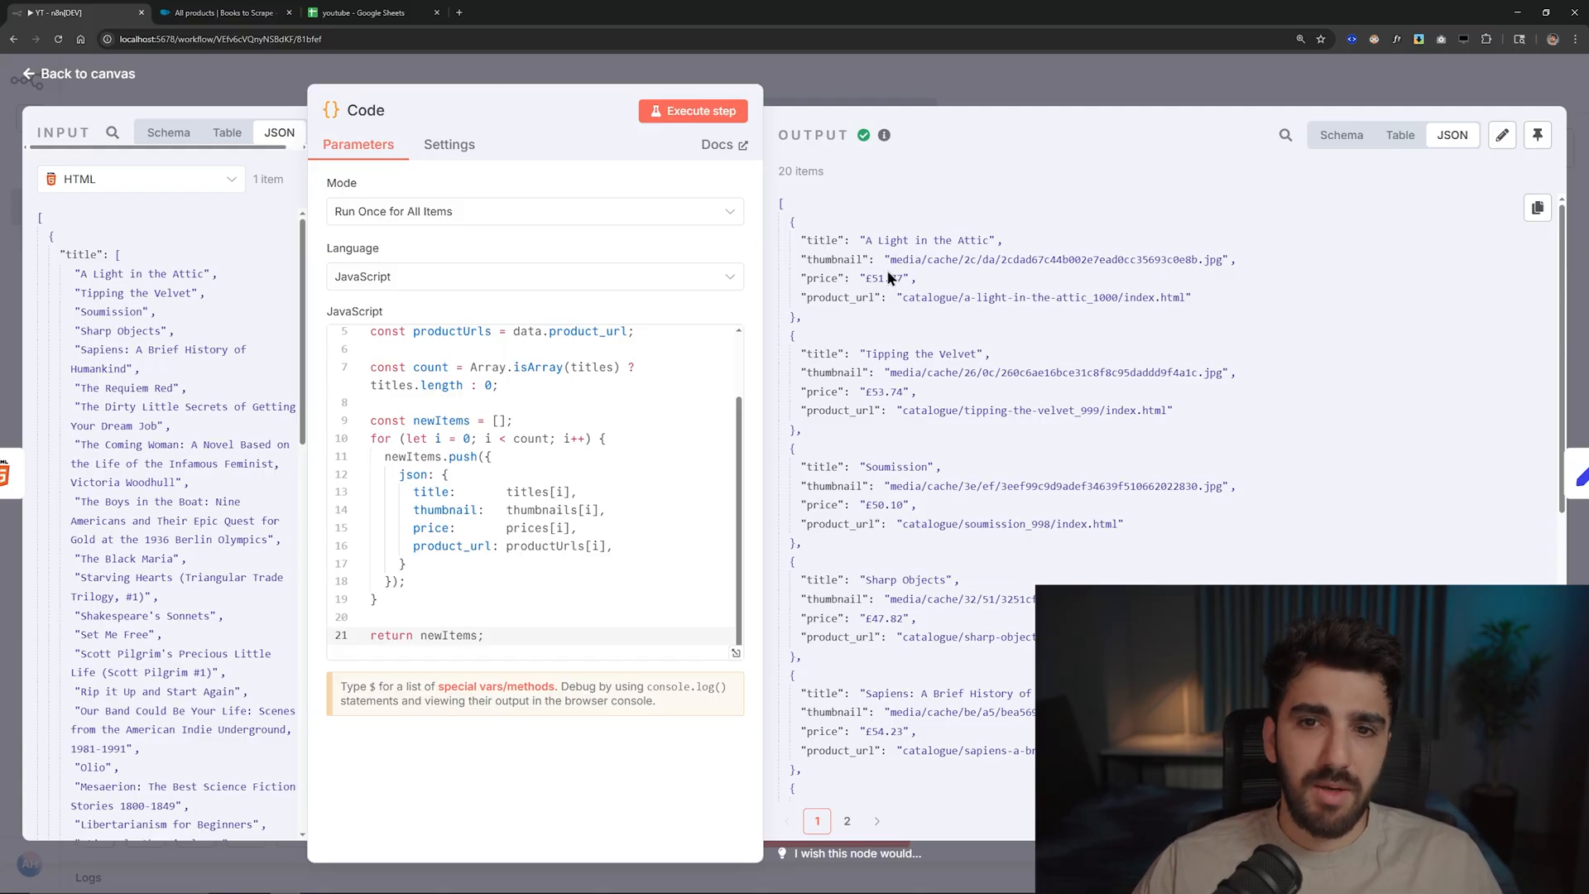
# - Check the Books to Scrape site's address, then return to the n8n workflow
pyautogui.click(218, 13)
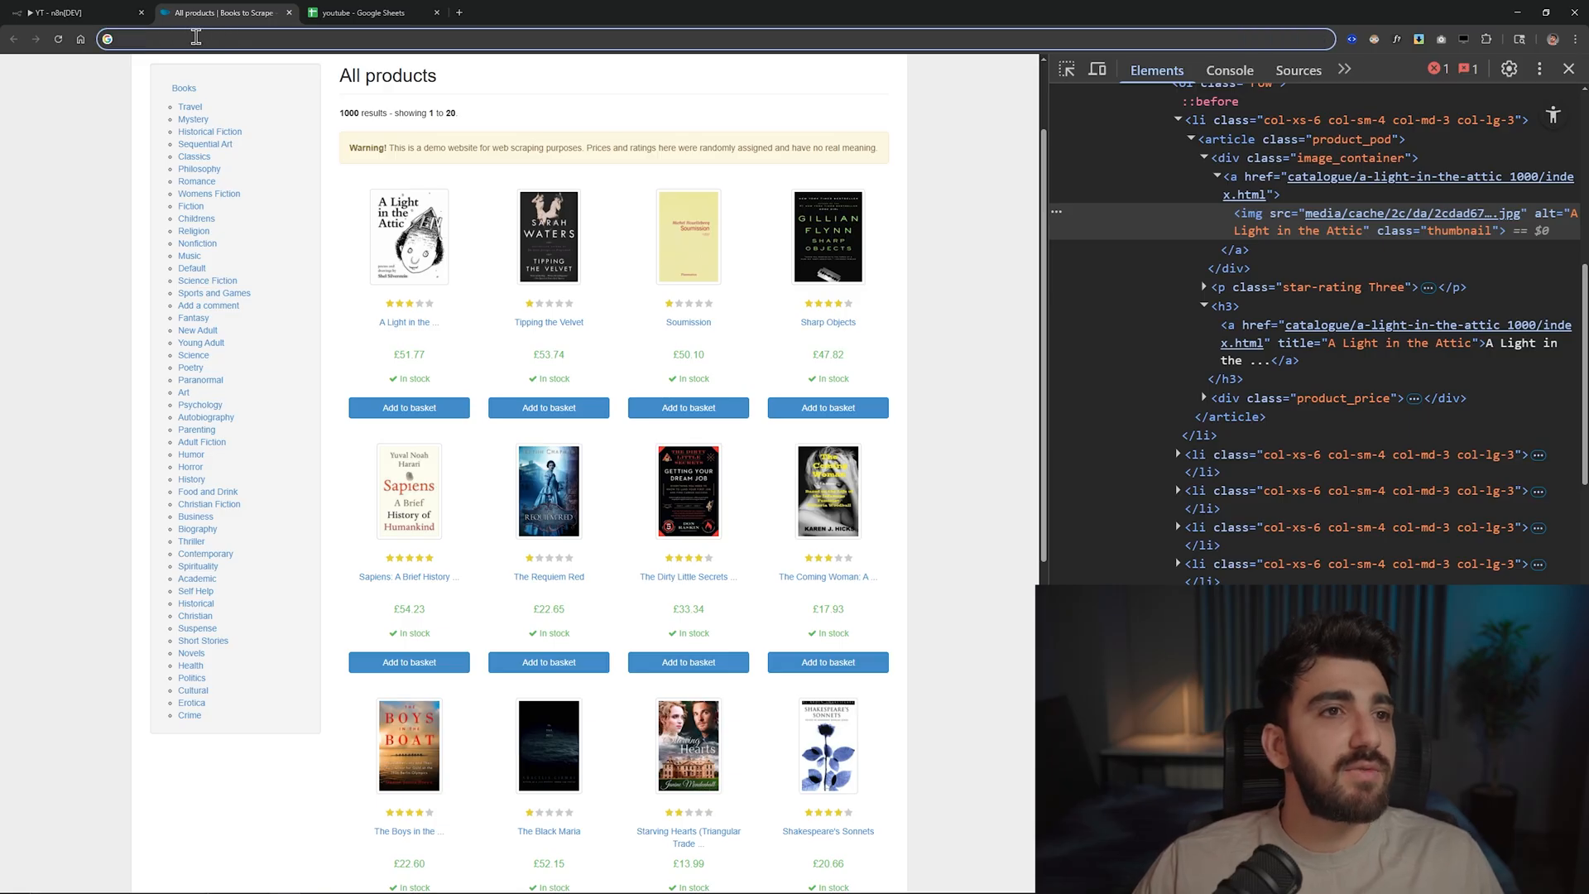
pyautogui.click(181, 39)
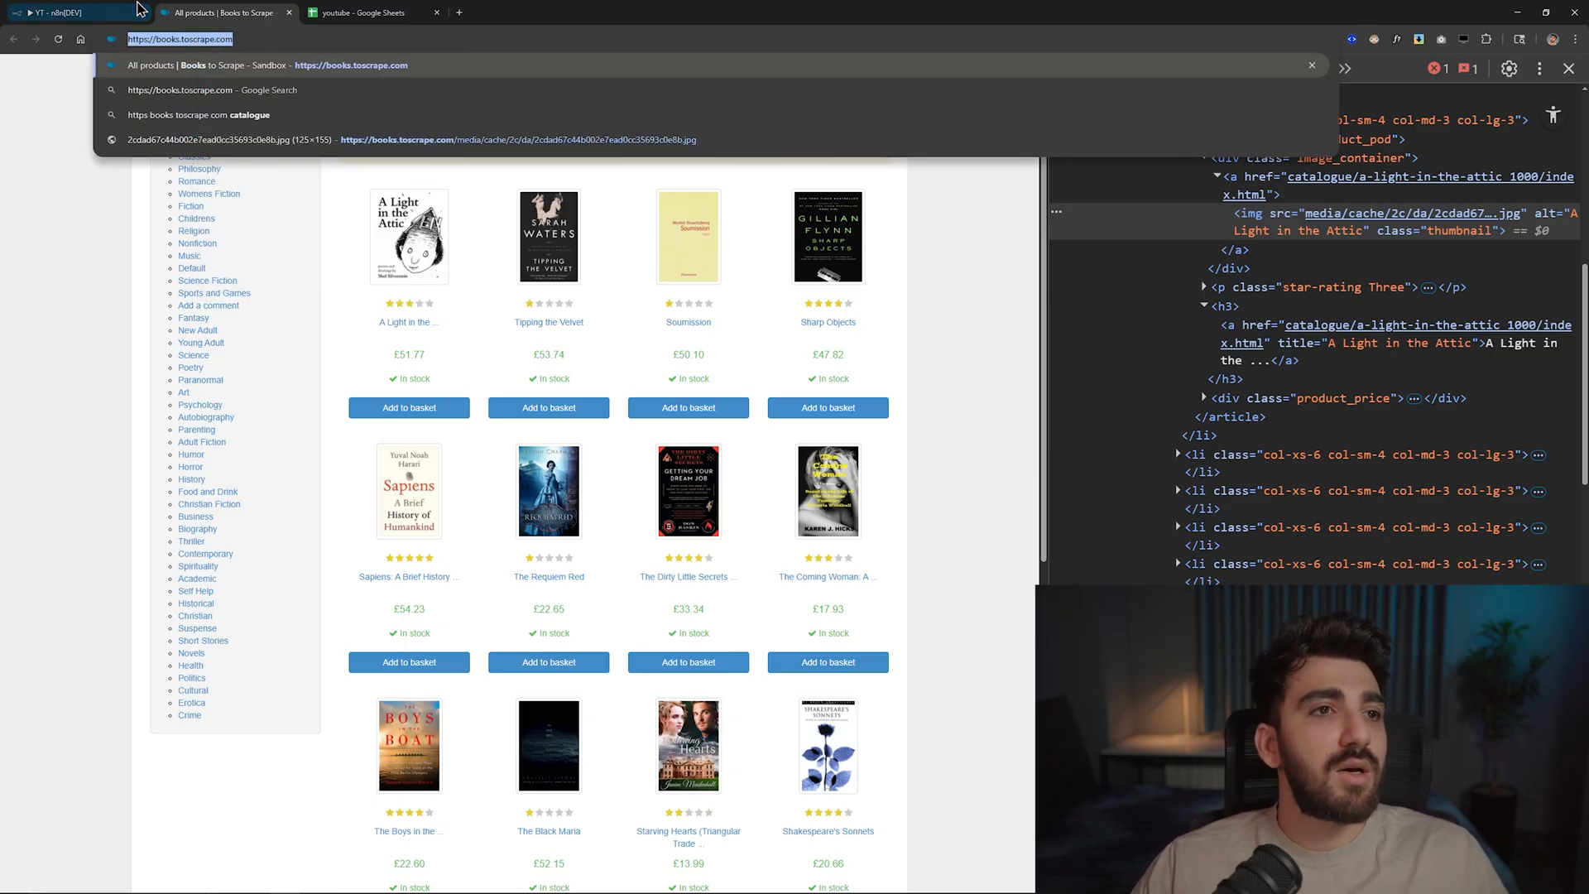
pyautogui.click(71, 12)
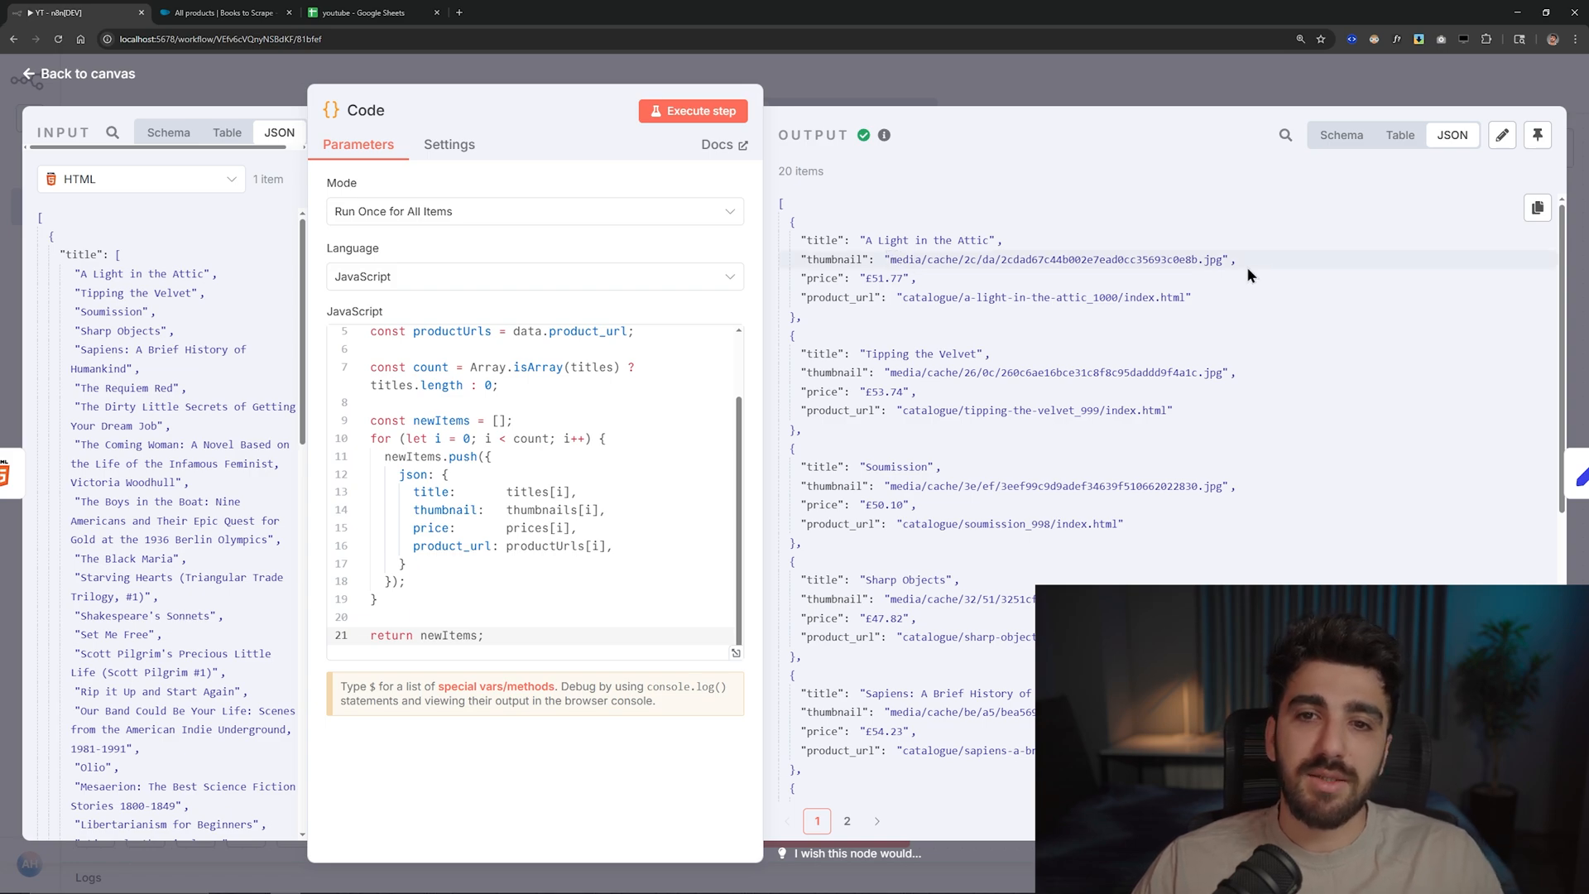
# - Highlight the first book's relative thumbnail path in the Code node output
pyautogui.doubleClick(1054, 258)
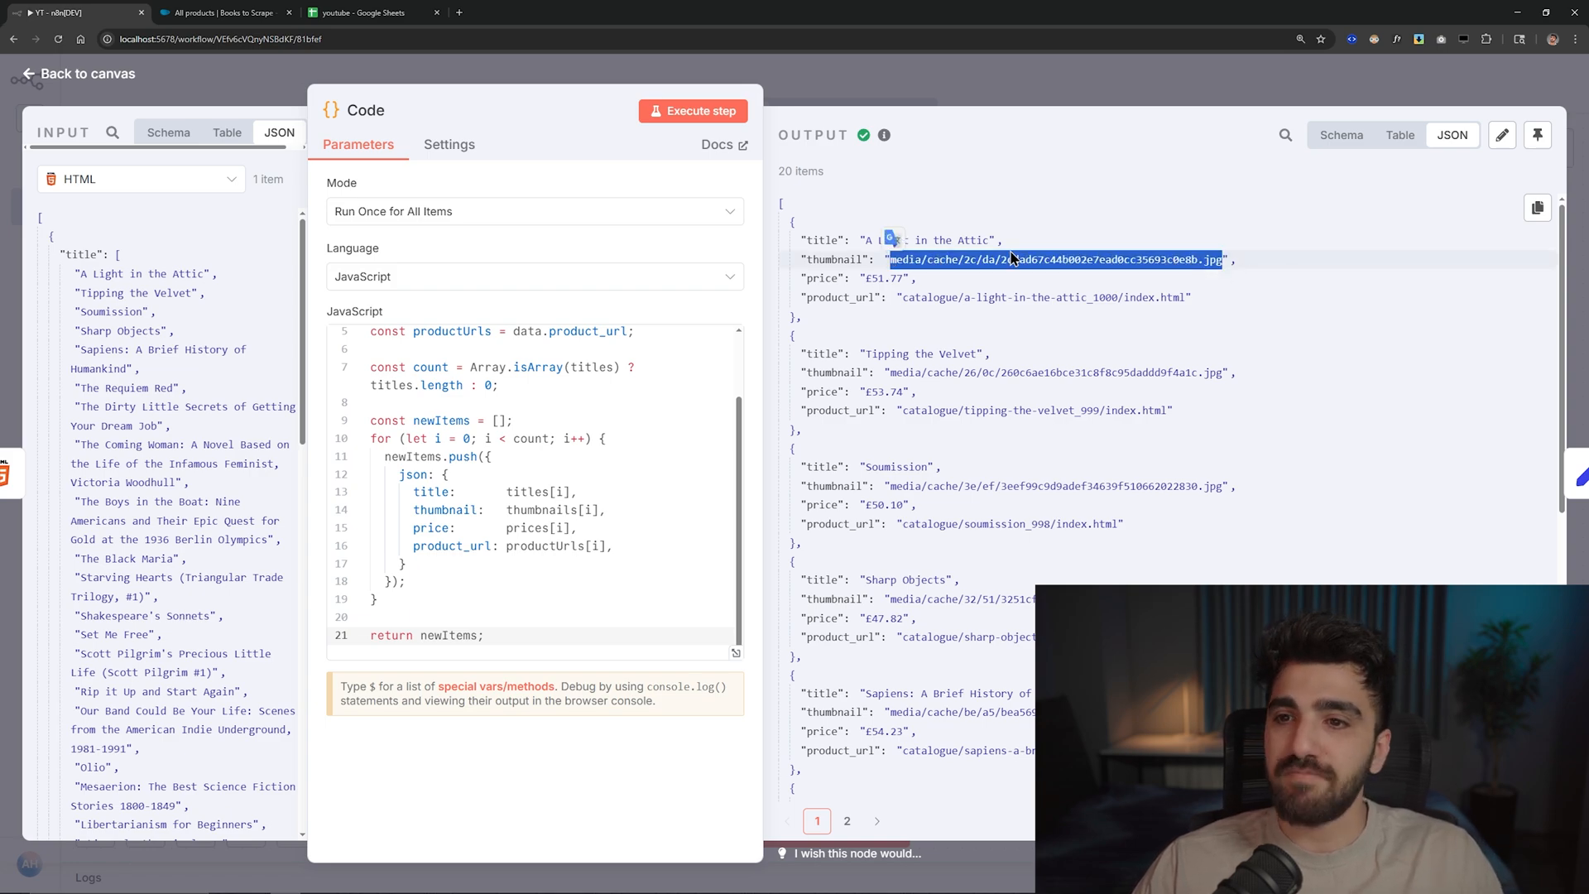
pyautogui.moveTo(414, 74)
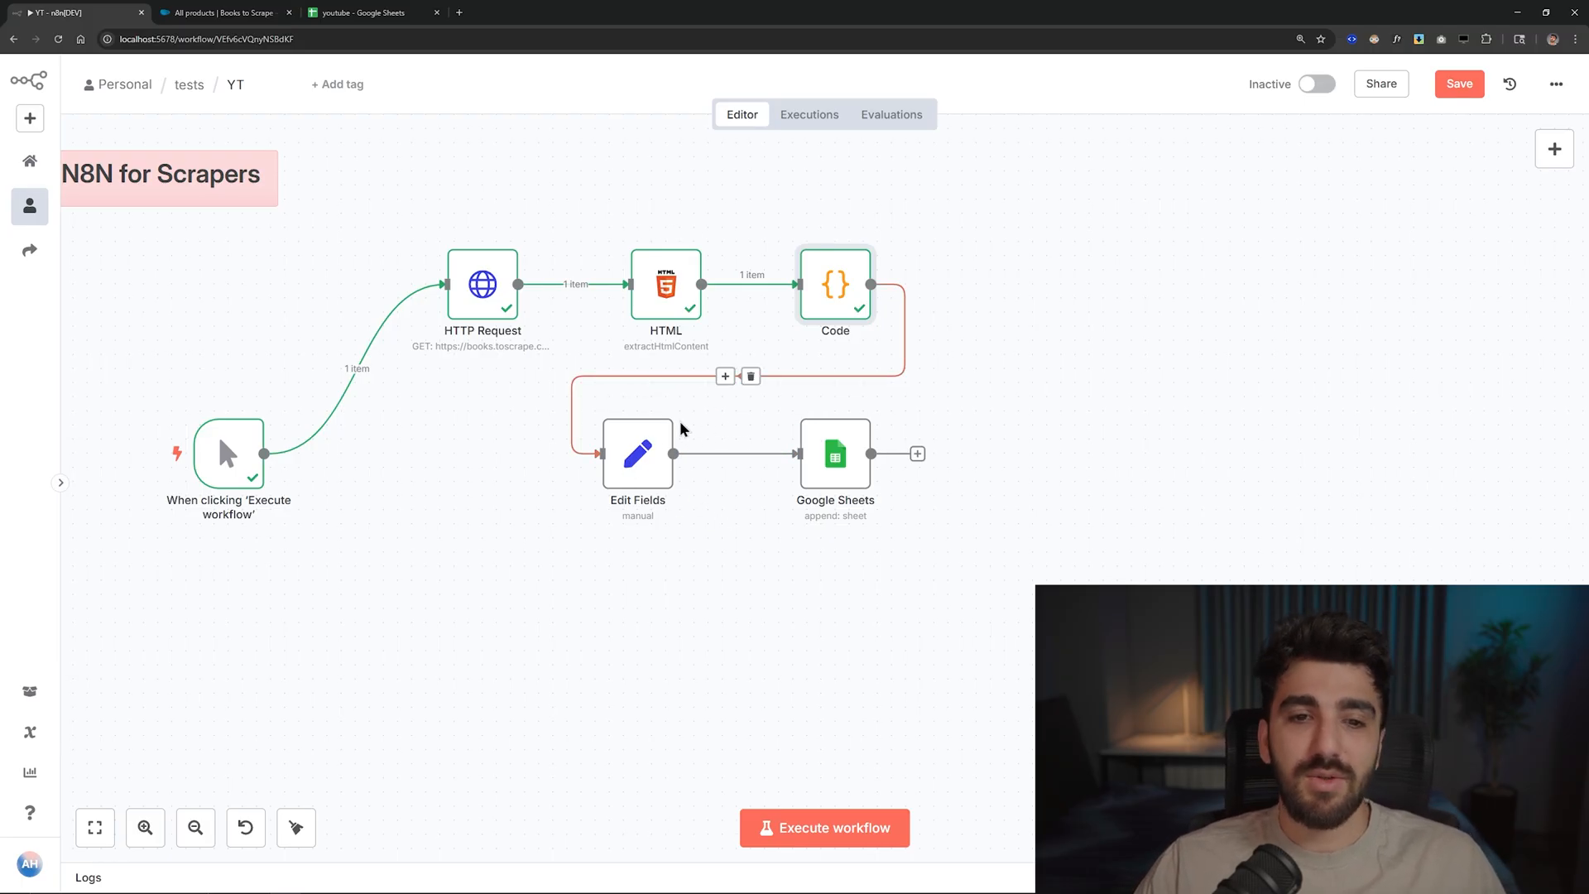
# - Review the Edit Fields node's title and value mappings and execute it once
pyautogui.doubleClick(637, 453)
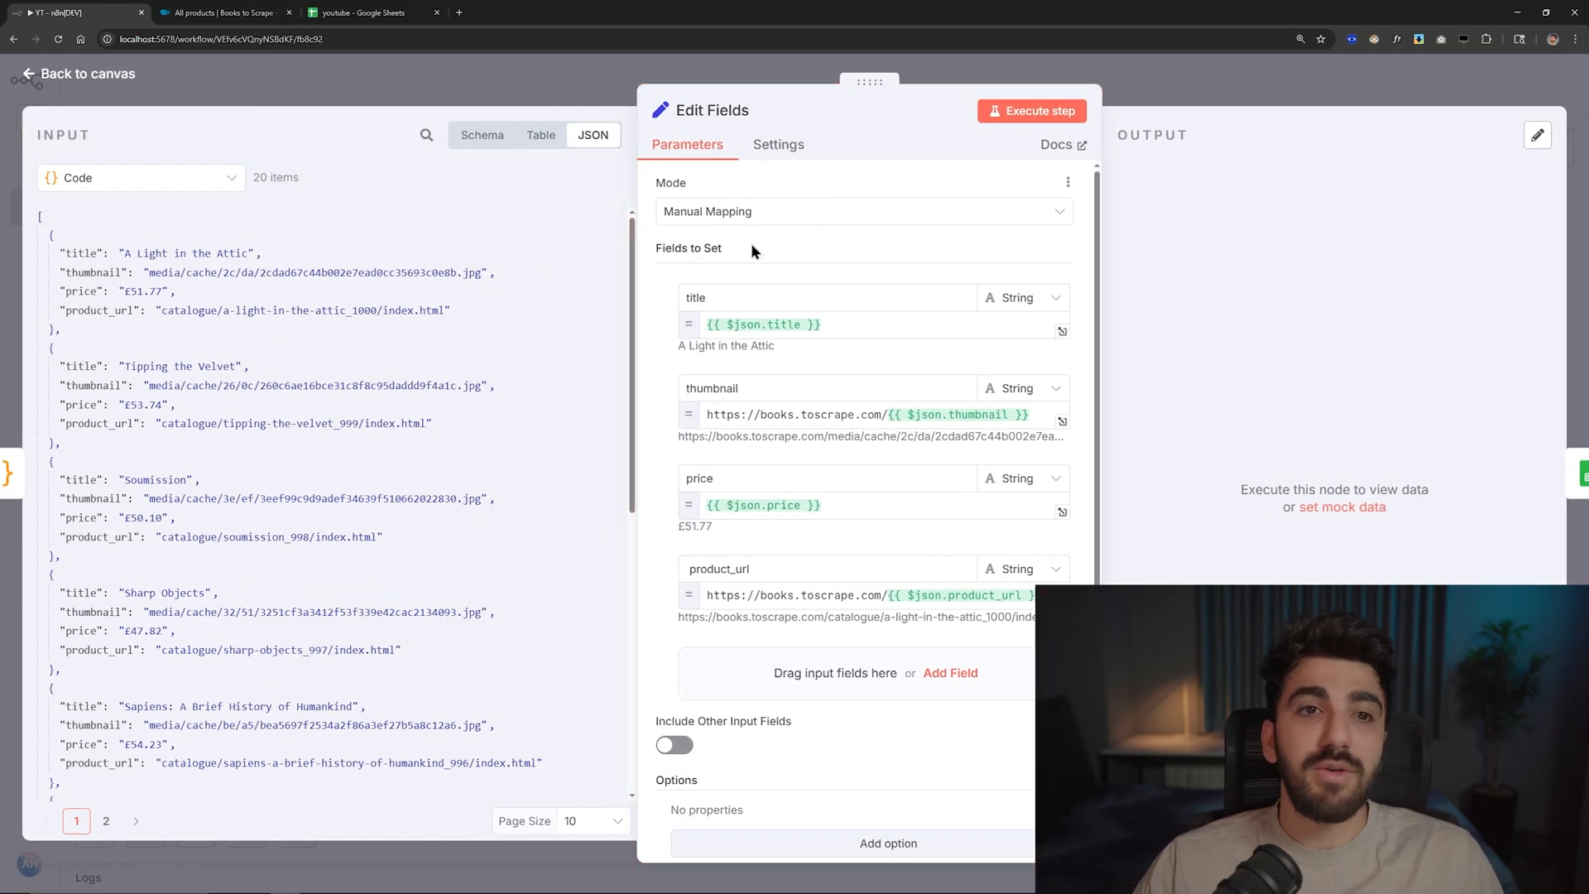
pyautogui.click(710, 297)
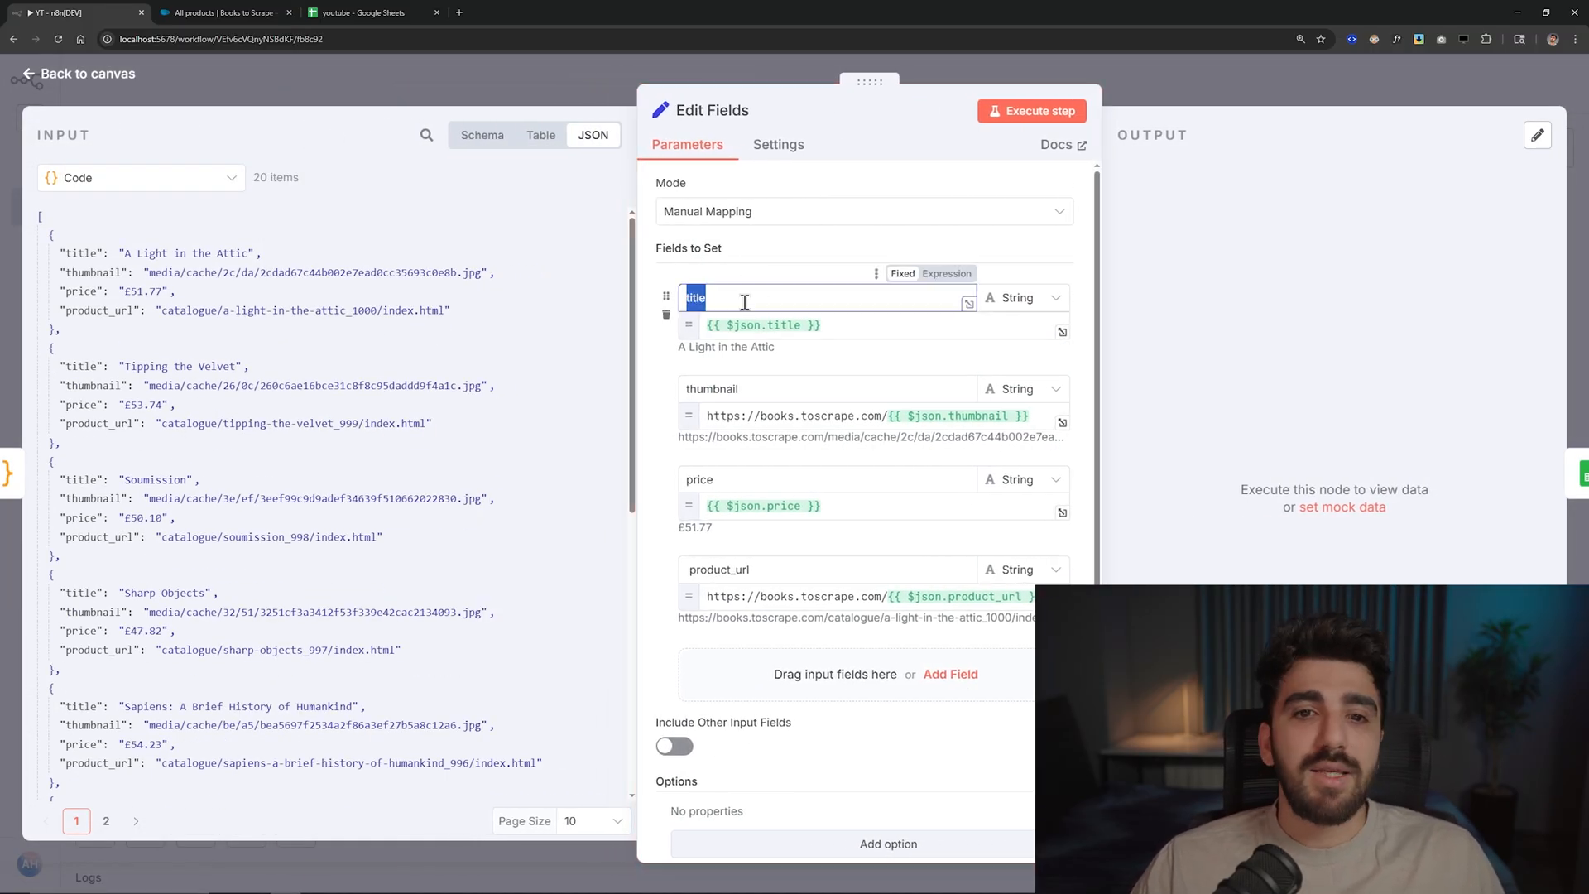
pyautogui.click(759, 324)
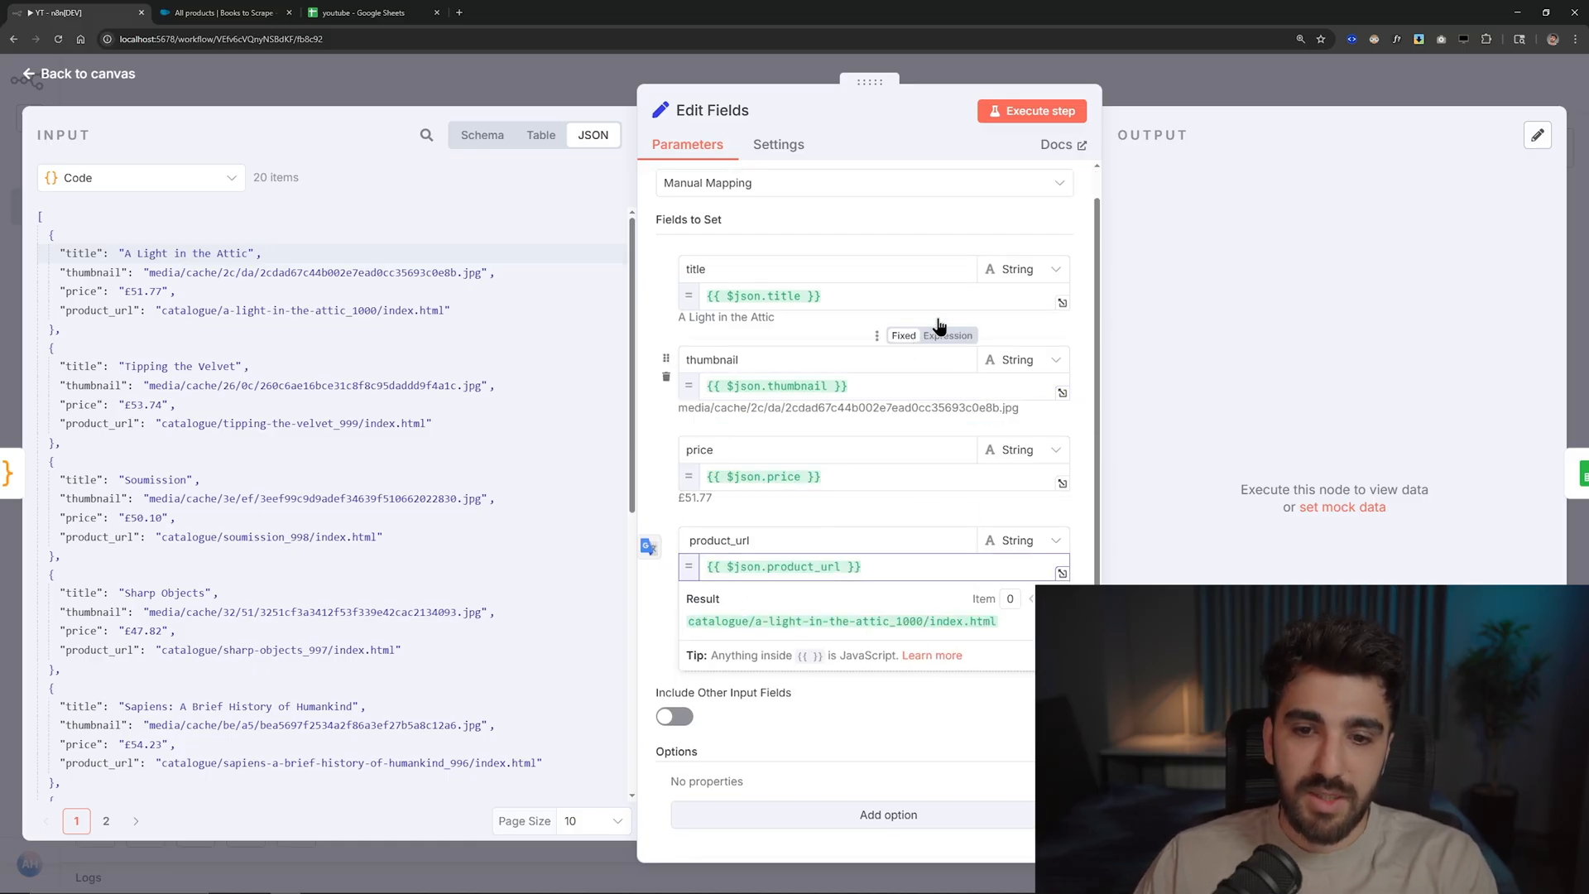
pyautogui.click(1030, 110)
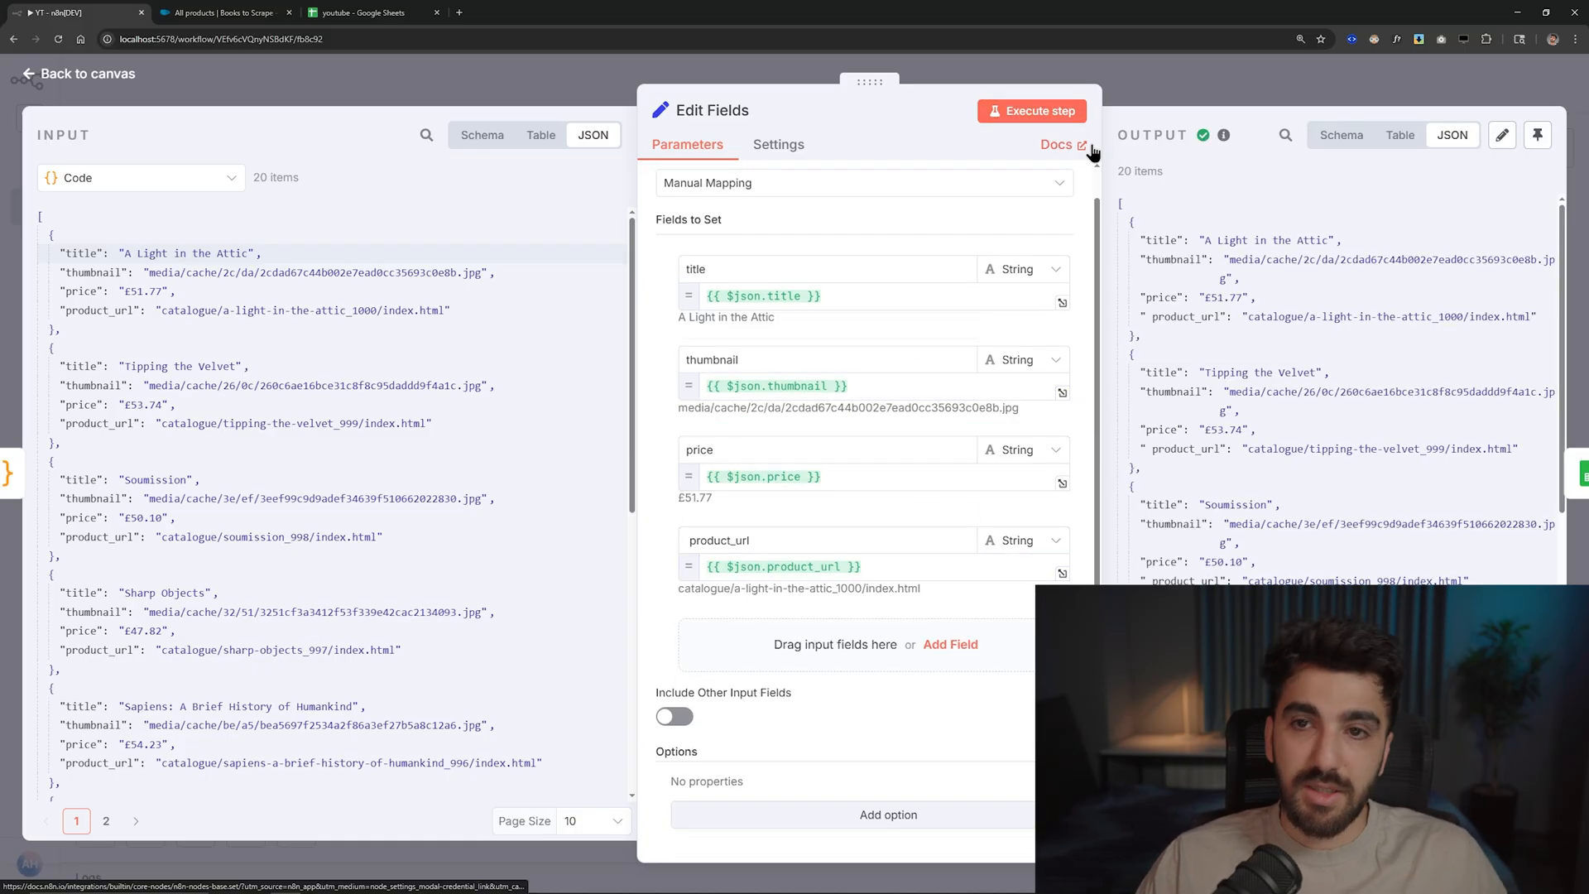
pyautogui.click(770, 384)
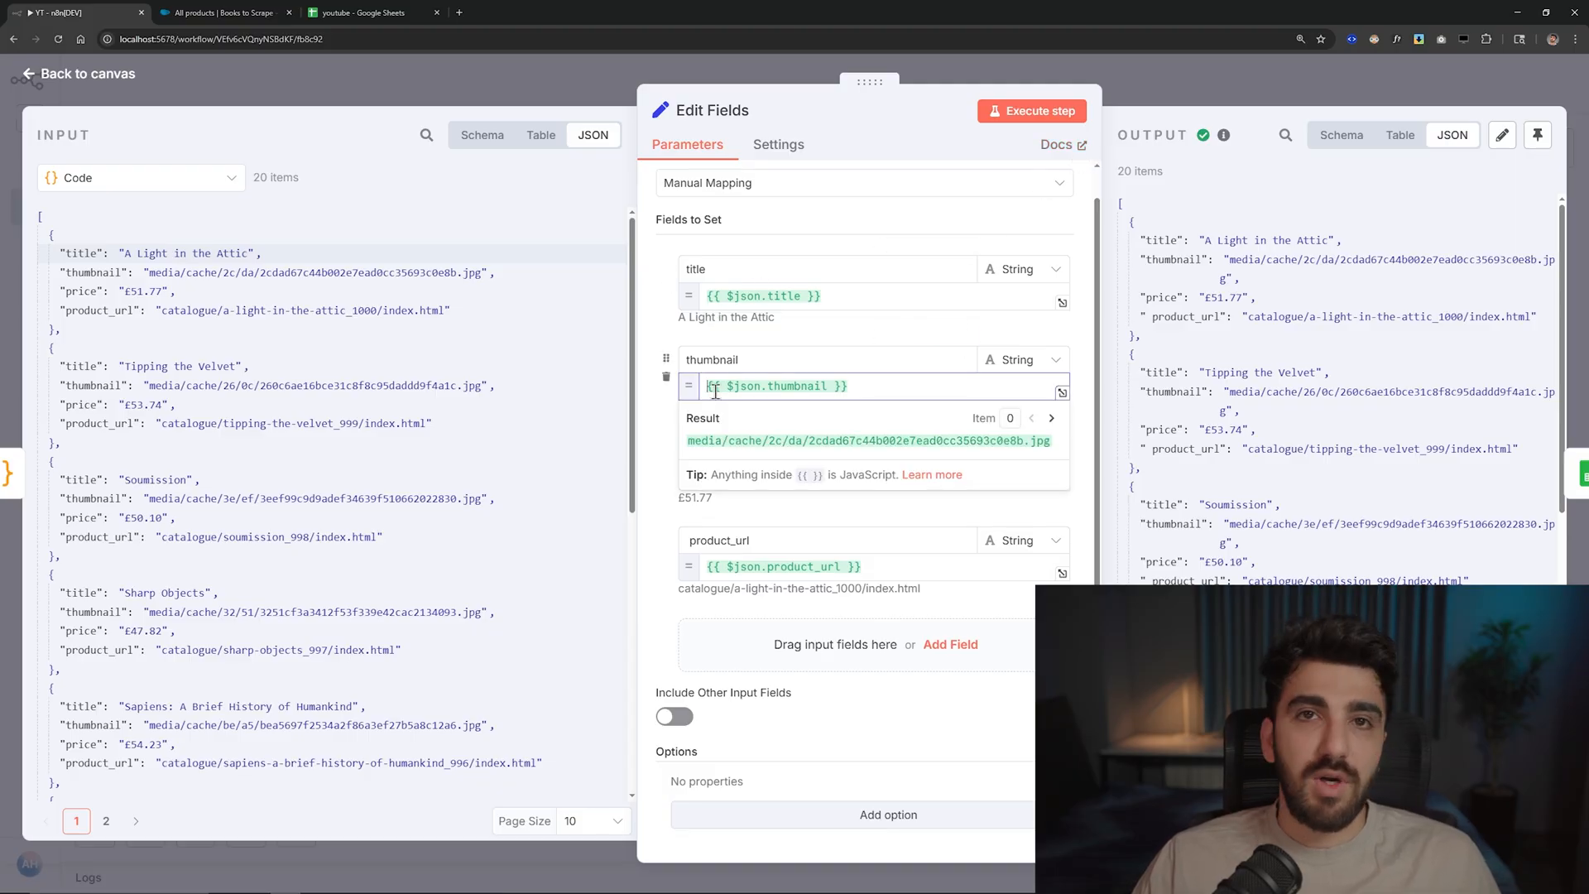
pyautogui.write('https://books.toscrape.com/')
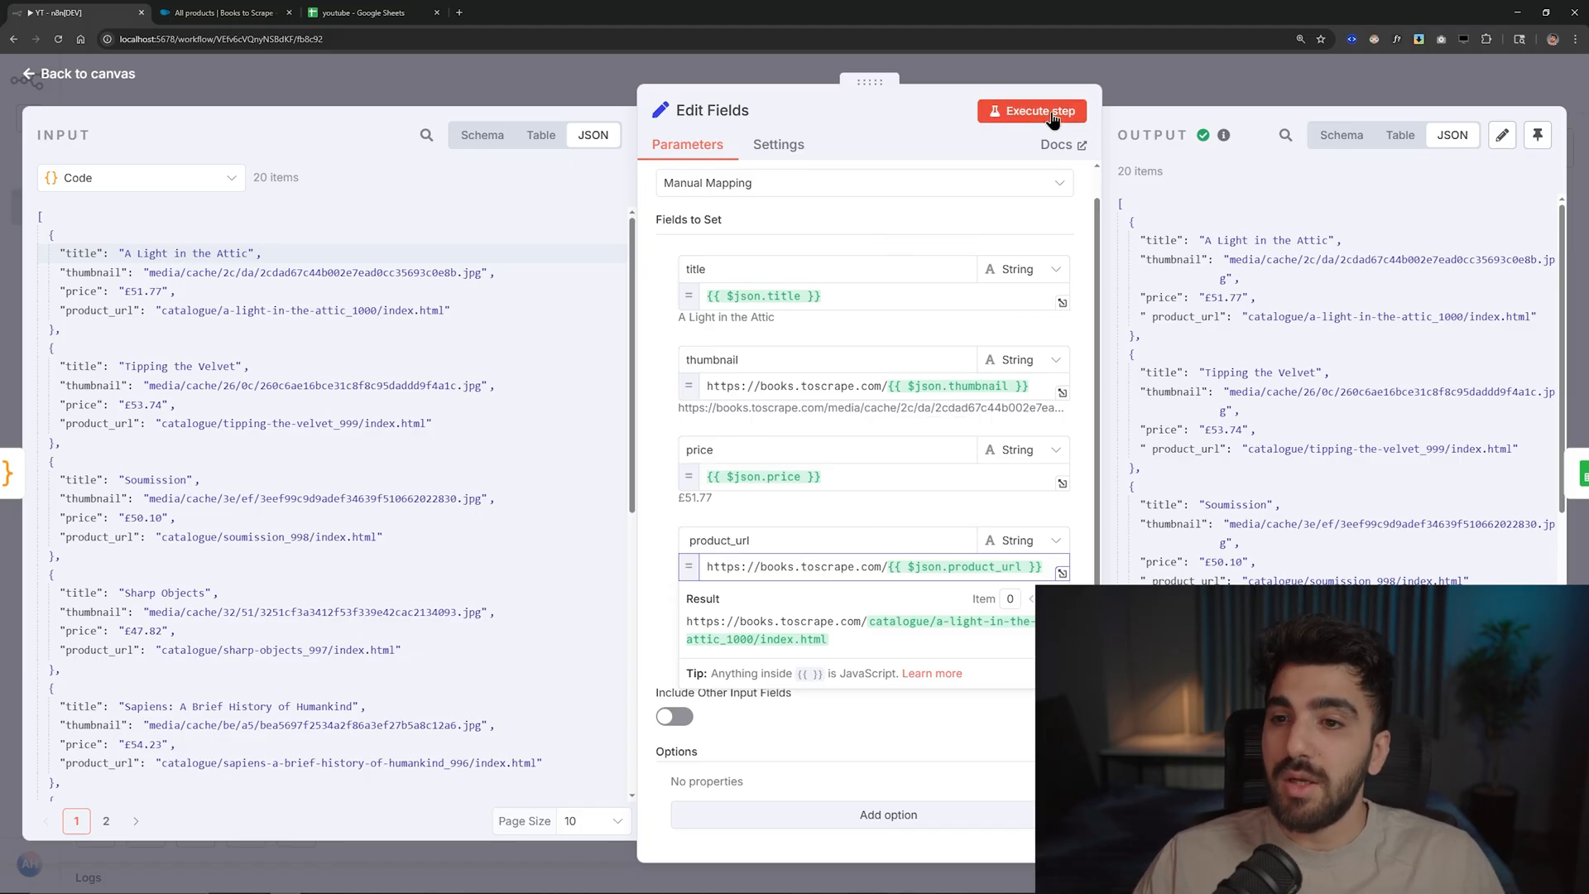
pyautogui.click(1031, 110)
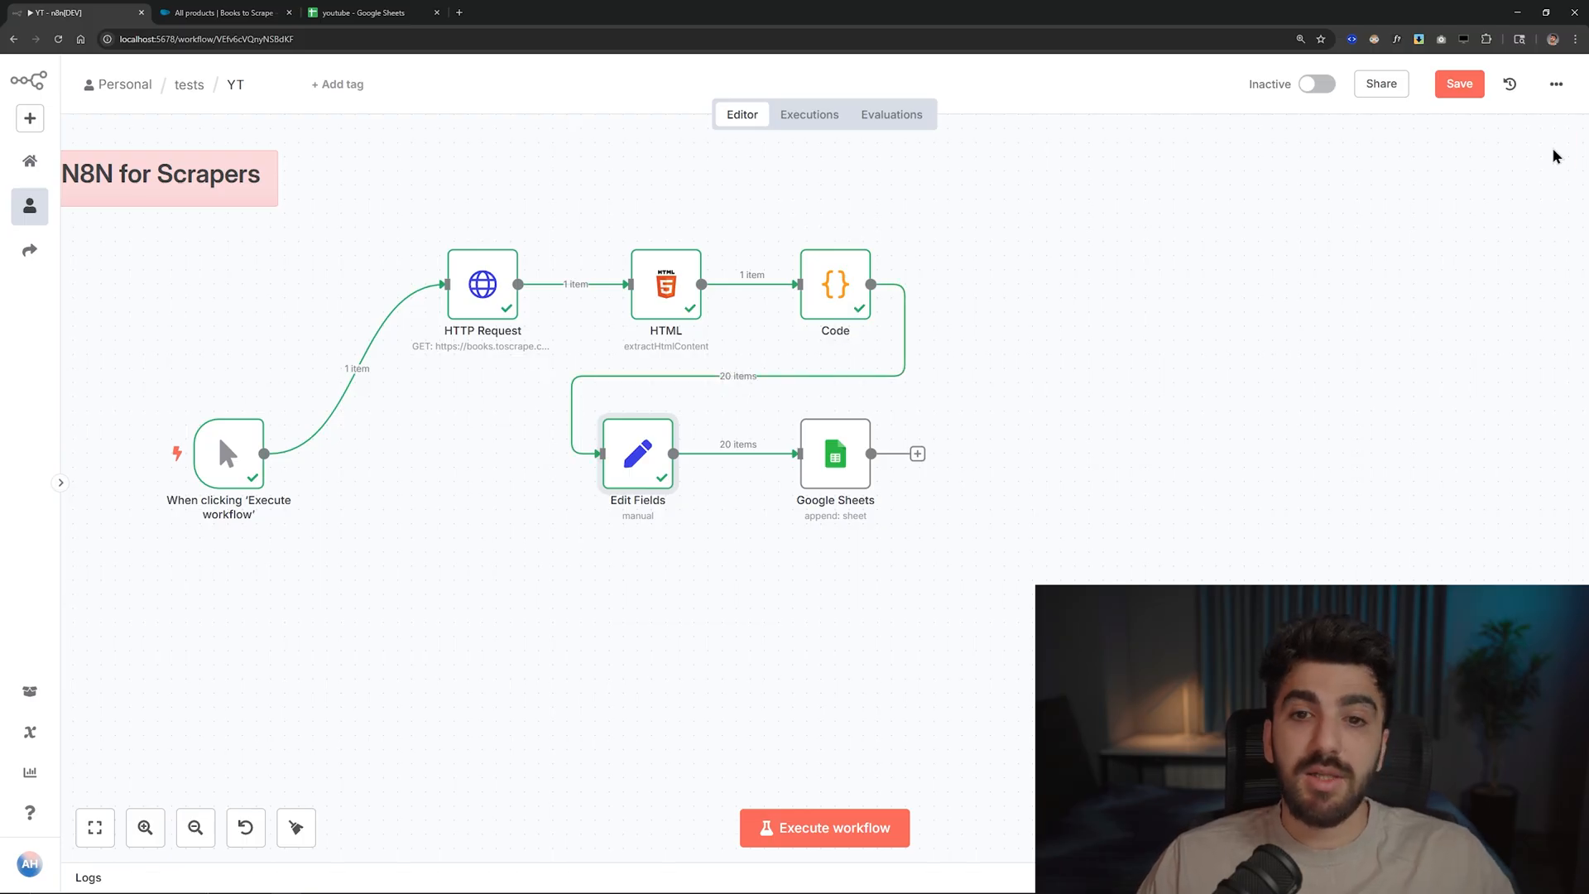
pyautogui.click(739, 284)
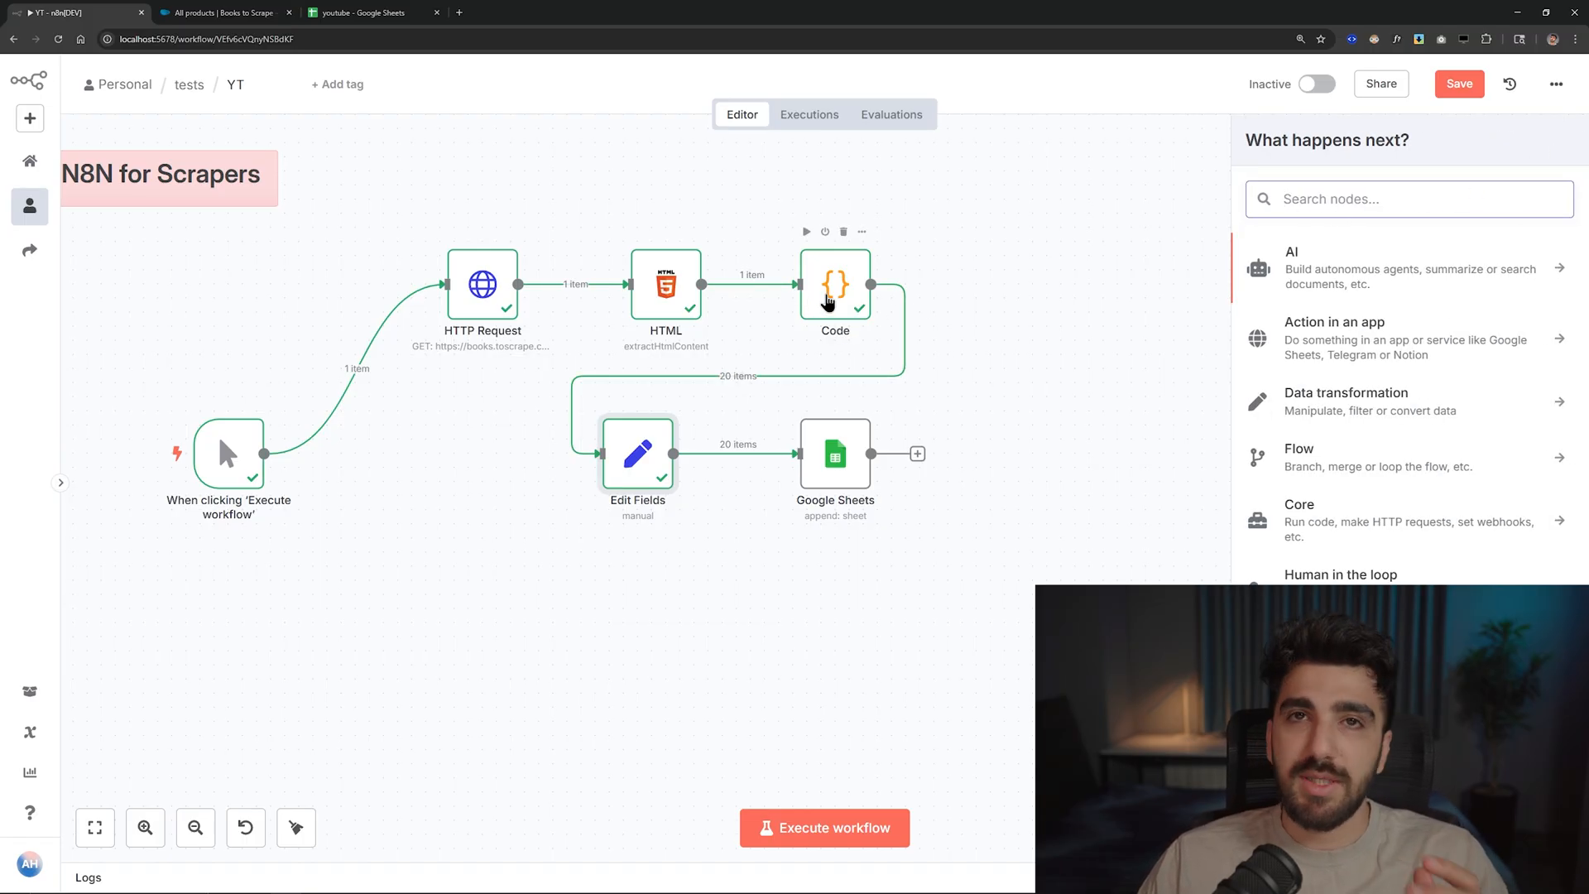
pyautogui.write('A')
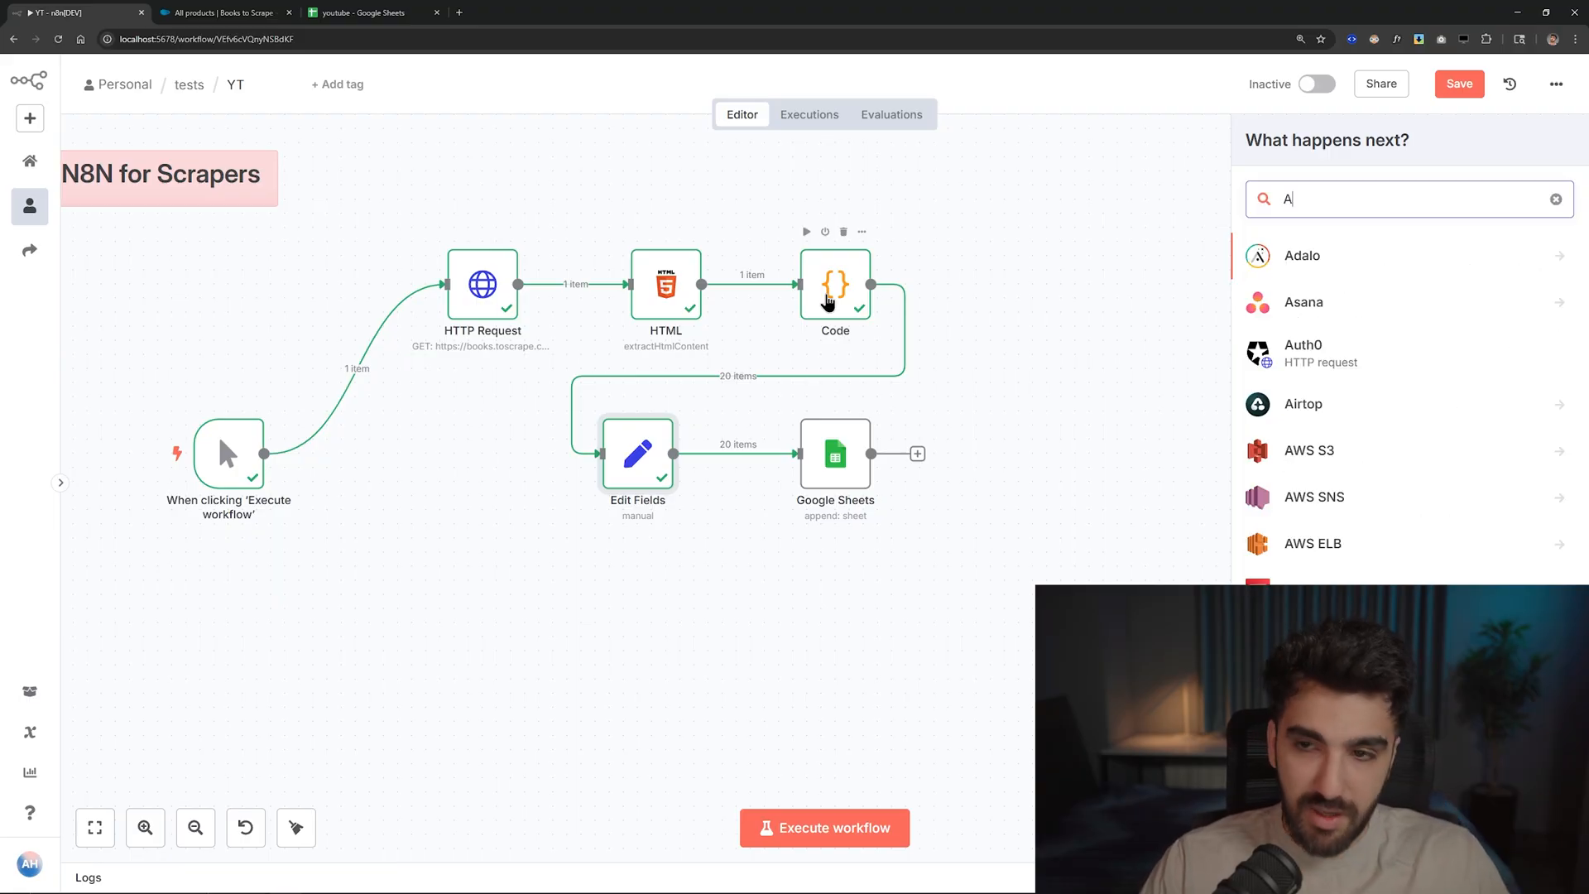
pyautogui.write('gge')
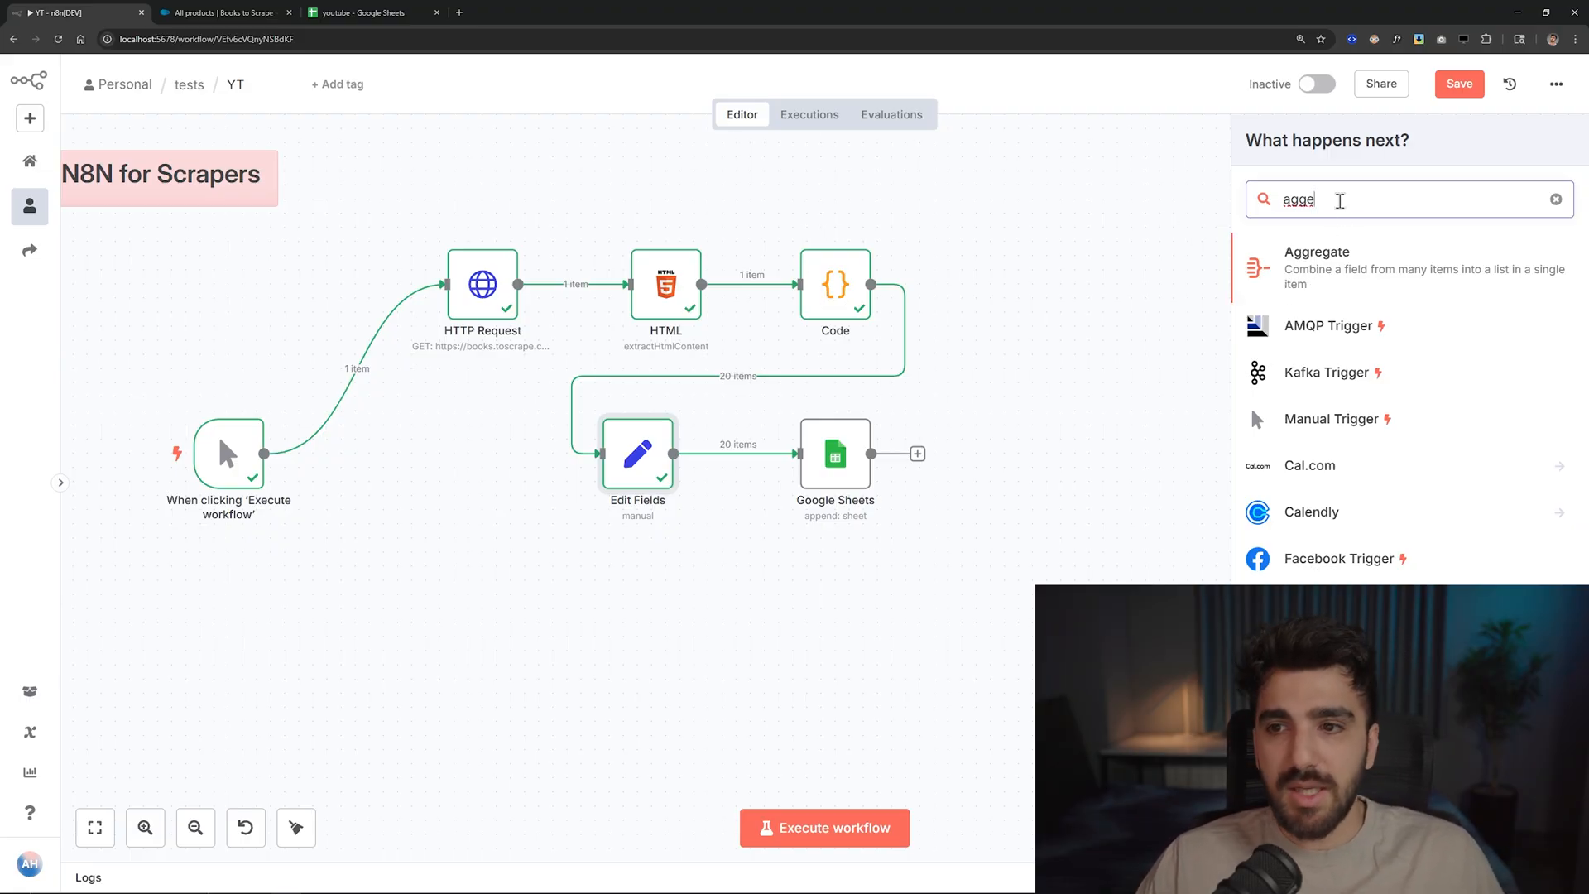
pyautogui.write('mer')
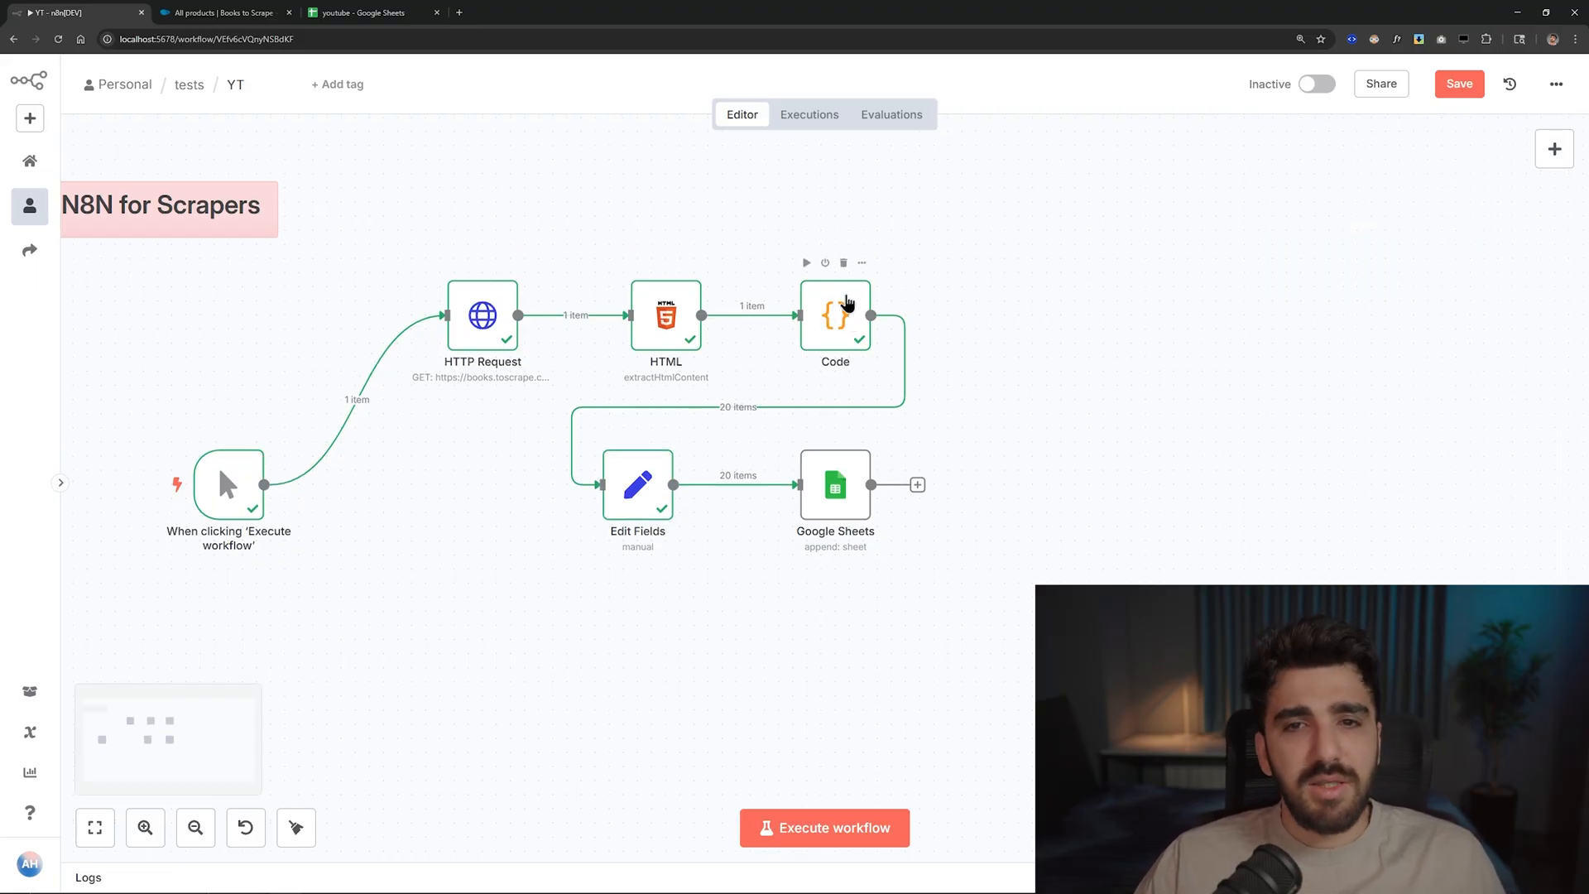
pyautogui.doubleClick(834, 315)
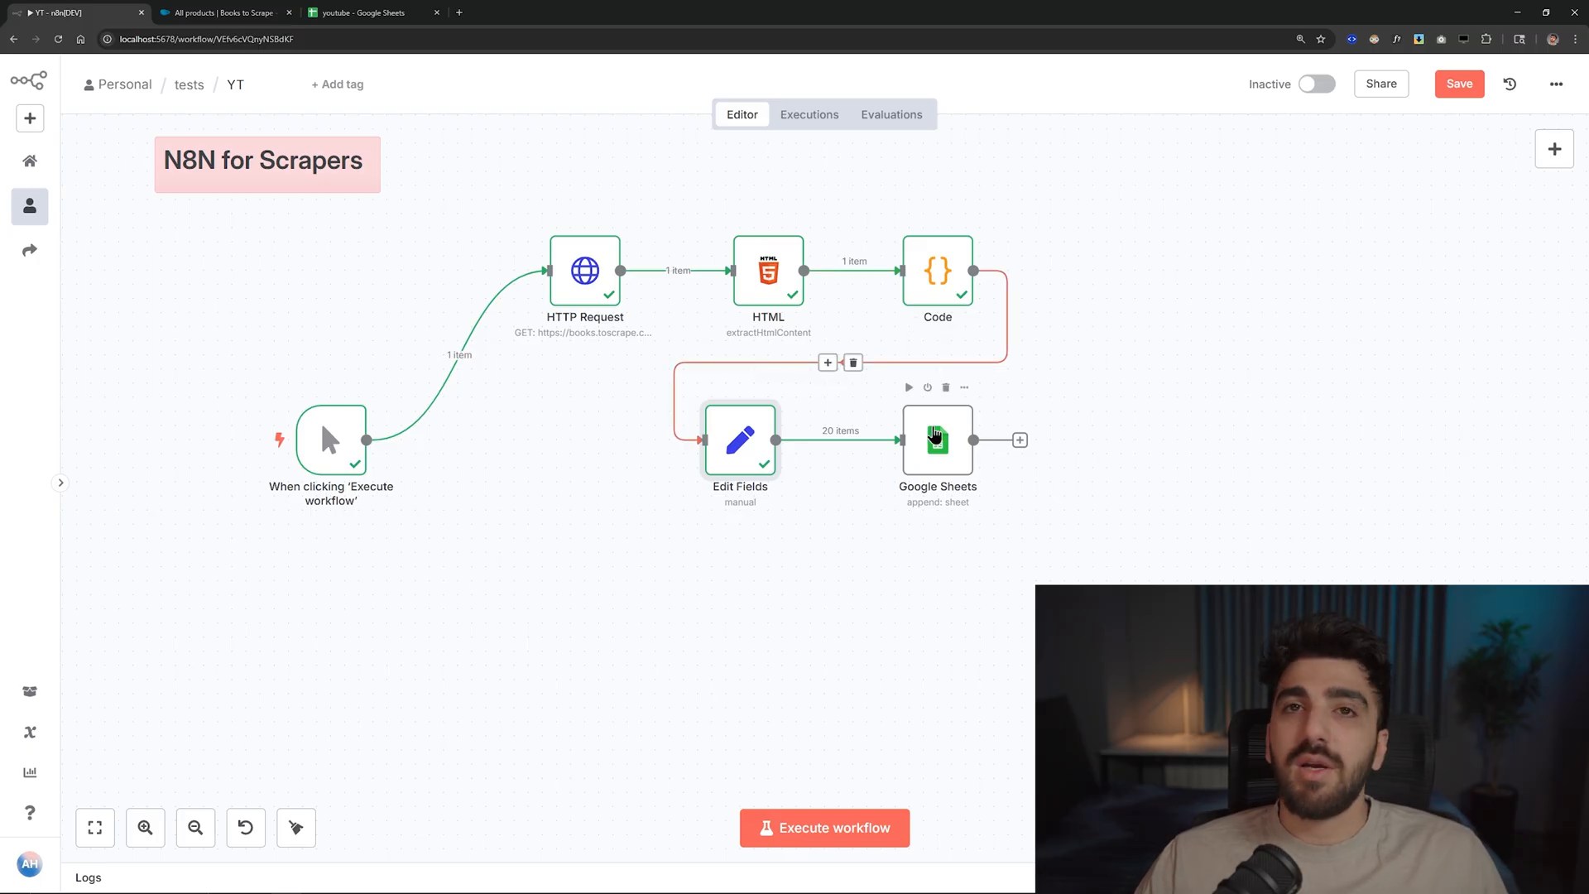
# - Review the Google Sheets node's Values to Send mapping, then switch to the filled spreadsheet
pyautogui.doubleClick(935, 440)
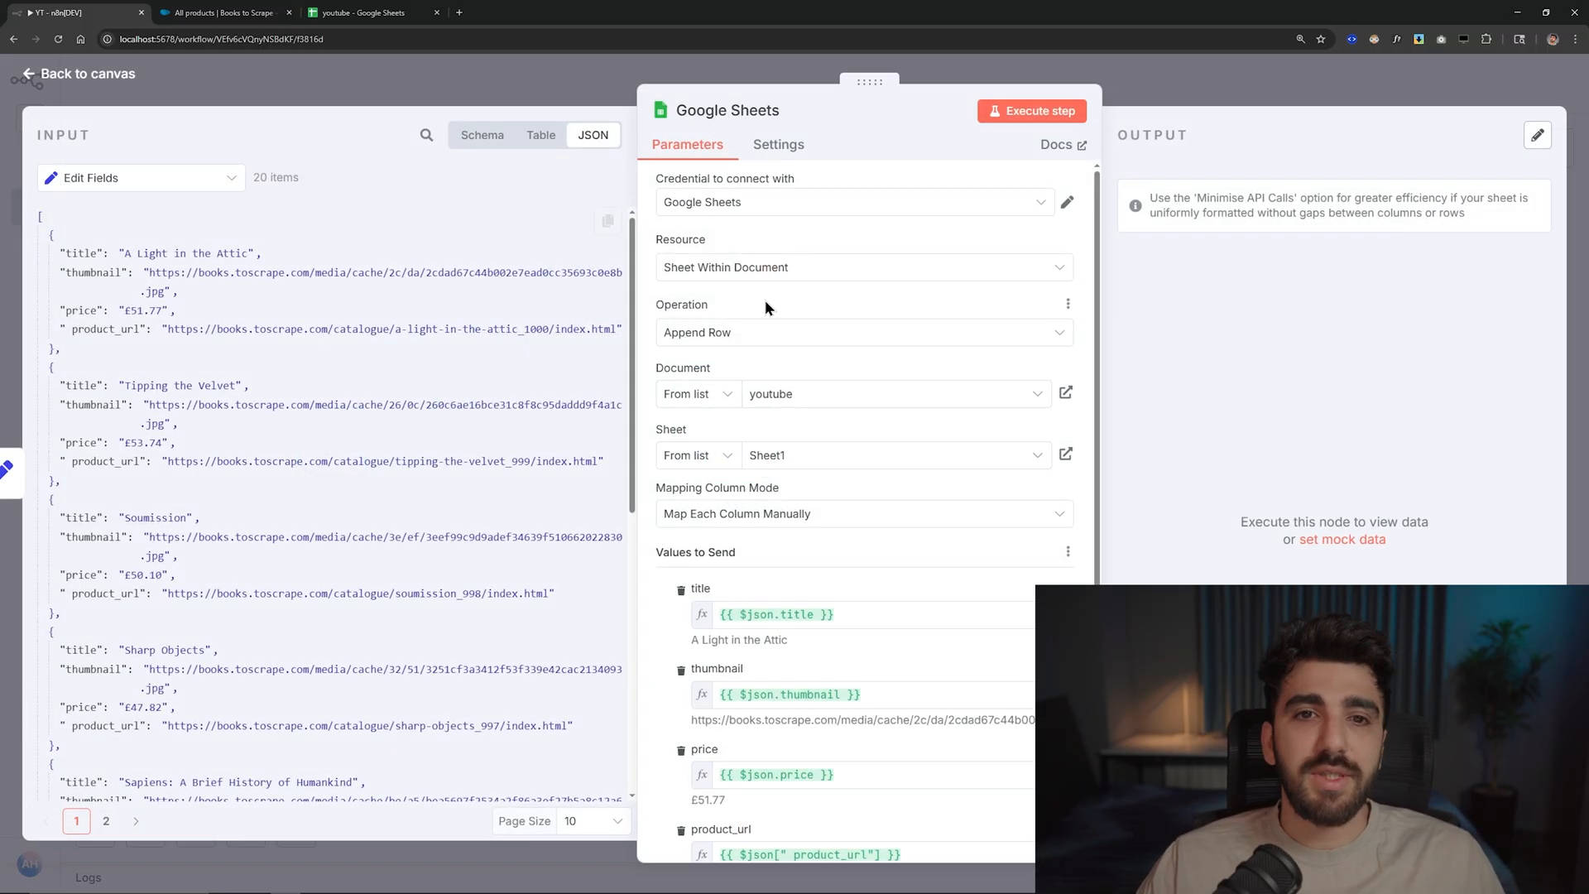
pyautogui.scroll(-3)
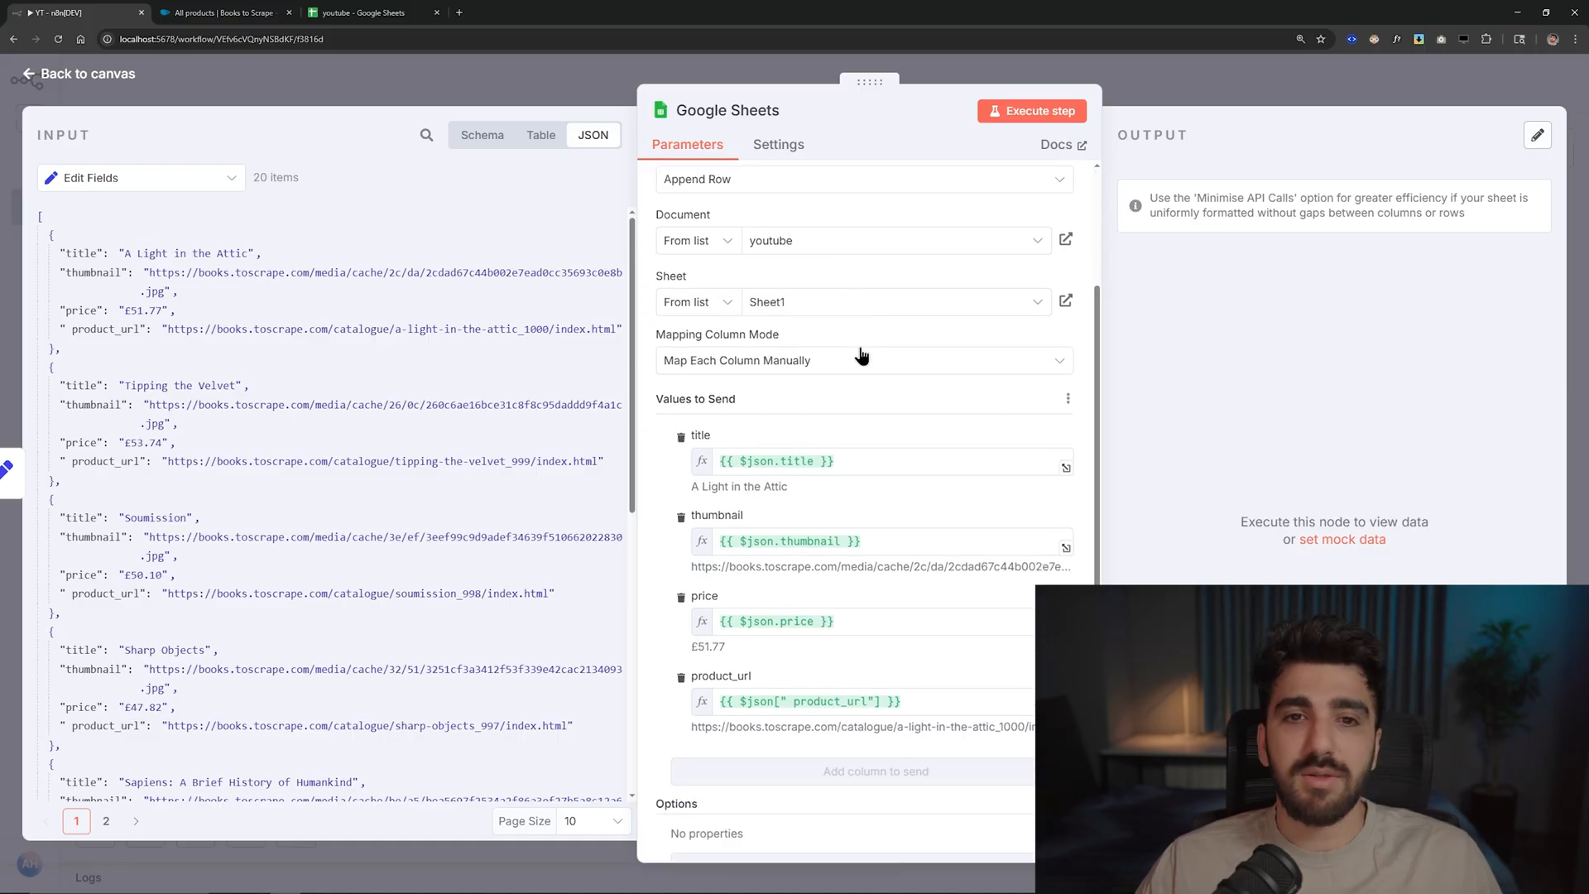
pyautogui.scroll(-3)
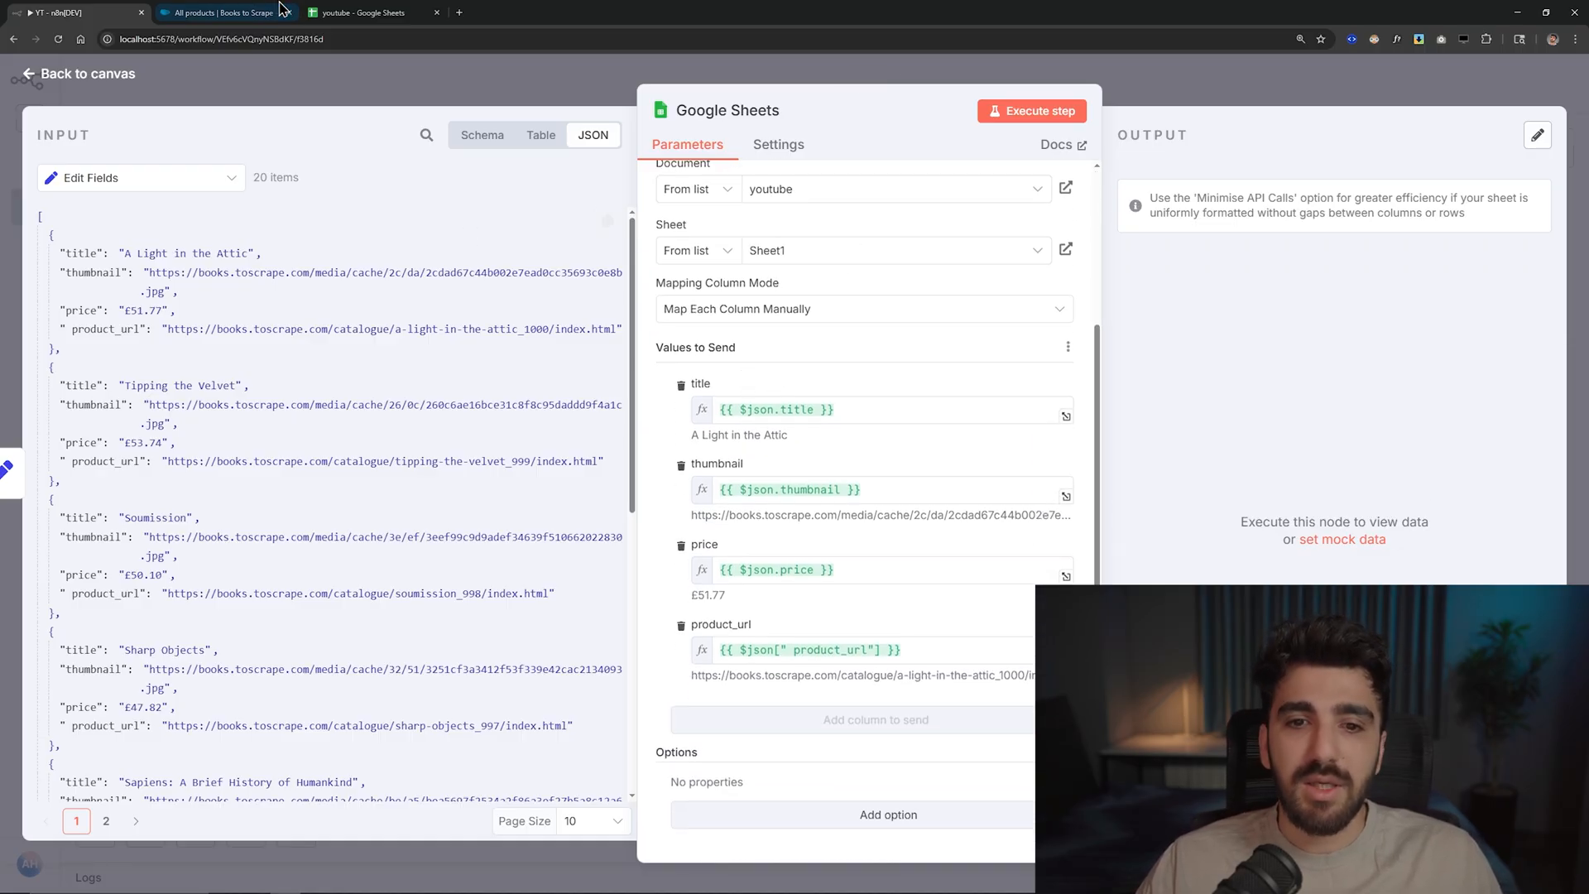
pyautogui.click(357, 12)
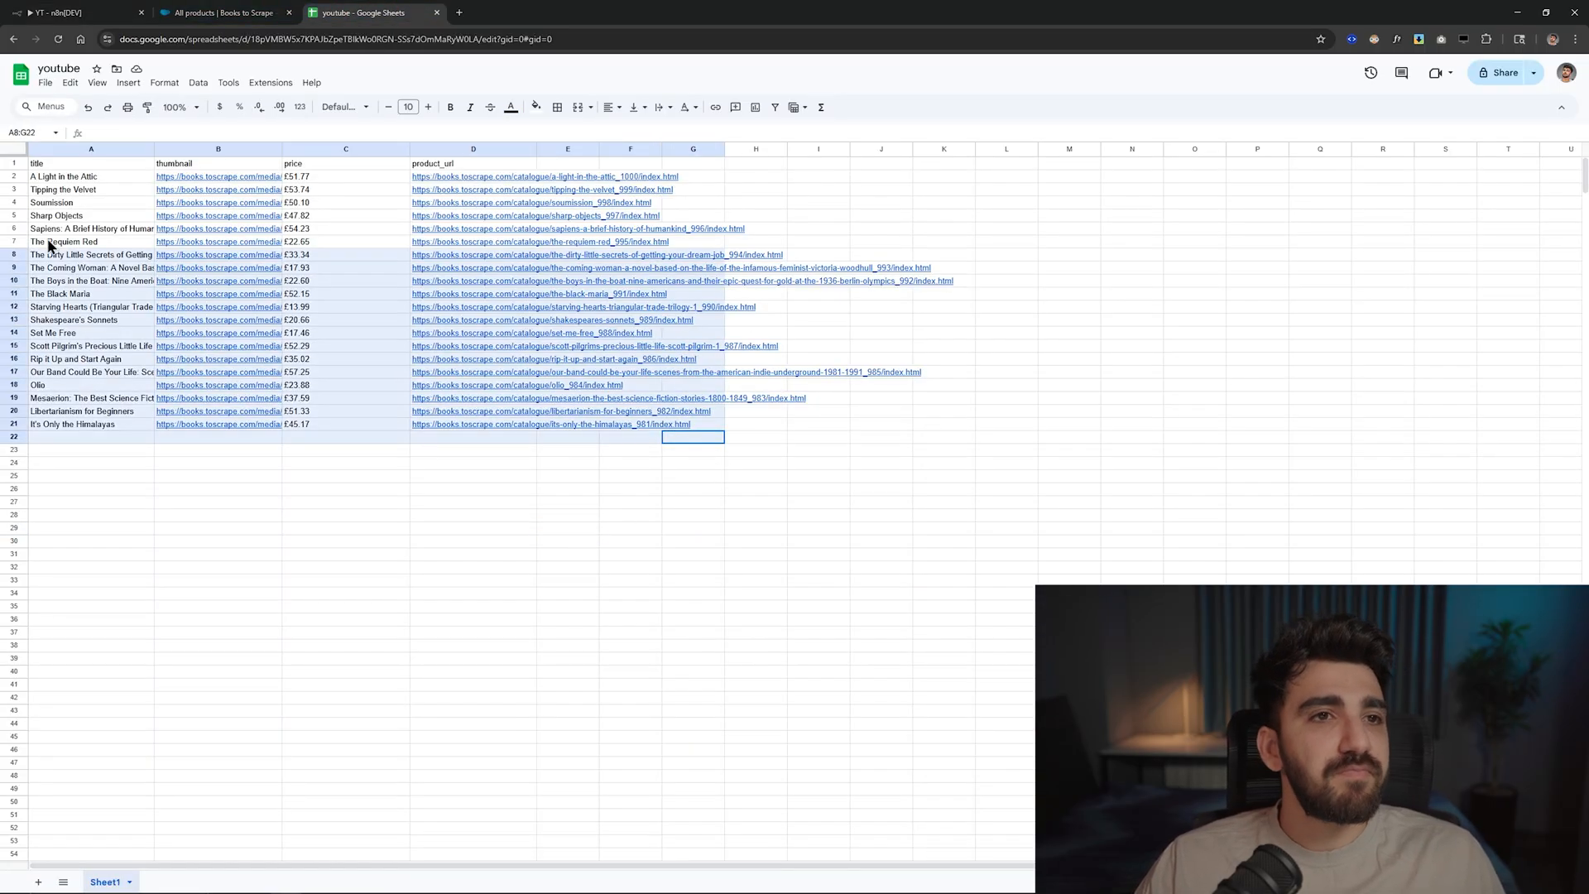
# - Delete the scraped book rows, leaving only the headers, and return to n8n
pyautogui.press('Delete')
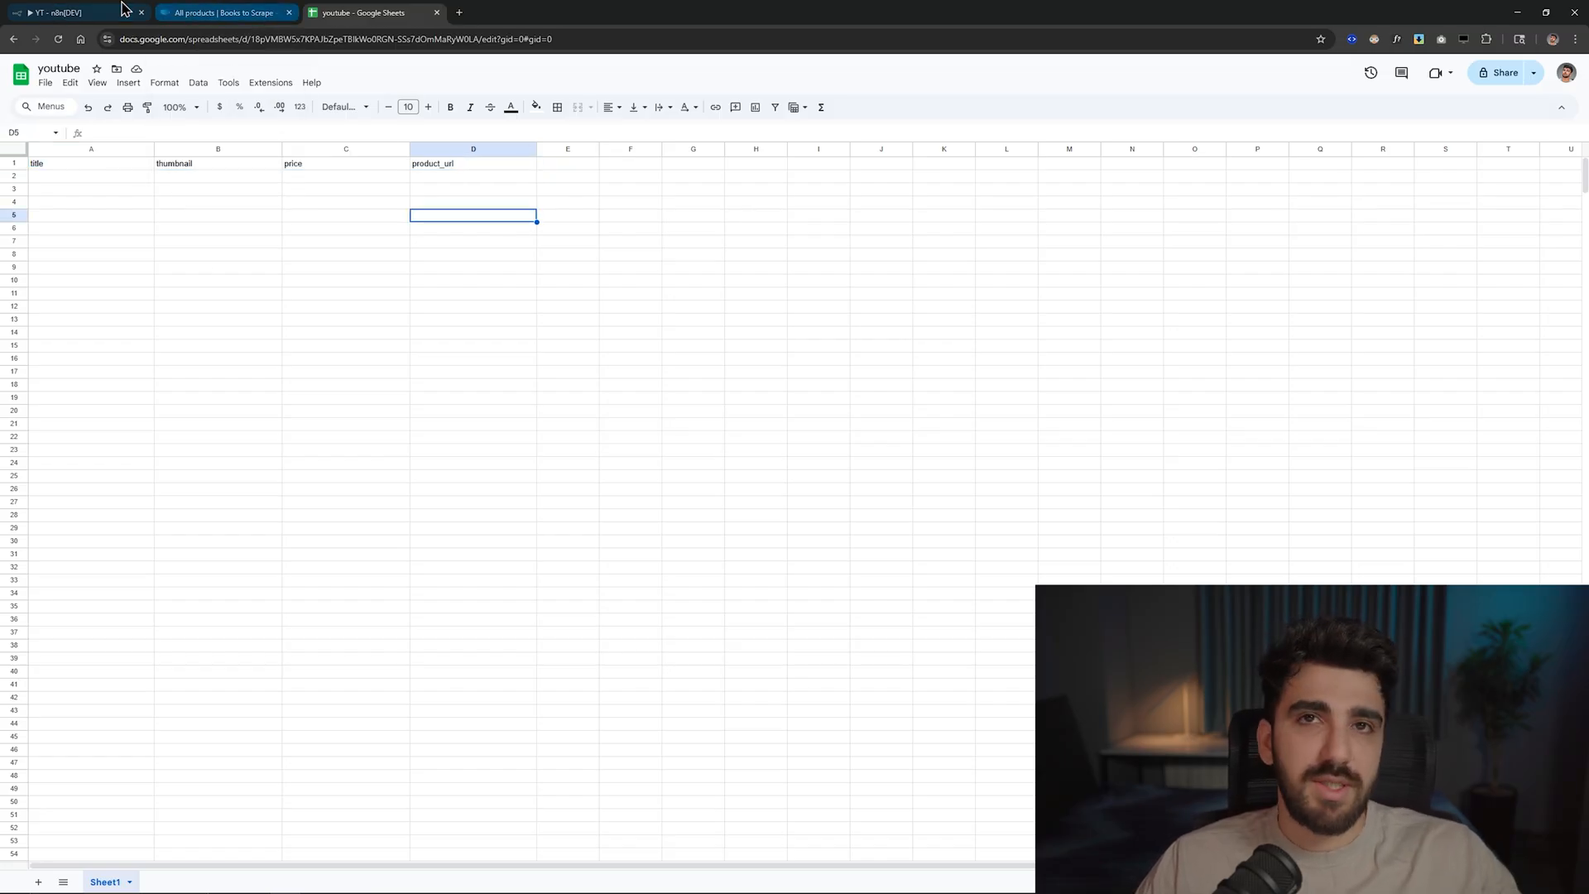
pyautogui.click(66, 12)
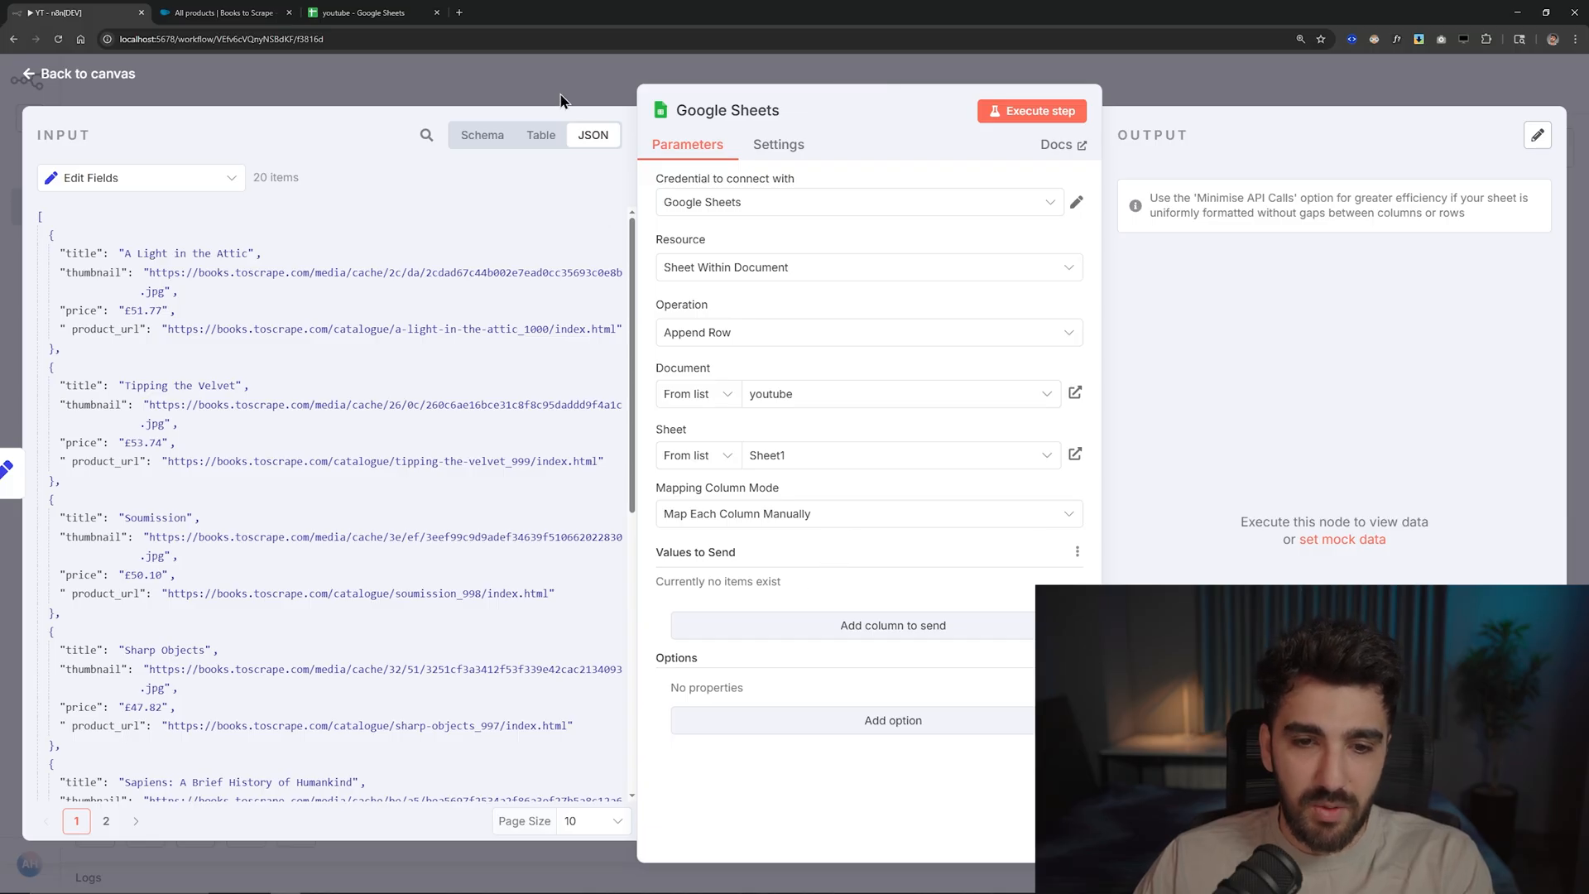
# - Browse the Google Sheets node's available columns to send, then switch to the youtube spreadsheet
pyautogui.click(76, 73)
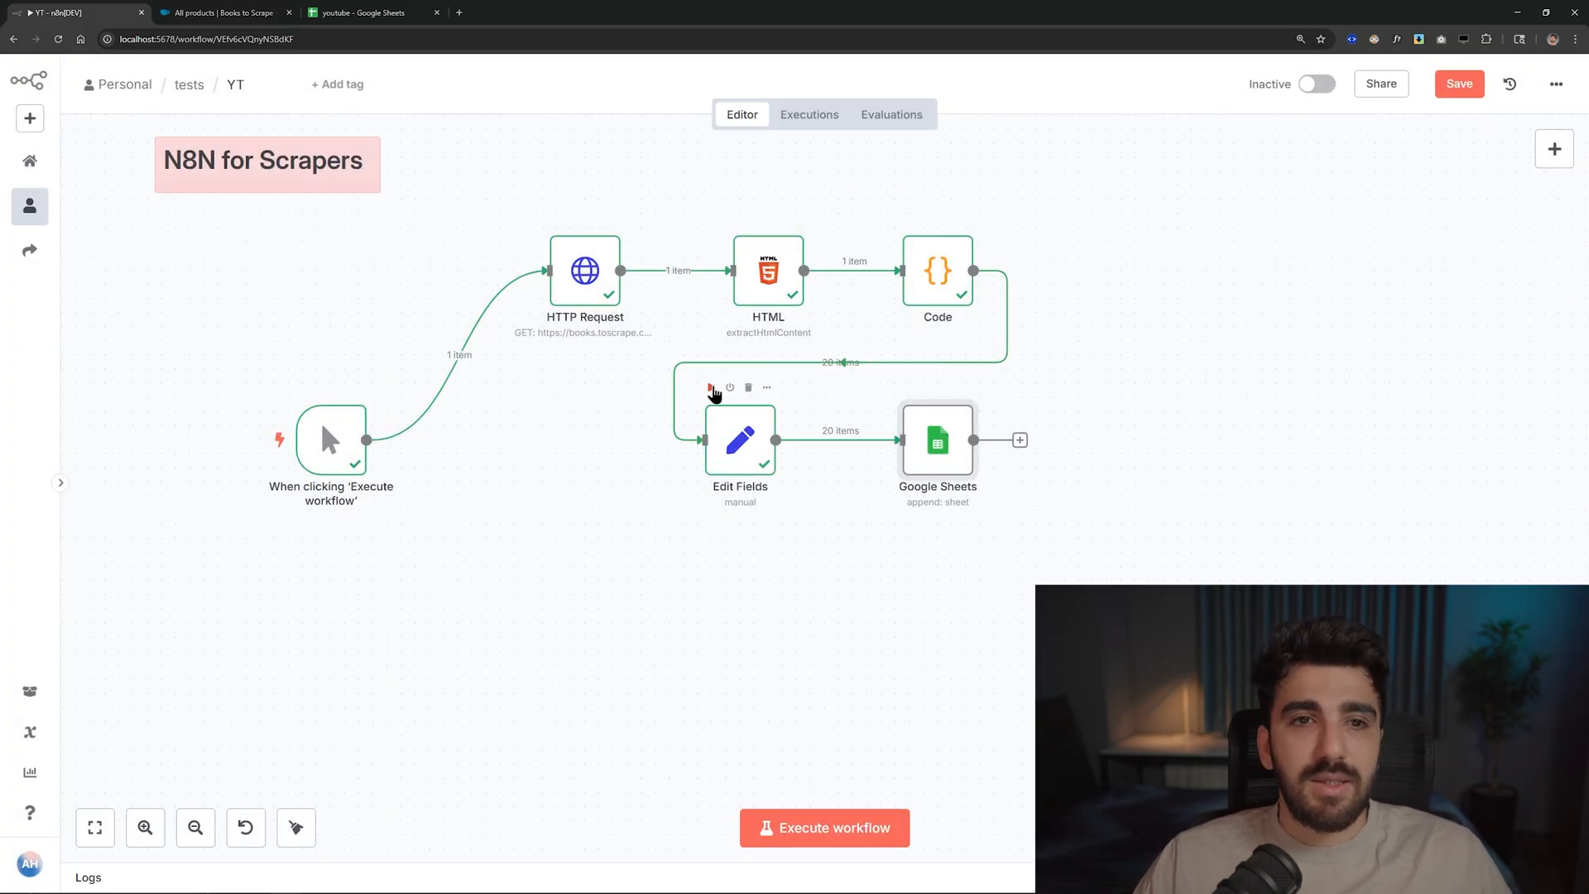
pyautogui.doubleClick(936, 439)
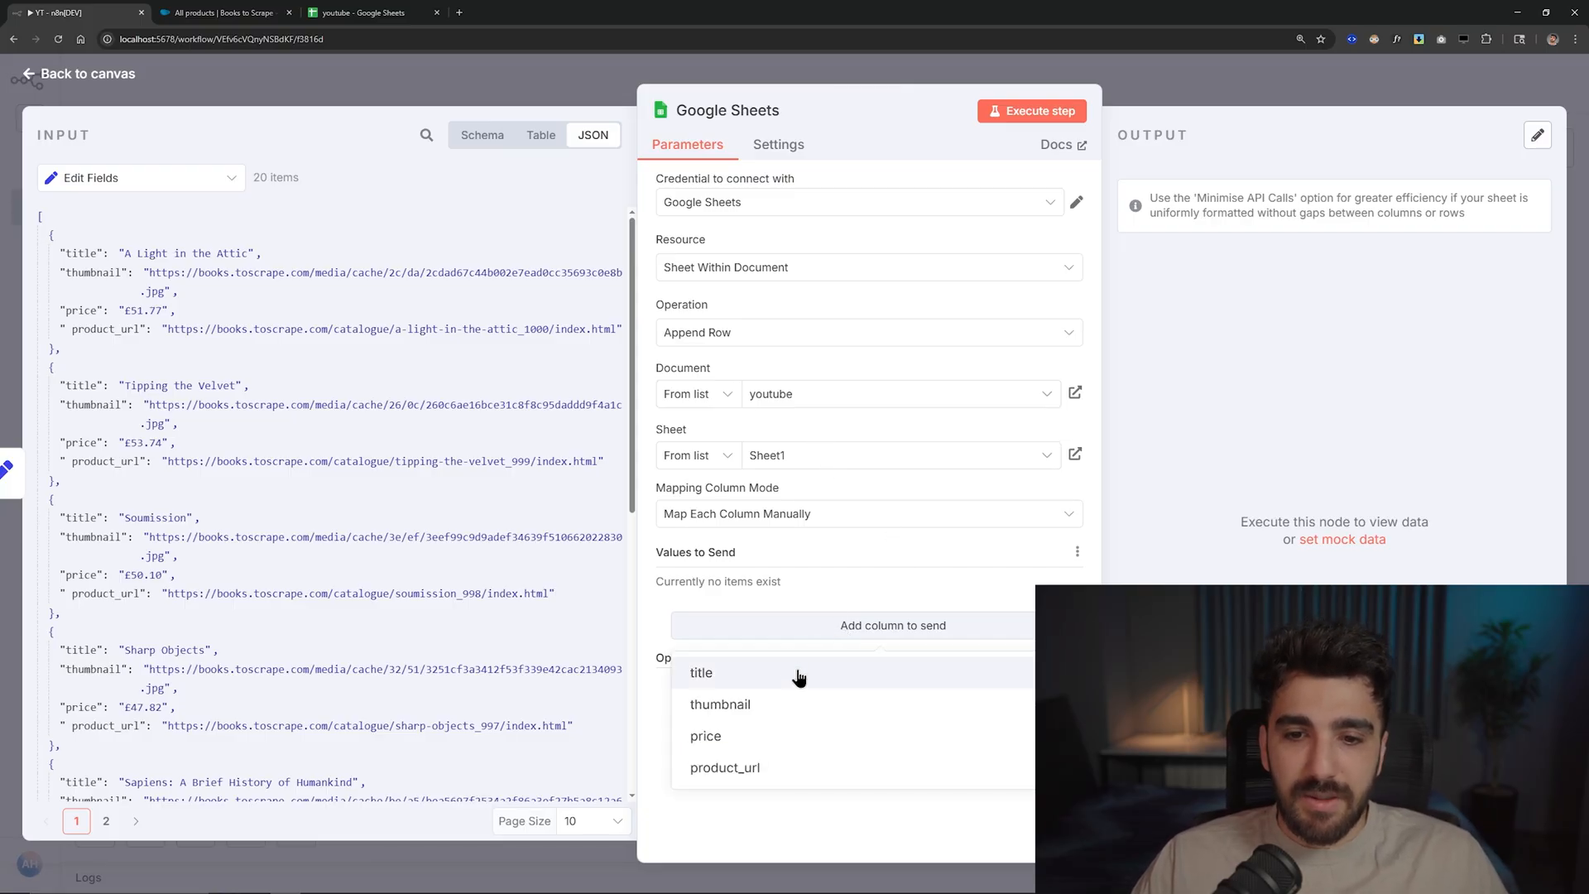
pyautogui.moveTo(719, 704)
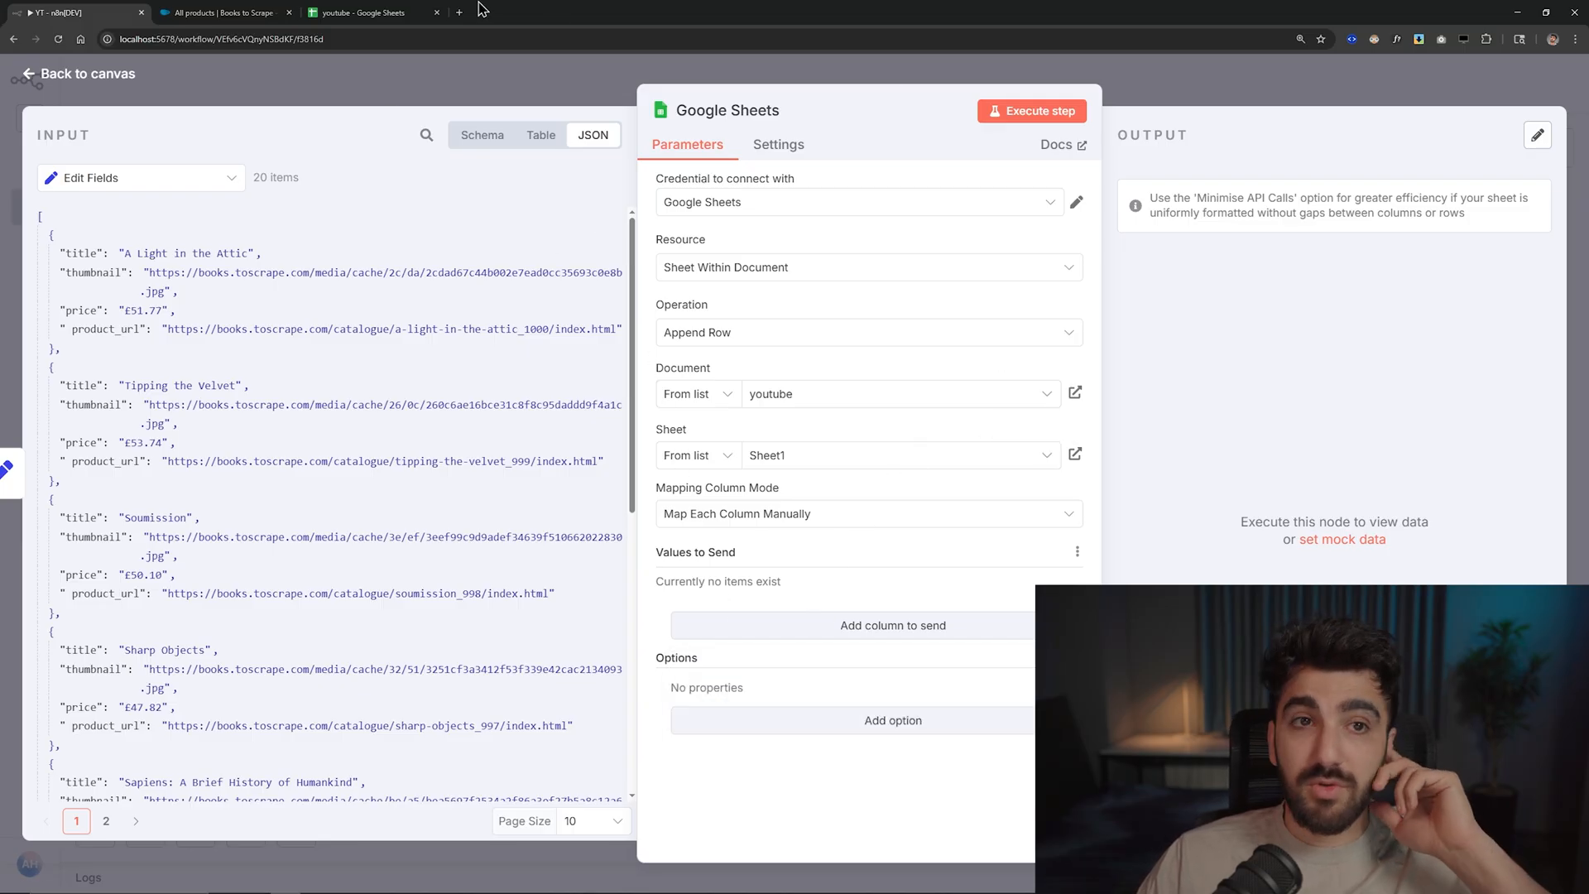
pyautogui.click(360, 12)
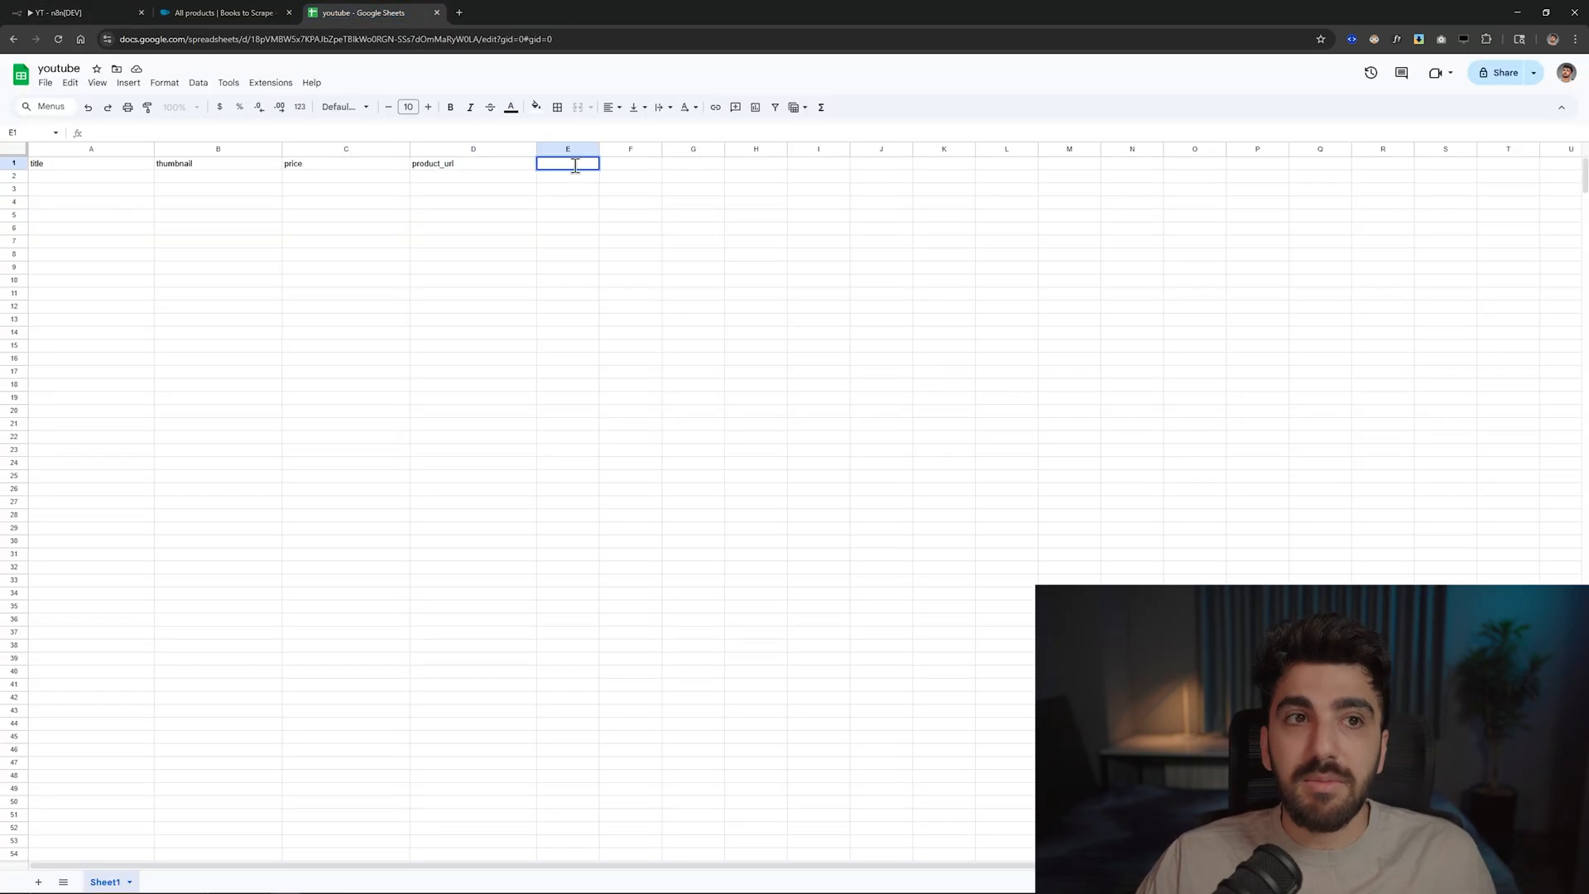
# - Add a 'test' header, refresh the Sheets node's columns, add the test column and remove it again
pyautogui.write('test')
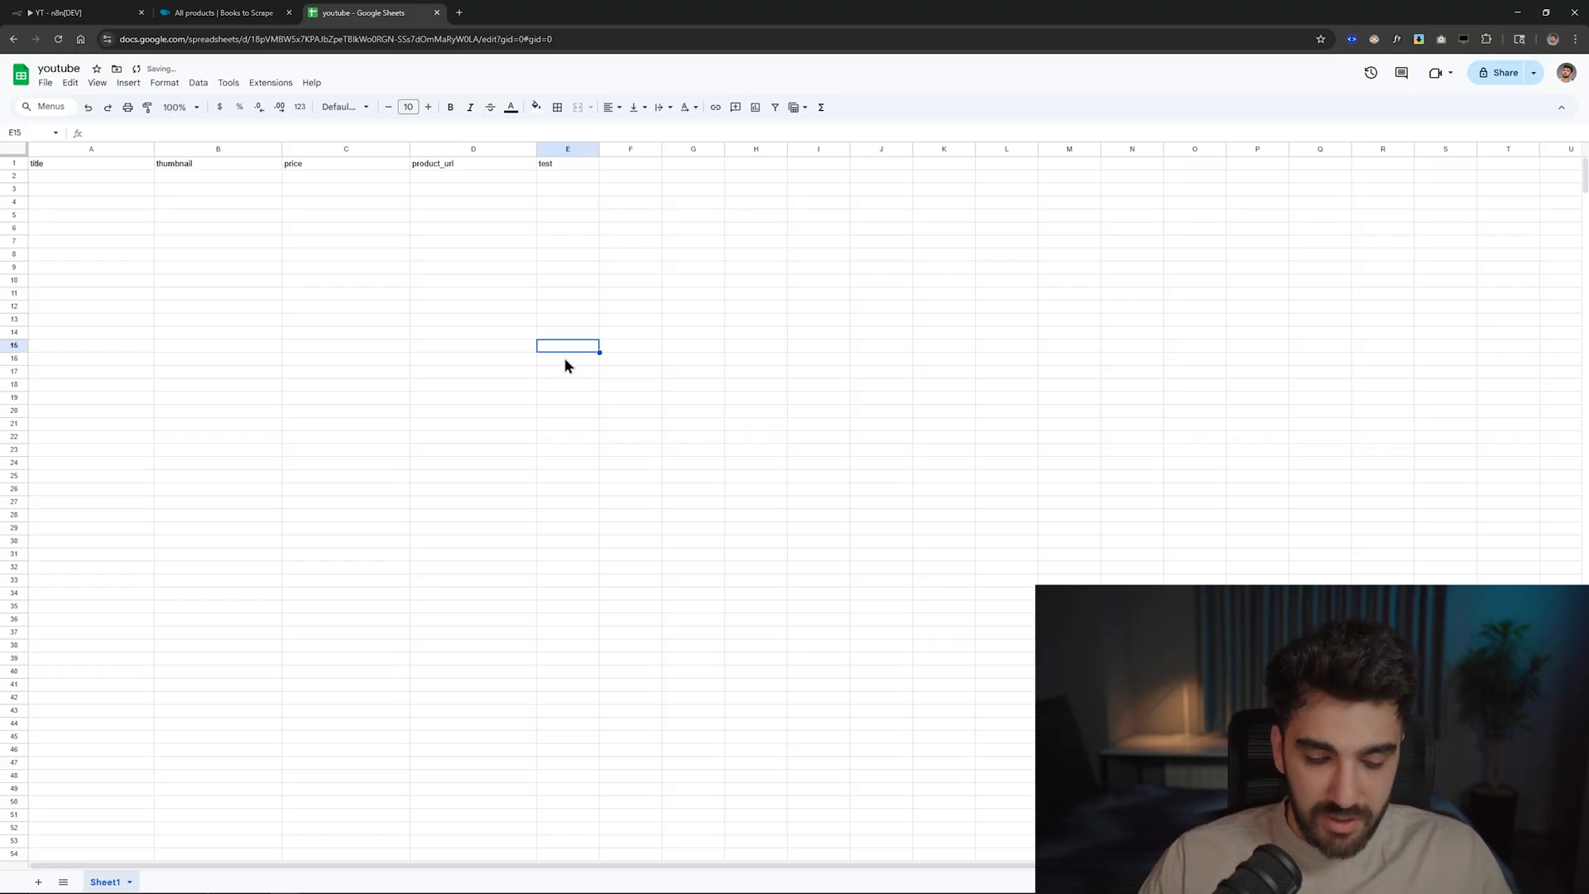
pyautogui.click(71, 13)
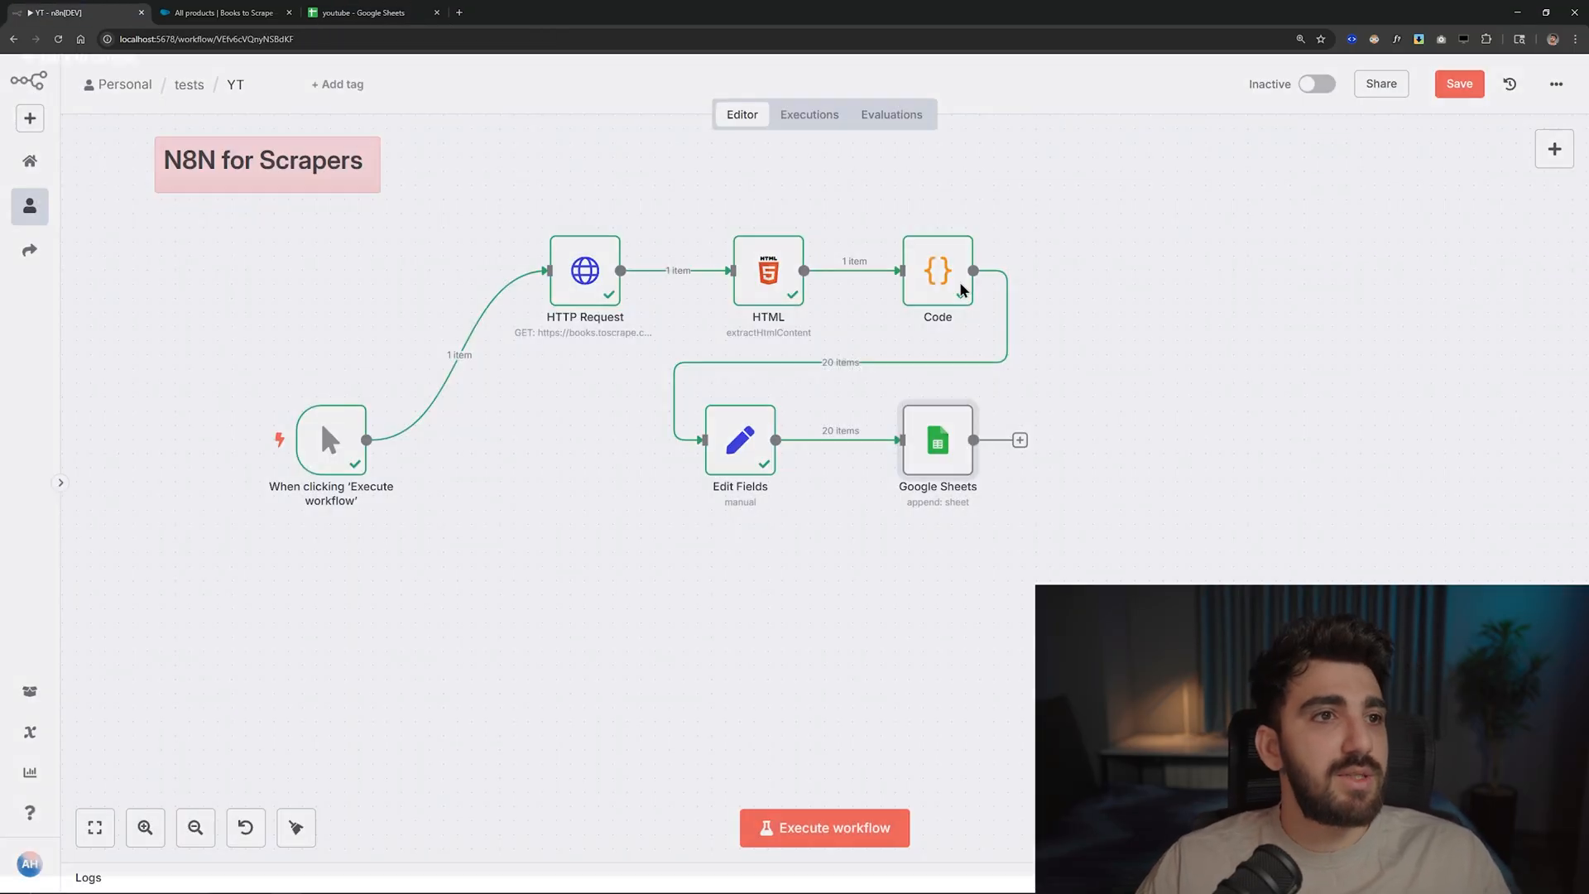
pyautogui.doubleClick(936, 439)
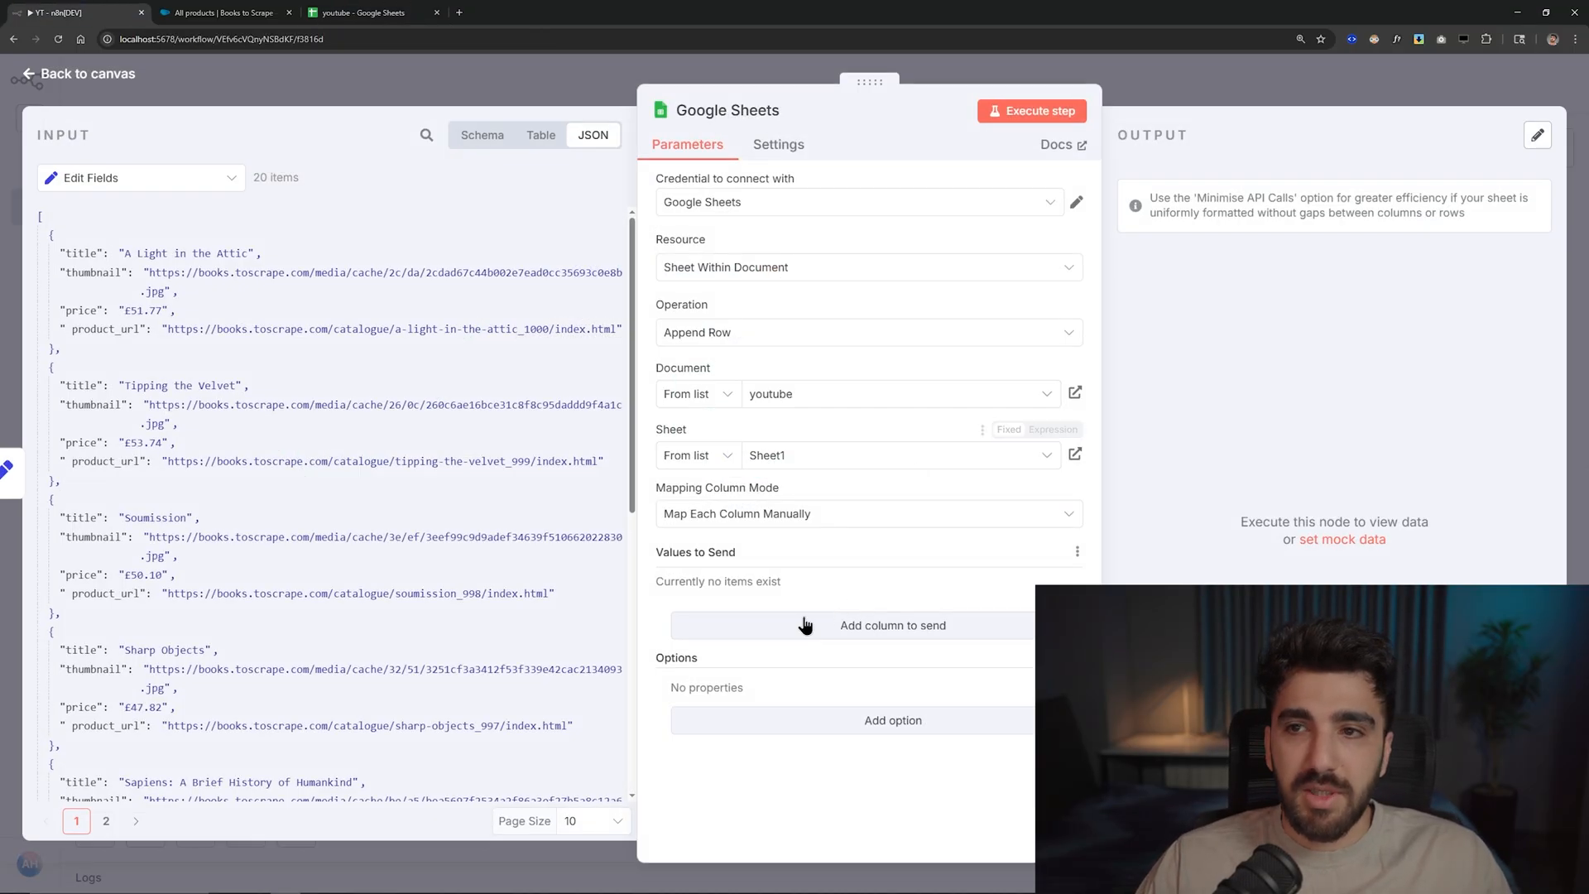
pyautogui.click(890, 624)
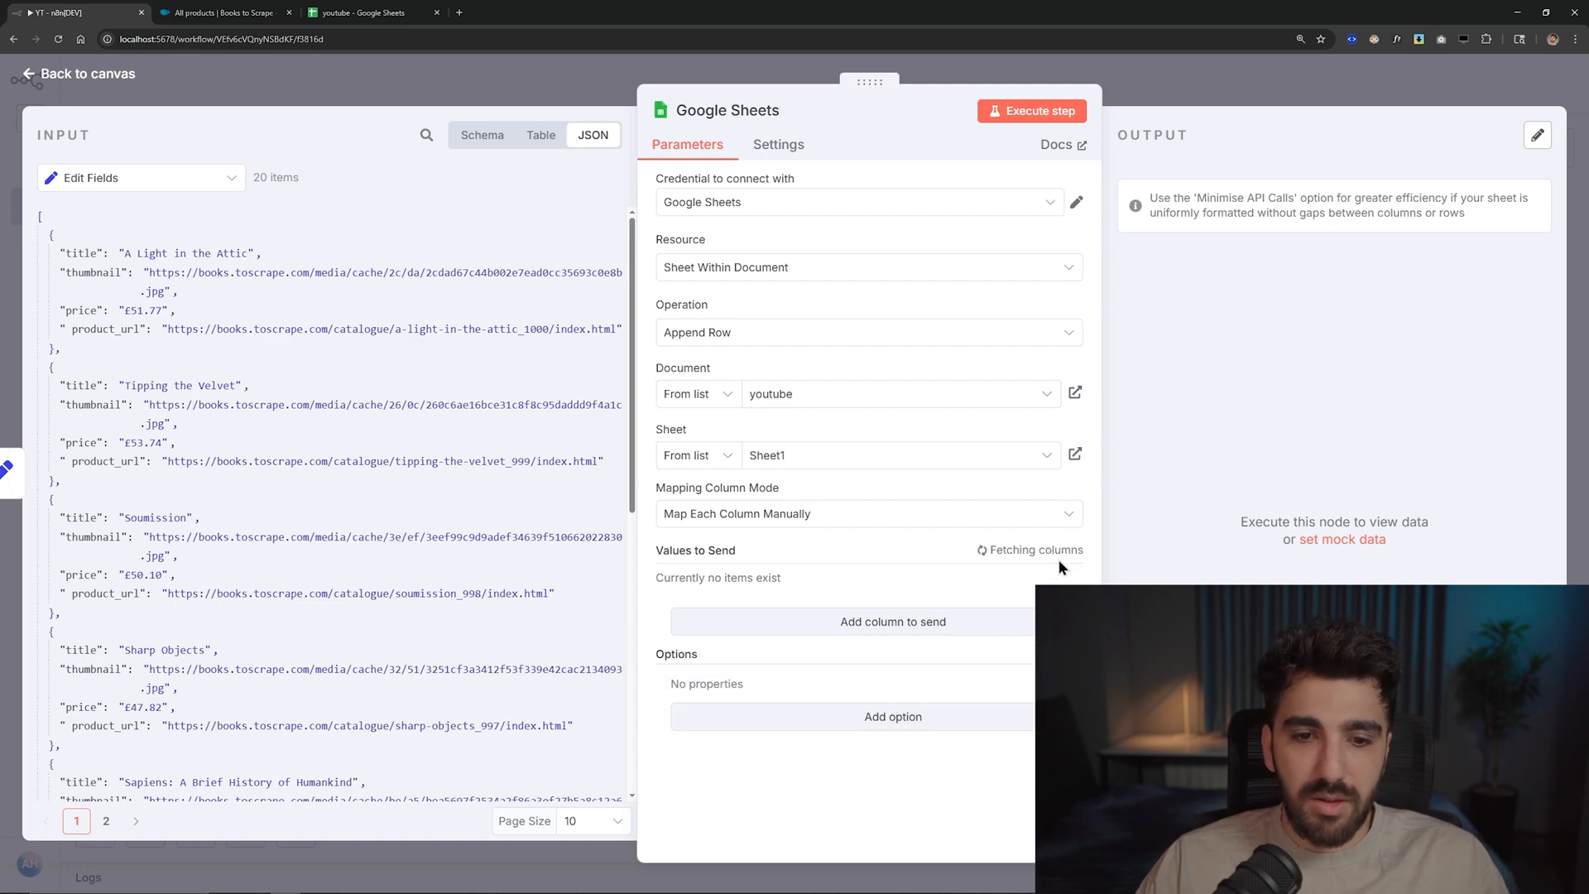
pyautogui.click(892, 622)
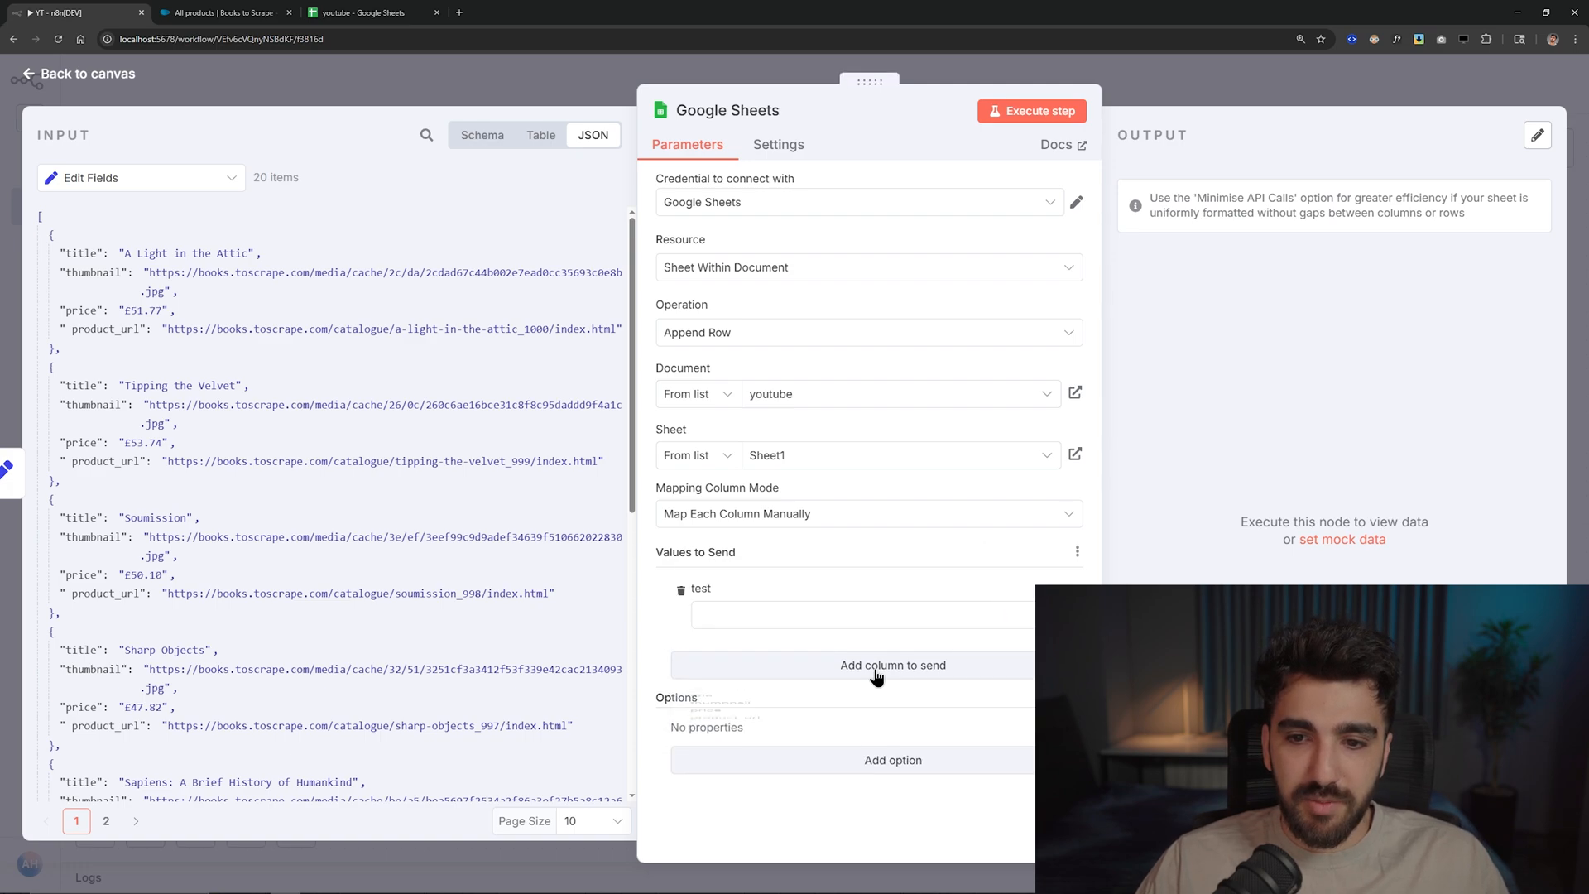
pyautogui.click(862, 614)
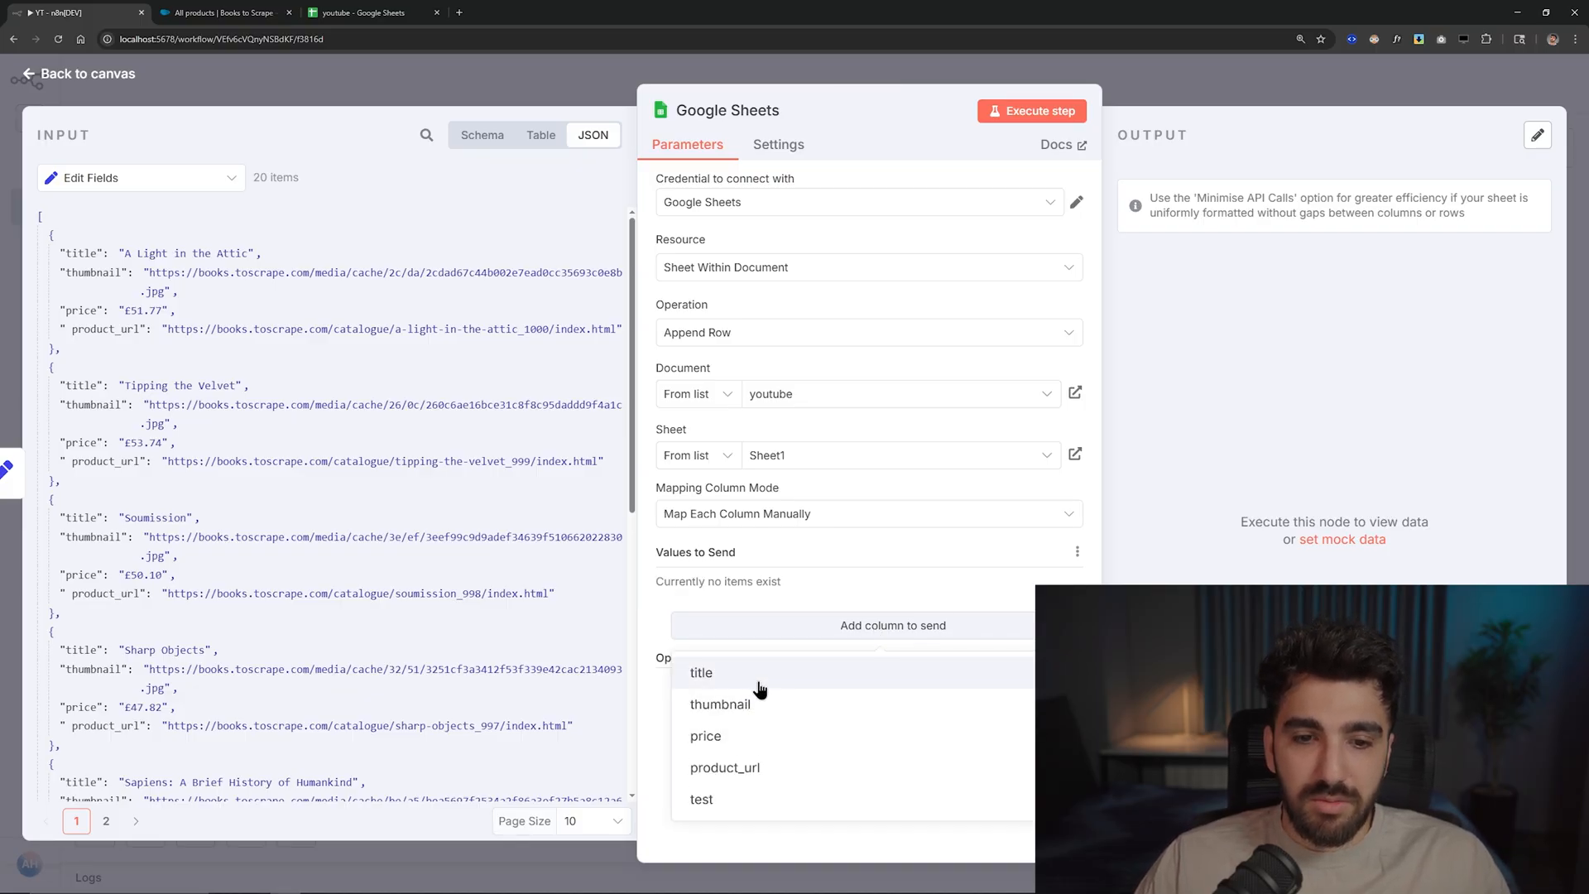
# - Remove the temporary test header from the spreadsheet and return to n8n
pyautogui.click(365, 12)
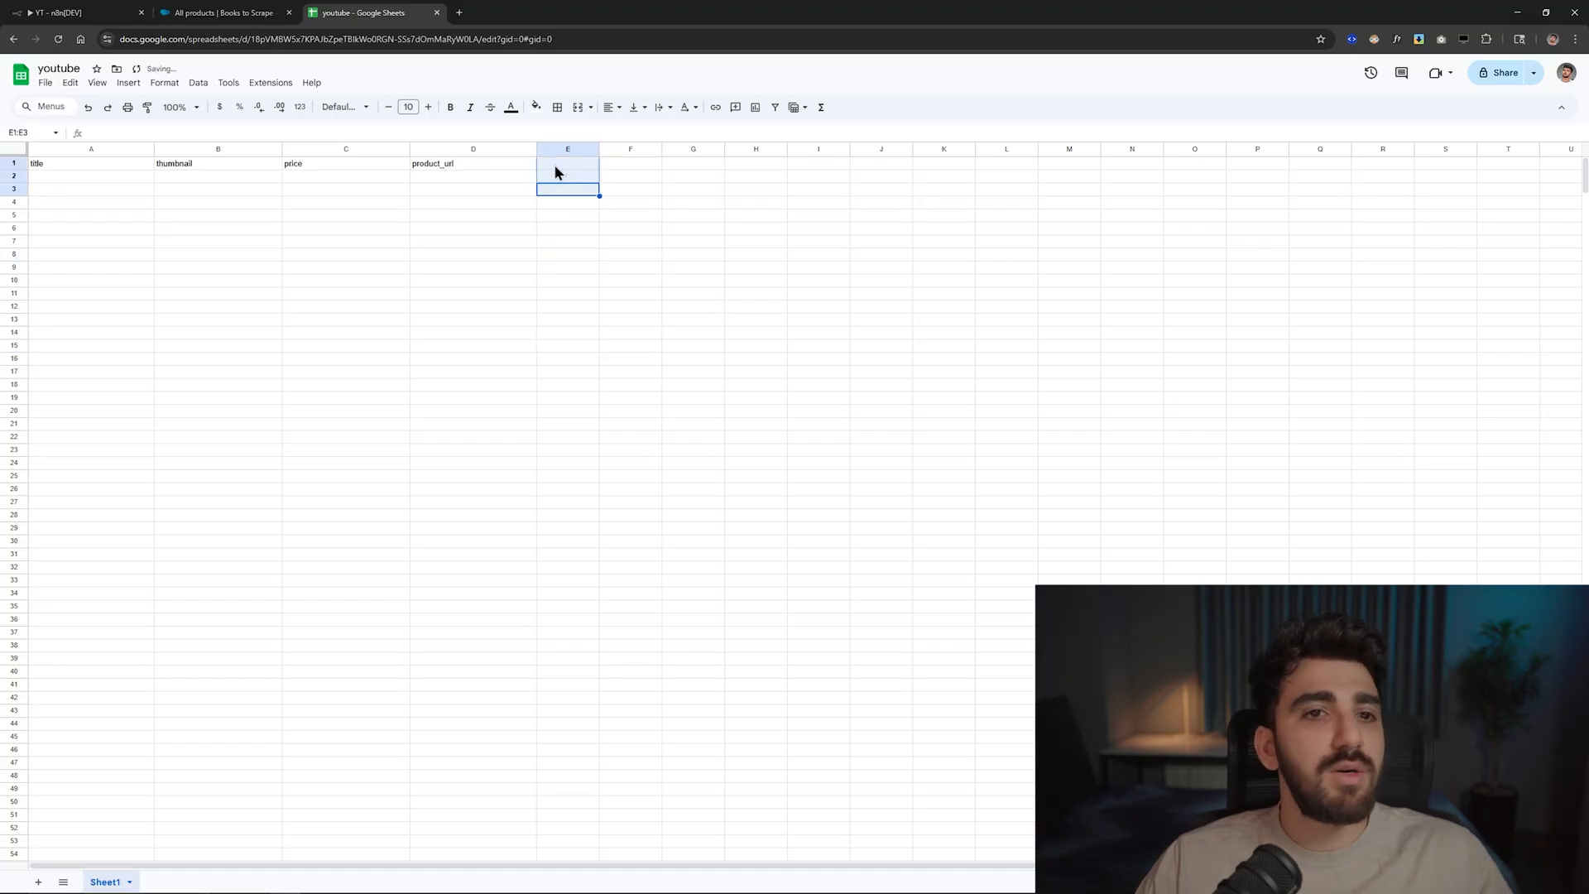
pyautogui.moveTo(610, 292)
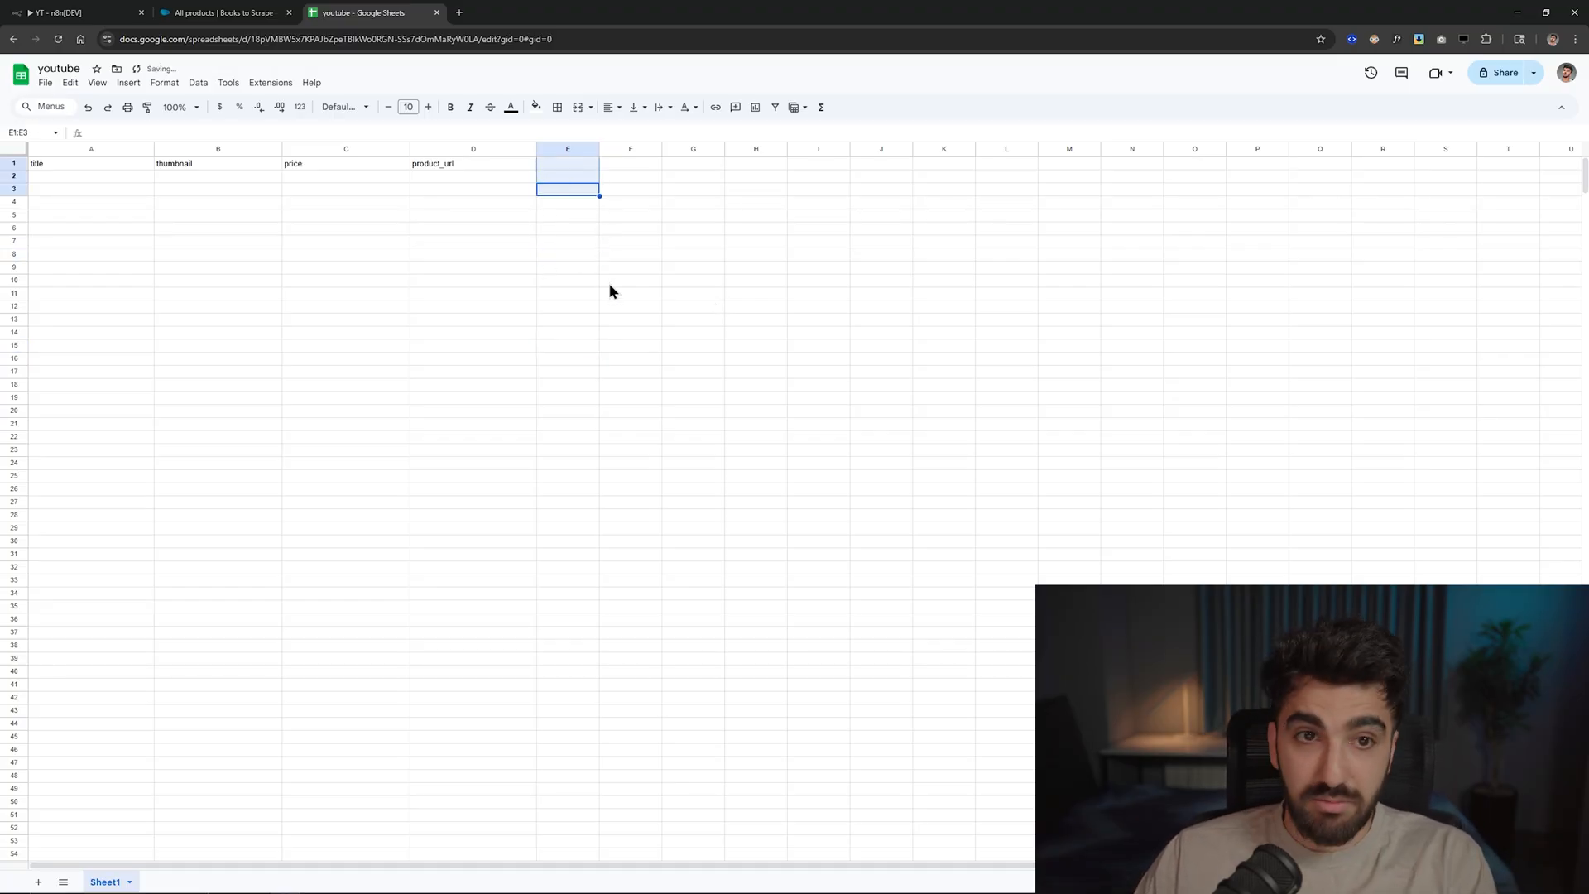
pyautogui.click(568, 344)
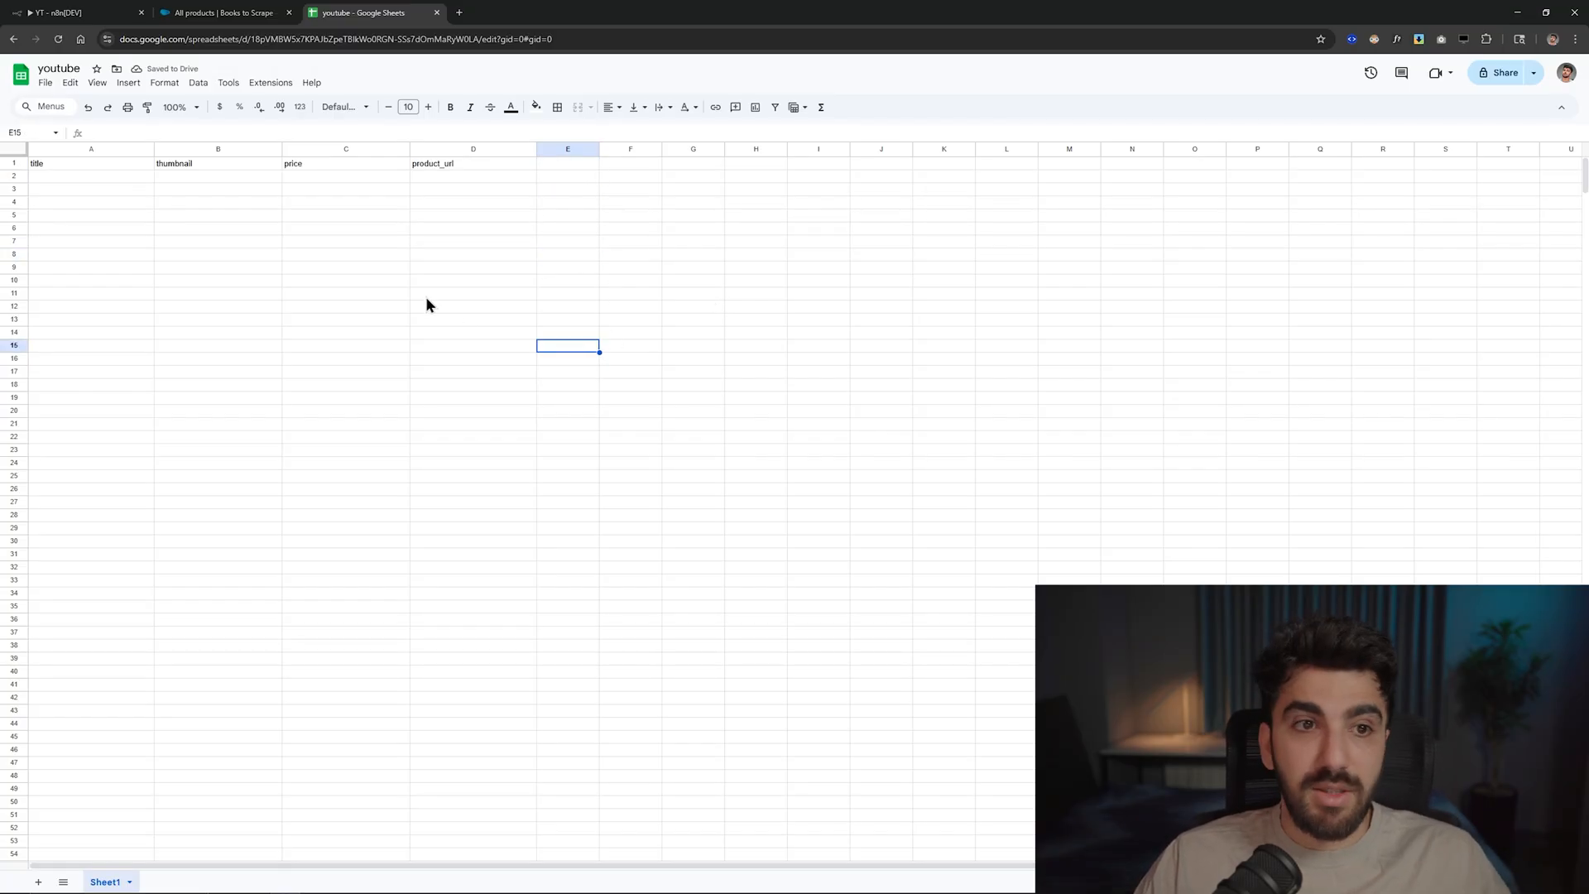
pyautogui.click(71, 12)
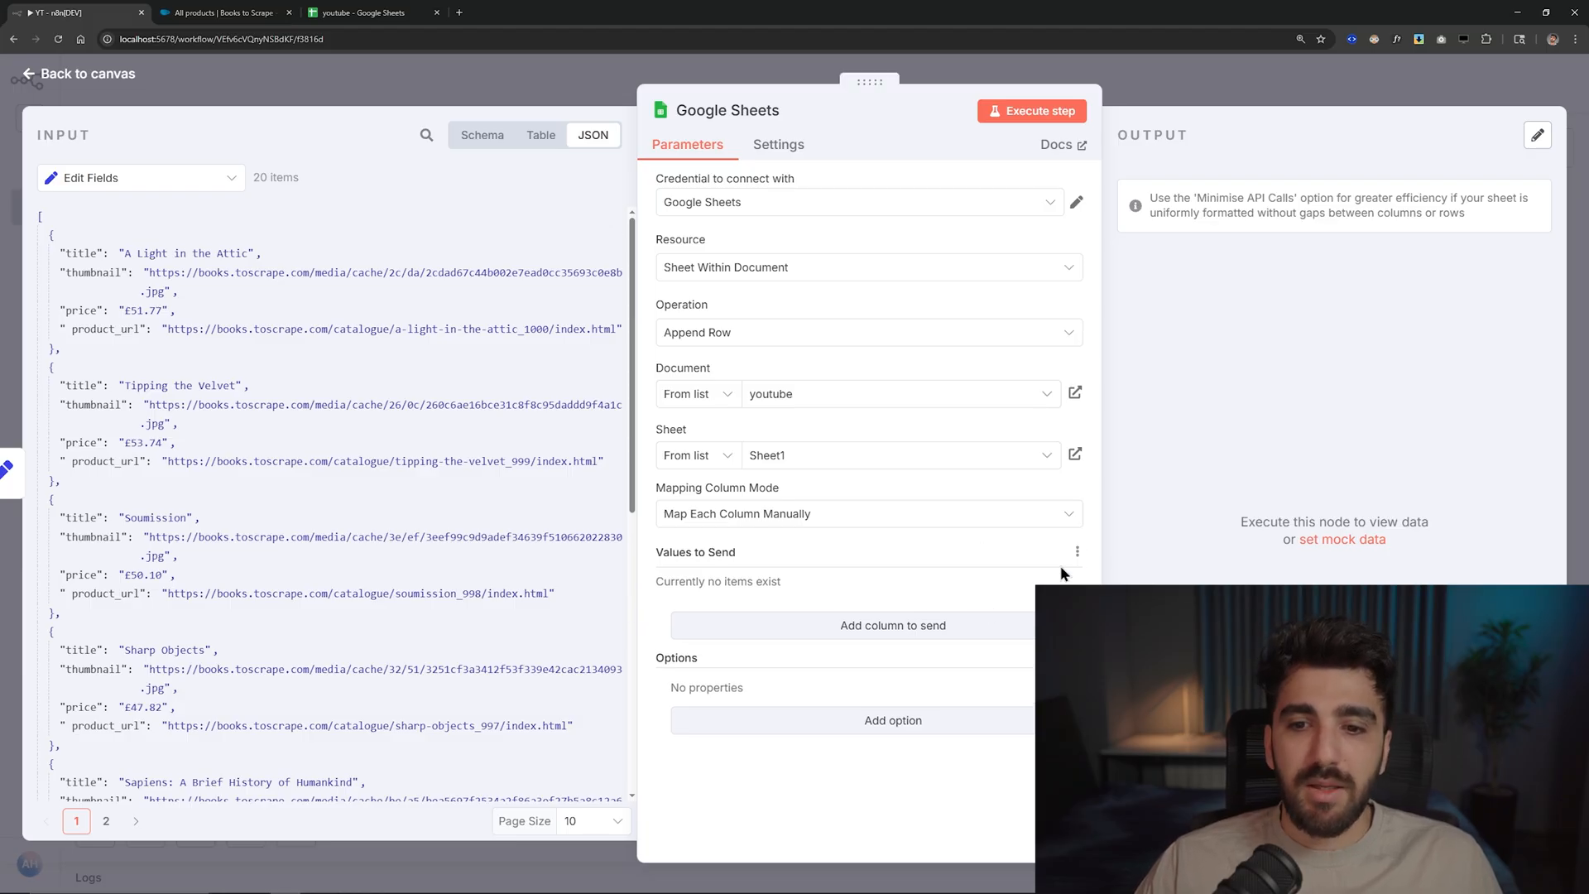
pyautogui.moveTo(1064, 565)
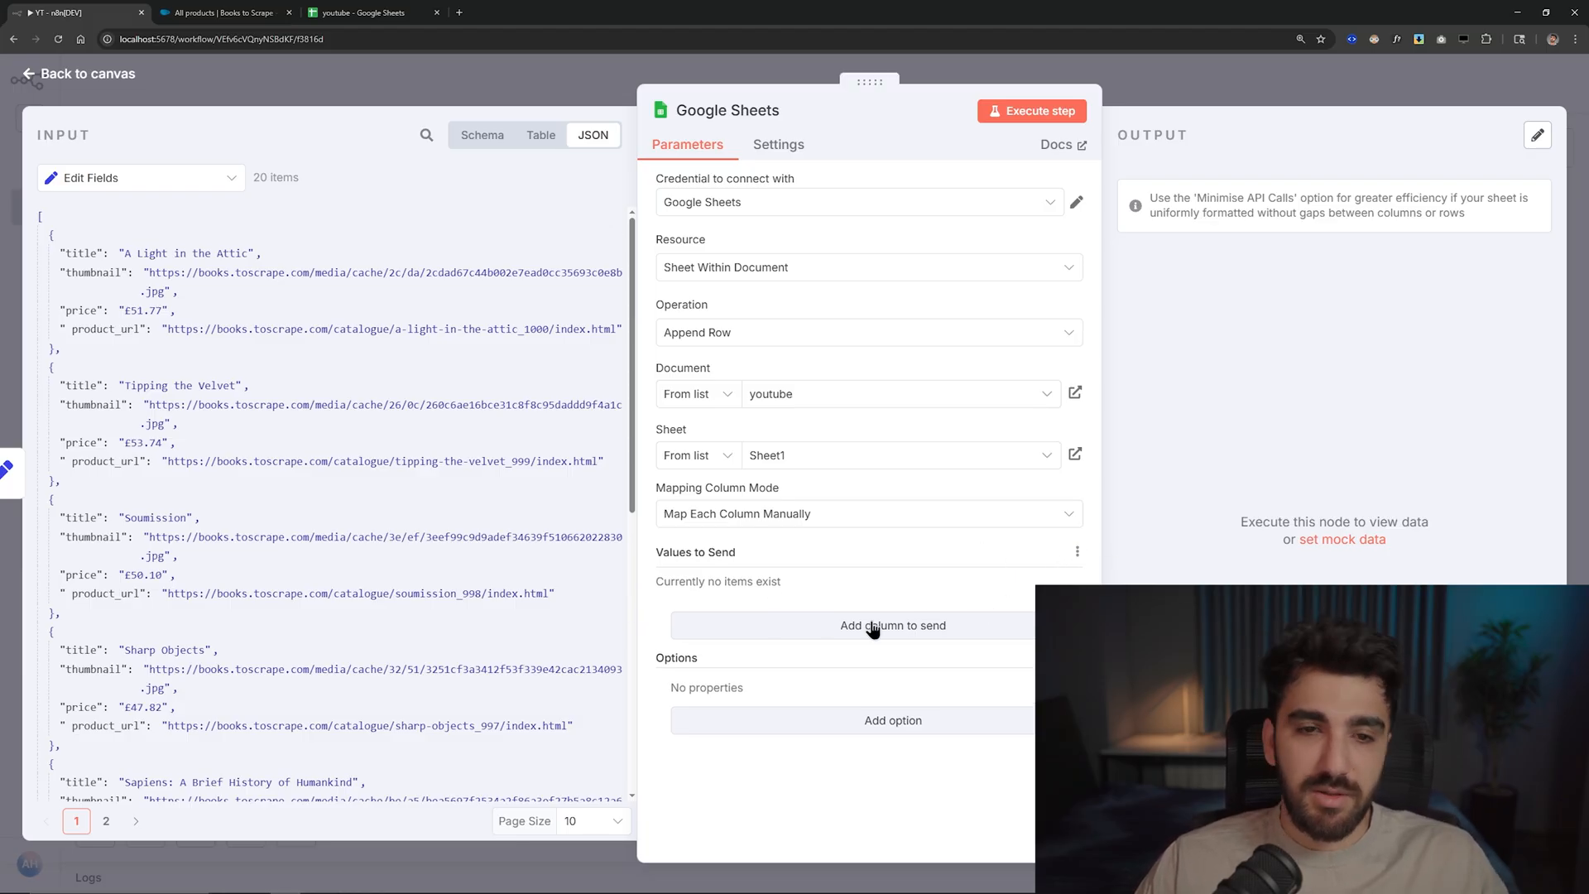
# - Map sheet columns to {{ $json.title }}, {{ $json.price }} and product_url from the input items
pyautogui.click(892, 624)
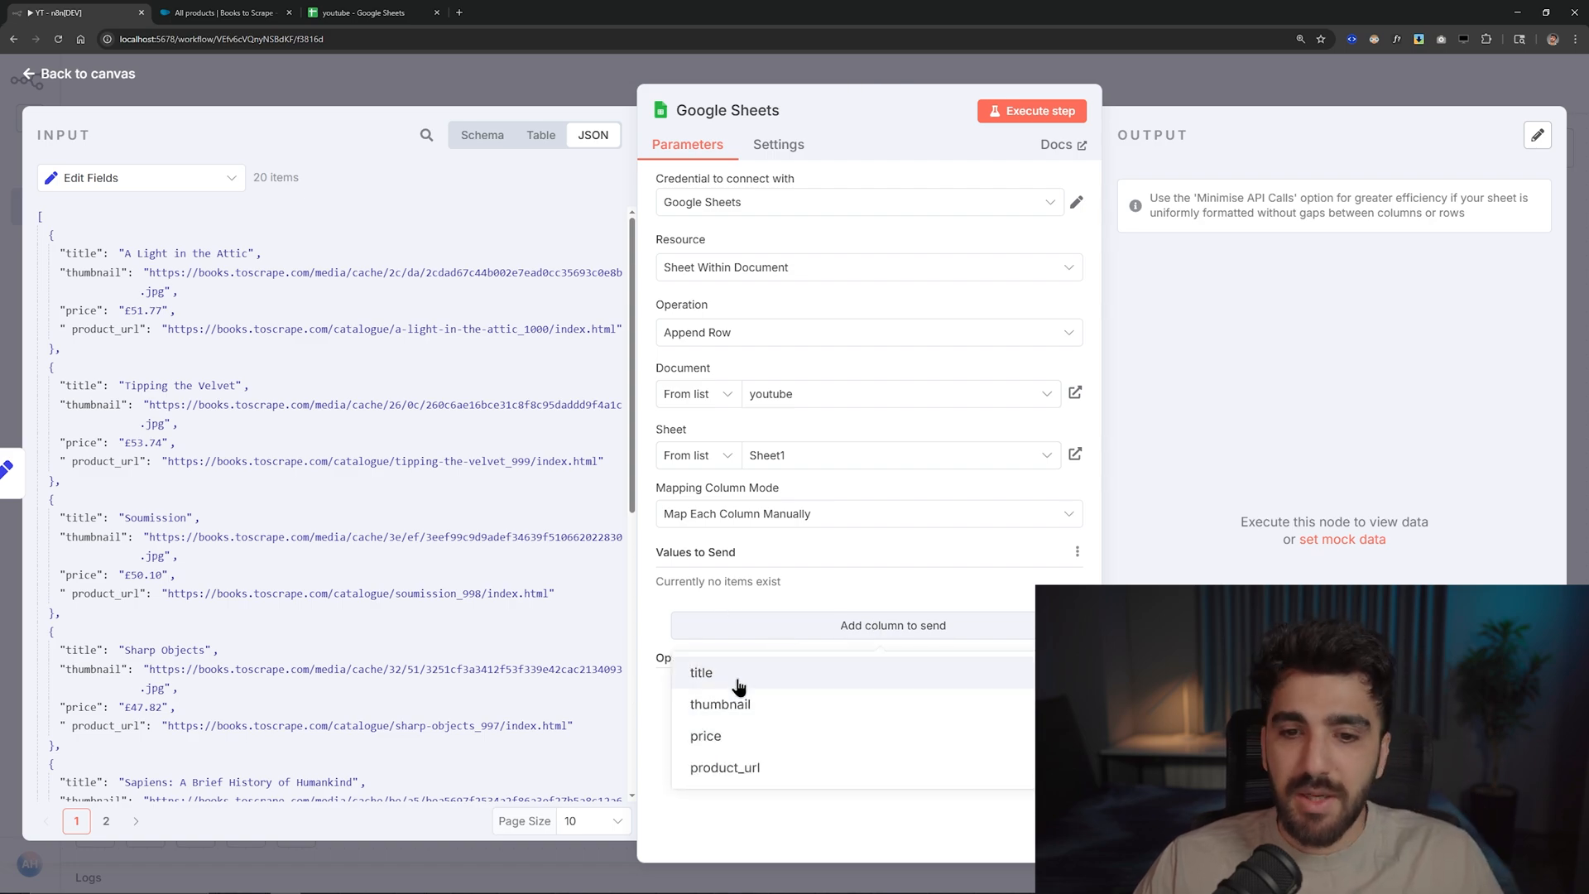
pyautogui.click(700, 672)
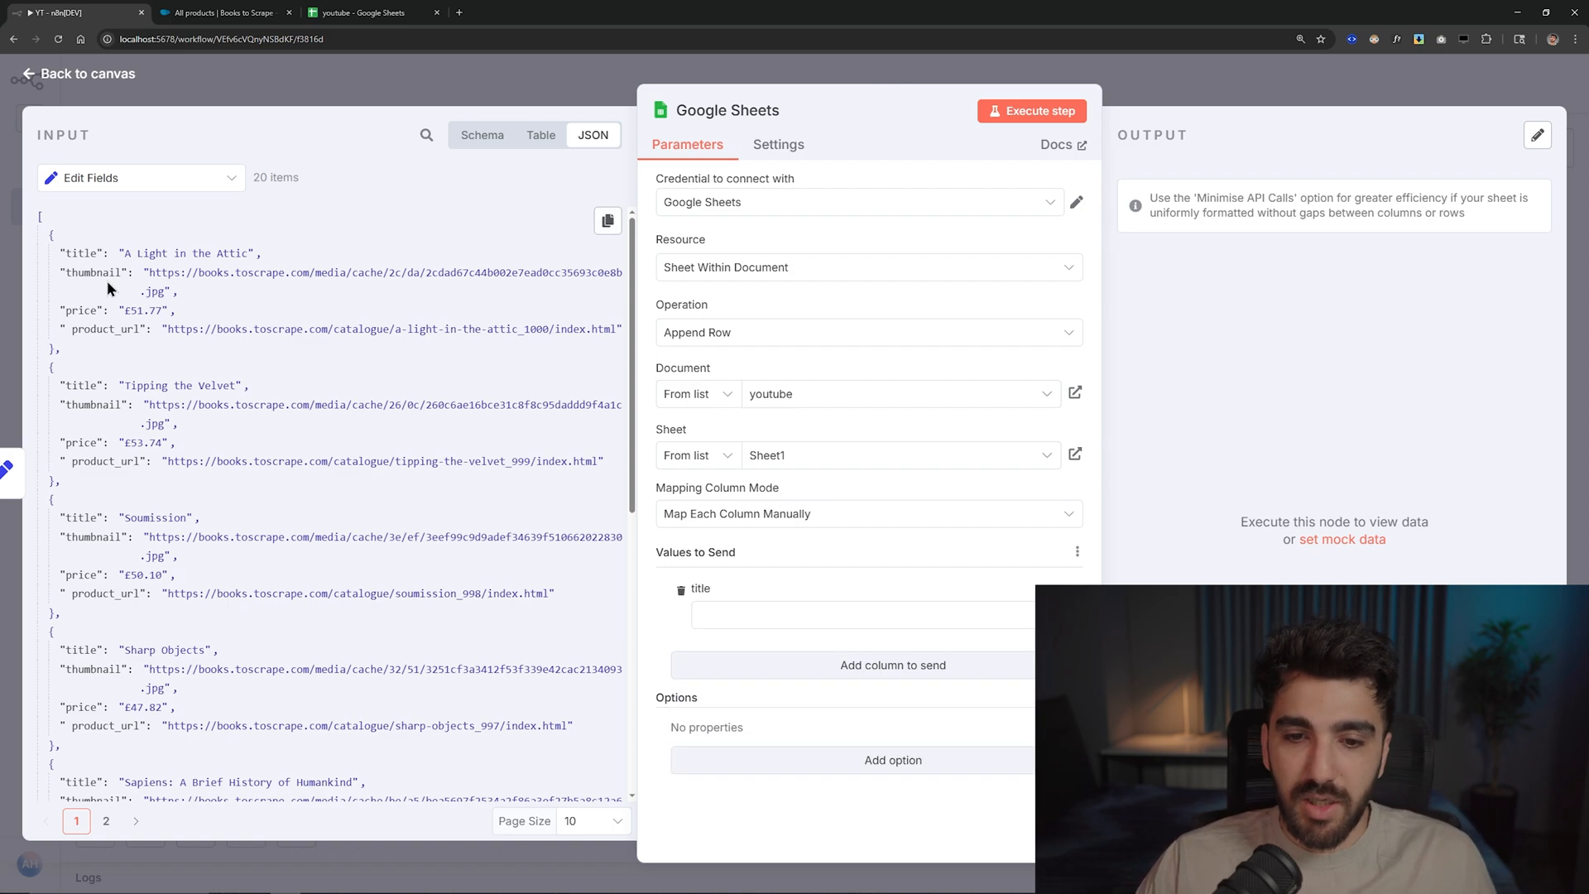
pyautogui.write('{{ $json.title }}')
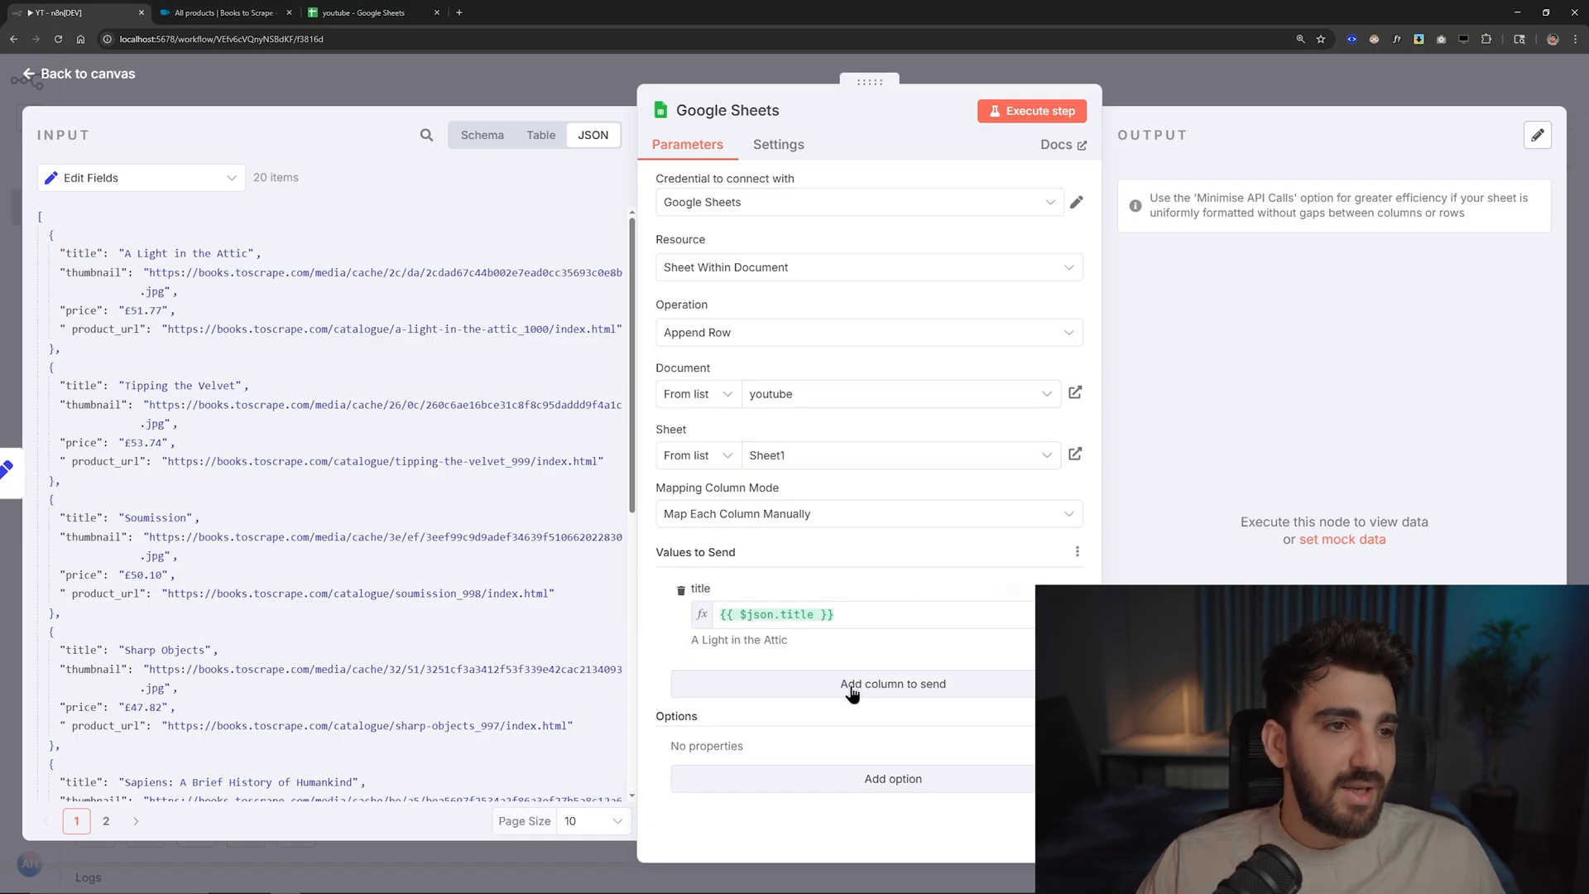
pyautogui.click(893, 683)
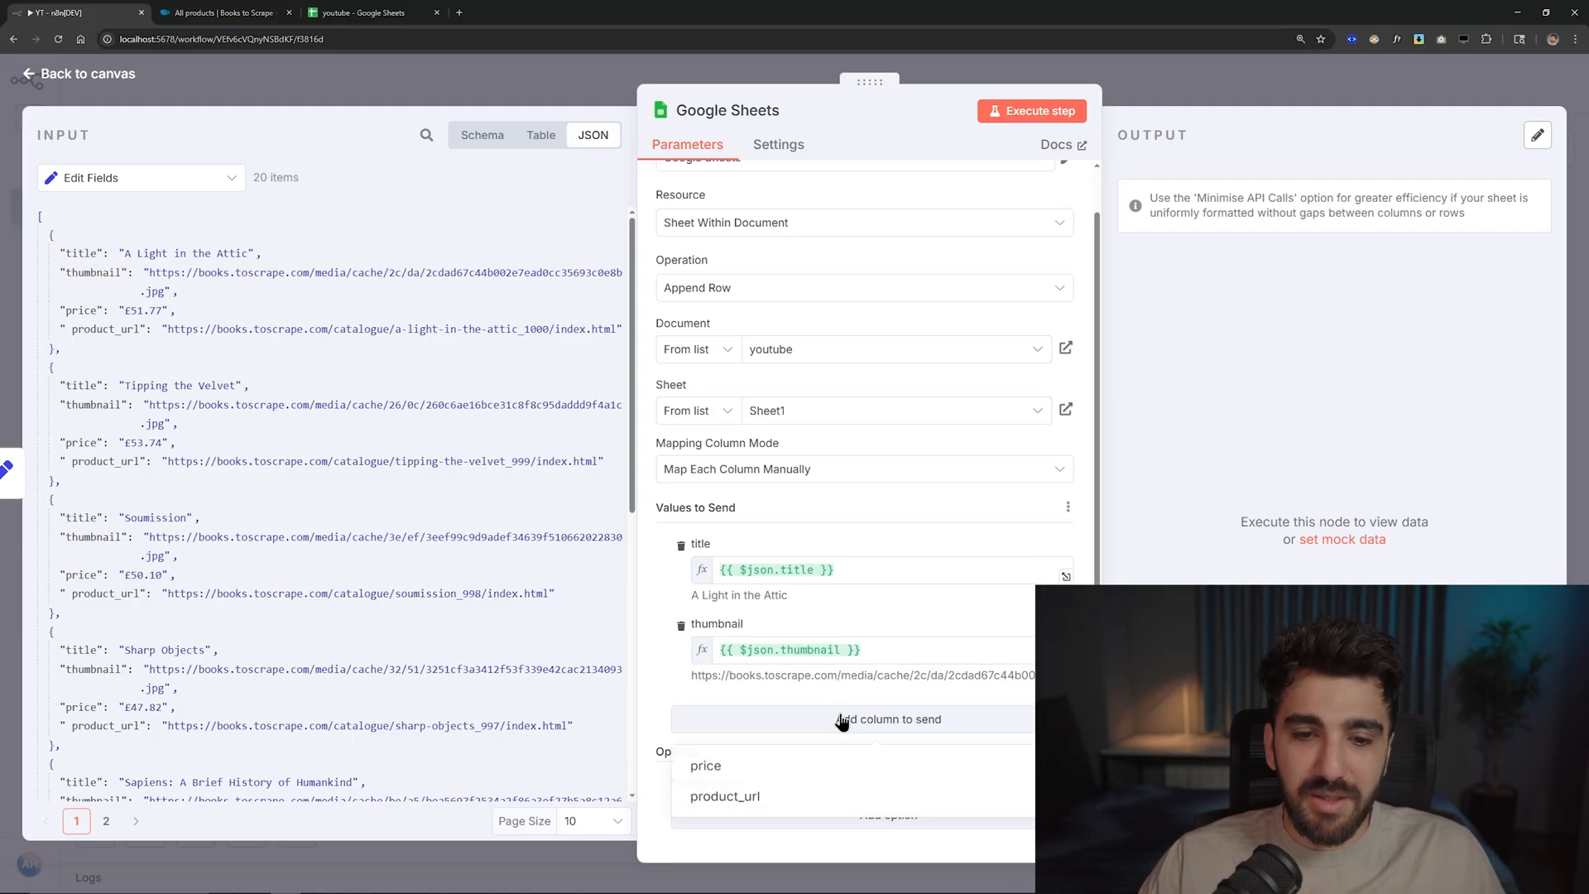
pyautogui.click(706, 765)
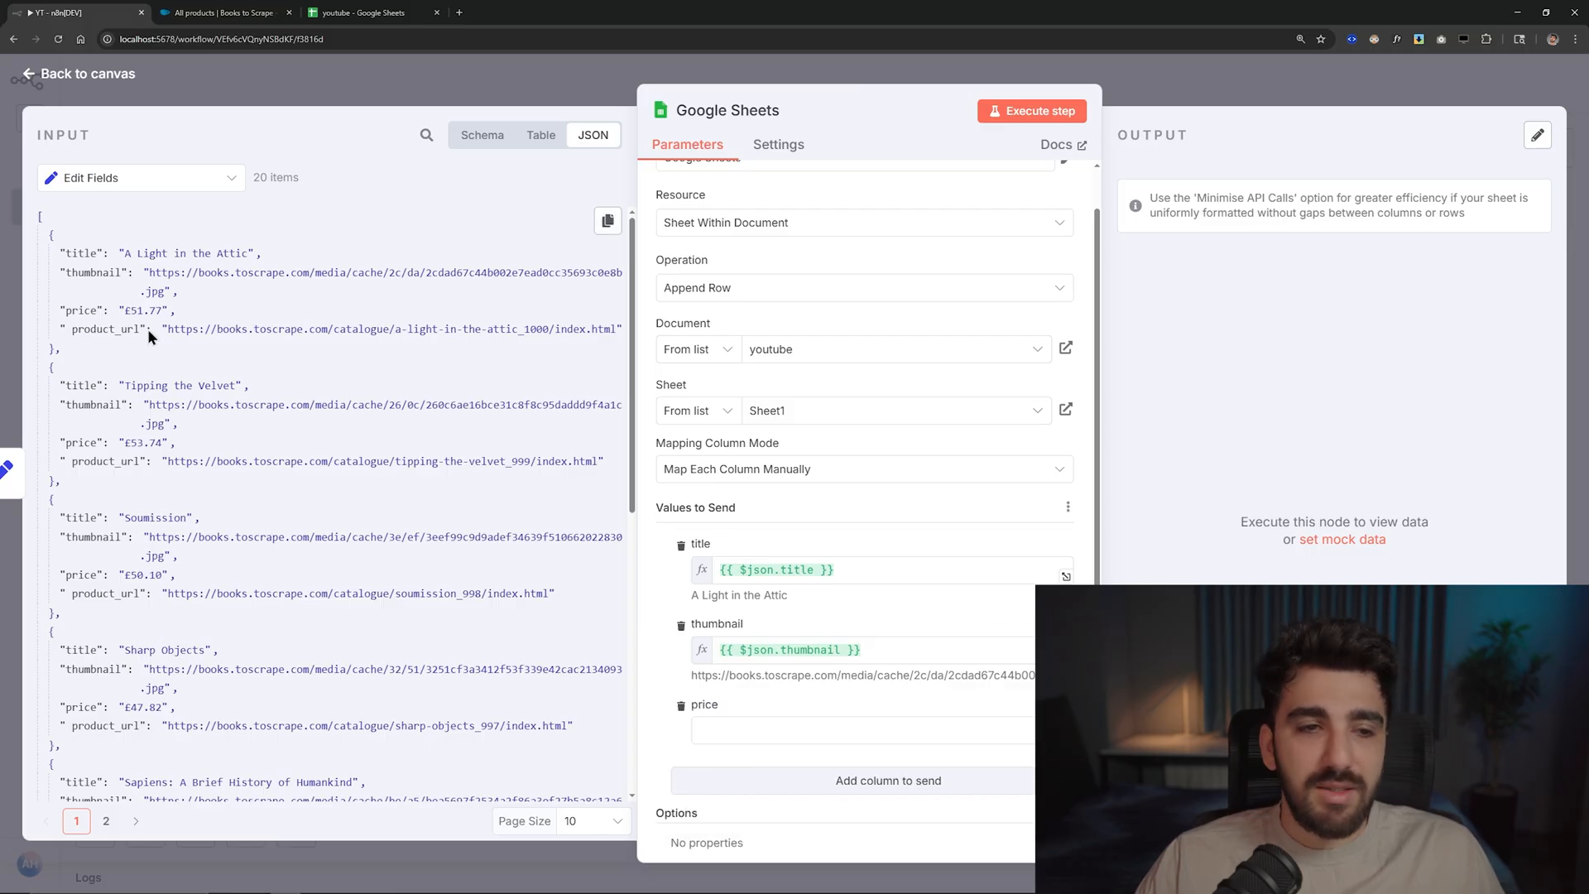
pyautogui.write('{{ $json.price }}')
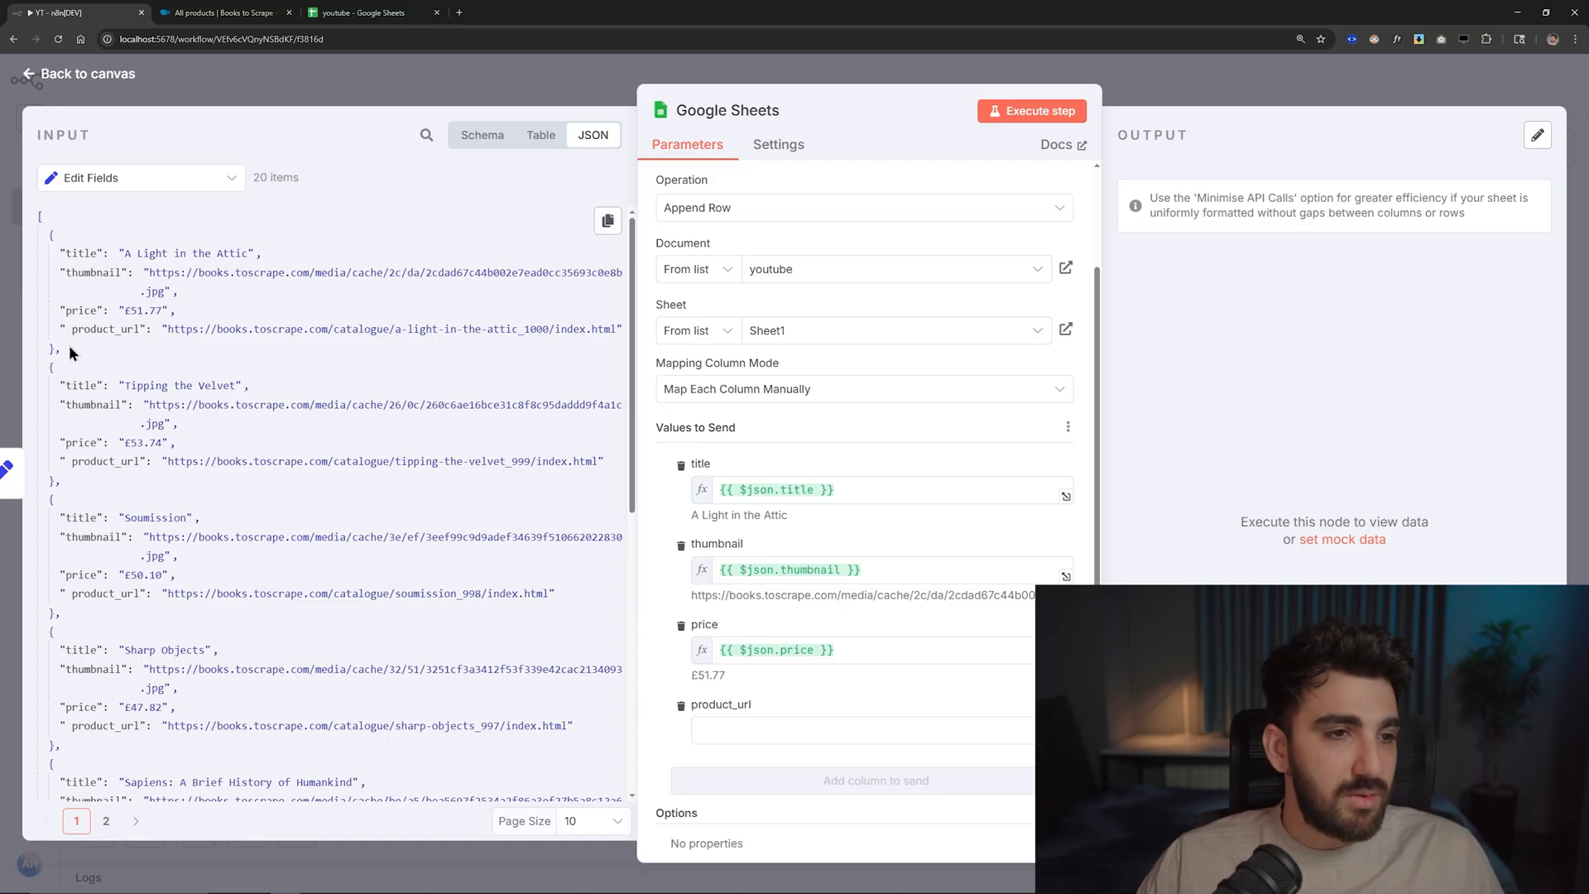
pyautogui.click(862, 730)
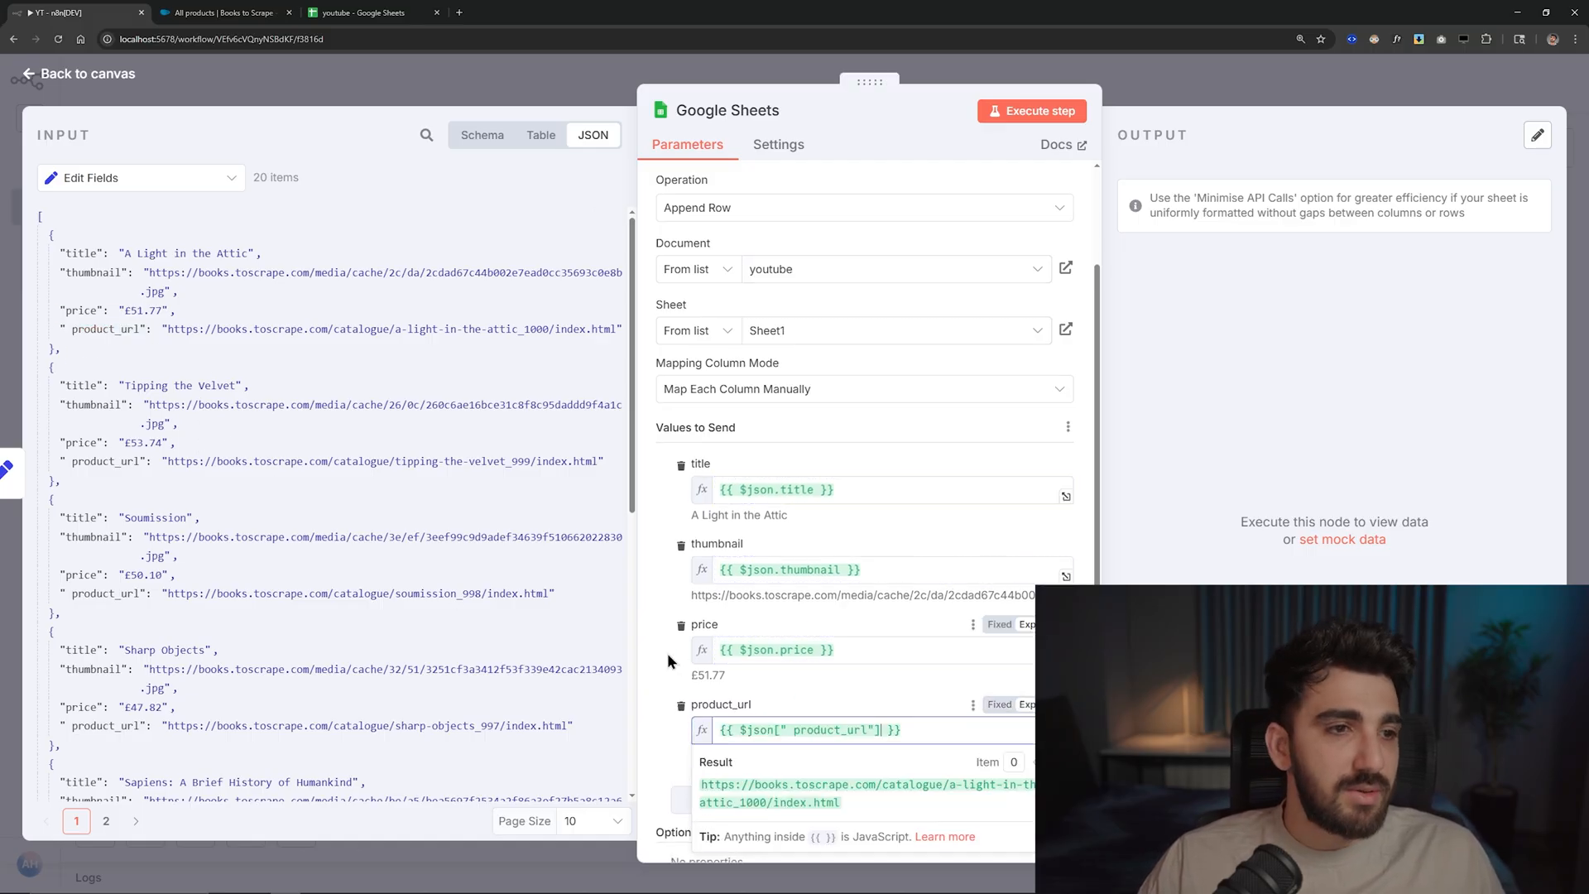
# - Execute the Google Sheets append step and switch to the youtube spreadsheet
pyautogui.click(1030, 110)
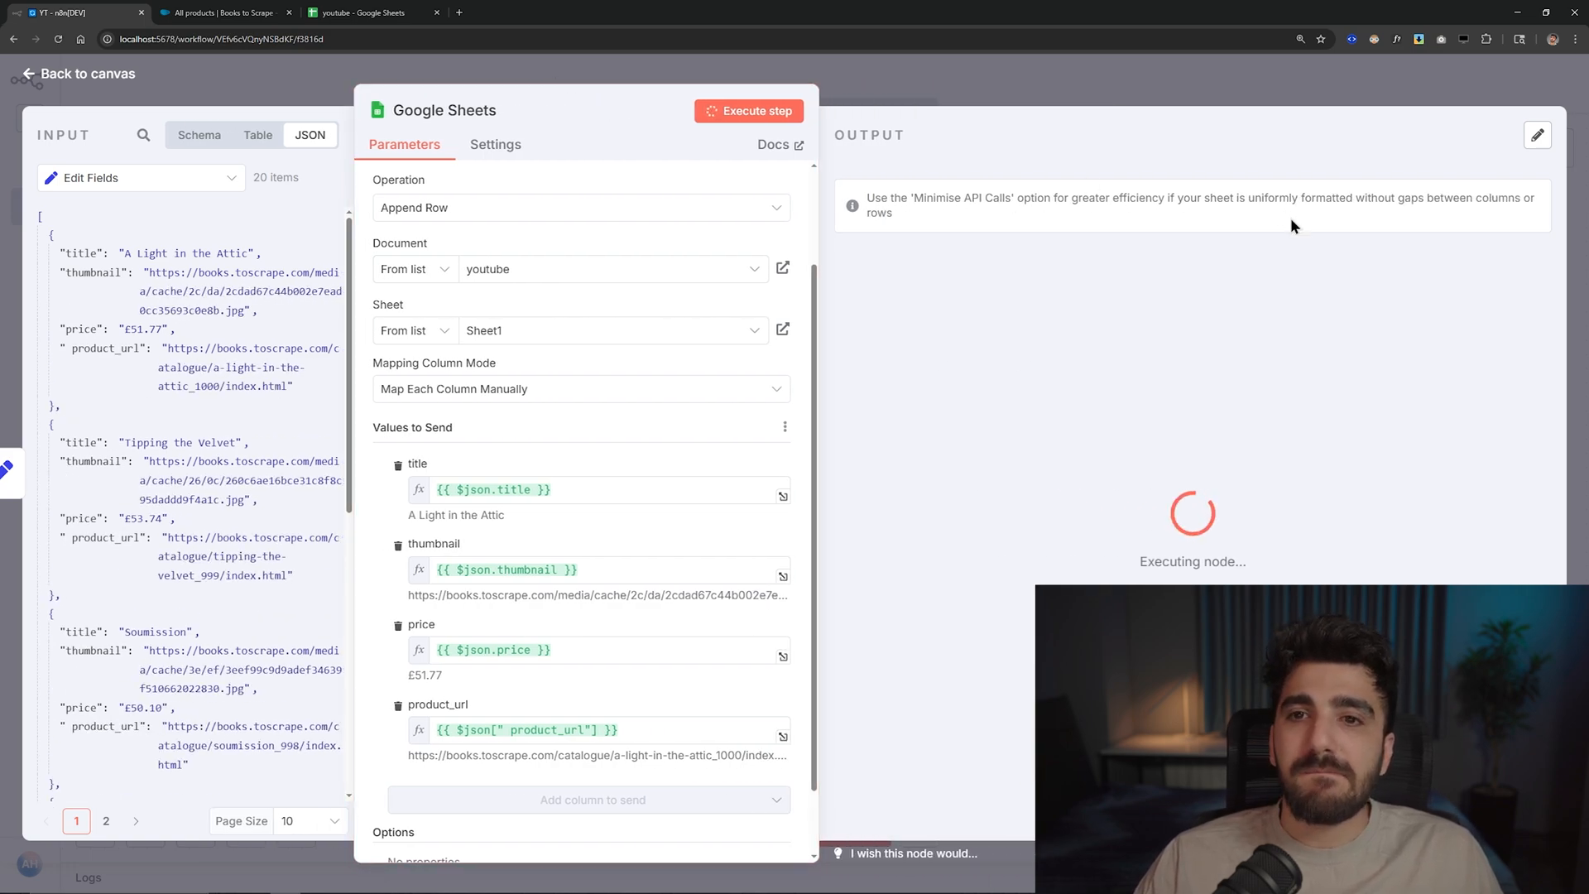
pyautogui.click(370, 12)
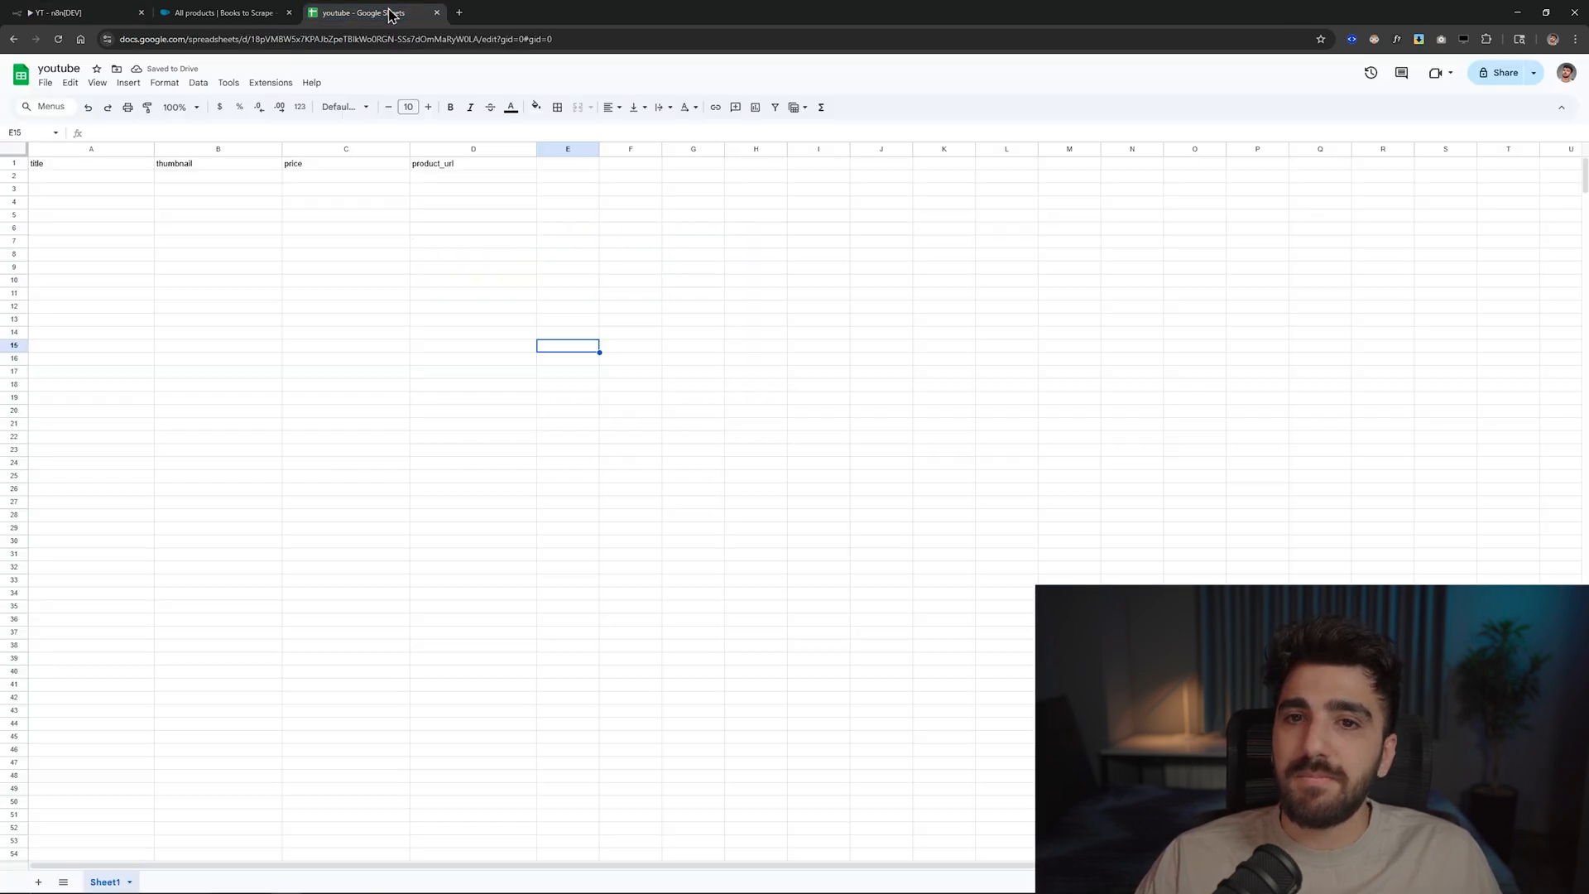